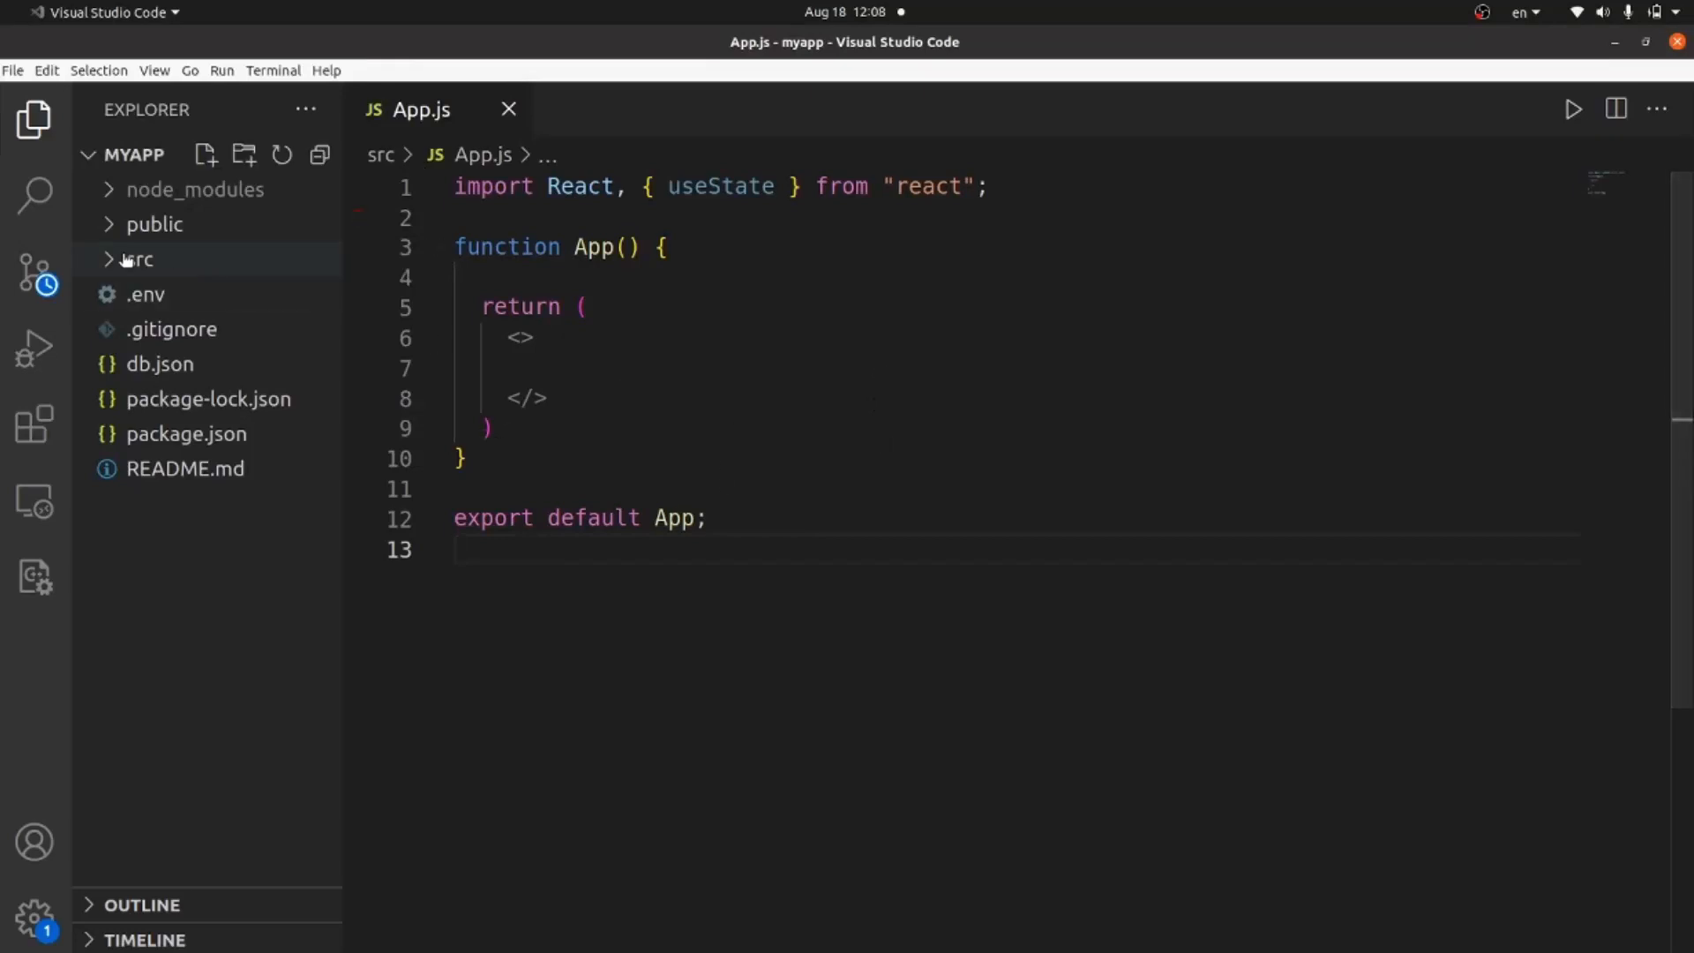
Expand the src folder to create components/starRate.js inside it
left_click(138, 259)
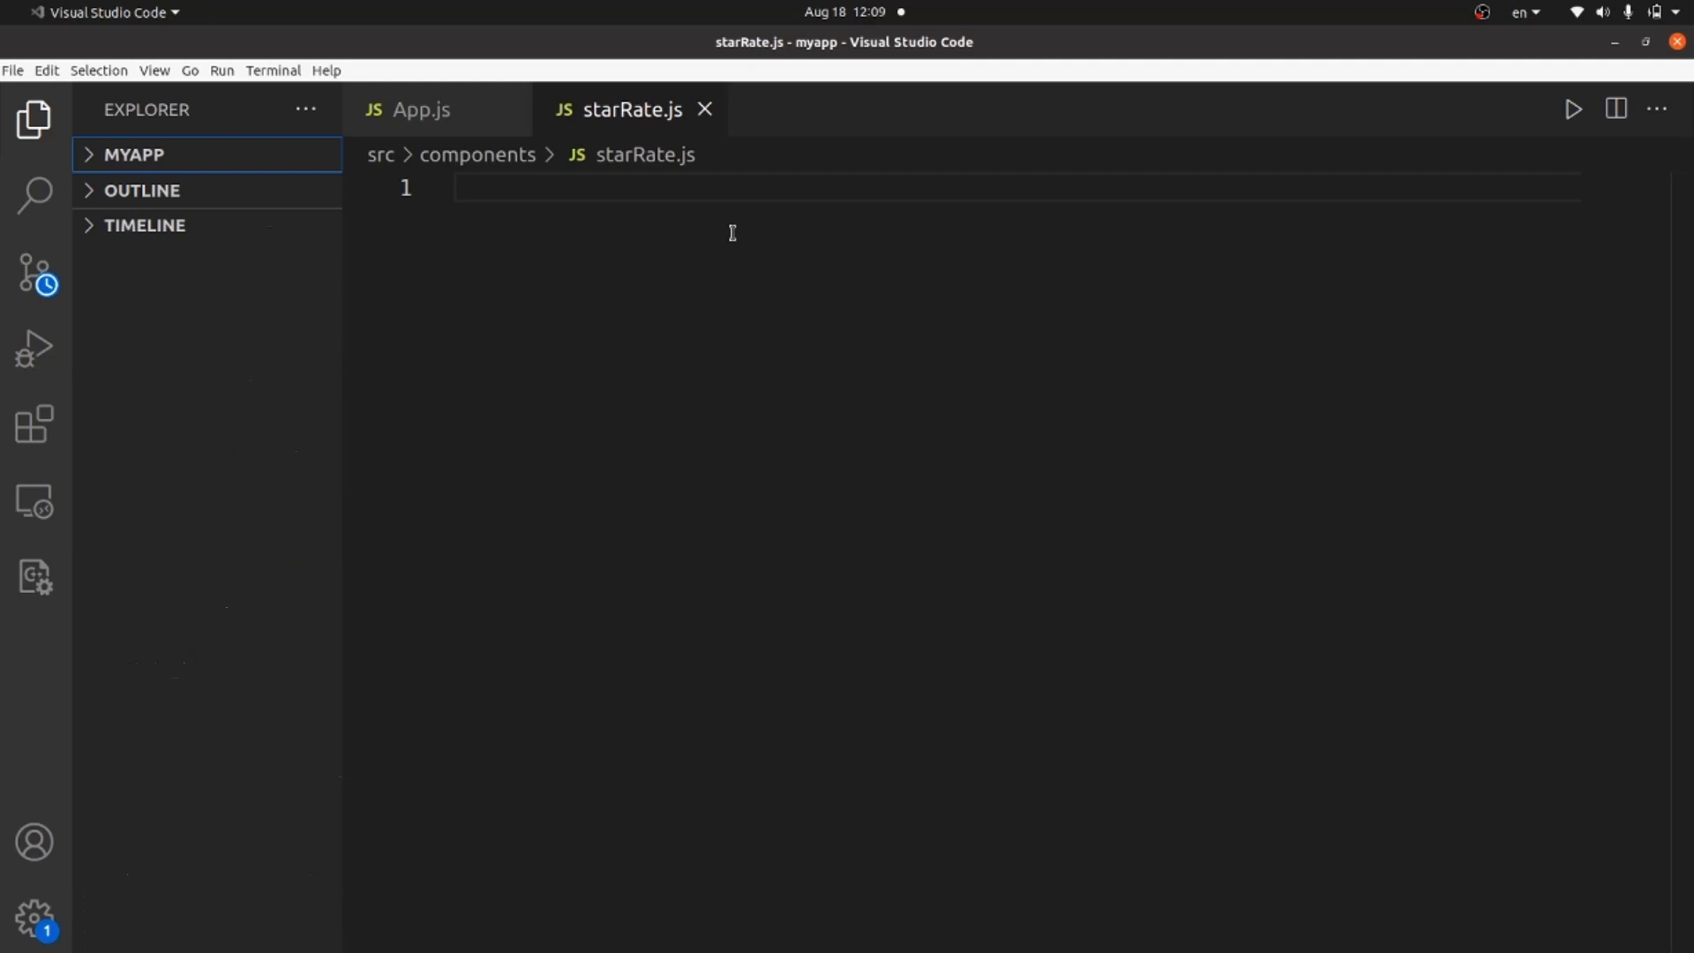
Add import React from "react"; at the top of starRate.js
type("import")
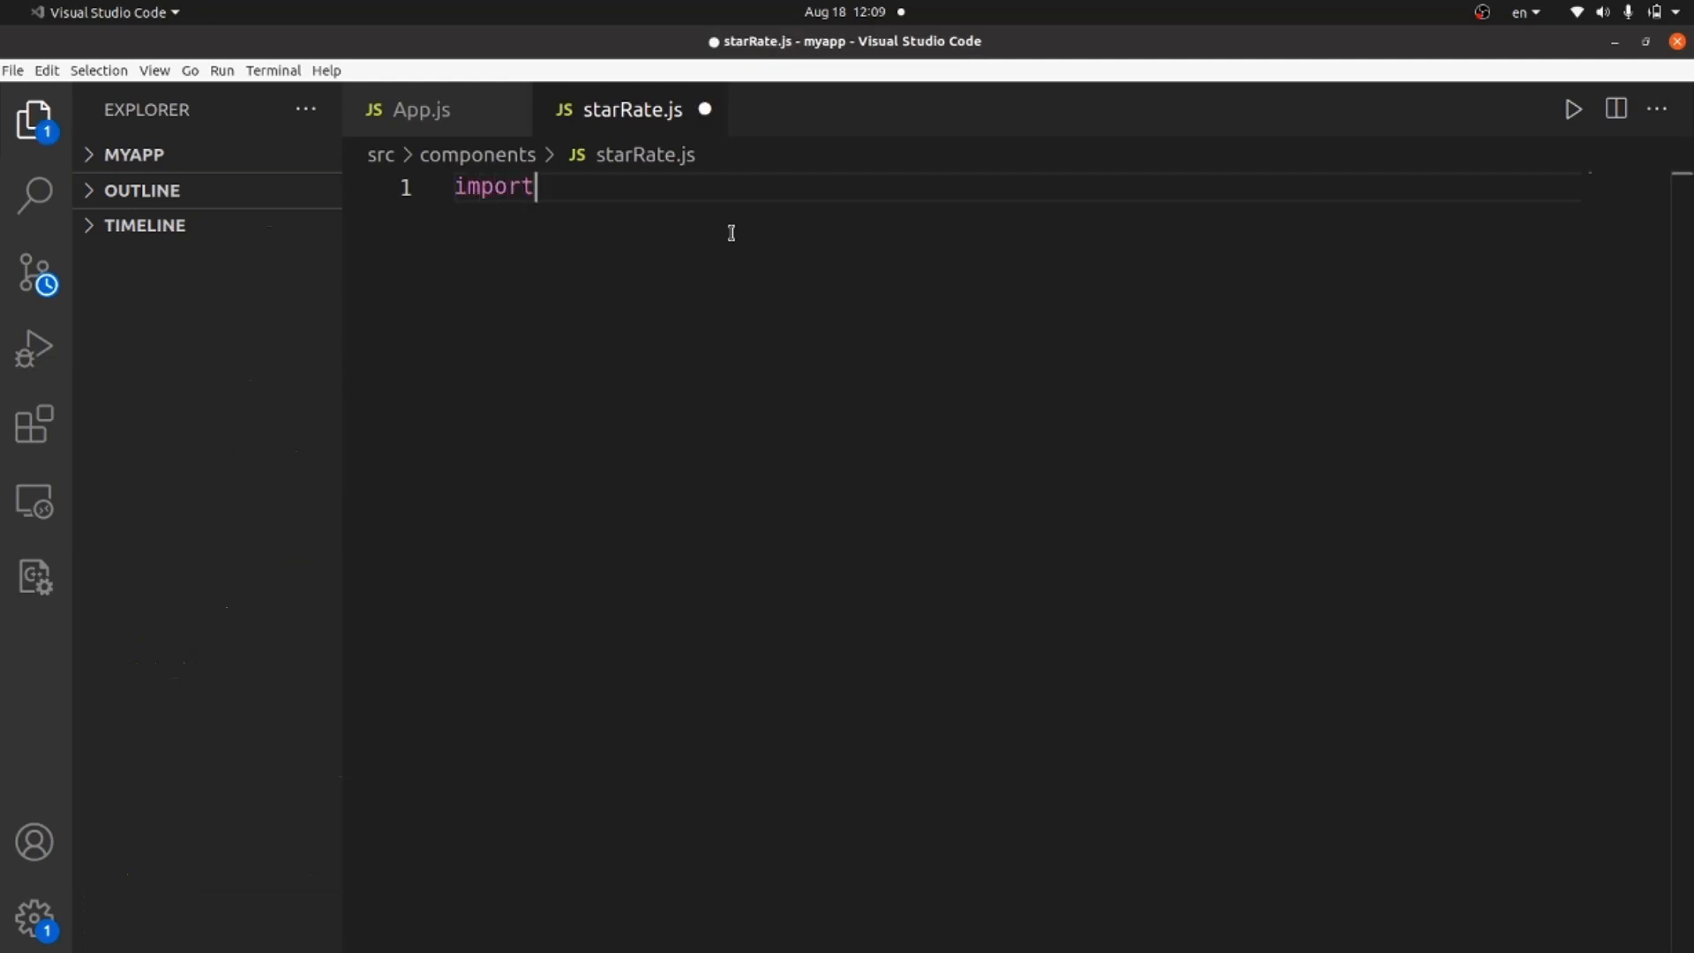
type("React from \"react\";")
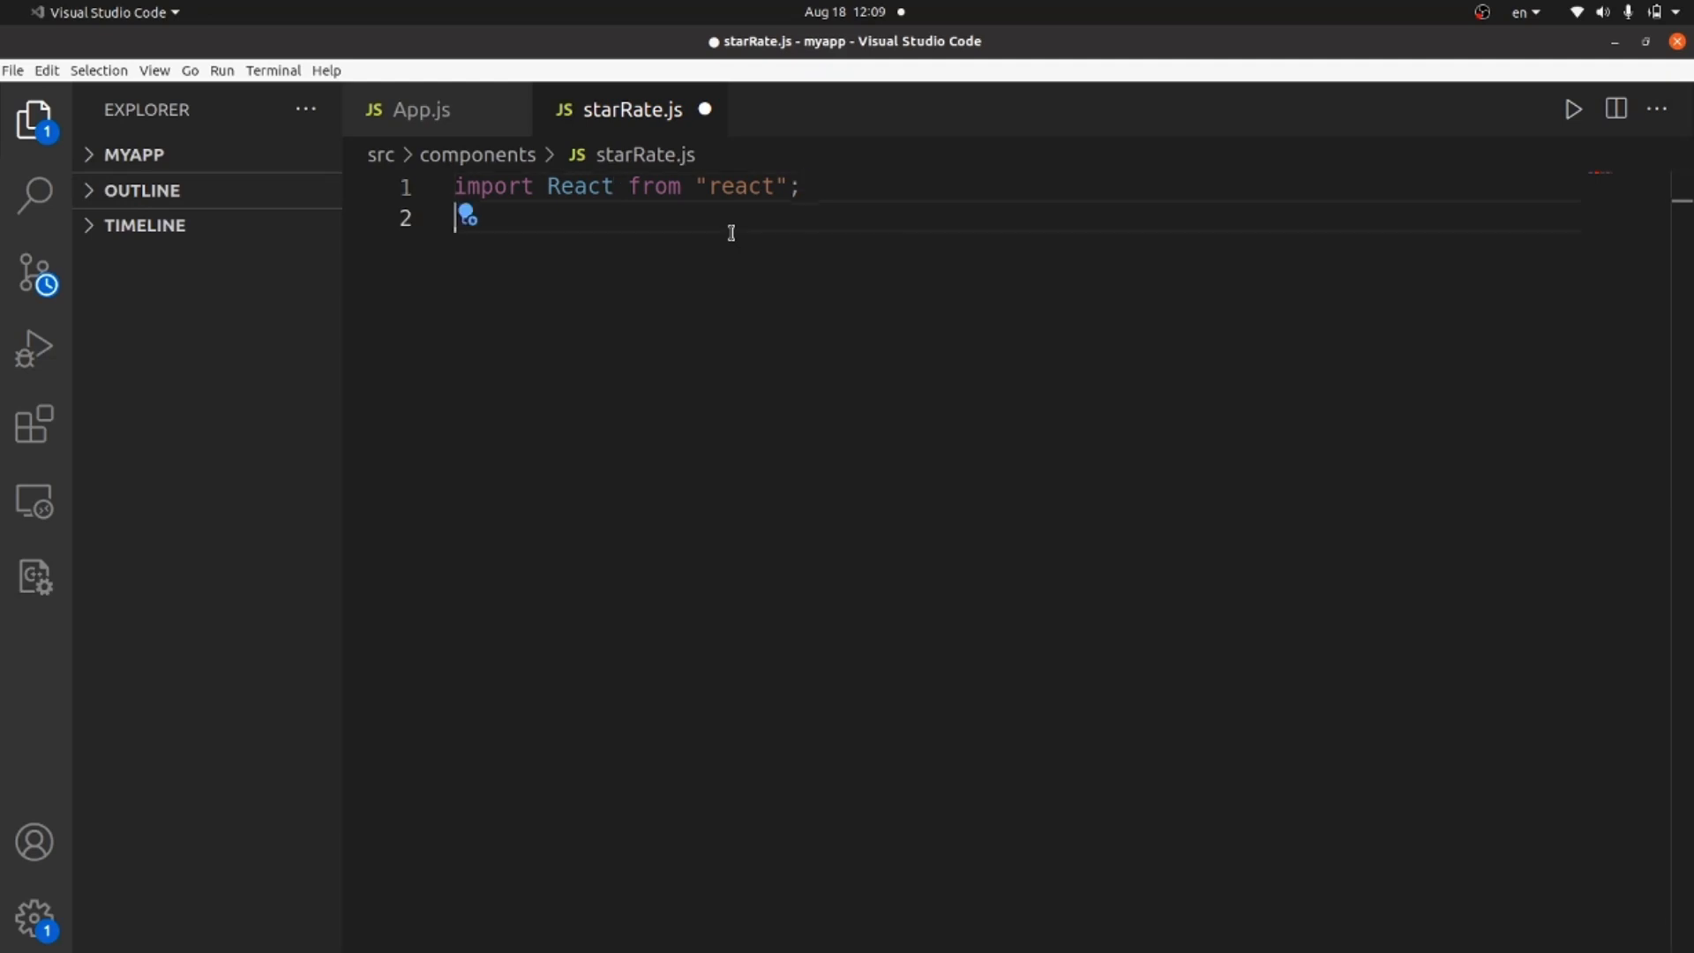
key("Enter")
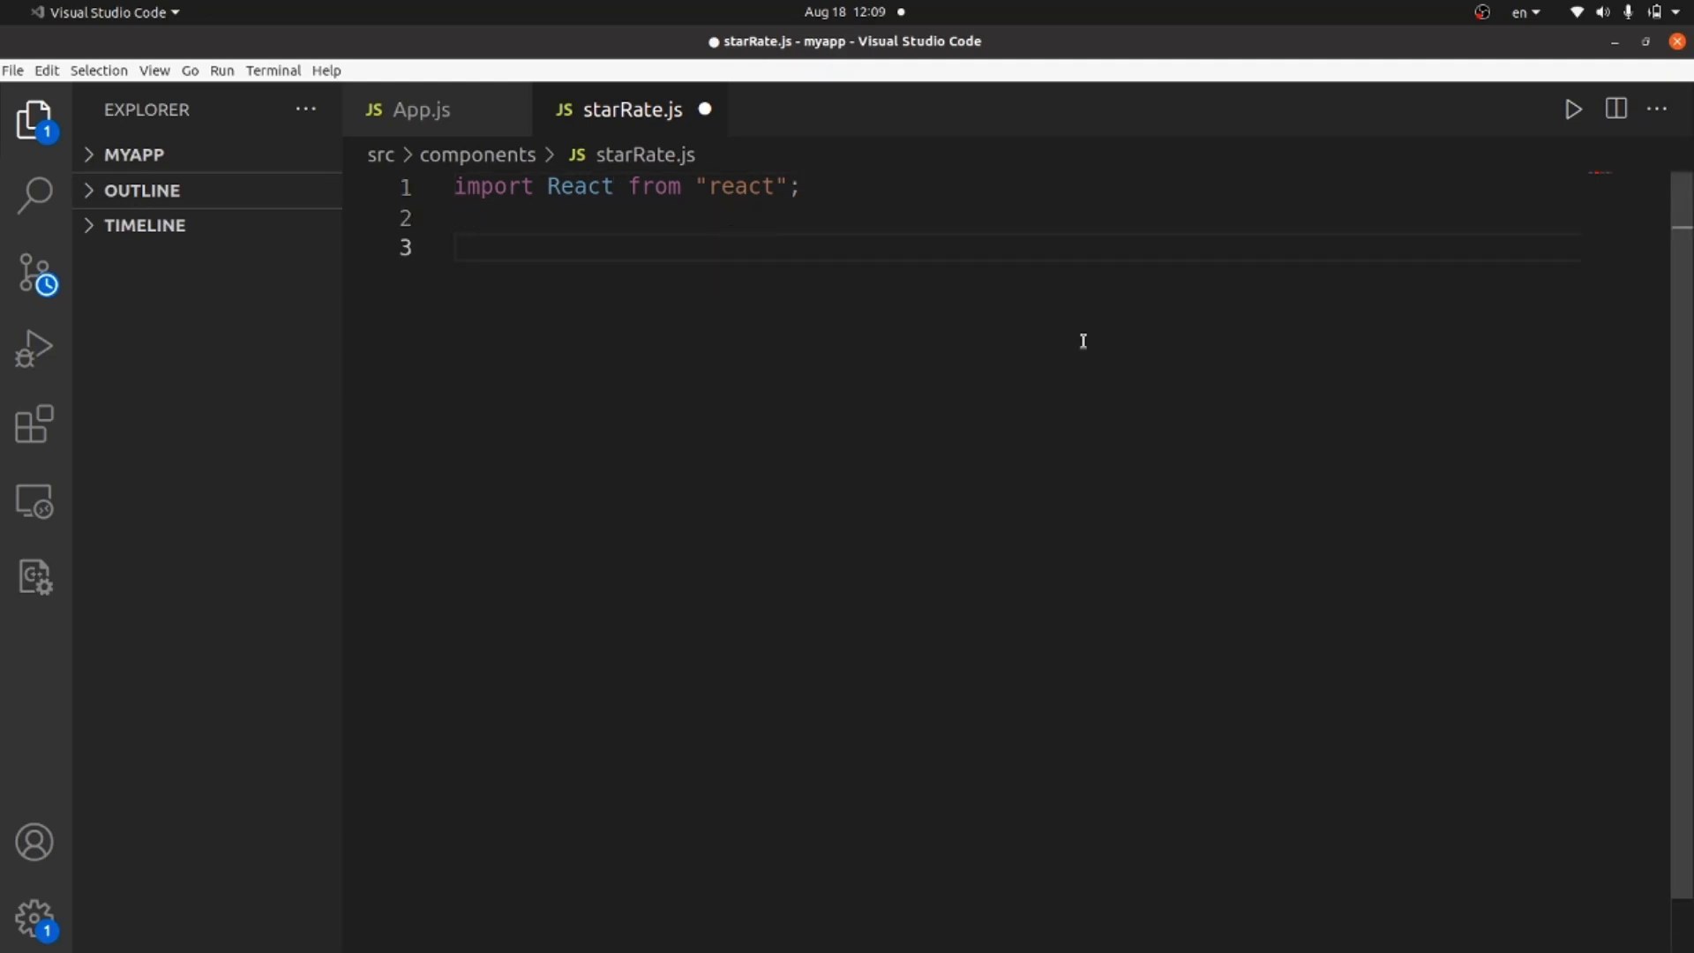
Declare export default function StarRate() { } below the import
type("export")
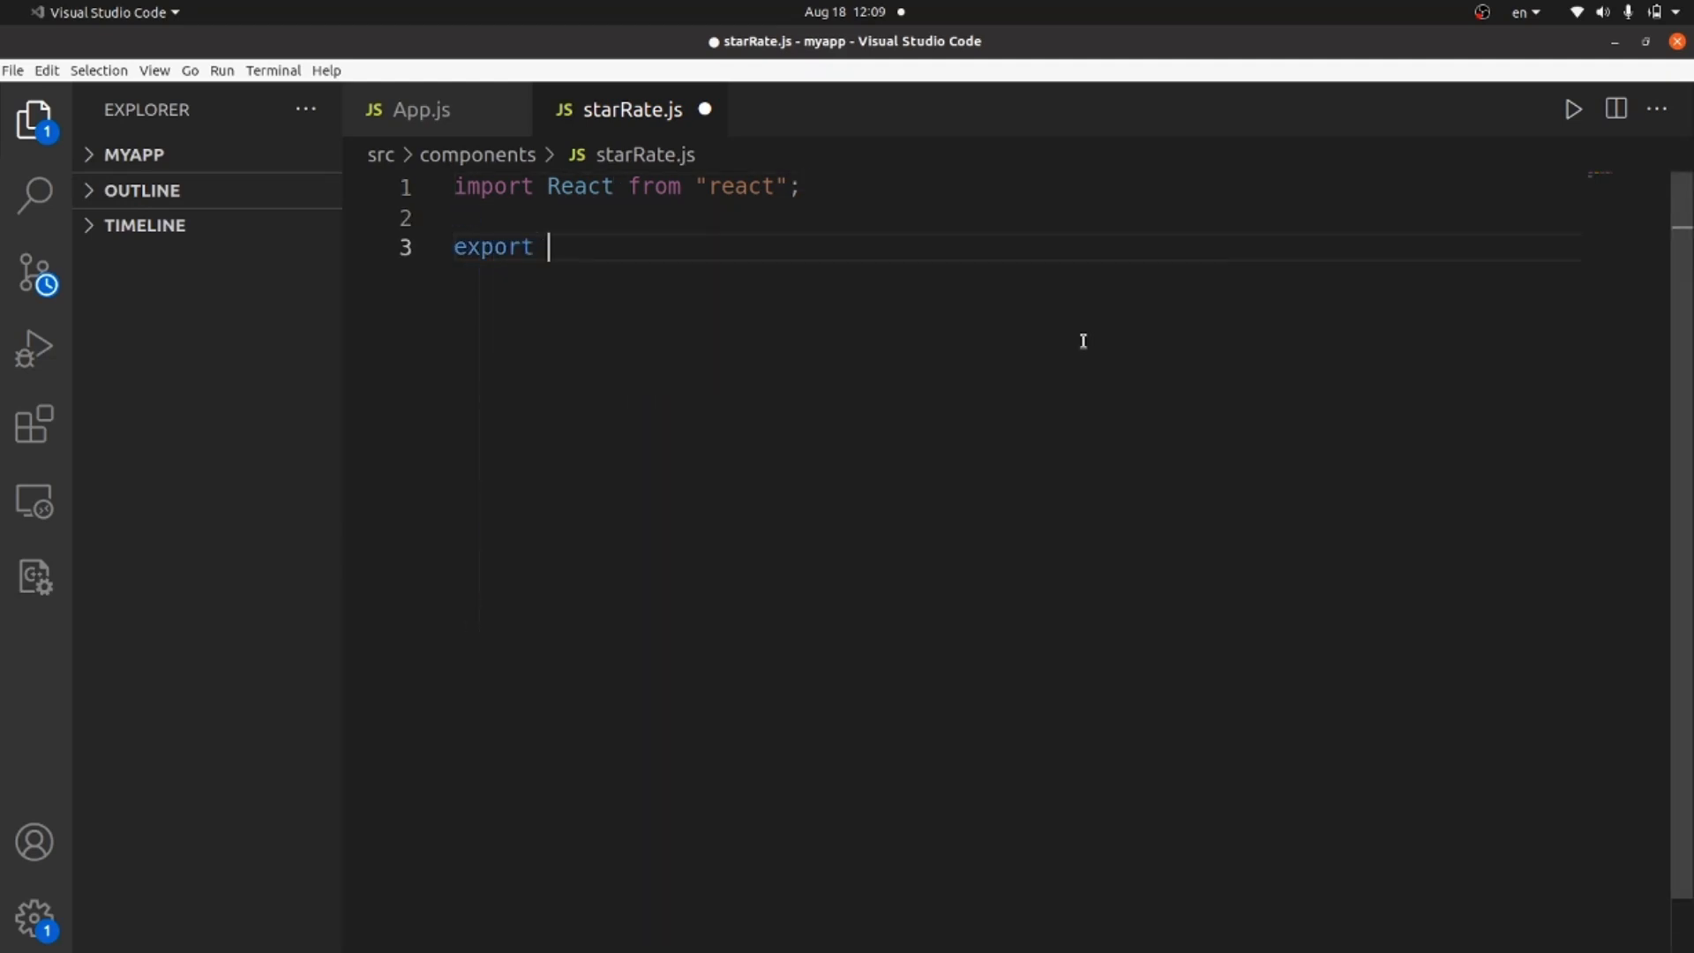
type("default")
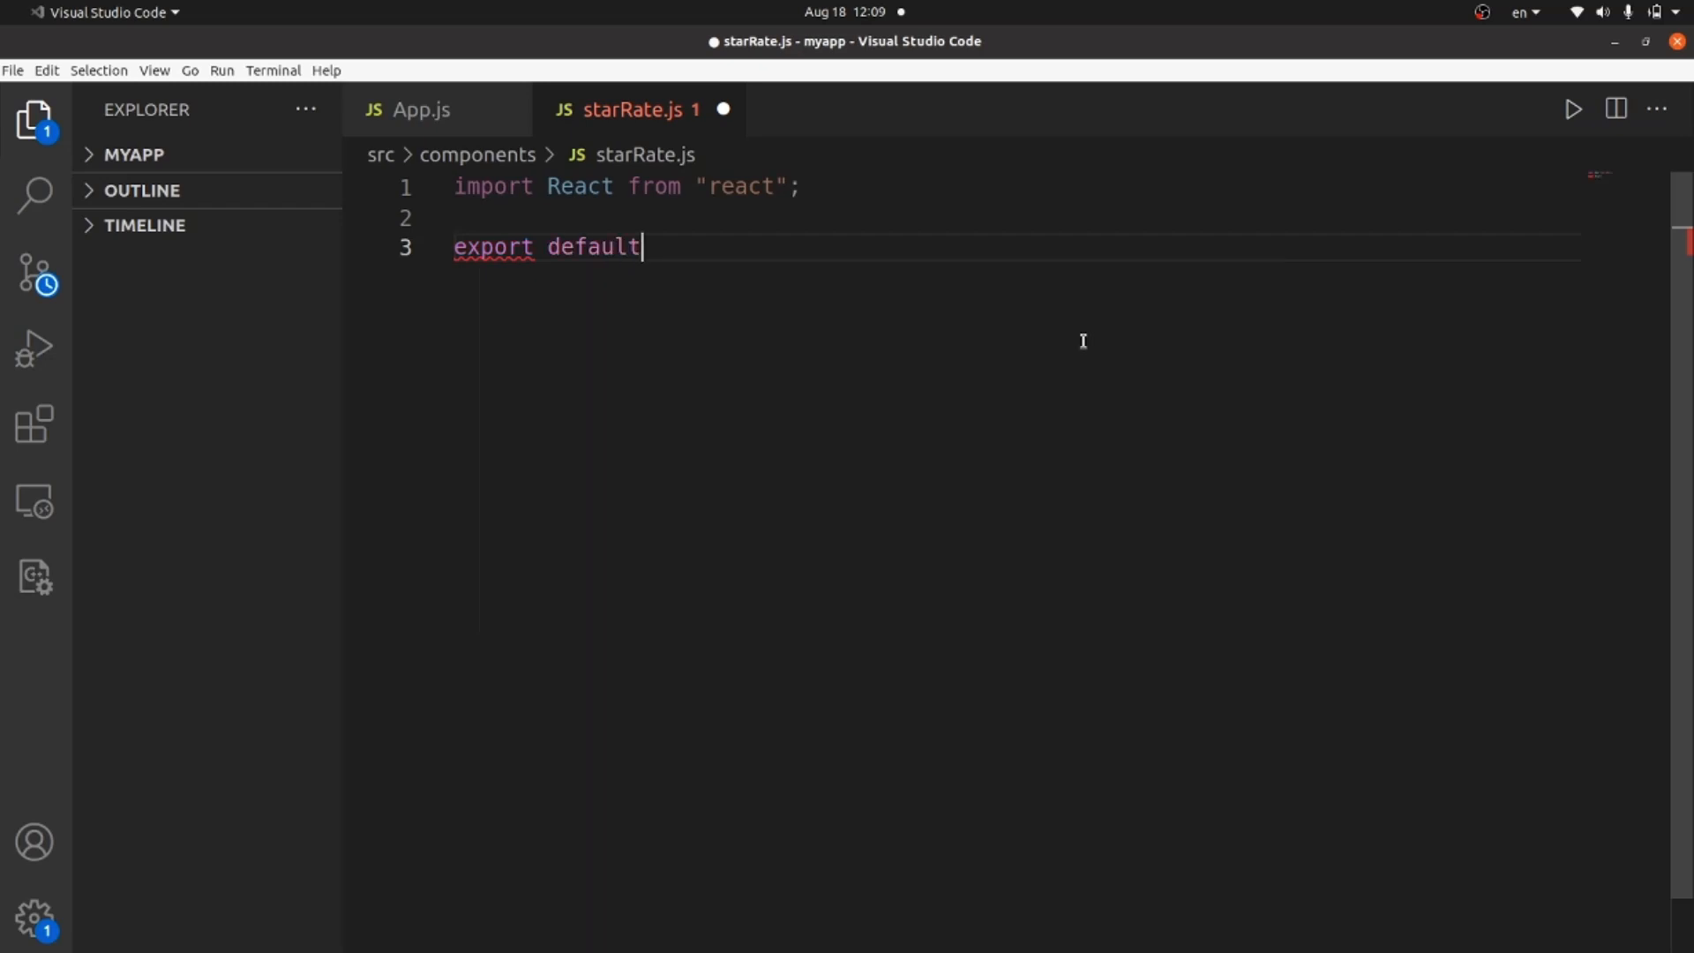
type("function")
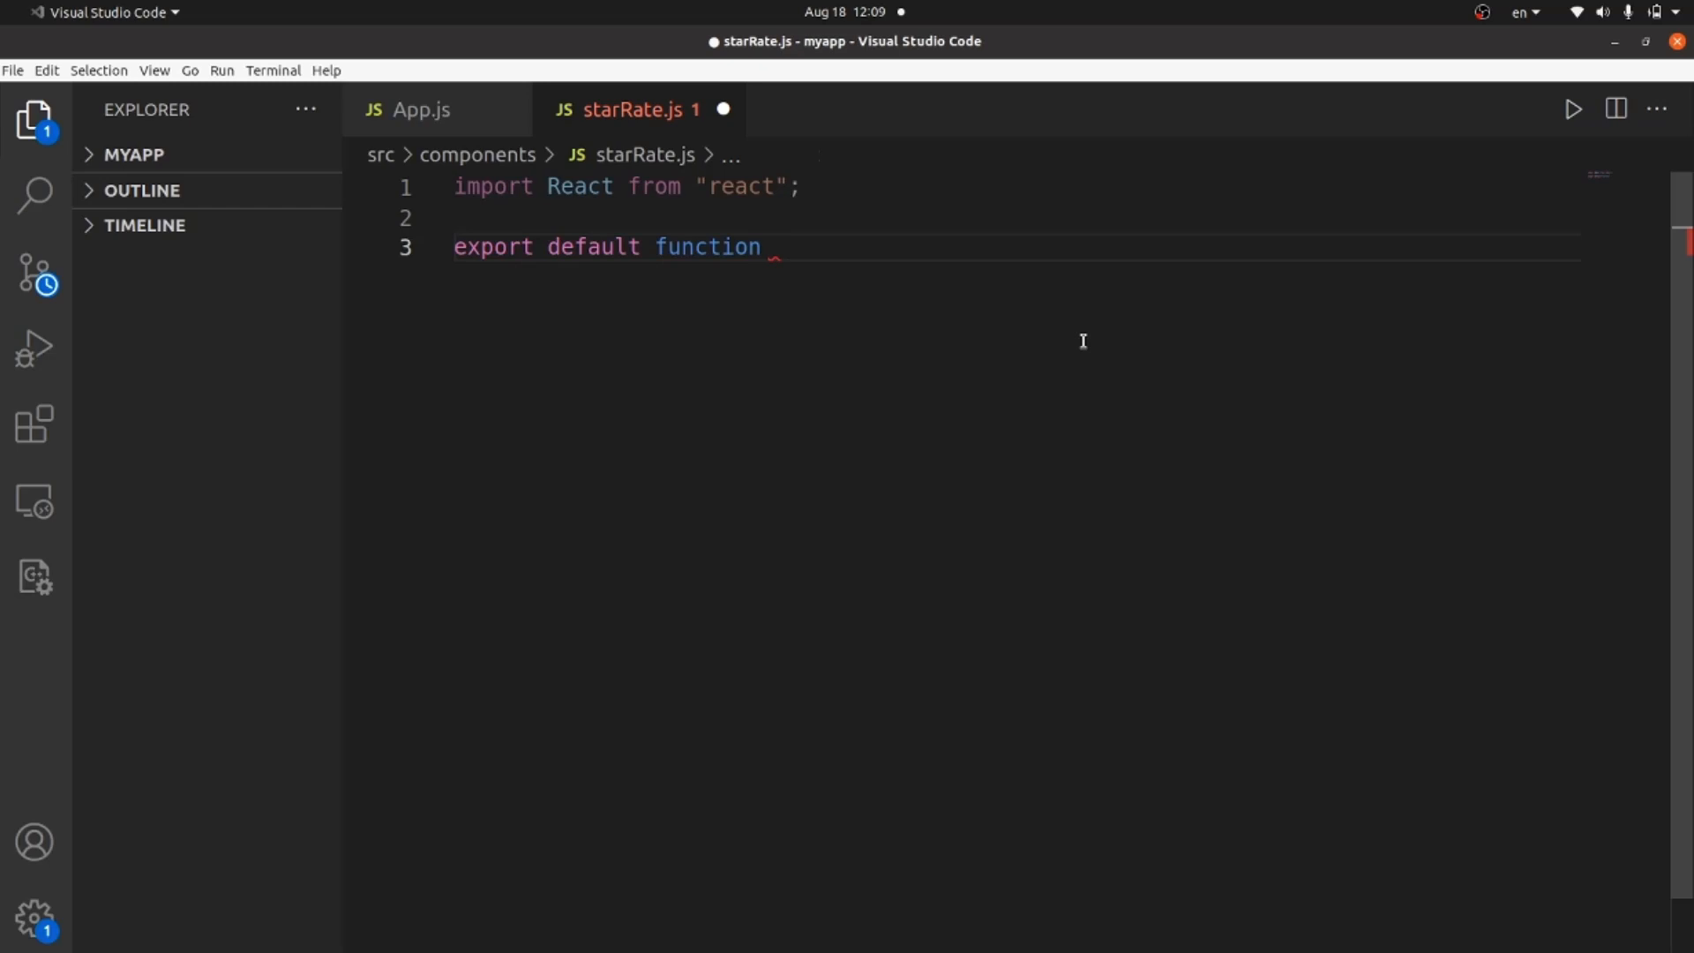
type("Sar")
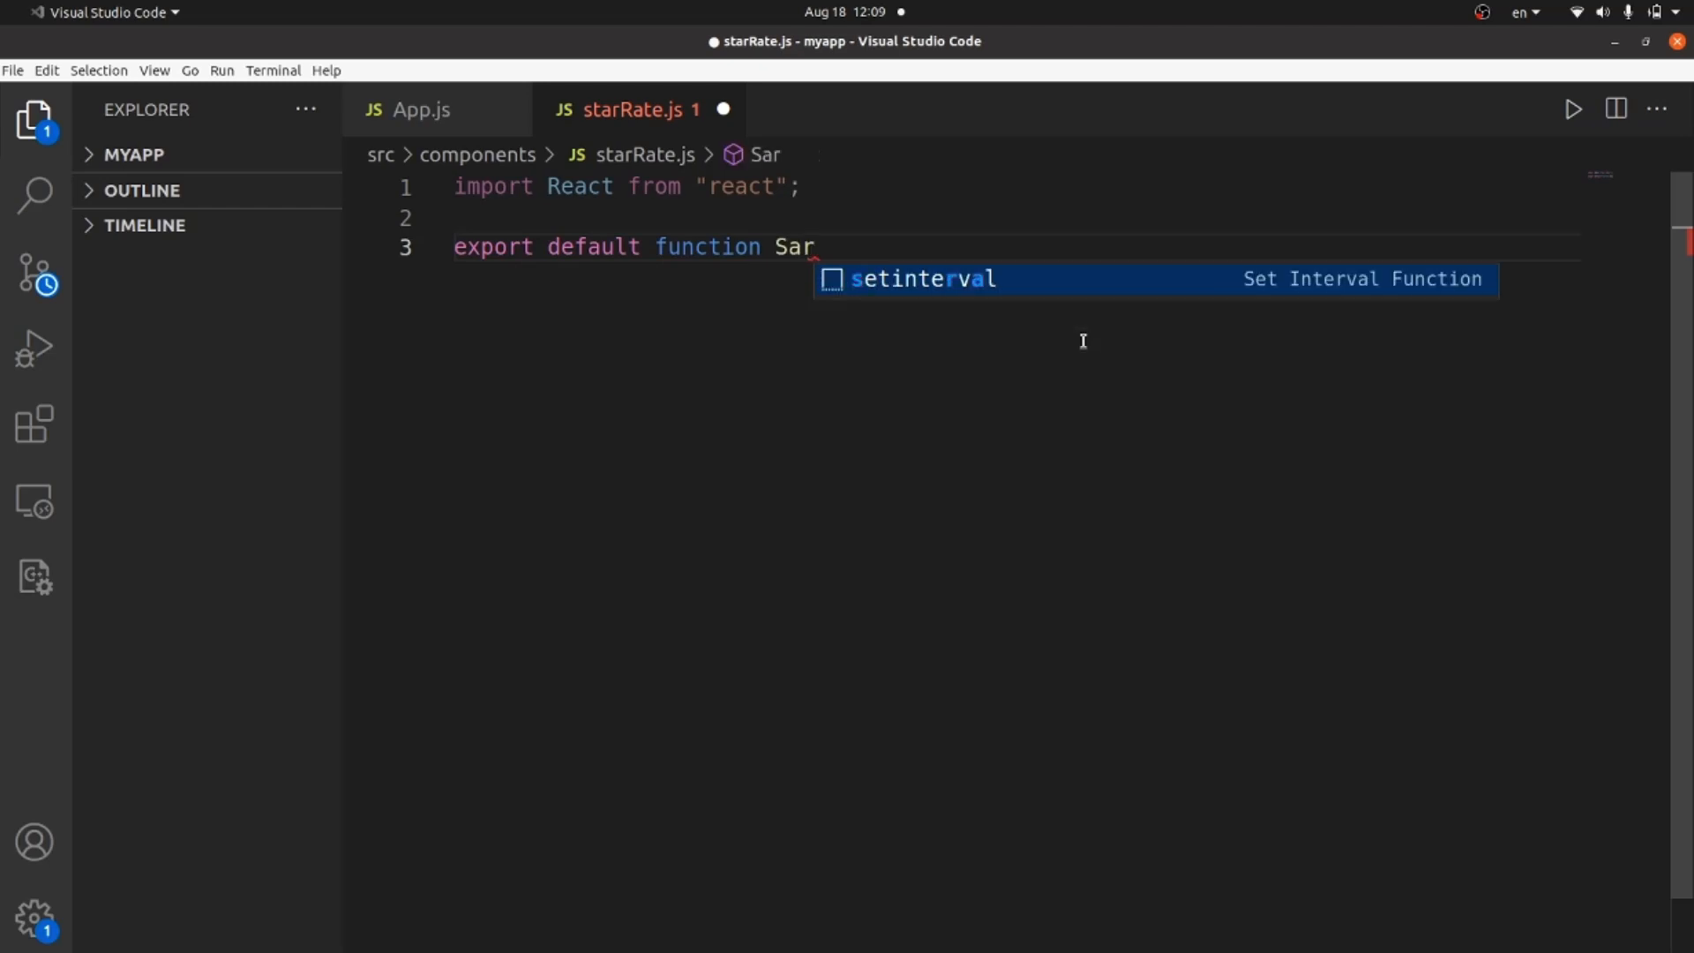
type("tea")
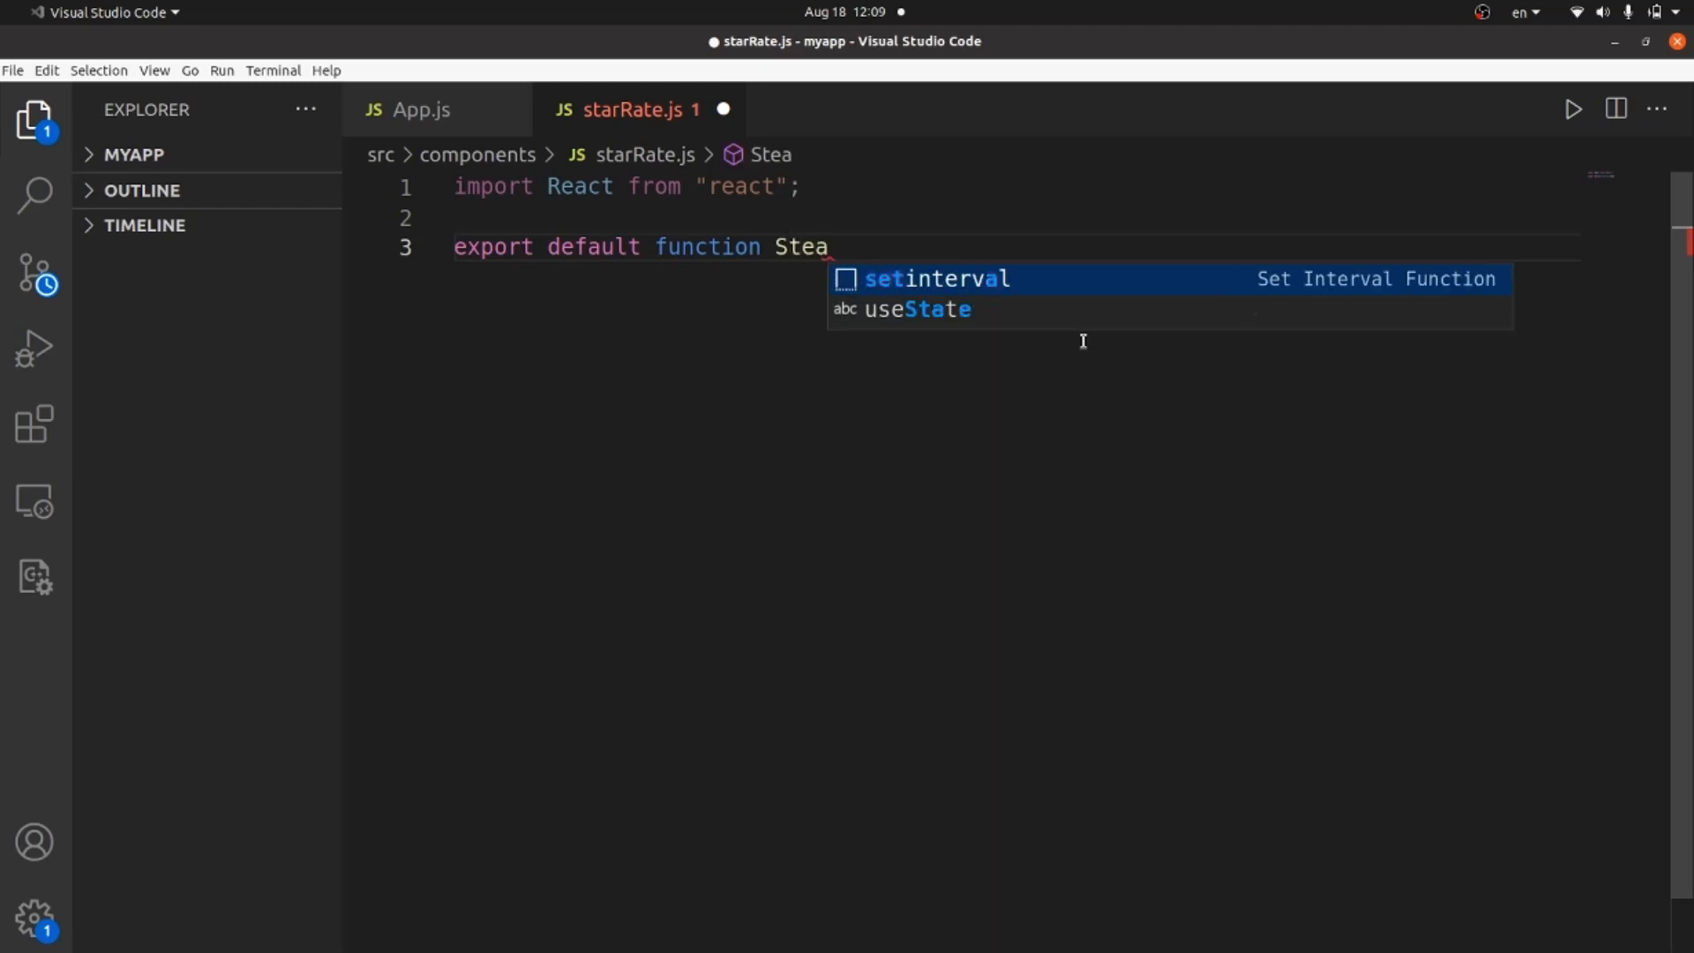
type("StarR")
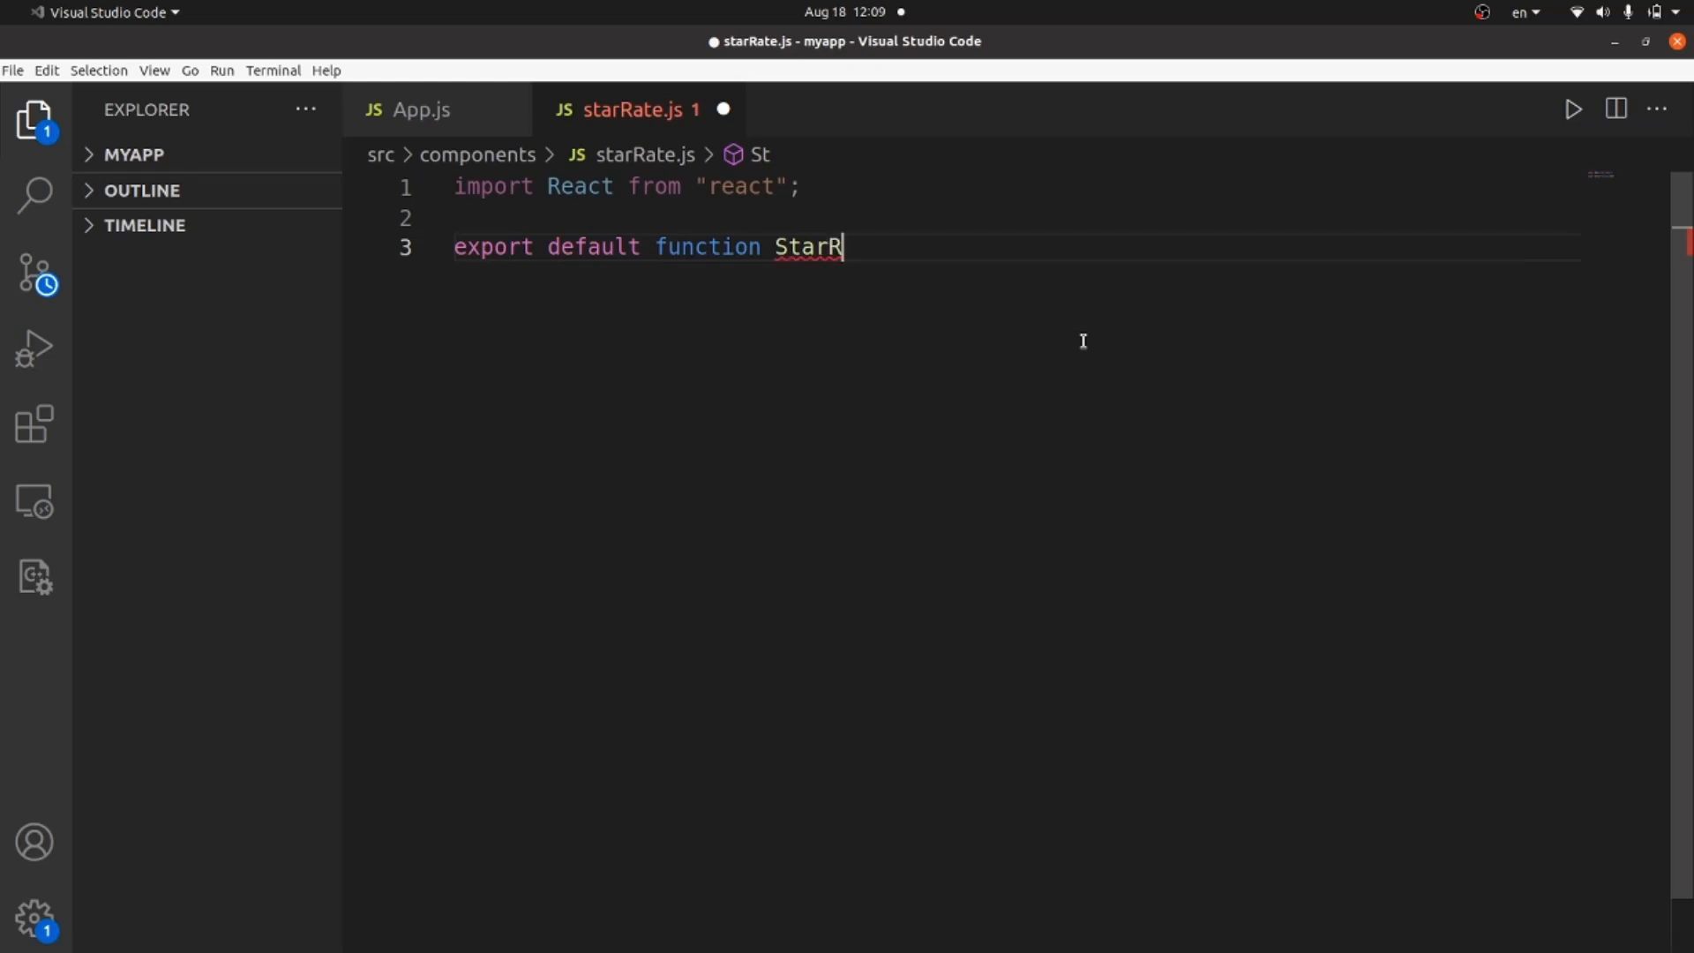
type("at")
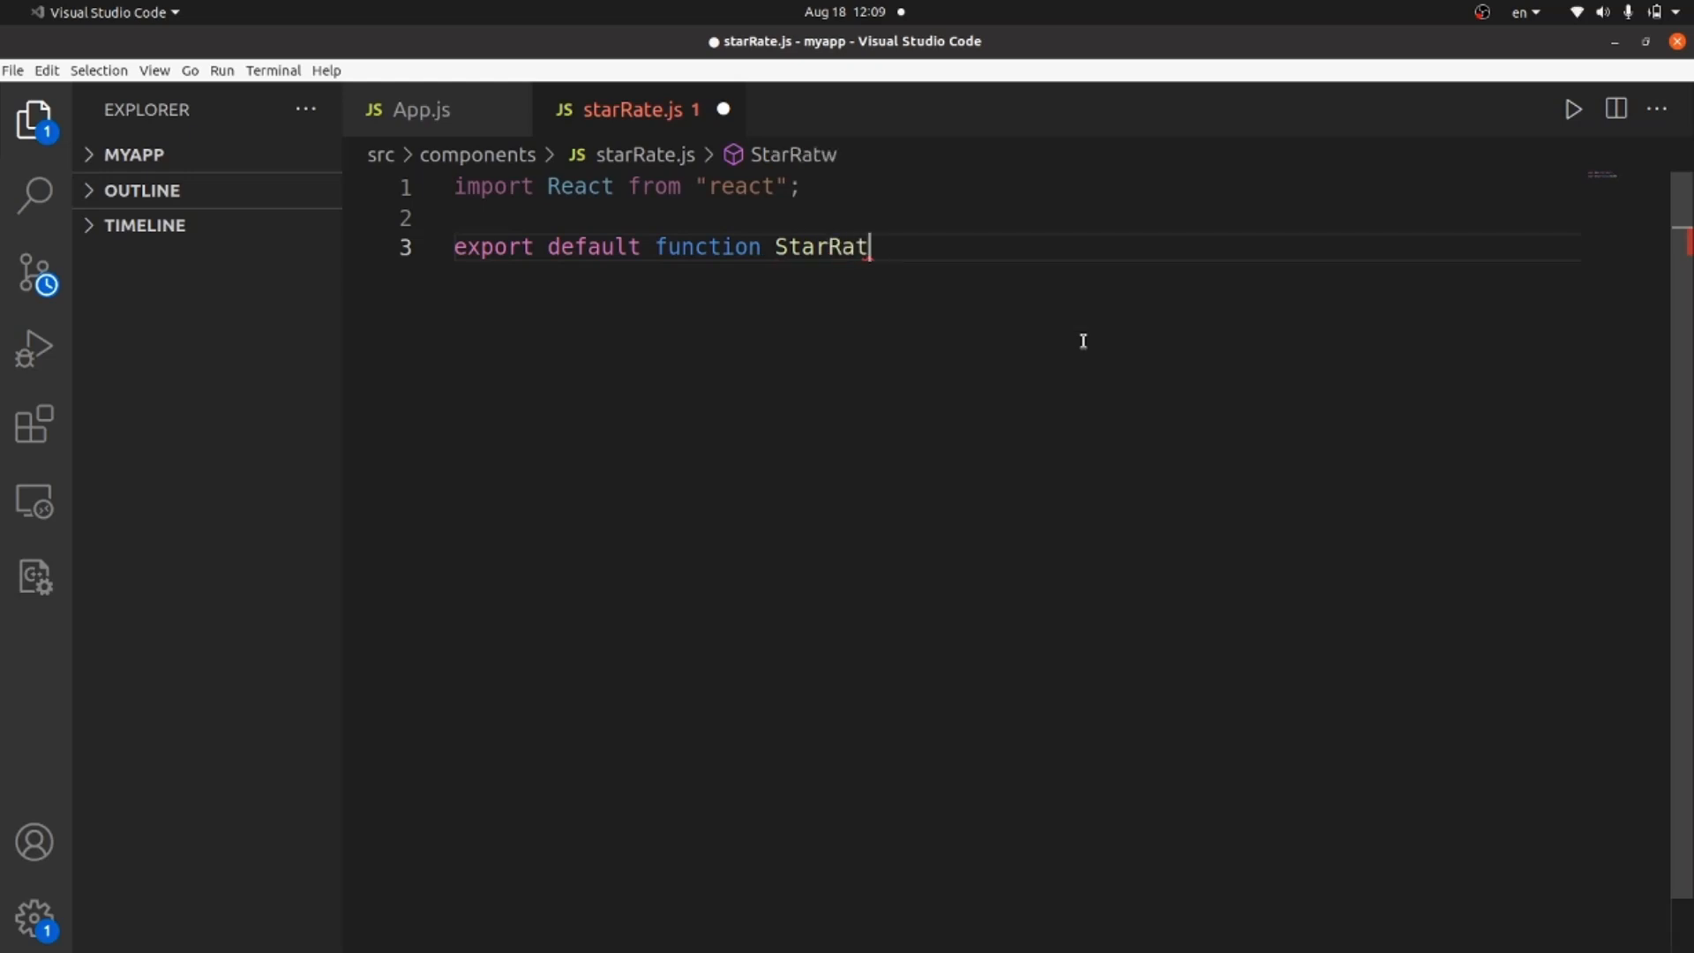
type("e()")
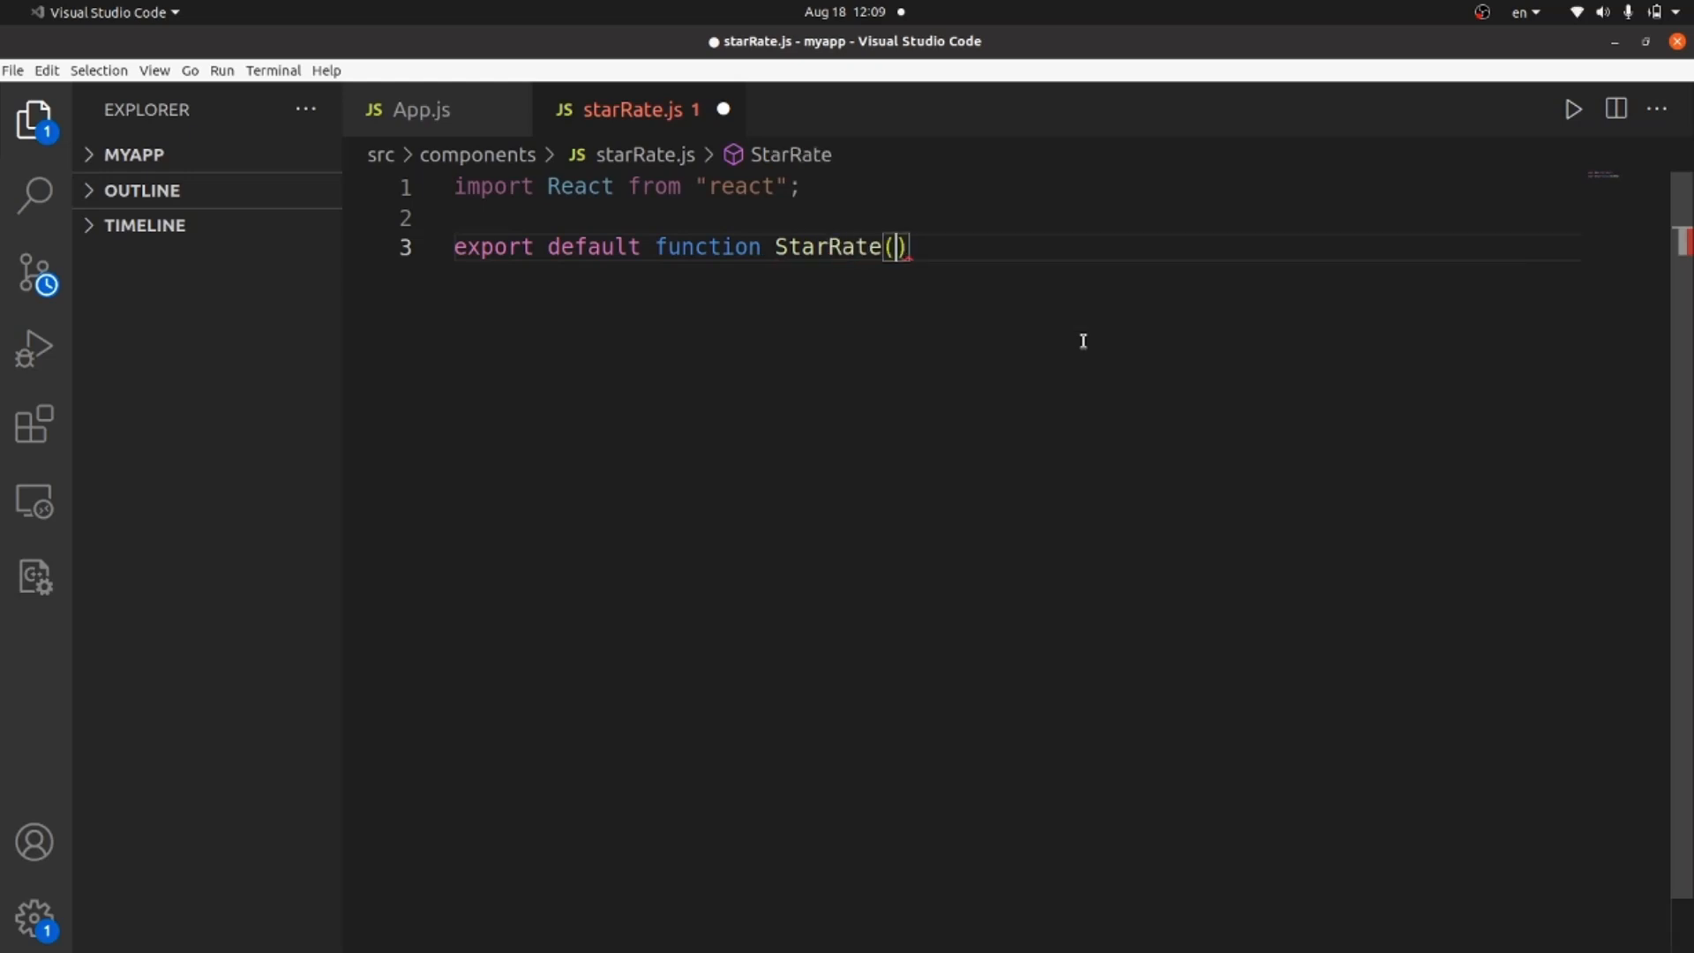
type("{")
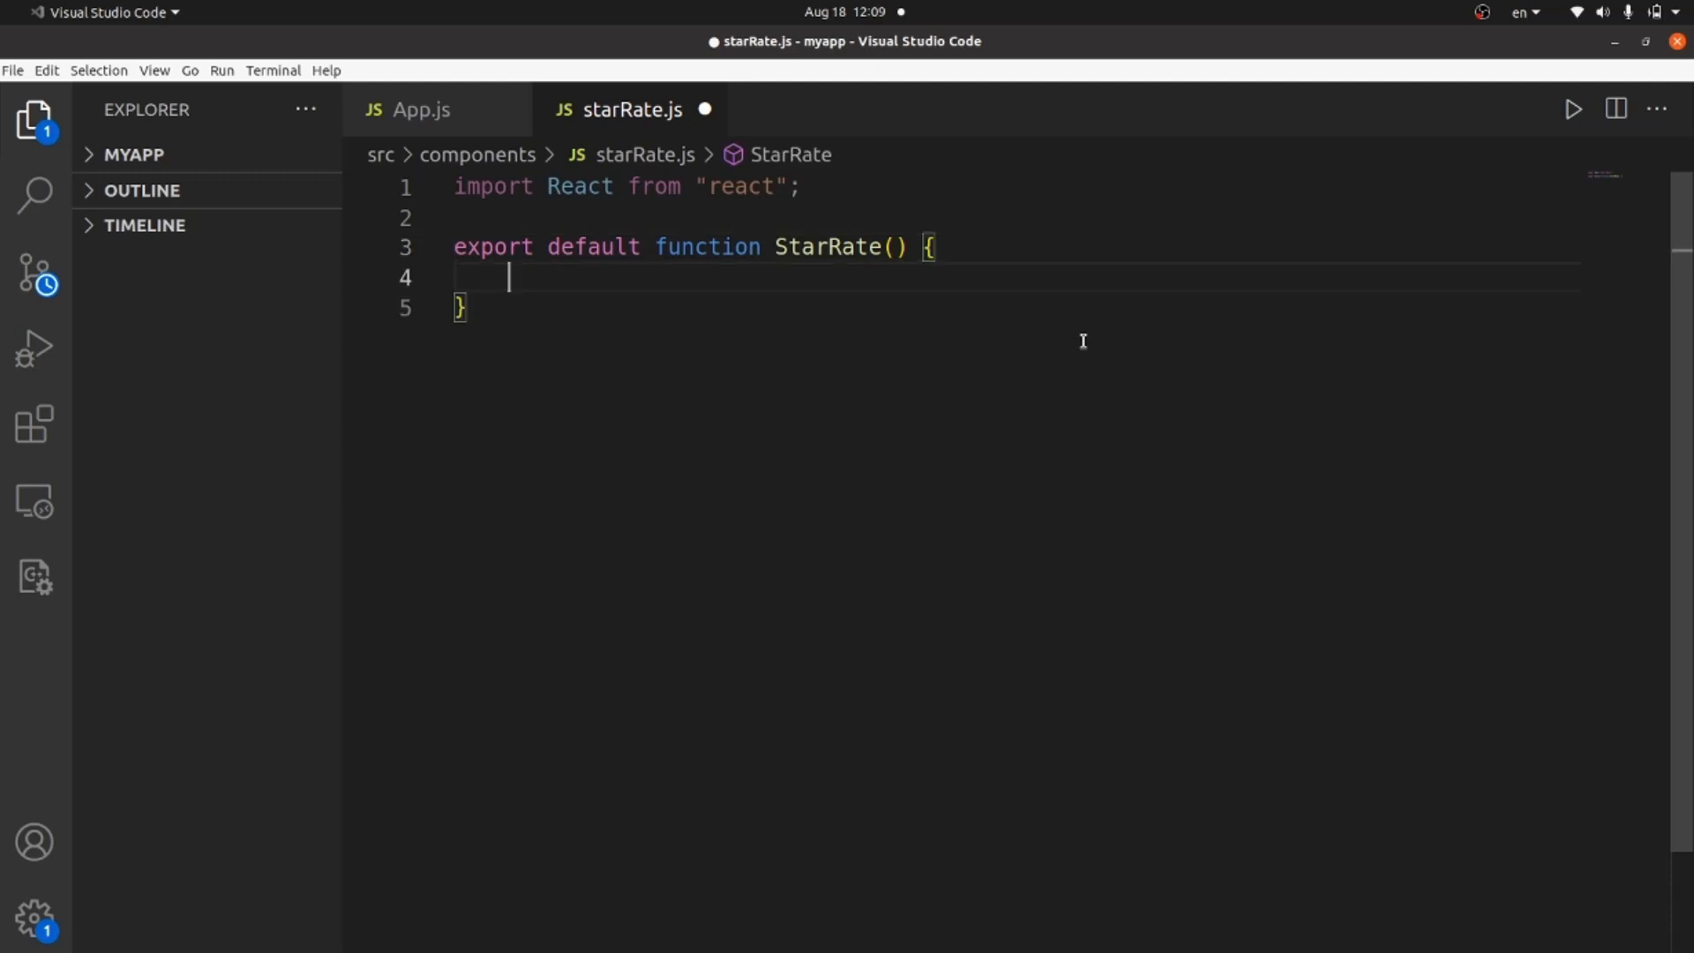
Make StarRate return ( <> </> ) — an empty fragment with blank lines inside
key("Enter")
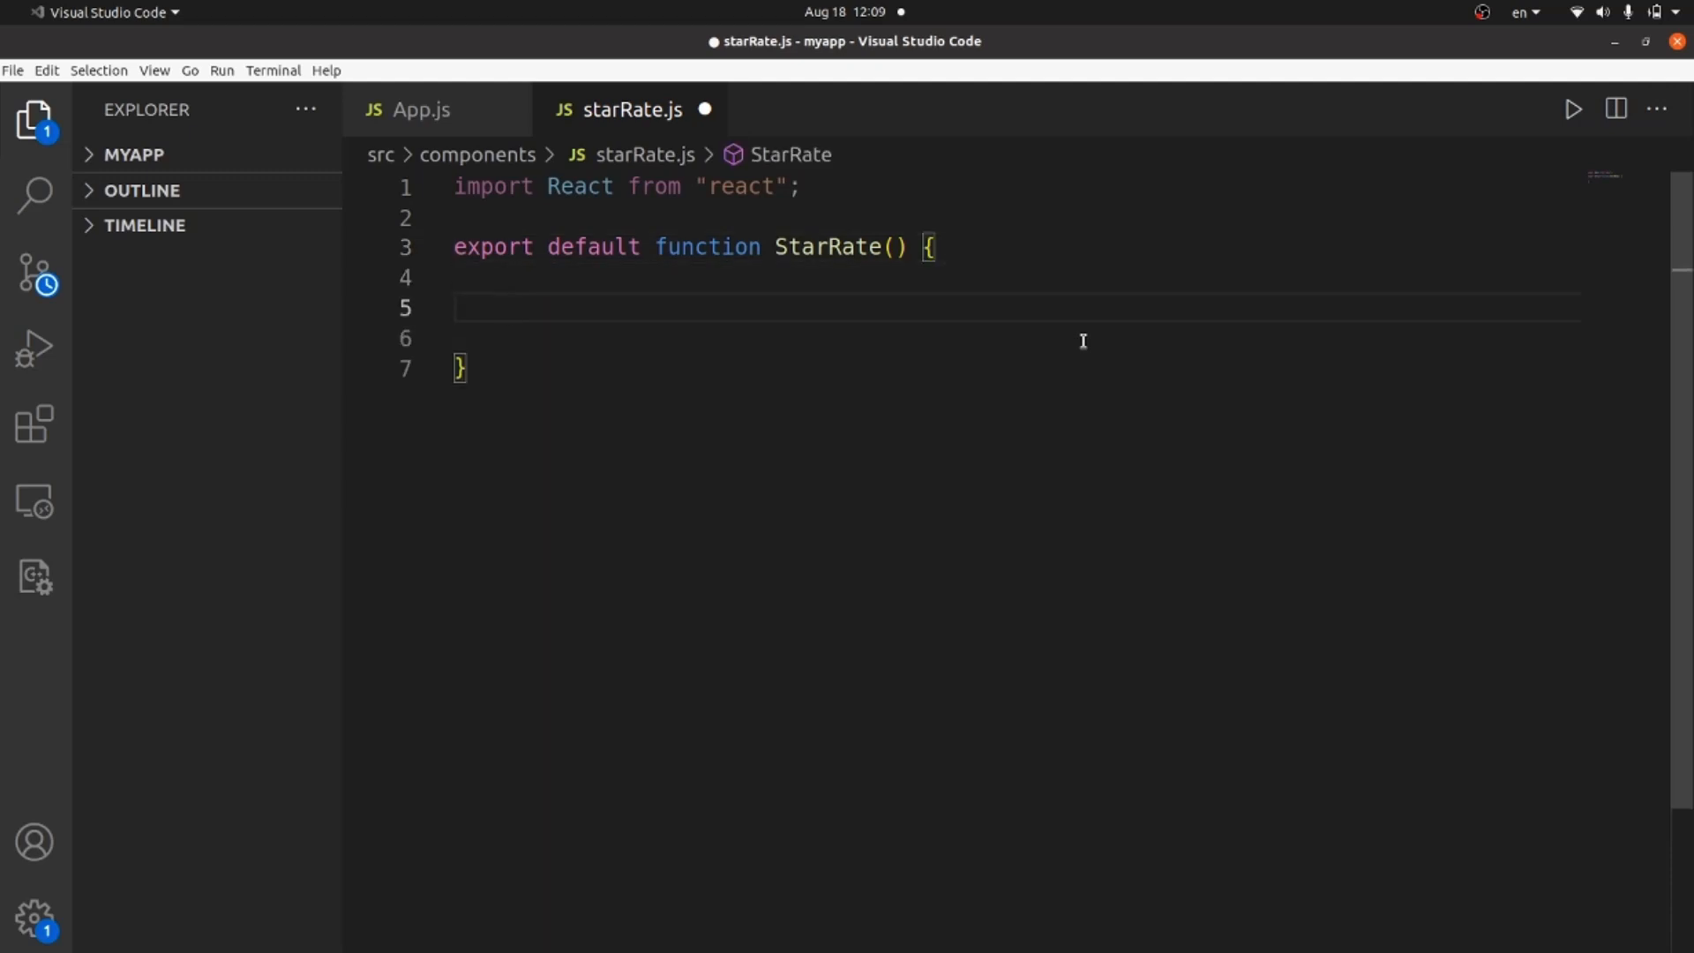
type("return (")
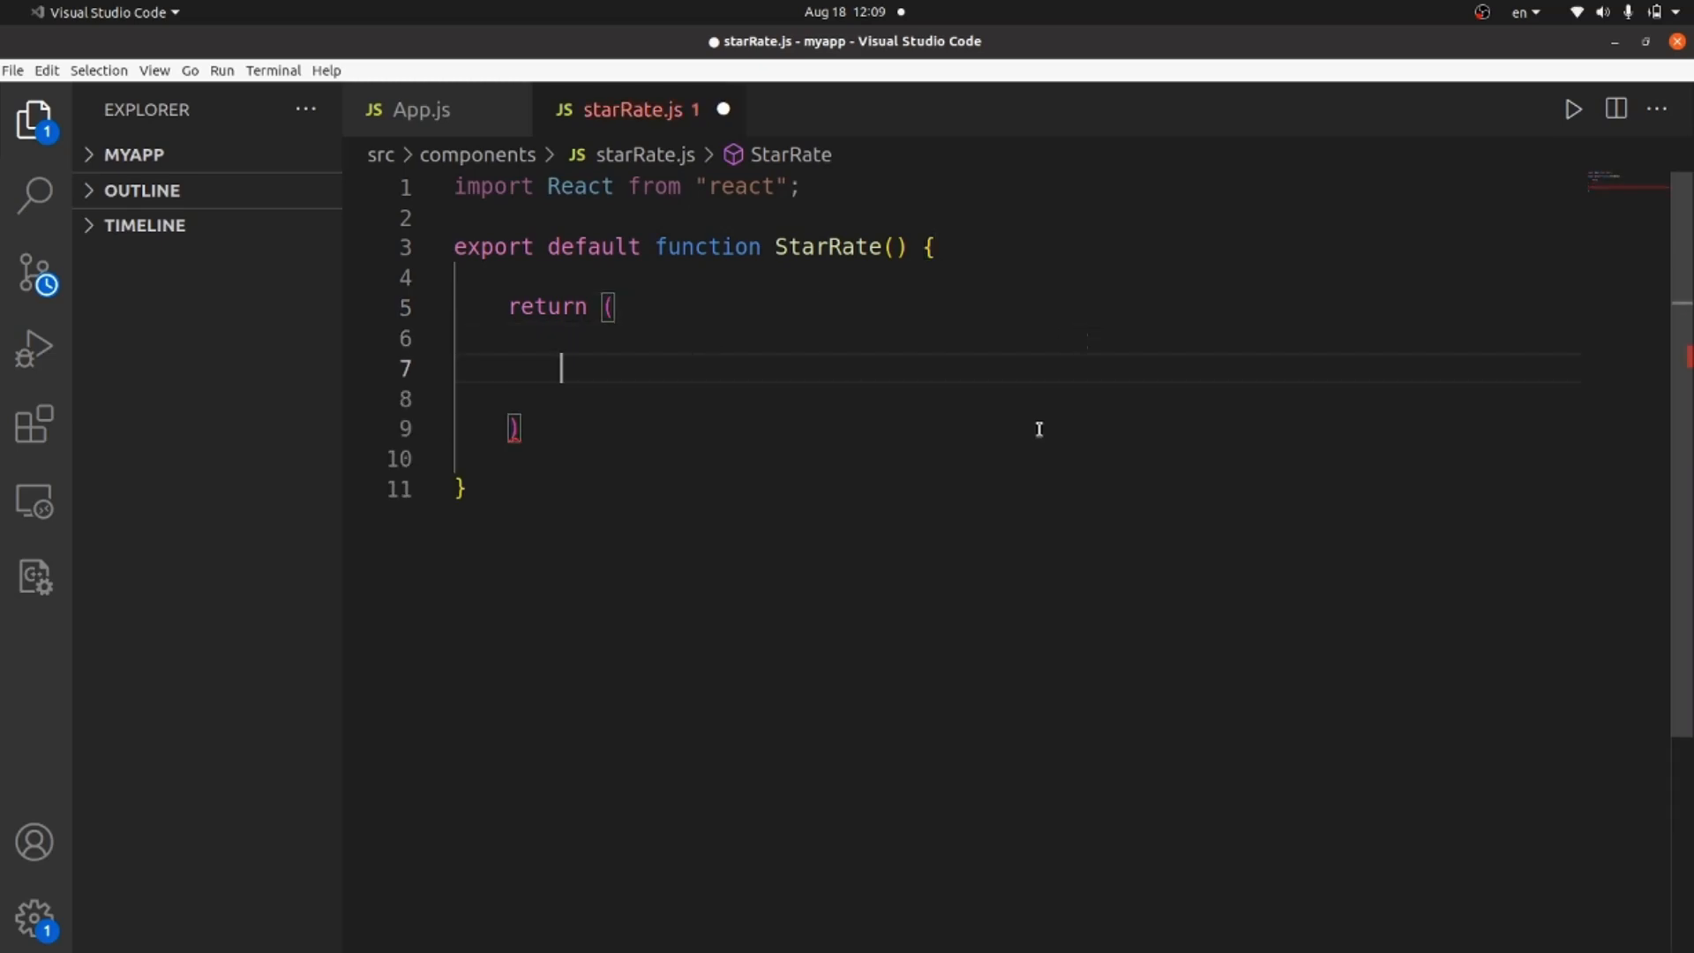
type("<>")
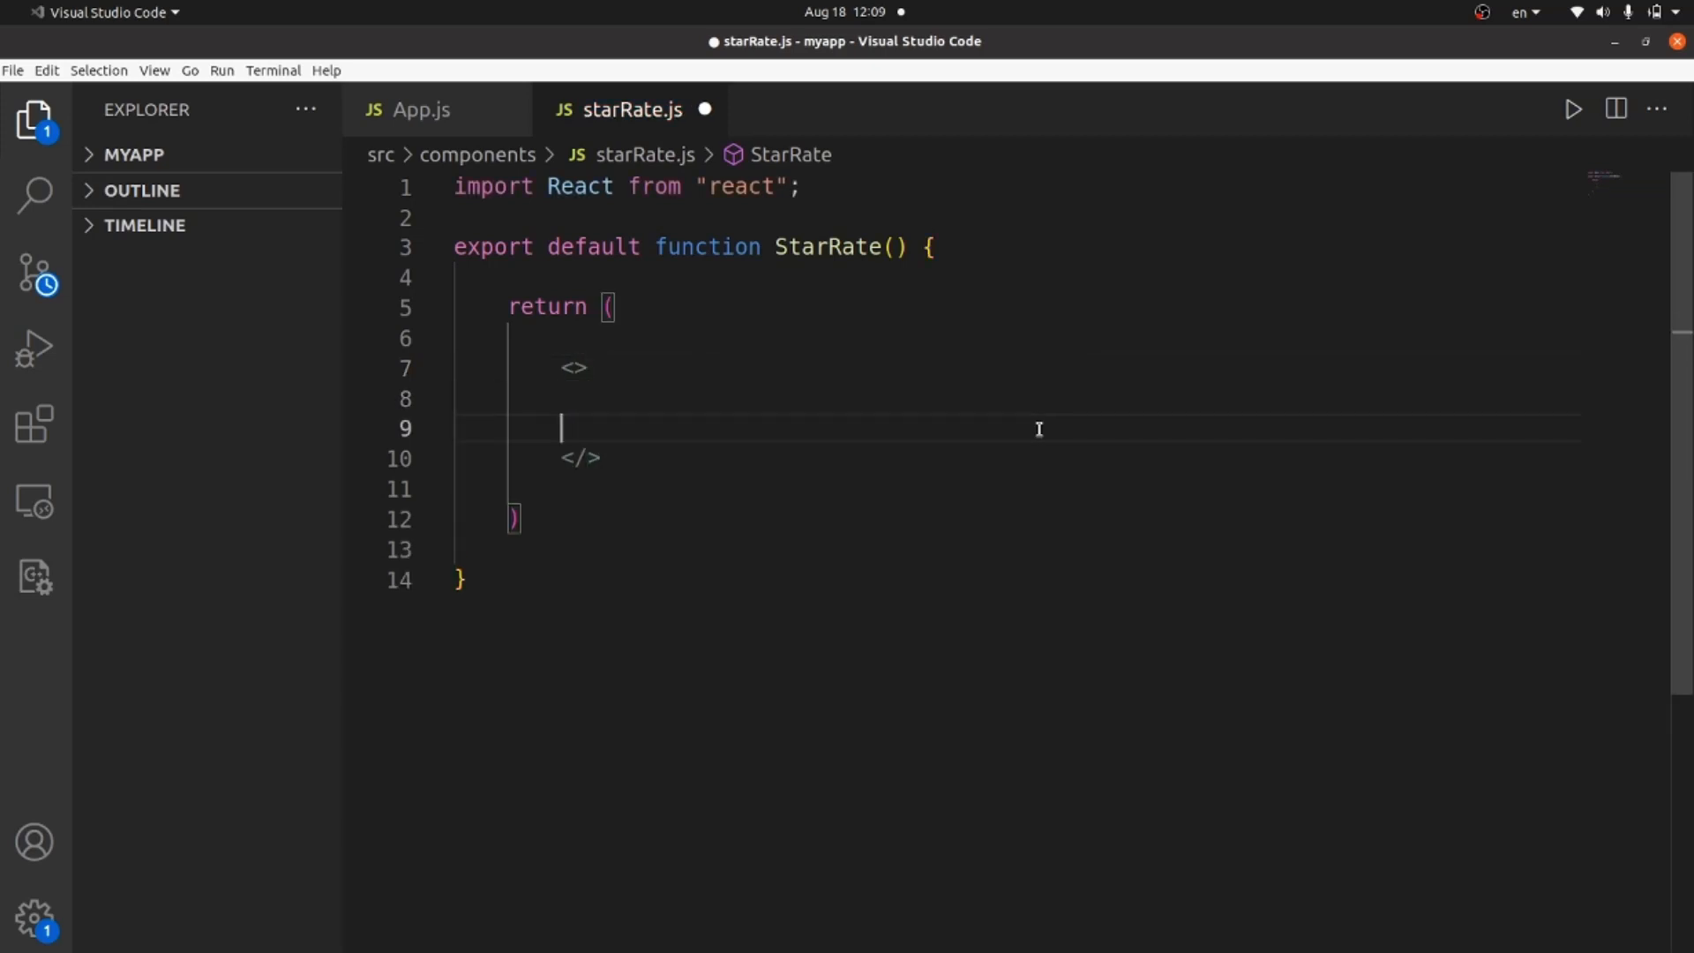
key("Enter")
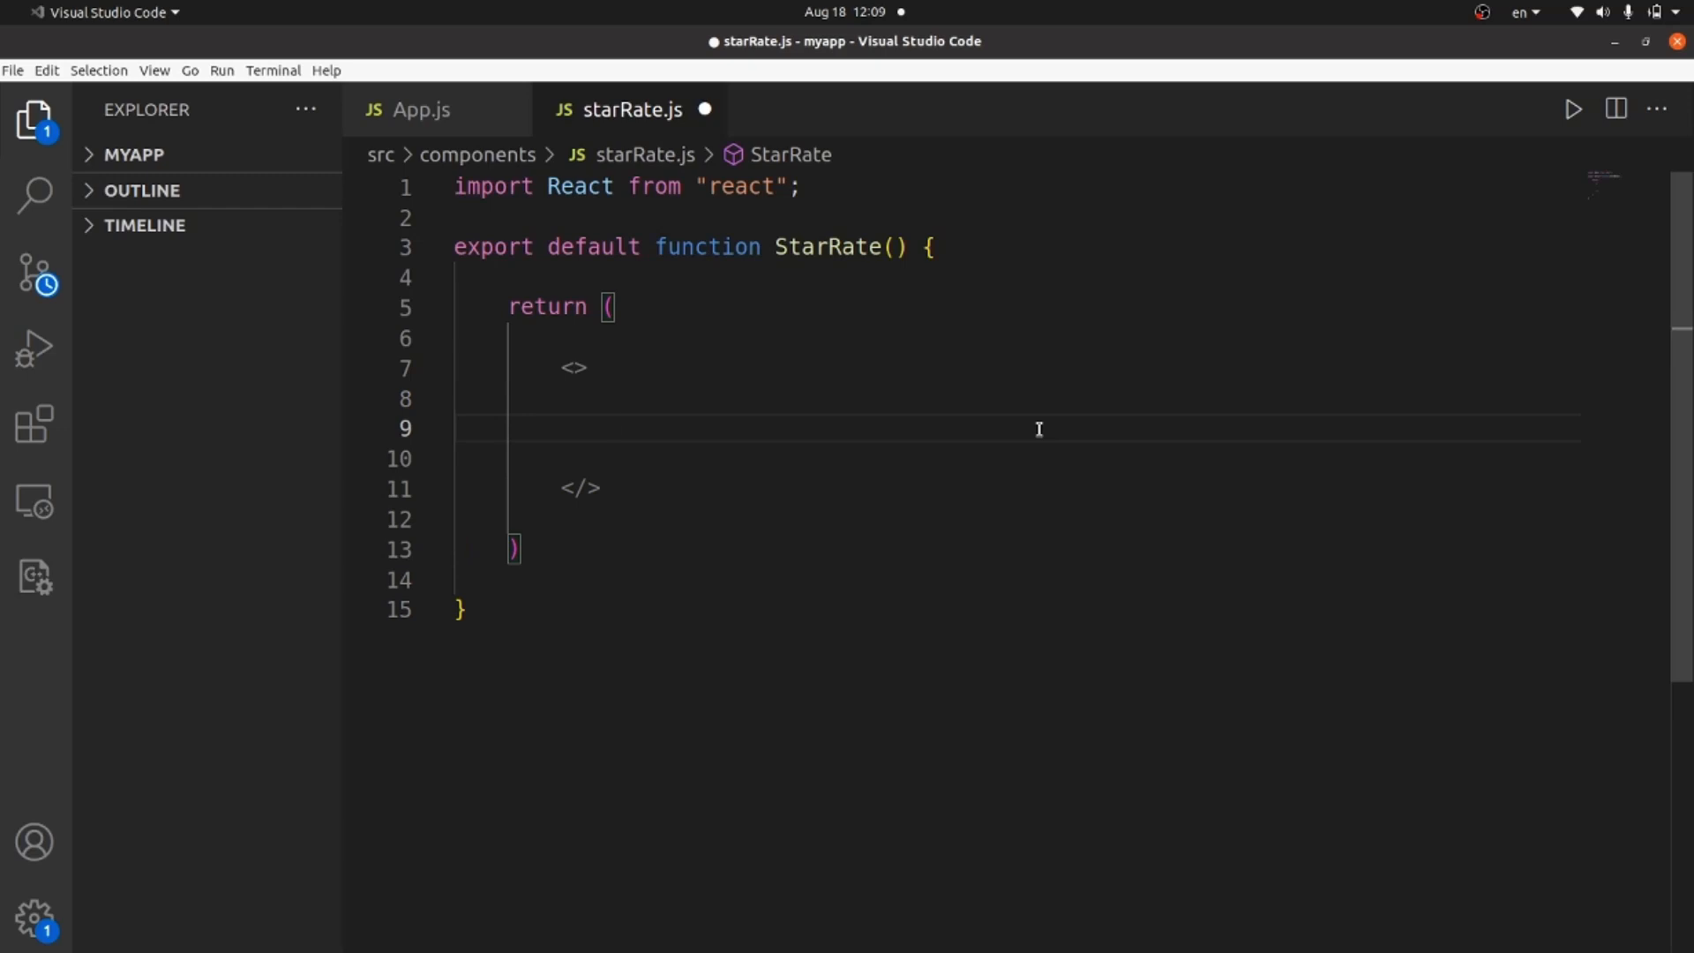
Inside the fragment, start {[...Array(5)].map(star => { })}
type("{}")
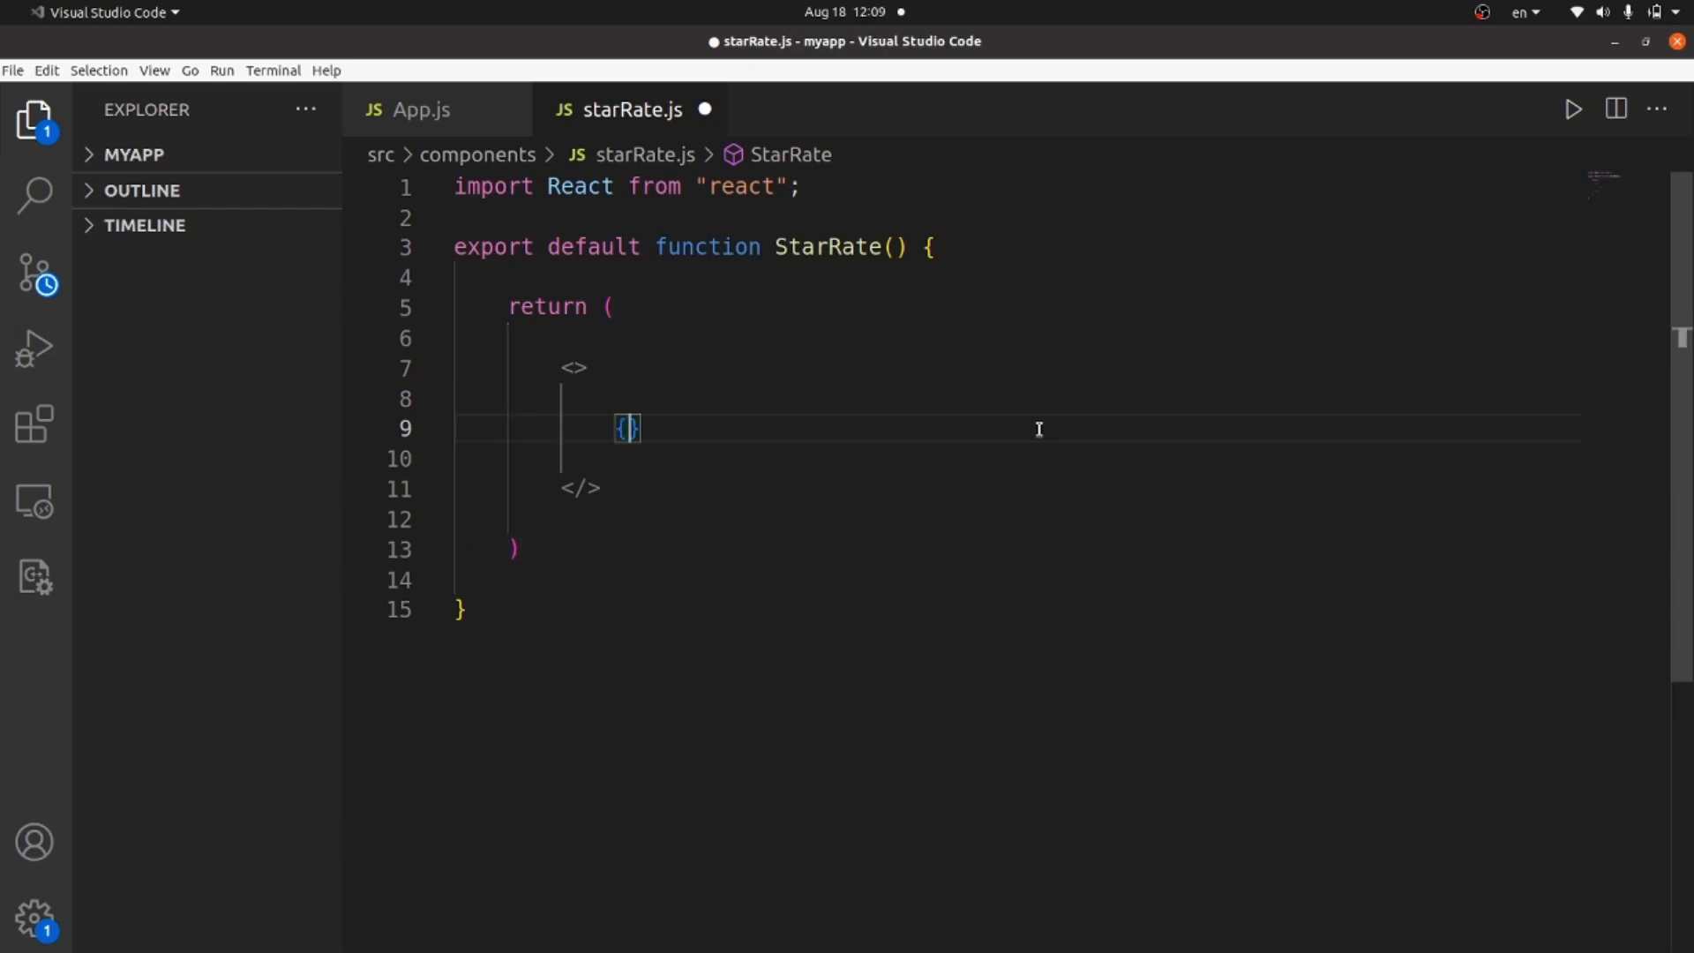
type("[.]")
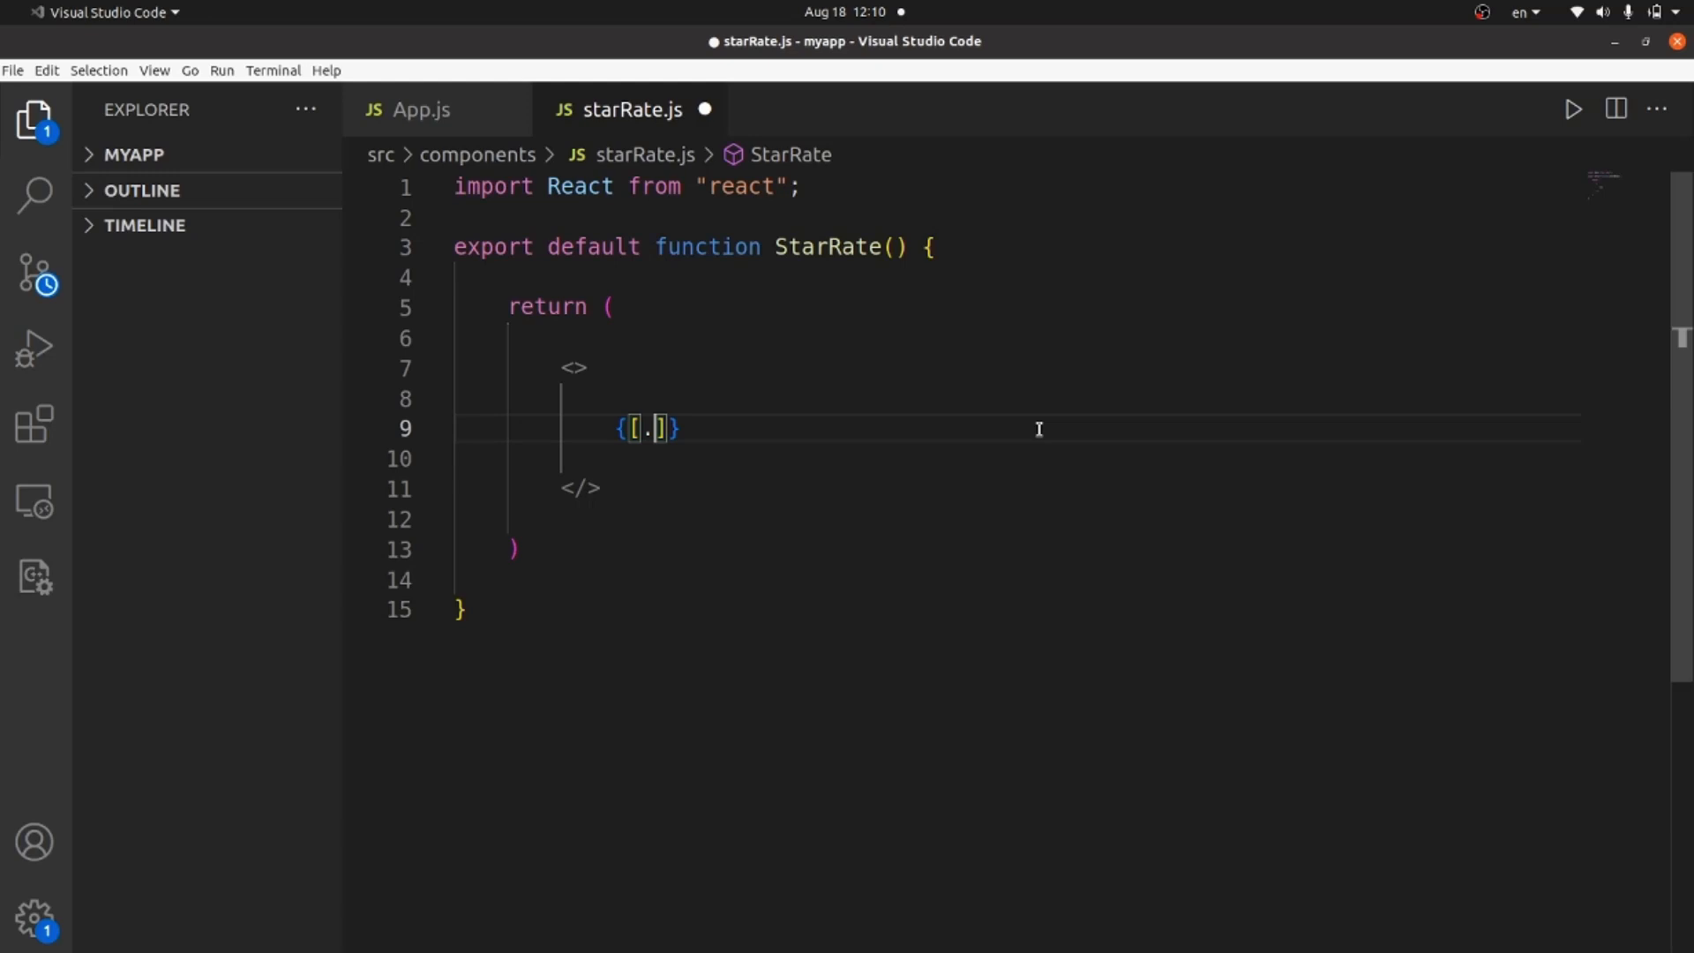
type("...Array(")
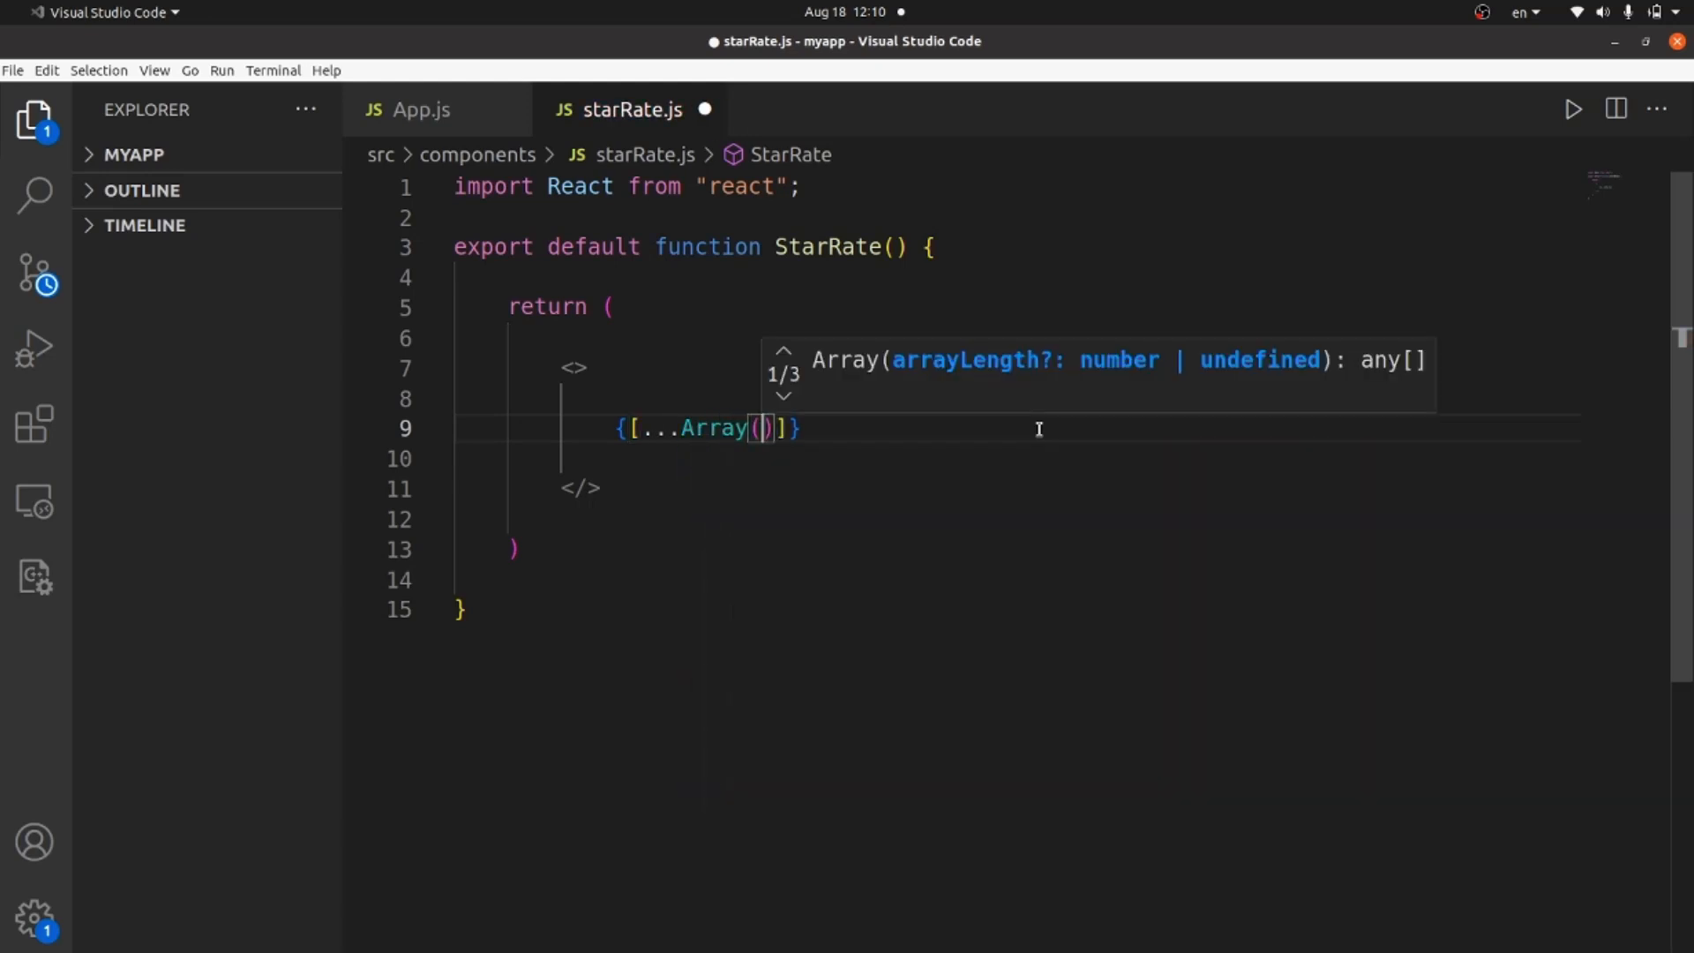
type("5].m")
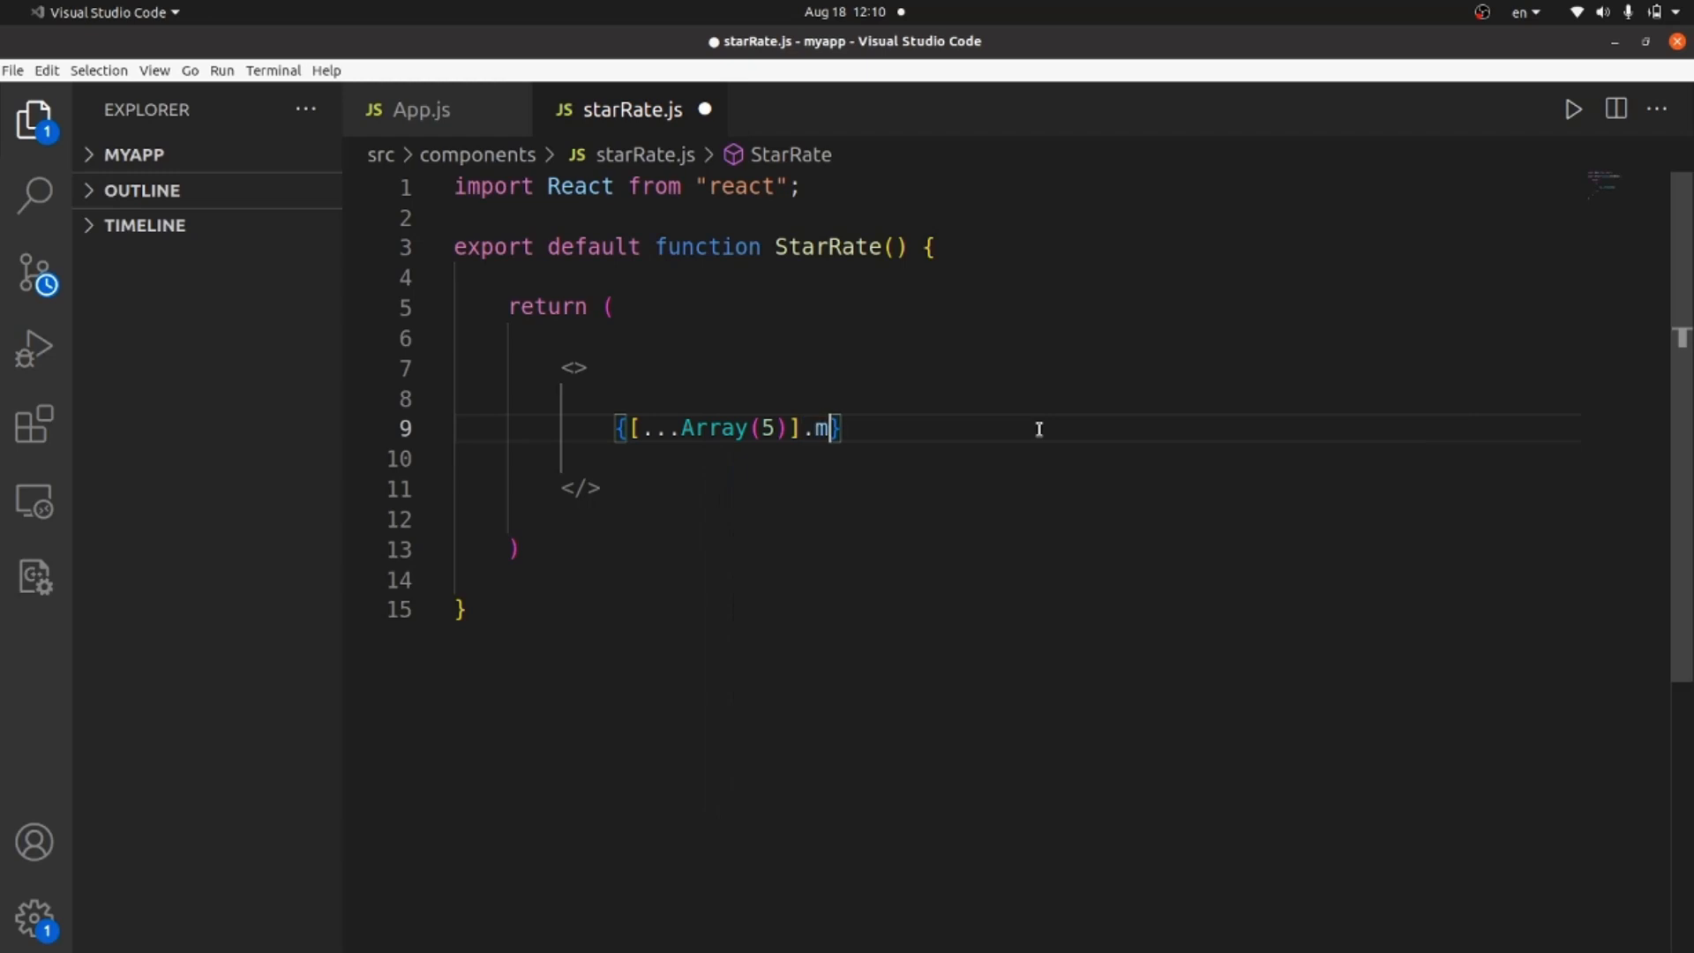
type("ap(")
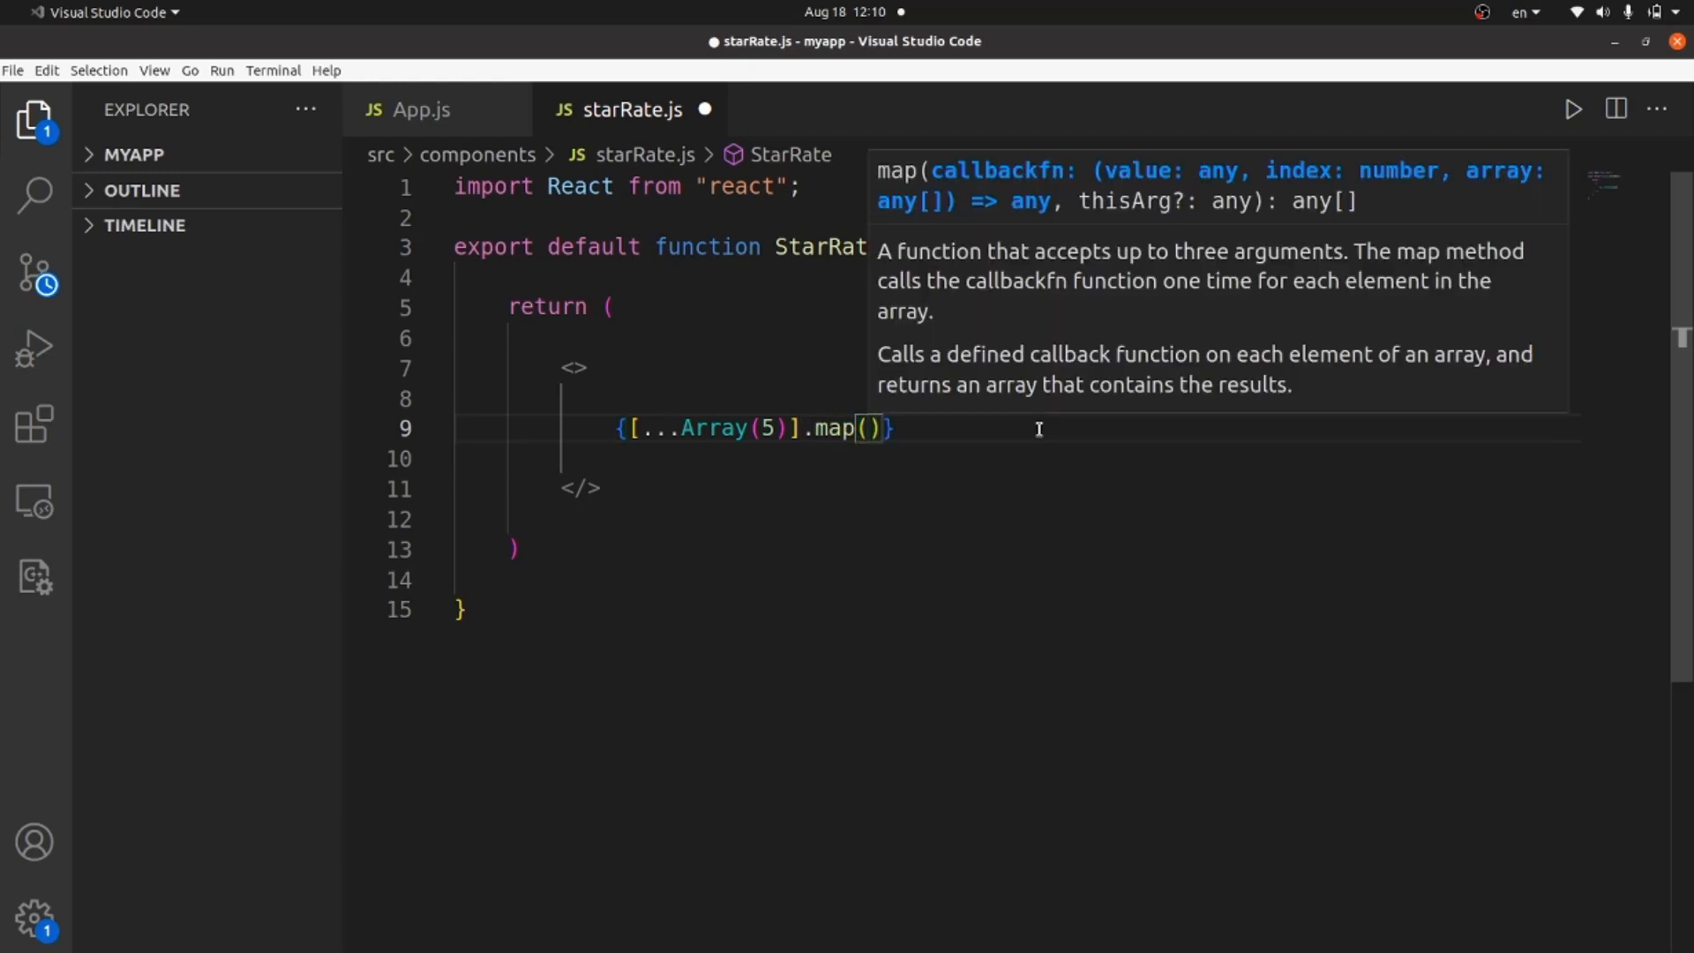
type("star => {")
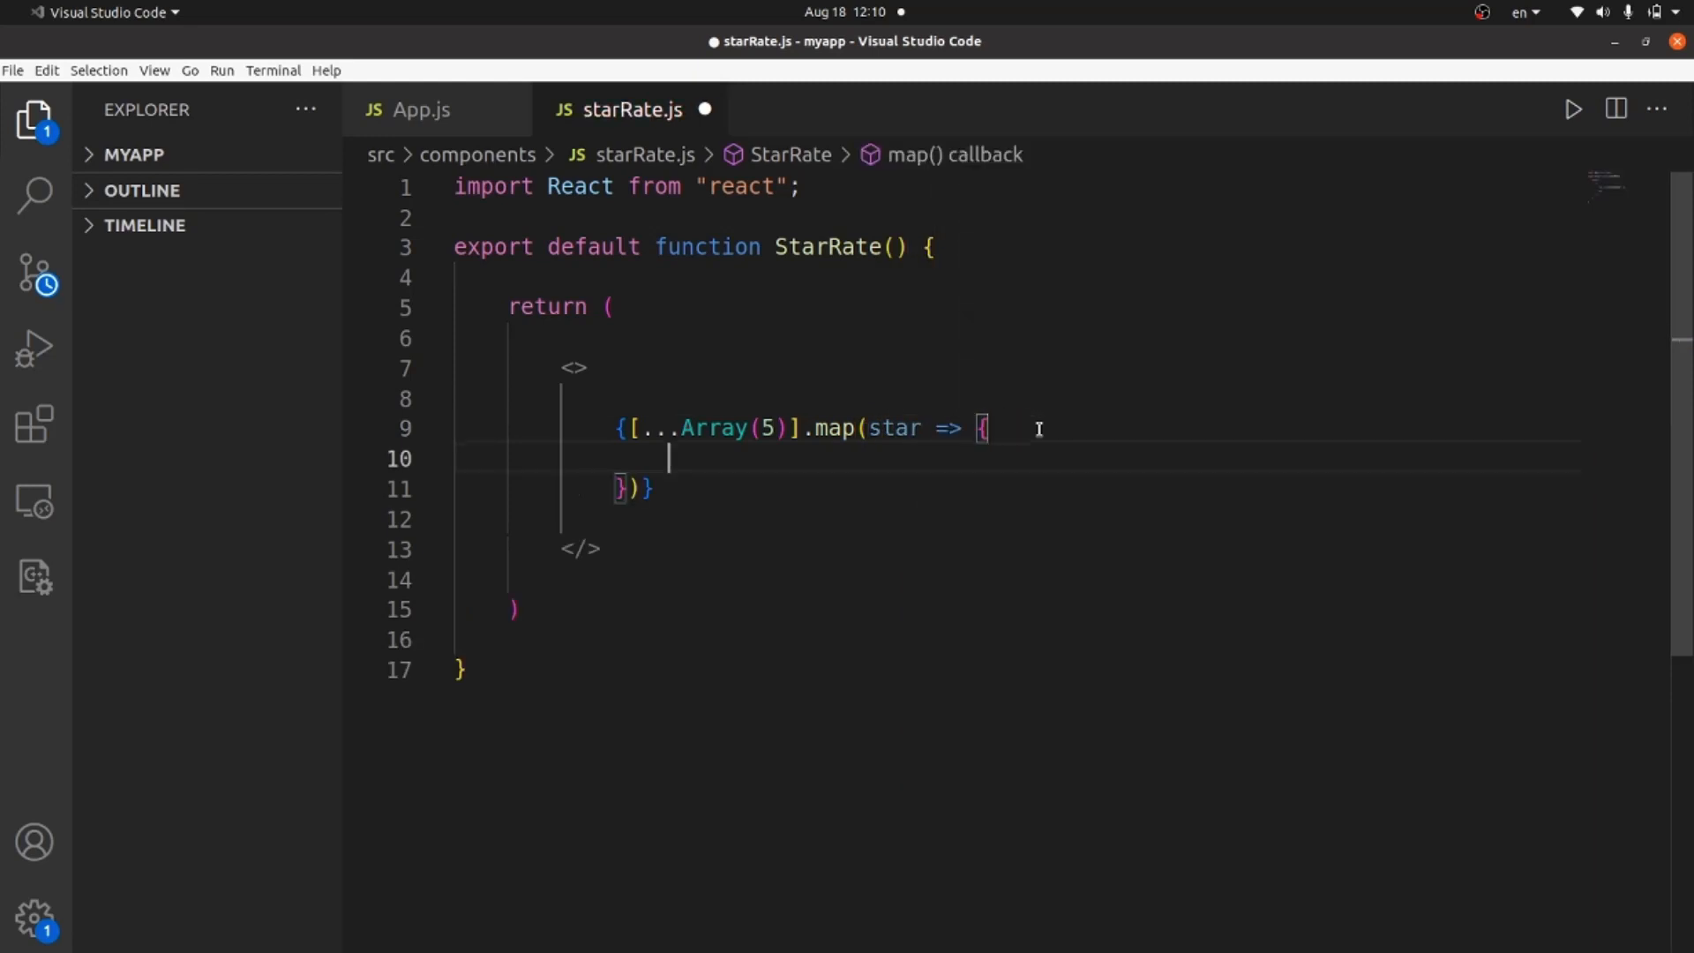
Have the map callback return ( <FaStar /> ) for each item
type("return (")
type("<F")
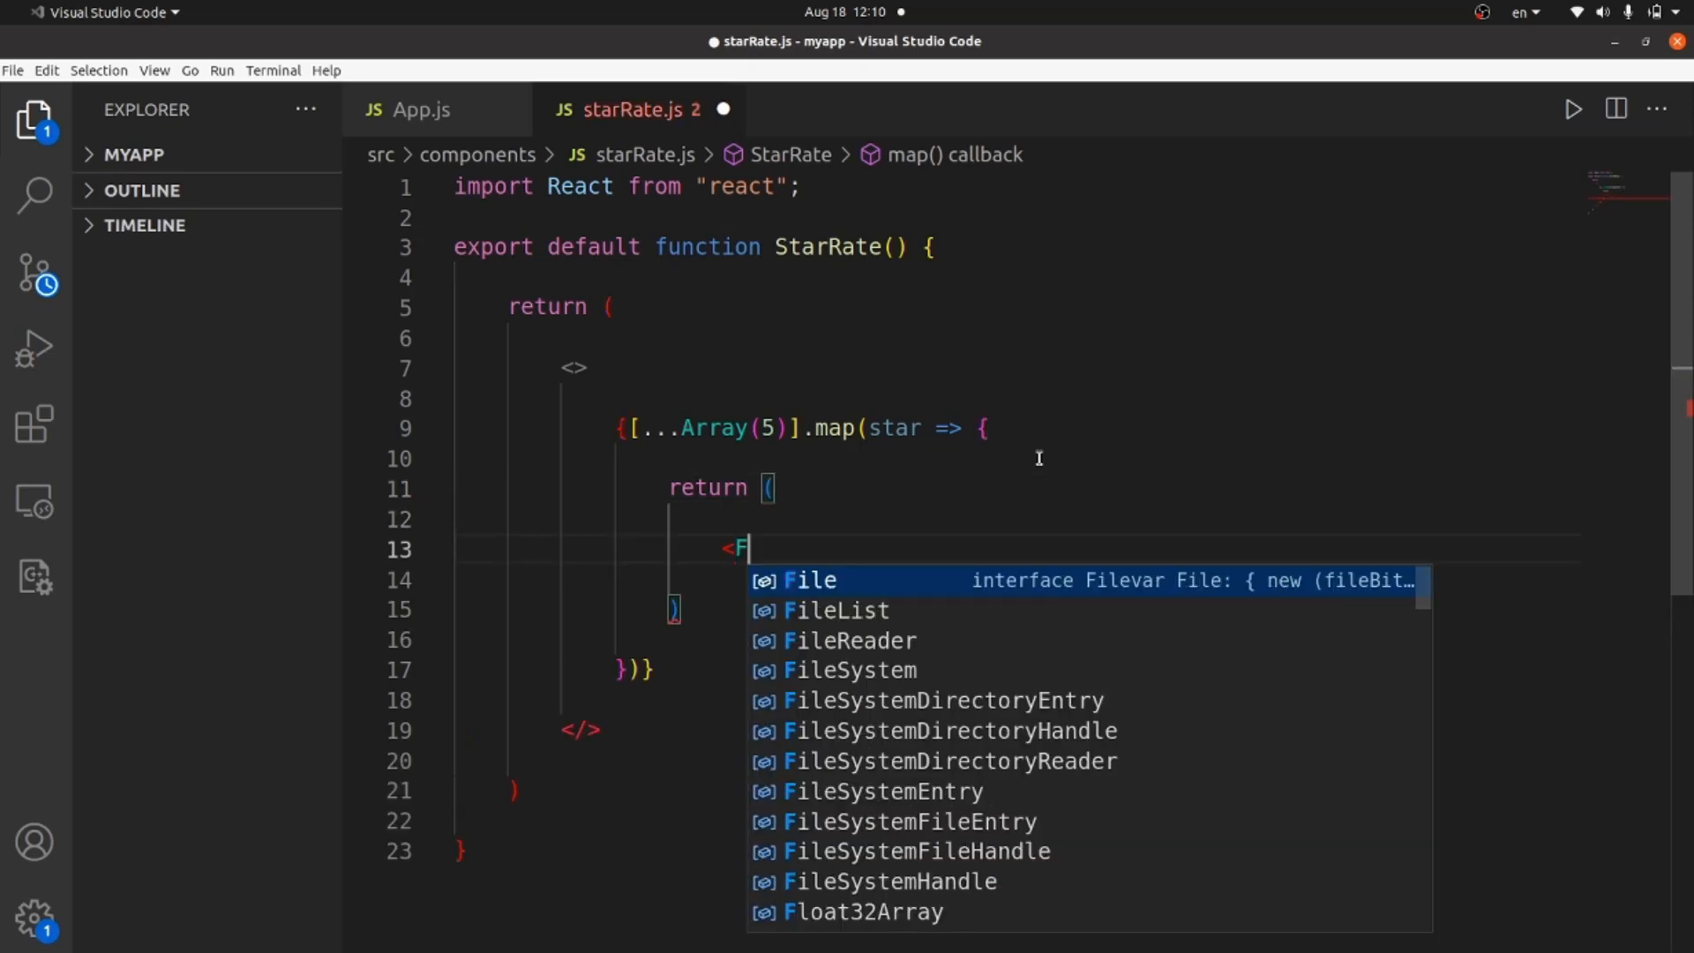
type("aS")
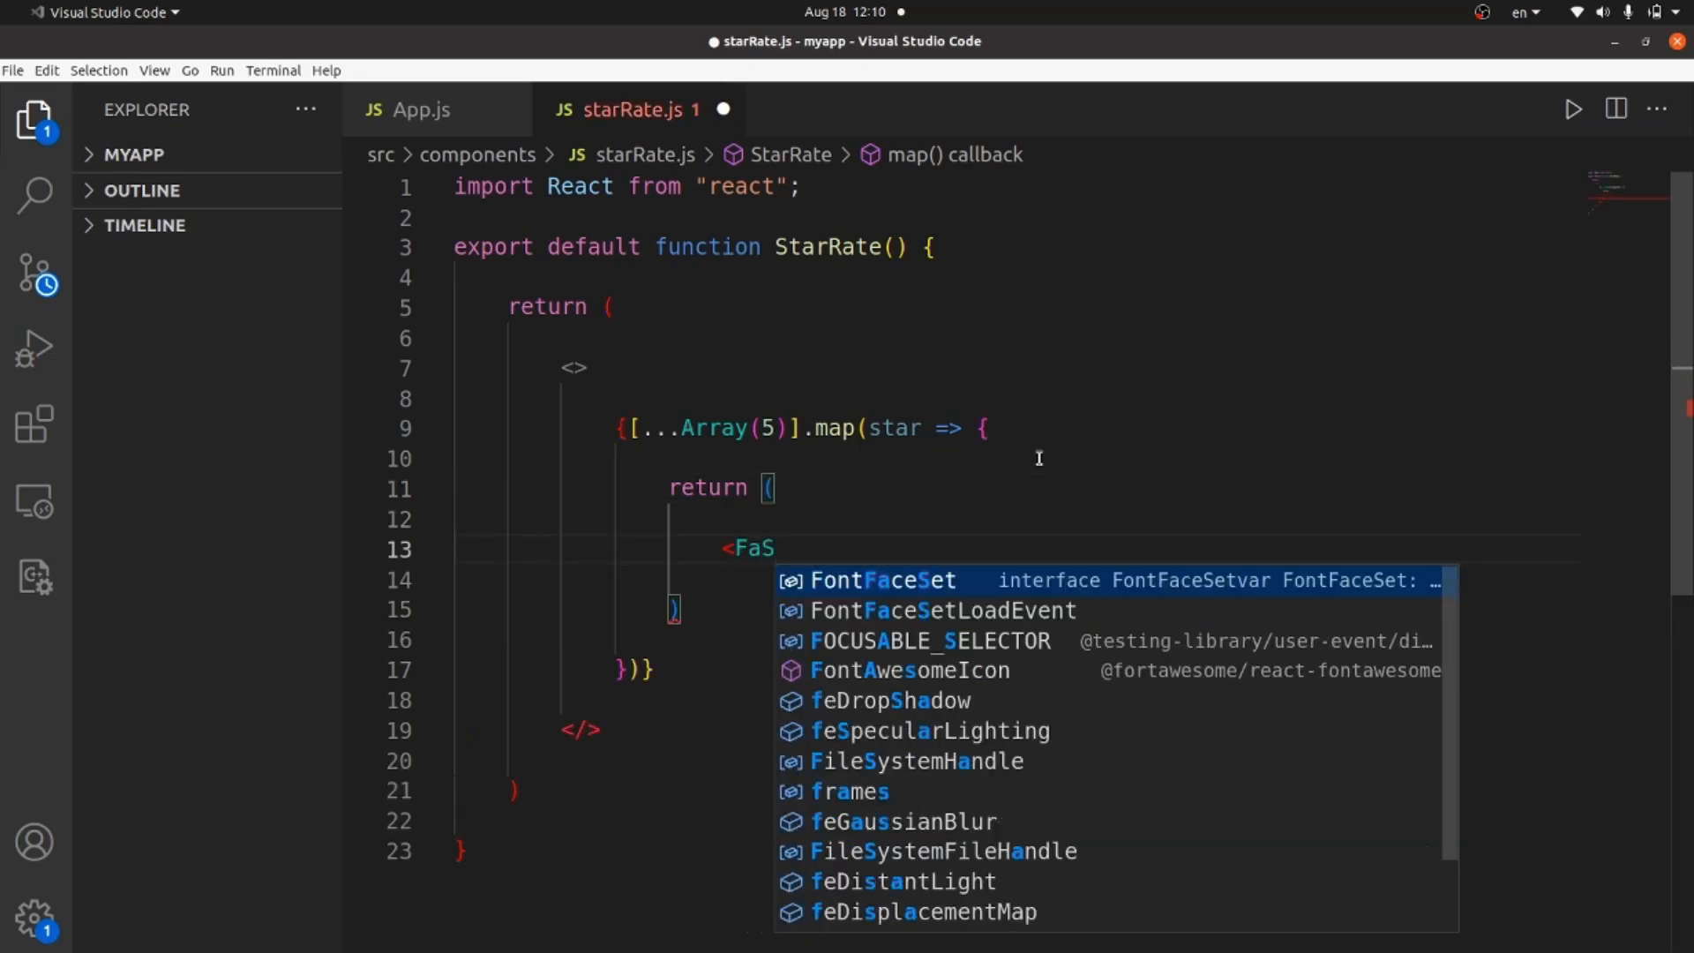
type("tar />")
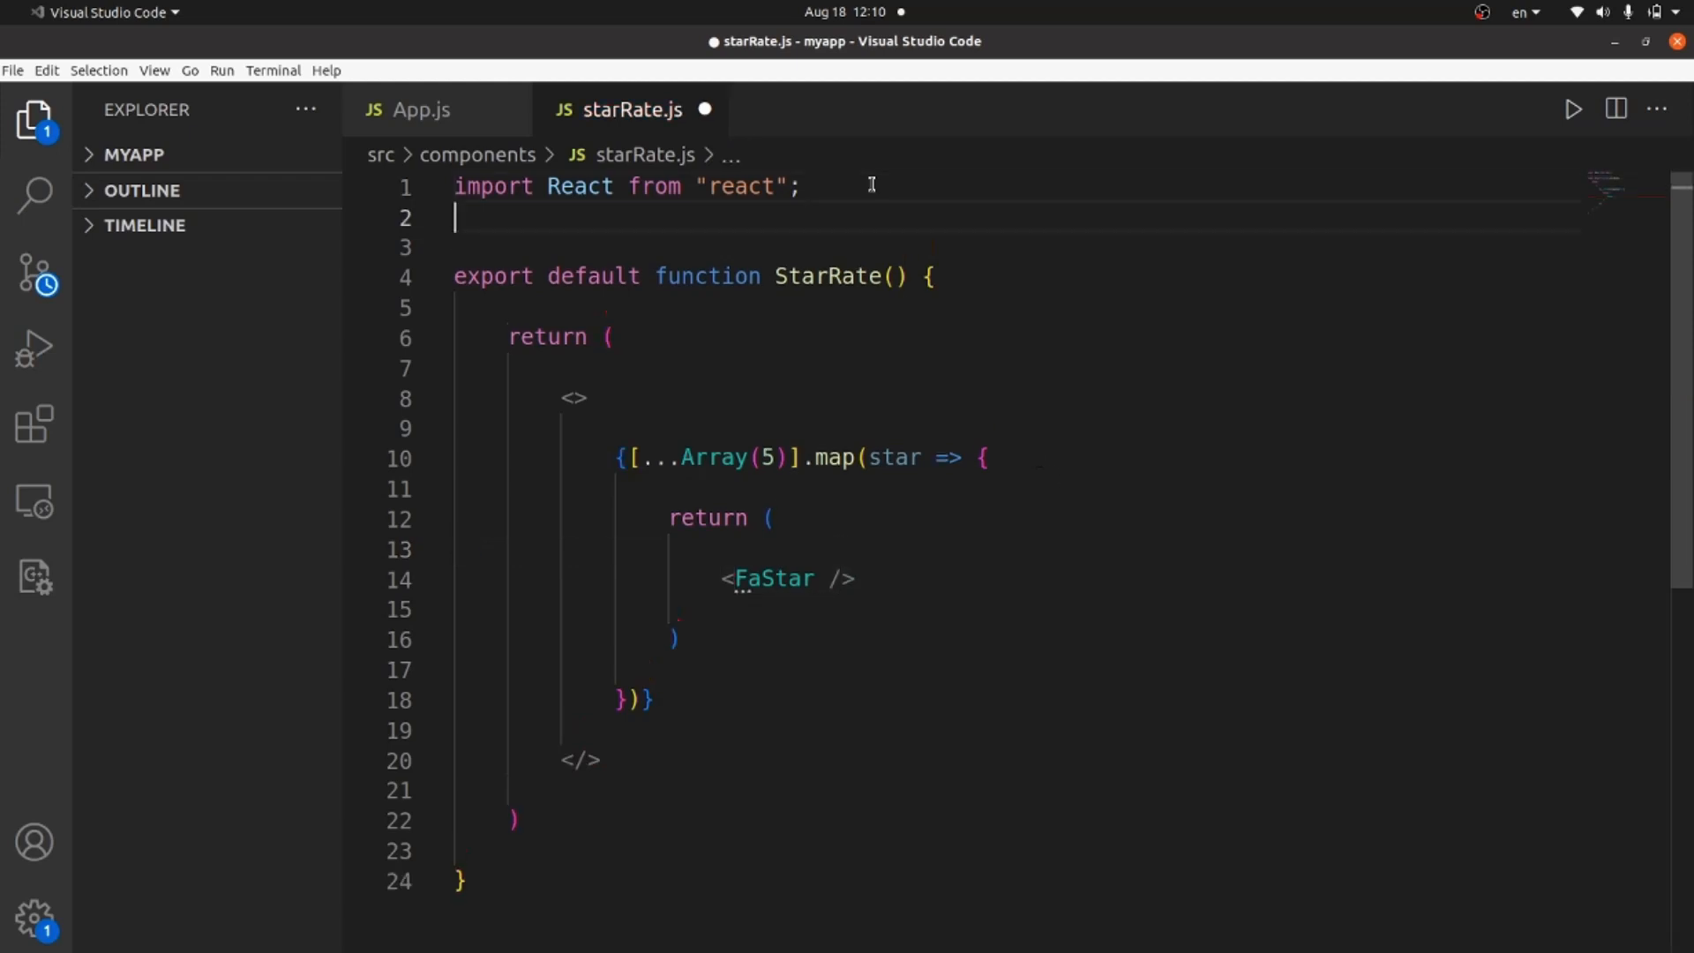
Add import { FaStar } from "react-icons/fa" on line 2 of starRate.js
type("IMPORT")
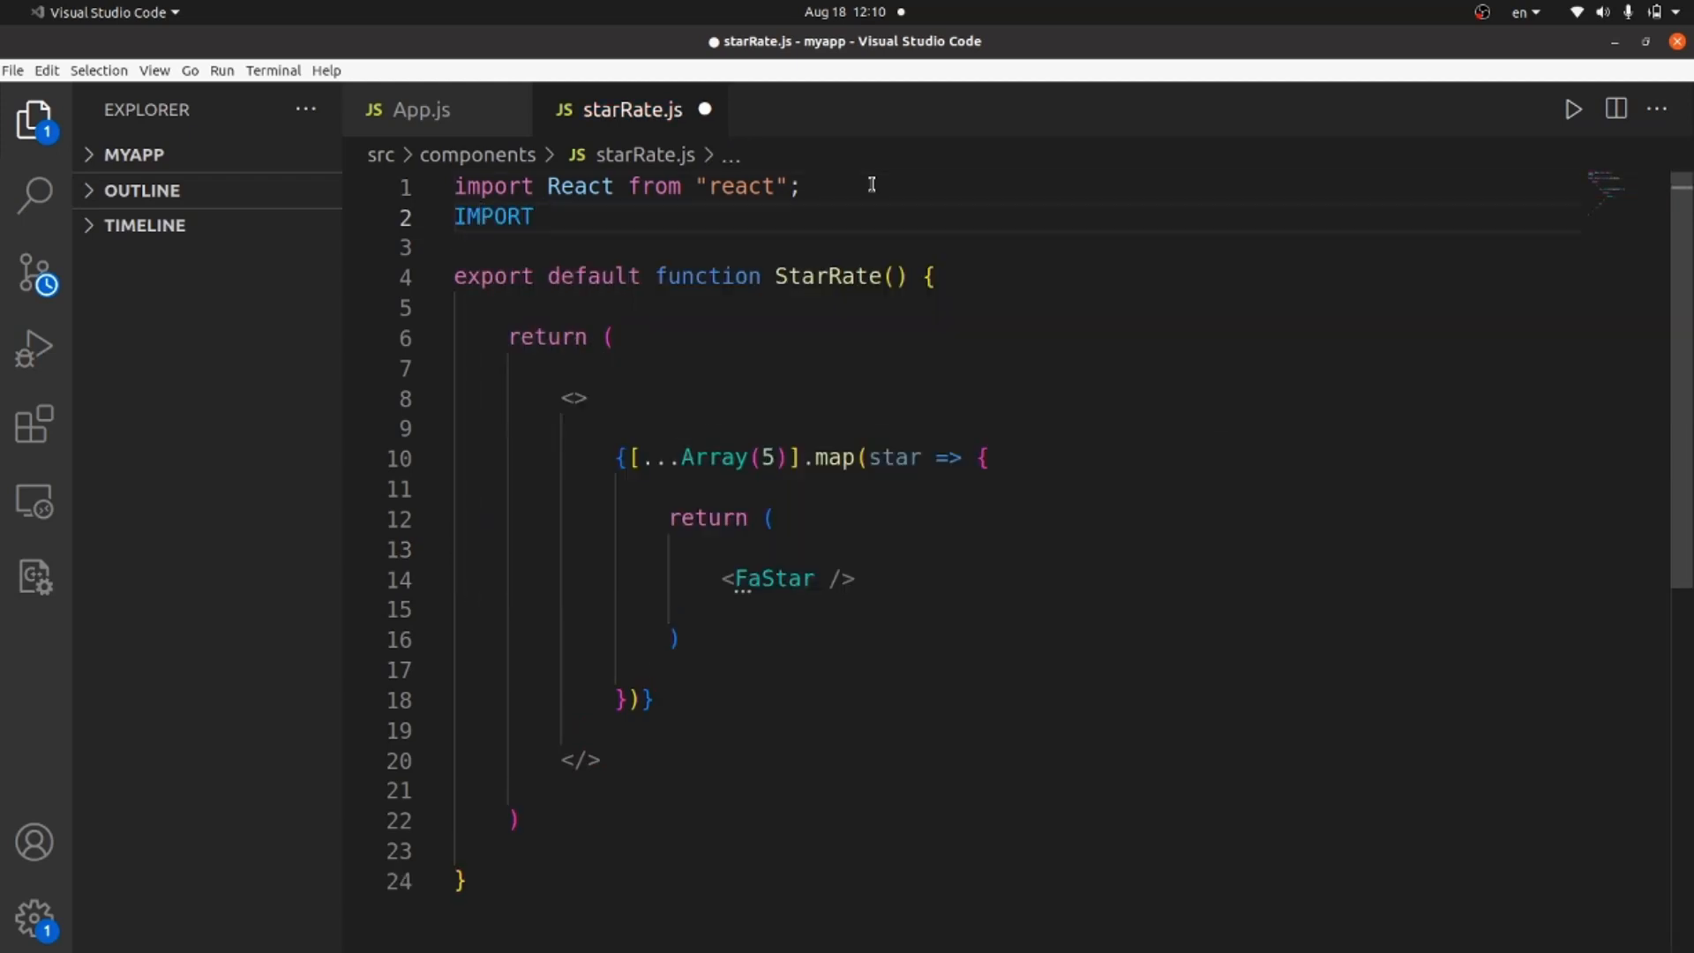
type("i")
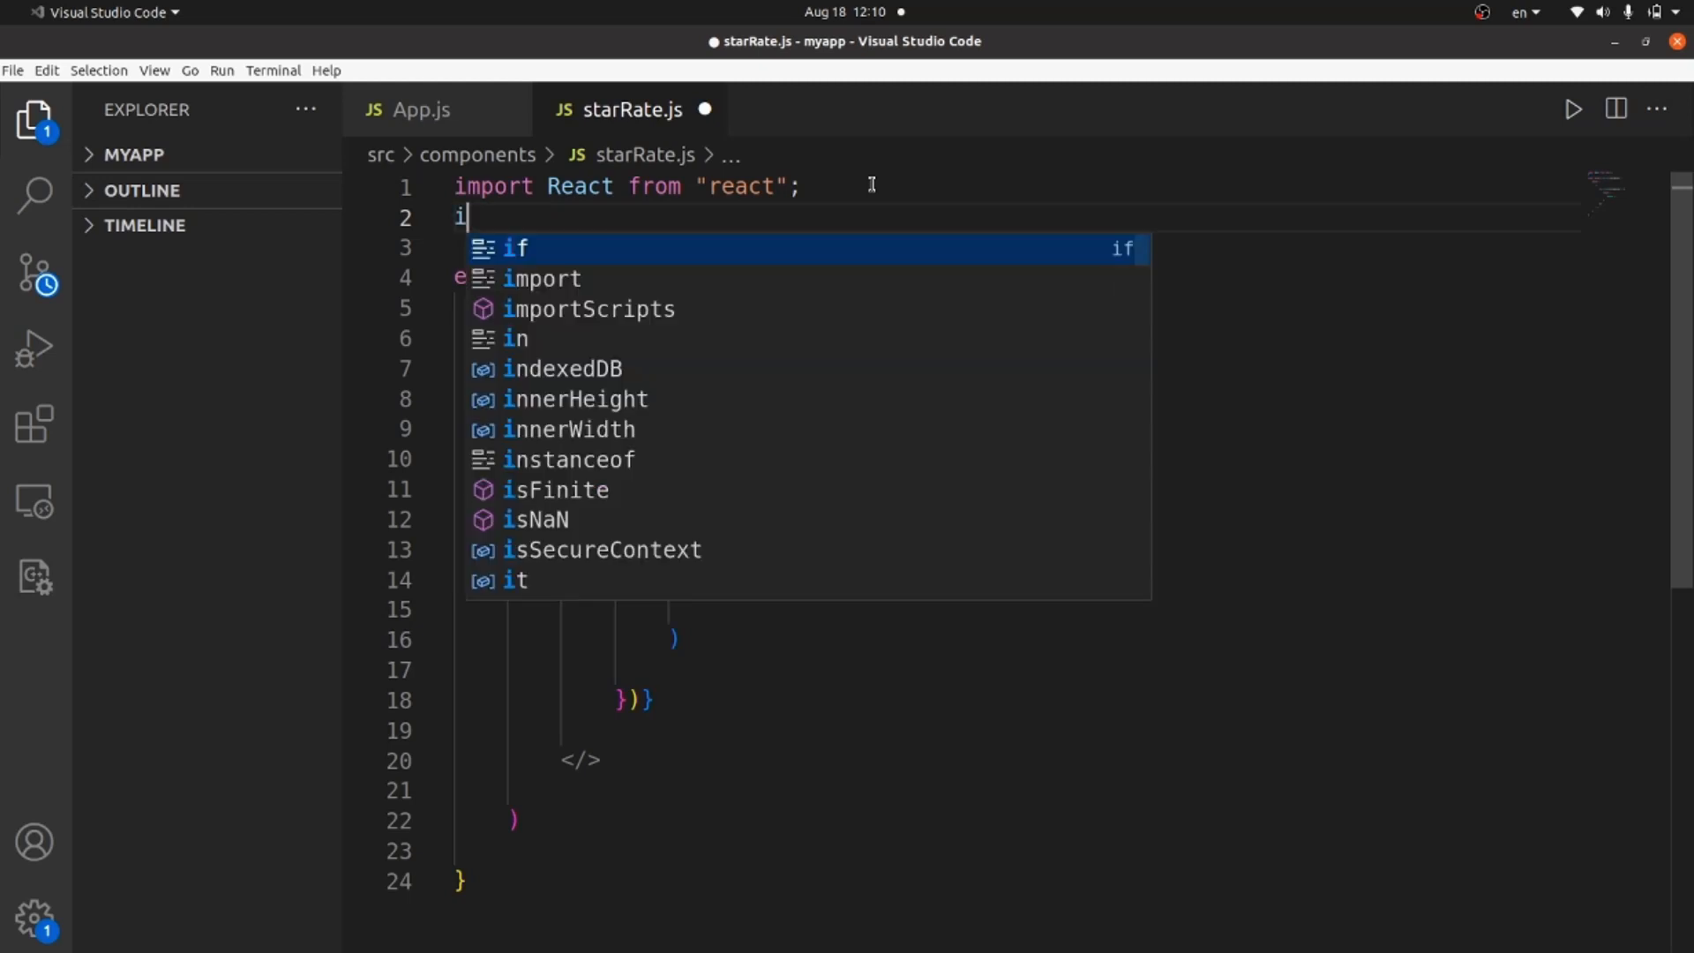
type("mport")
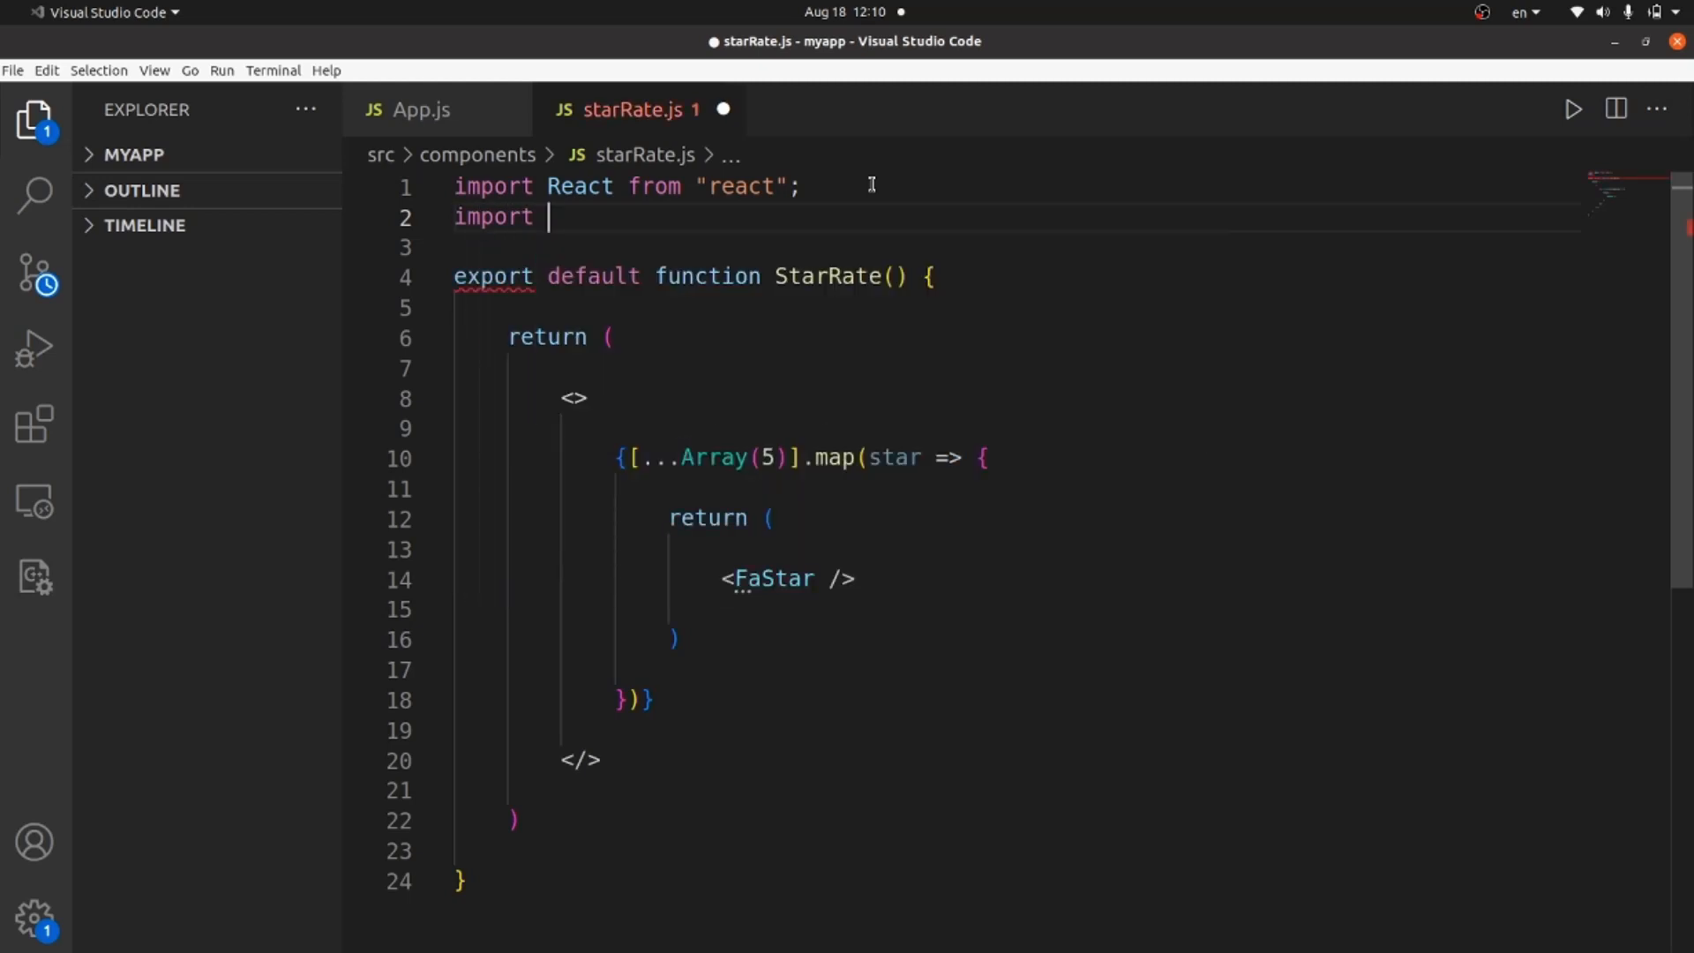
type("{ }")
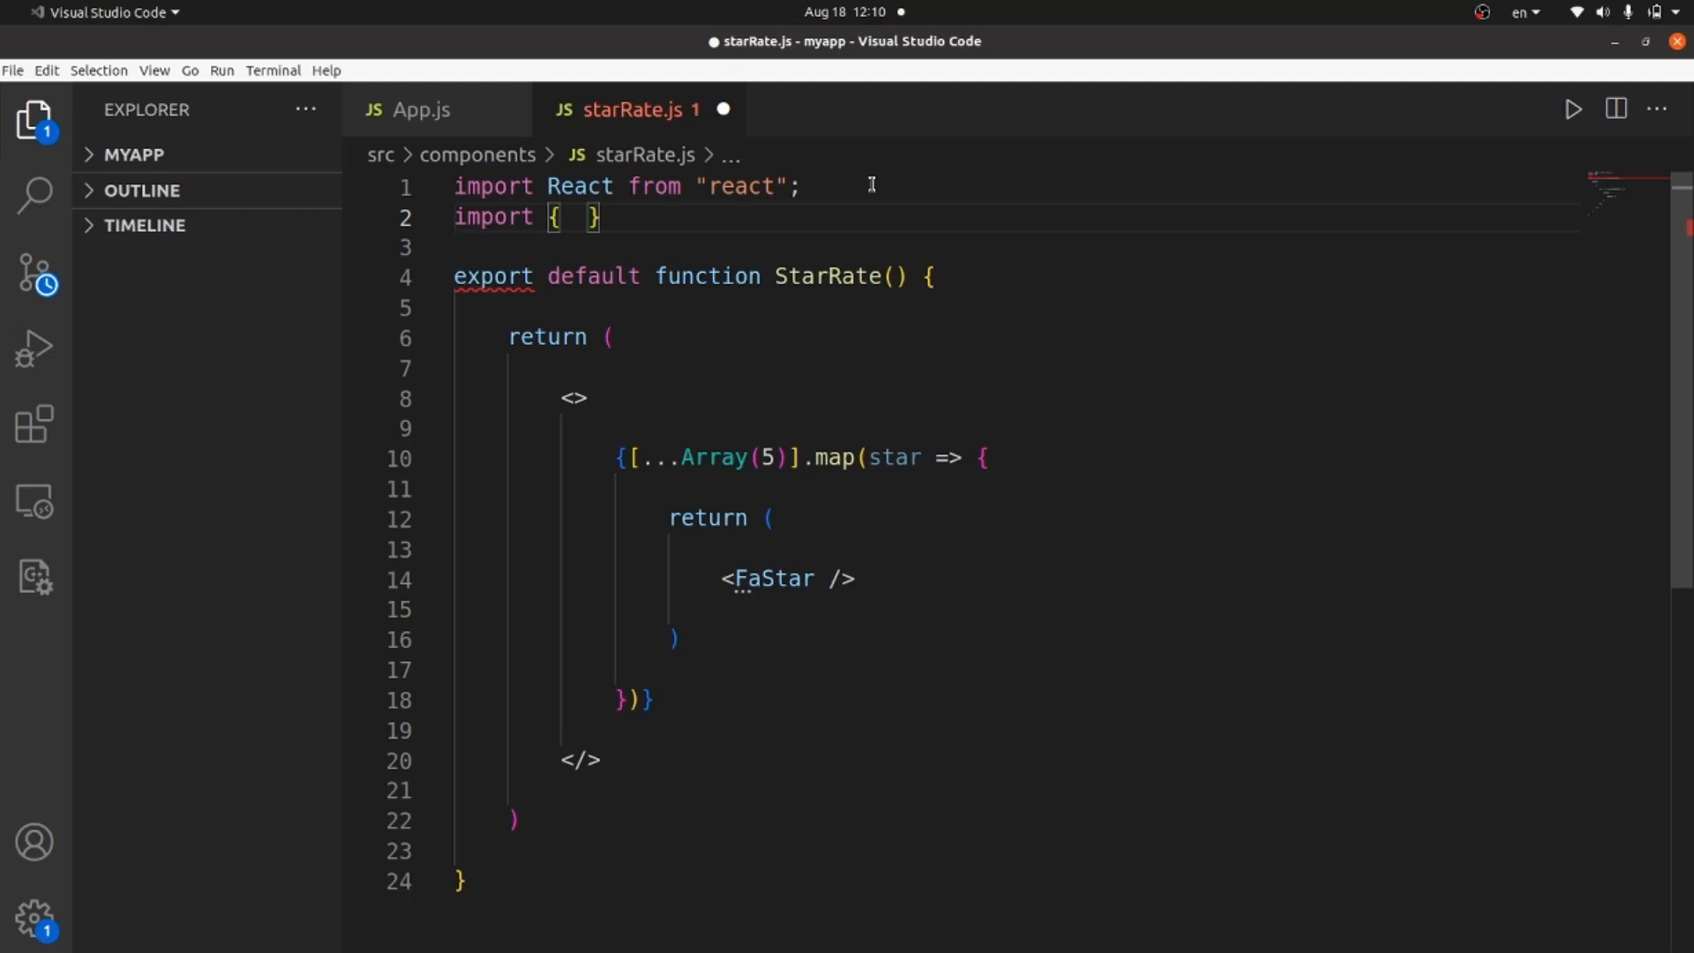
type("FaS")
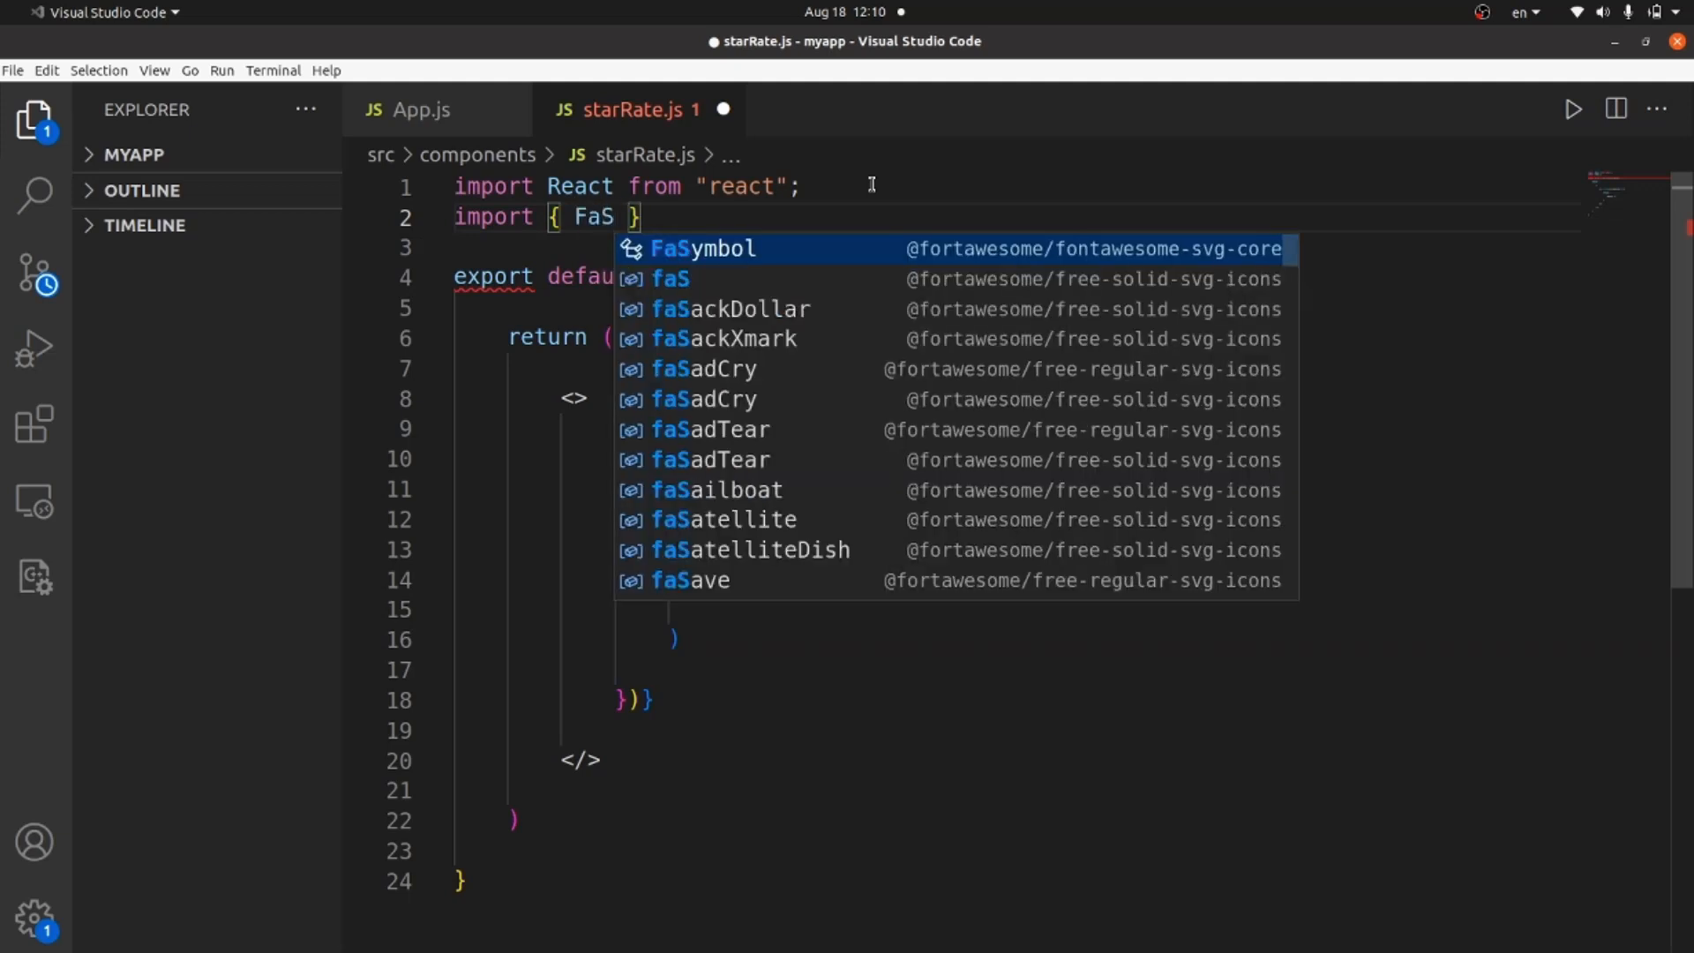
type("tar")
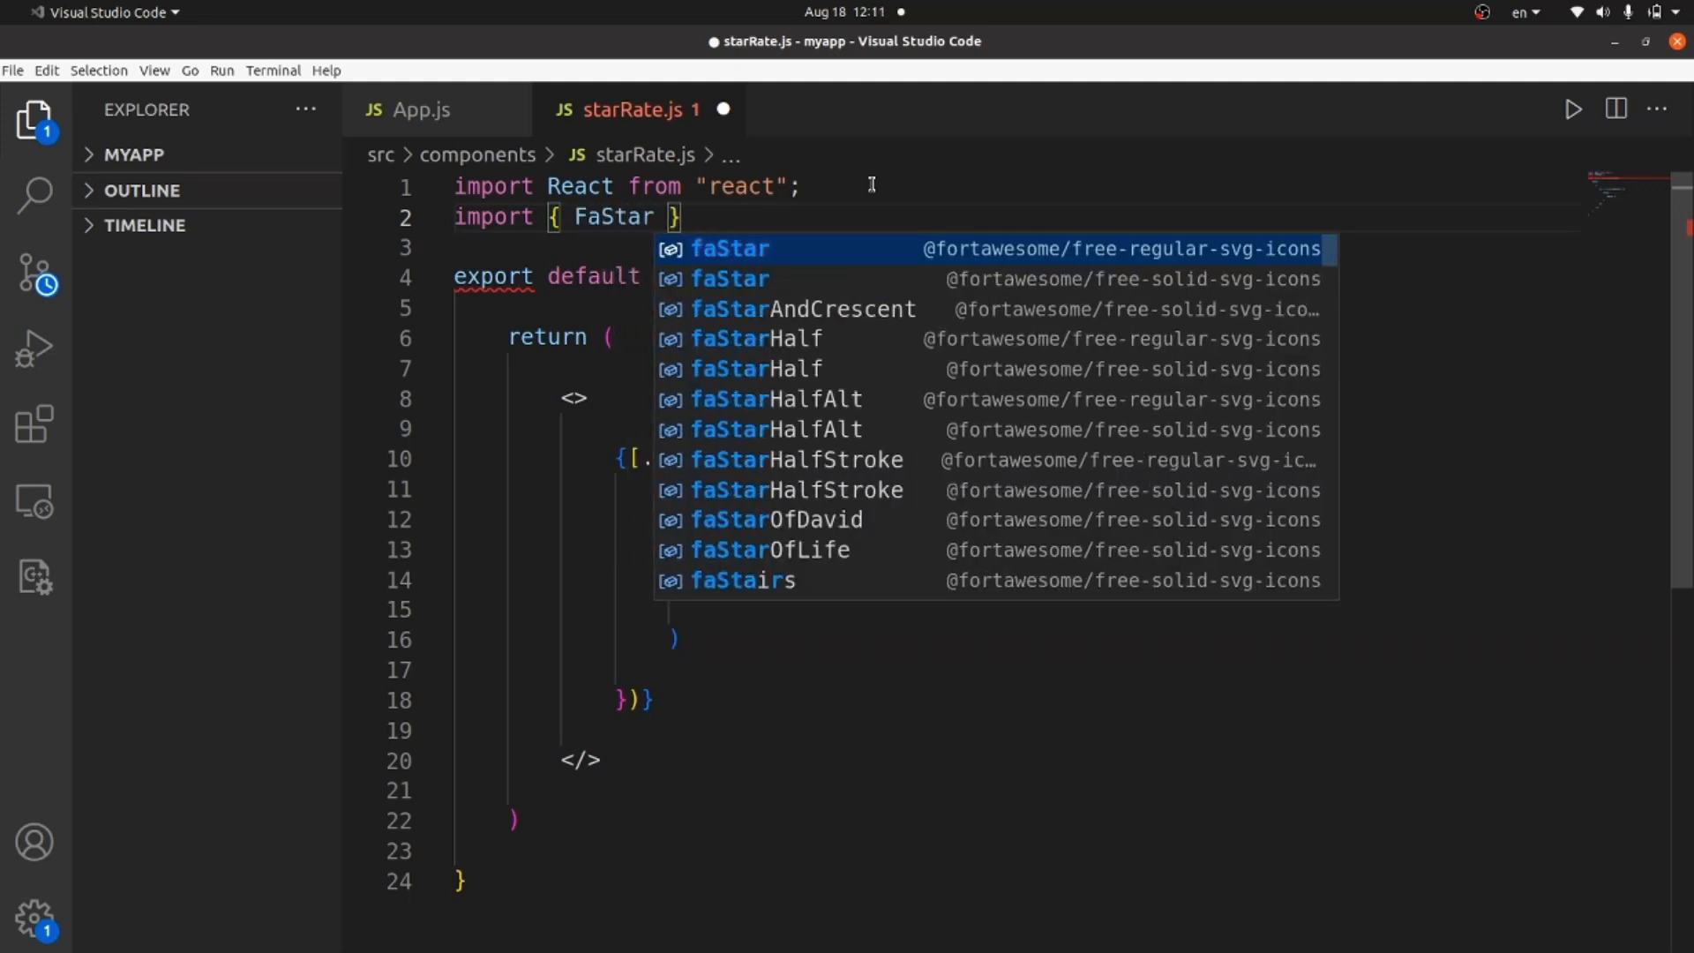
key("Escape")
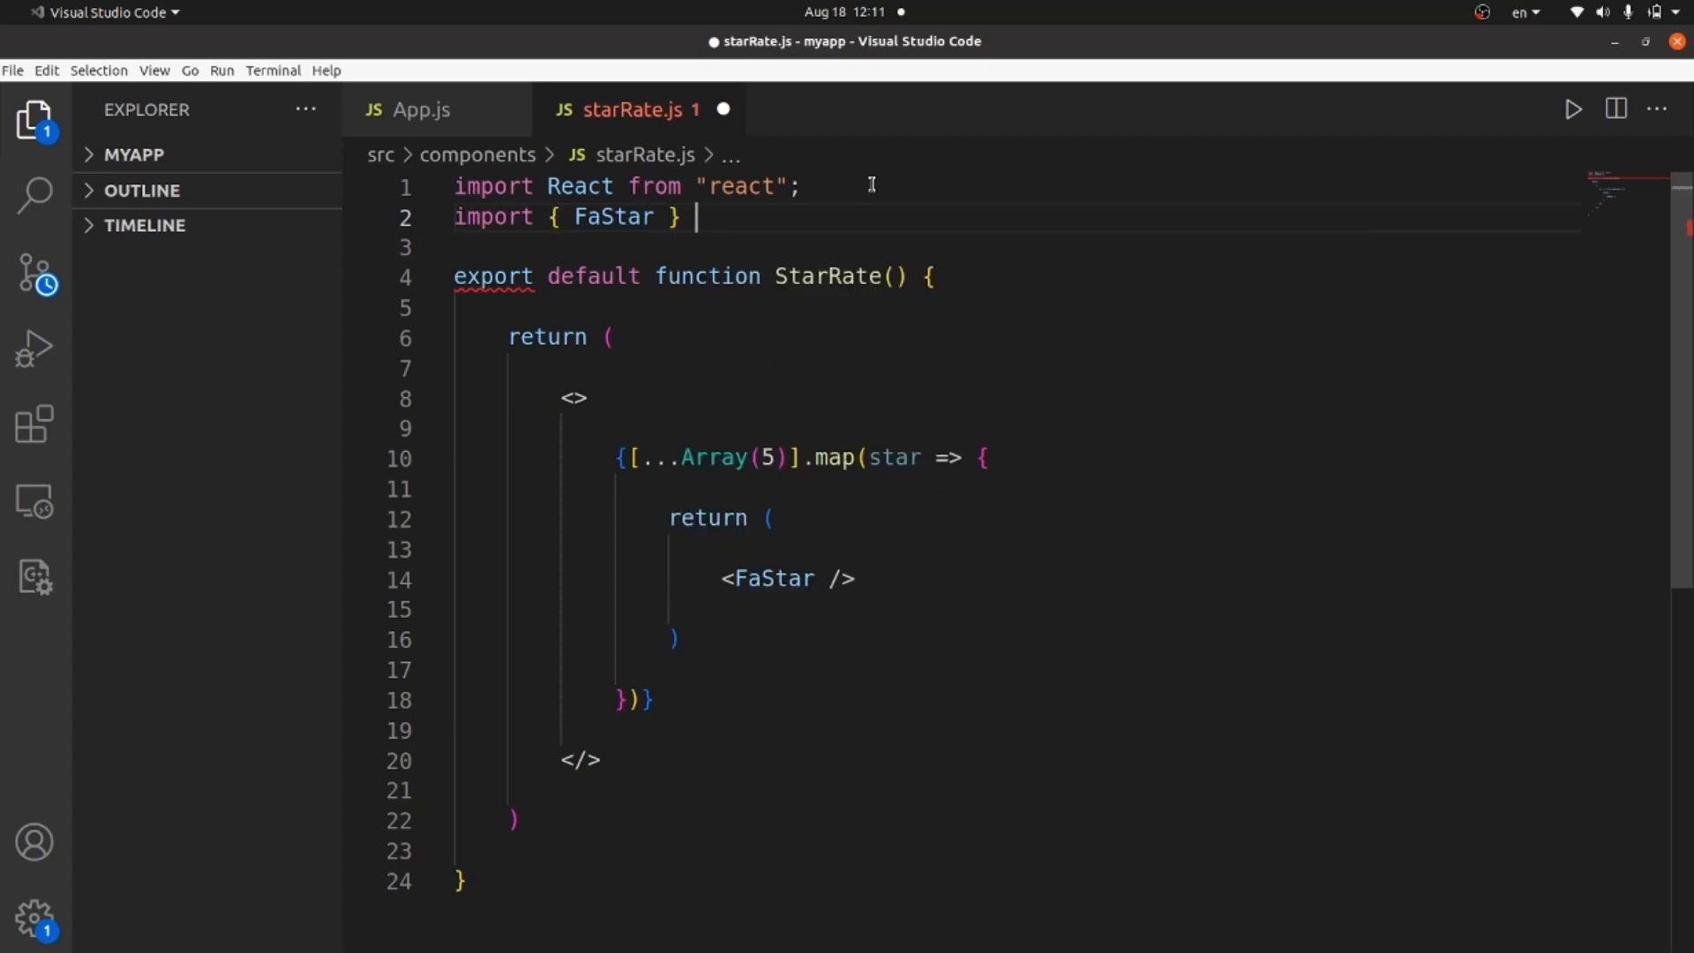
type("from \"")
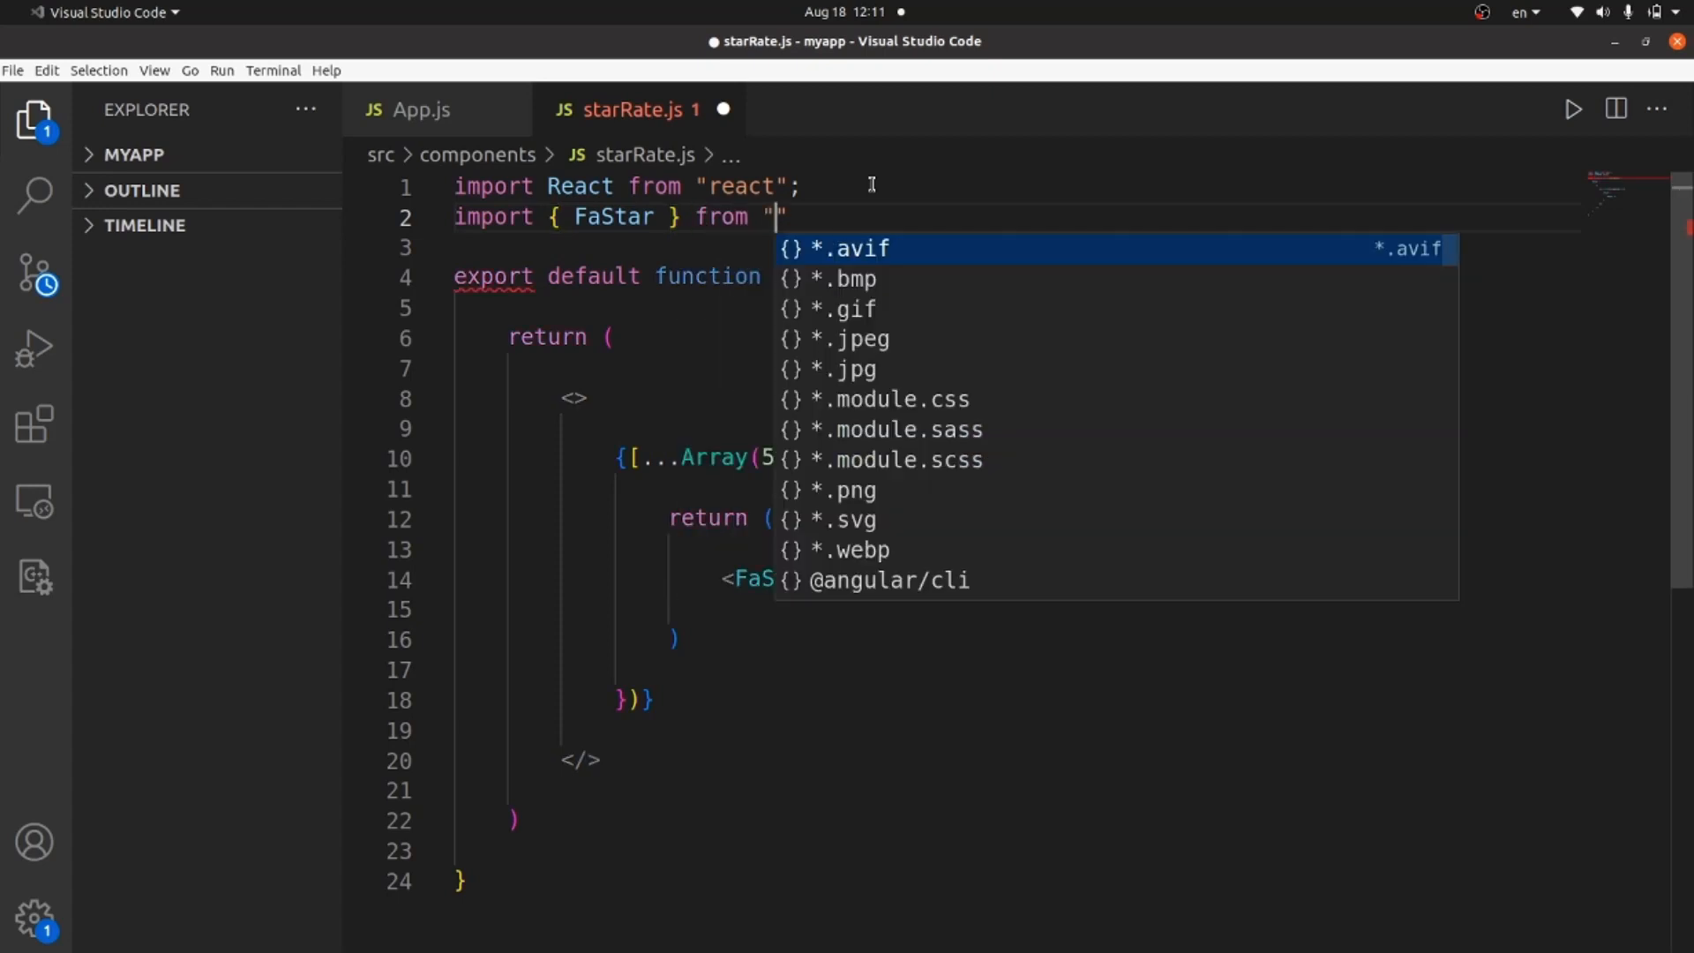
type("react-icons/fa")
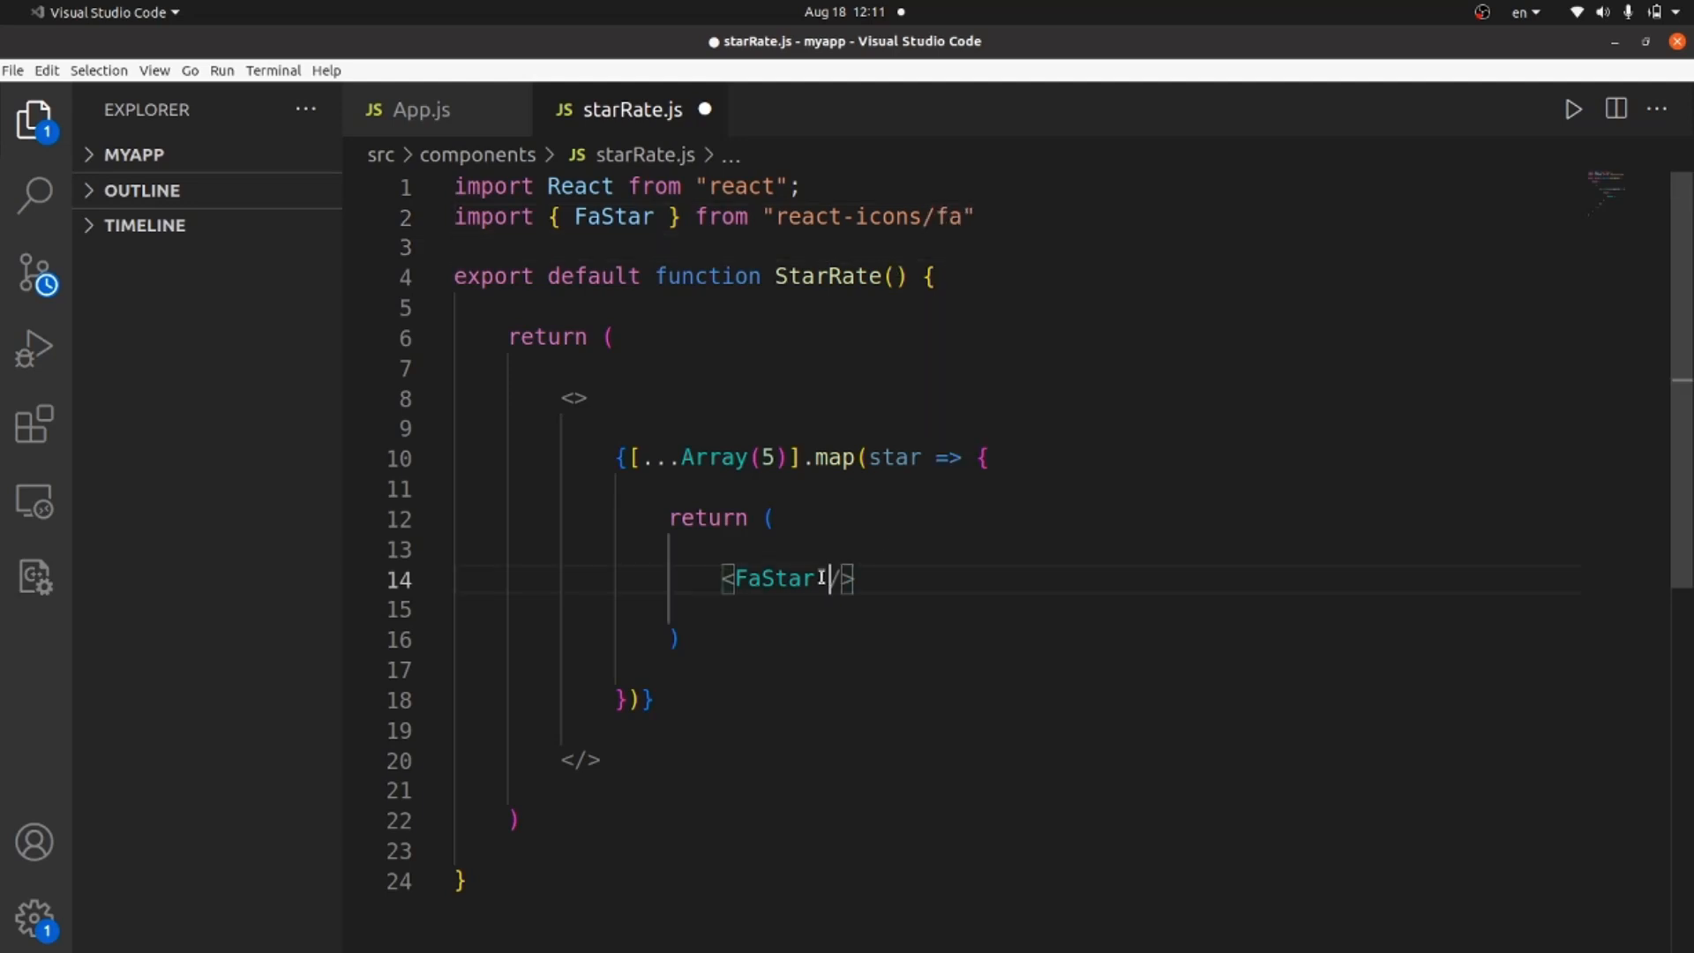
In App.js, add import StarRate from "./components/starRate";
left_click(422, 109)
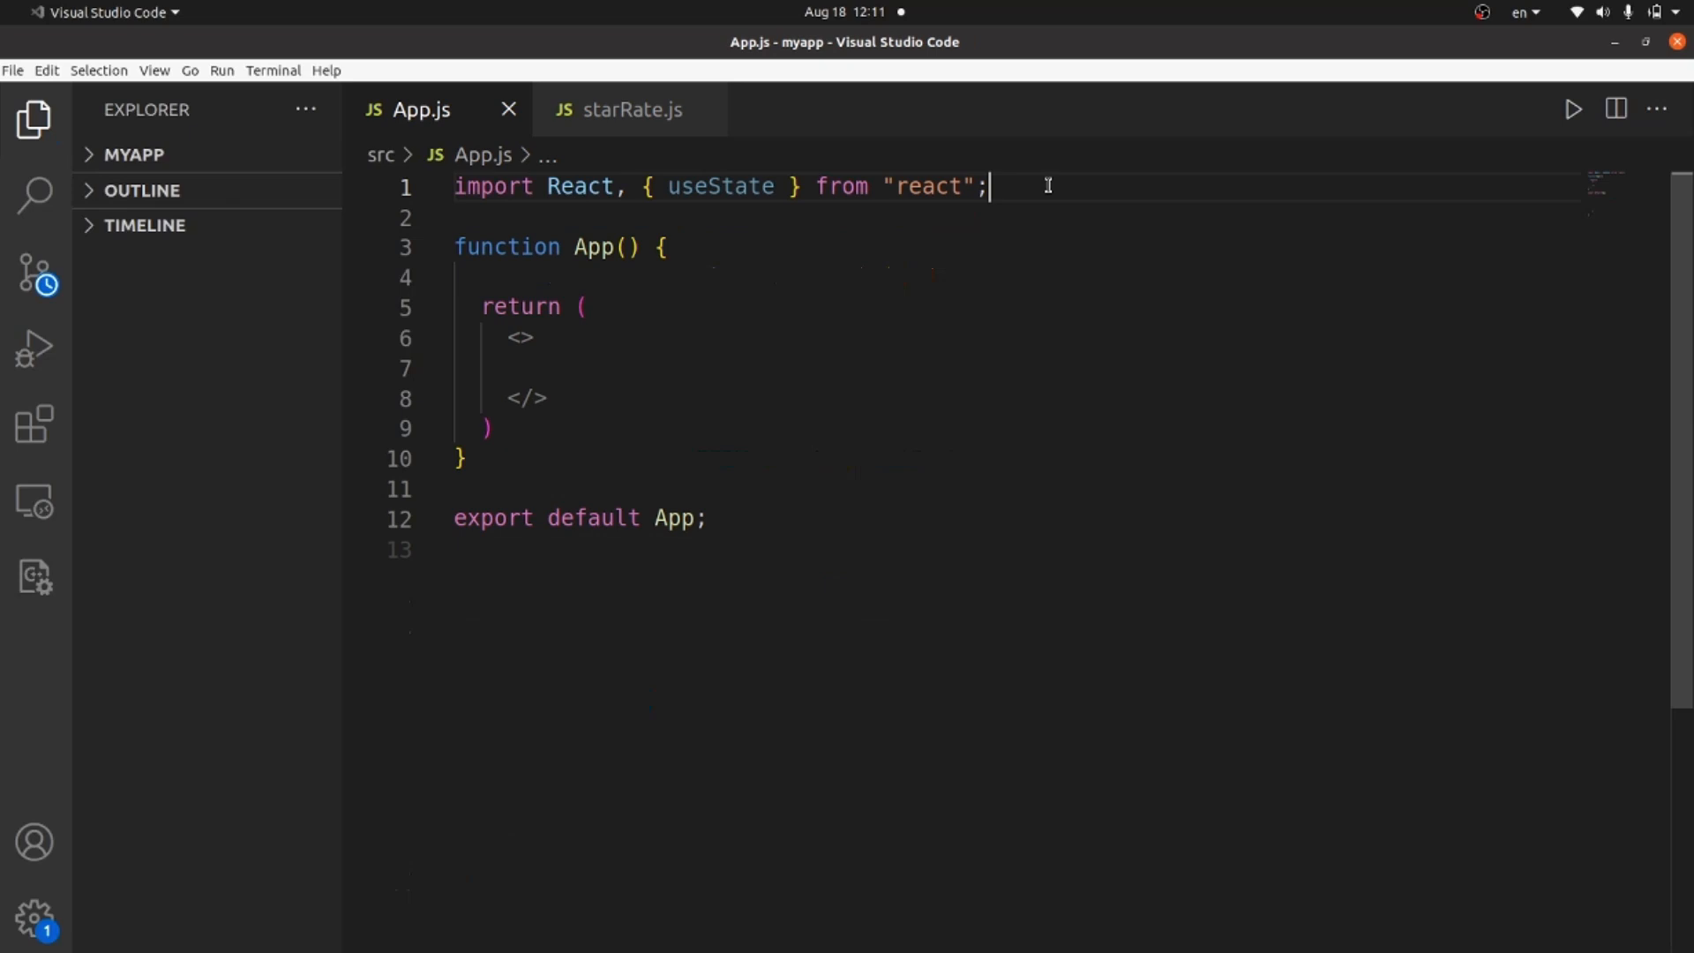
type("import")
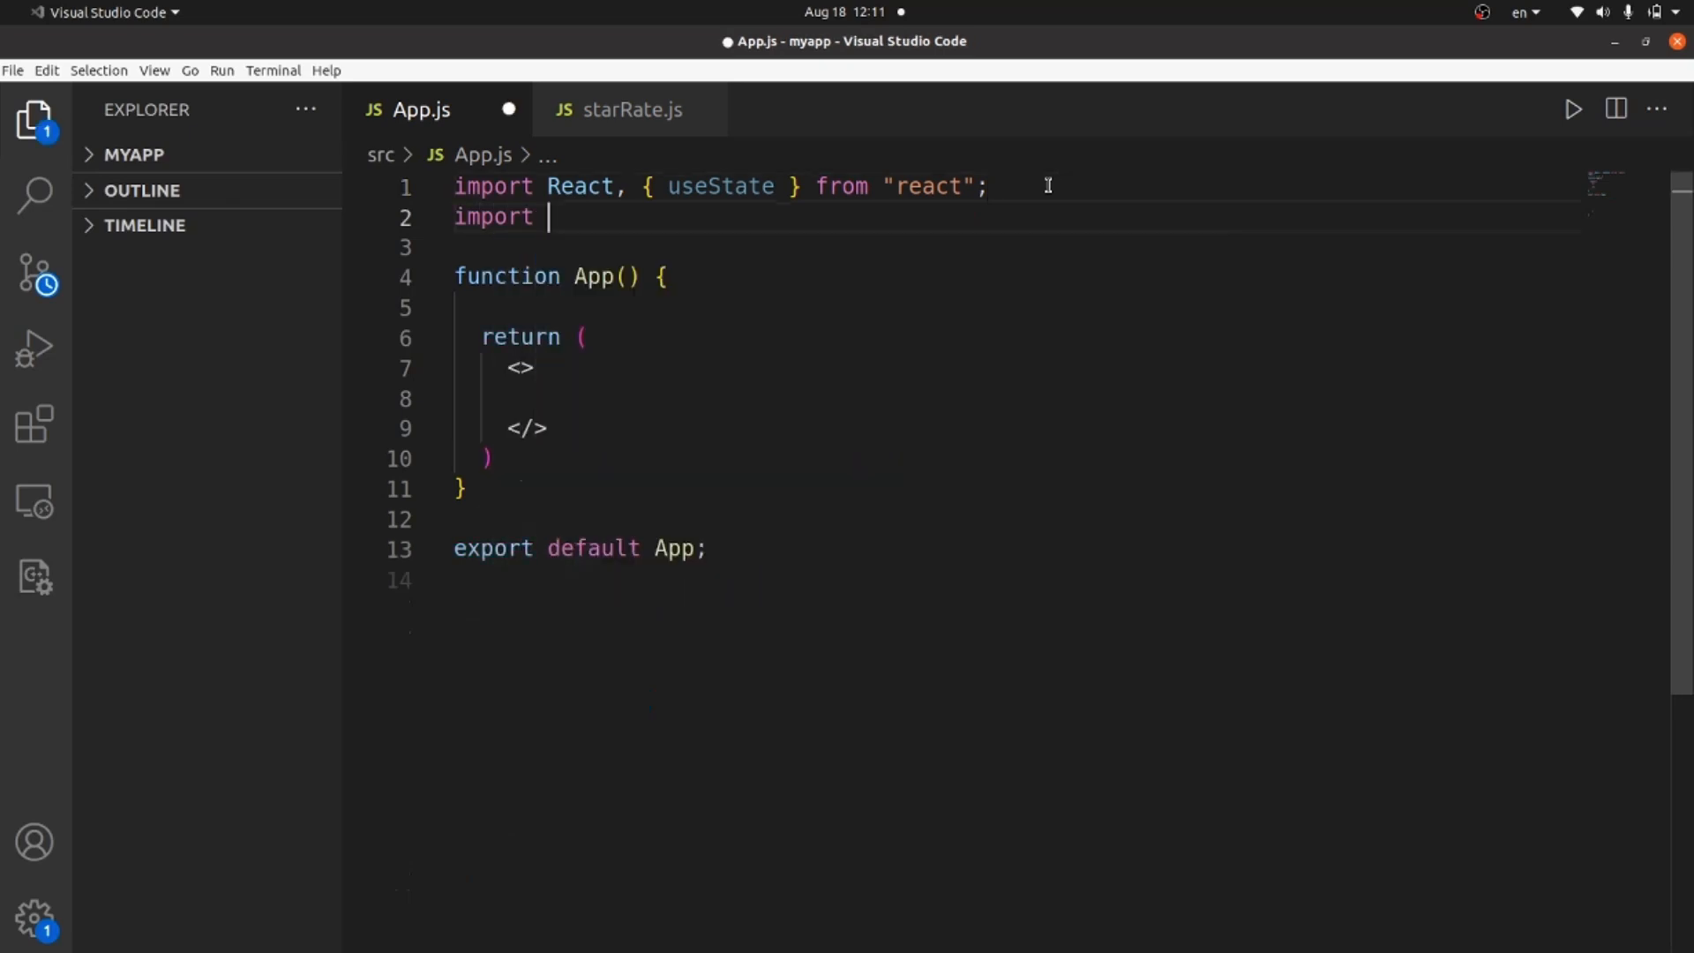
type("S")
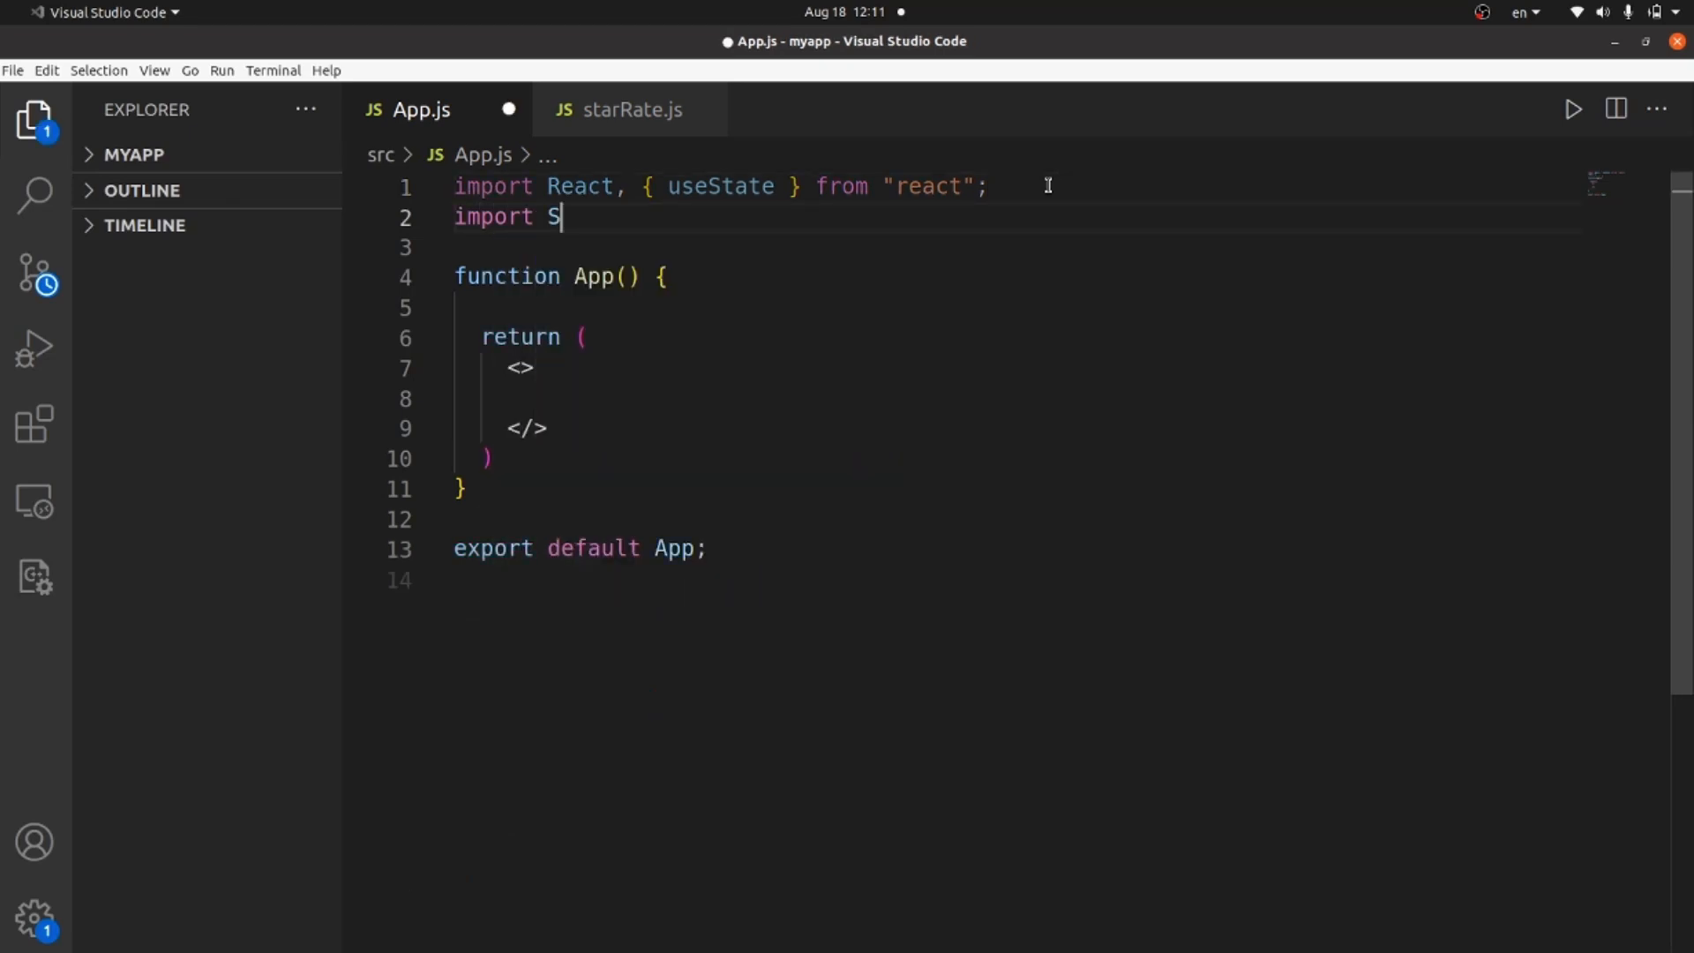
type("tarRate from \"./components/starRate\";")
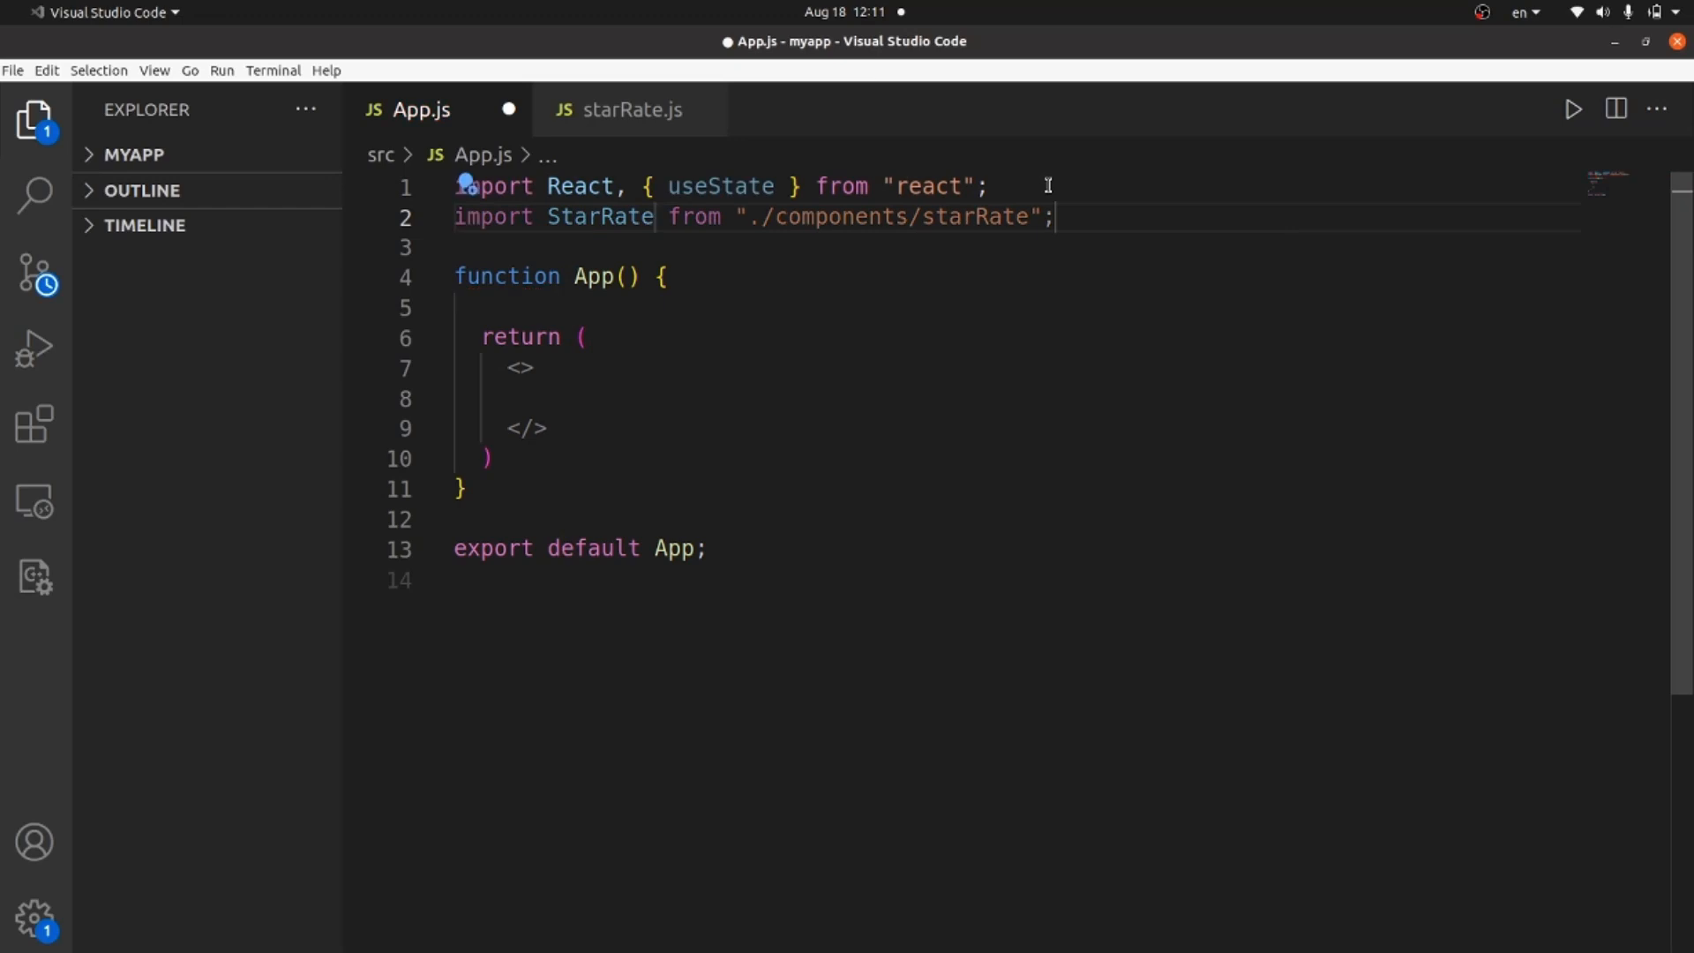
Render <StarRate /> inside App's fragment and check the five stars in Chrome
left_click(537, 398)
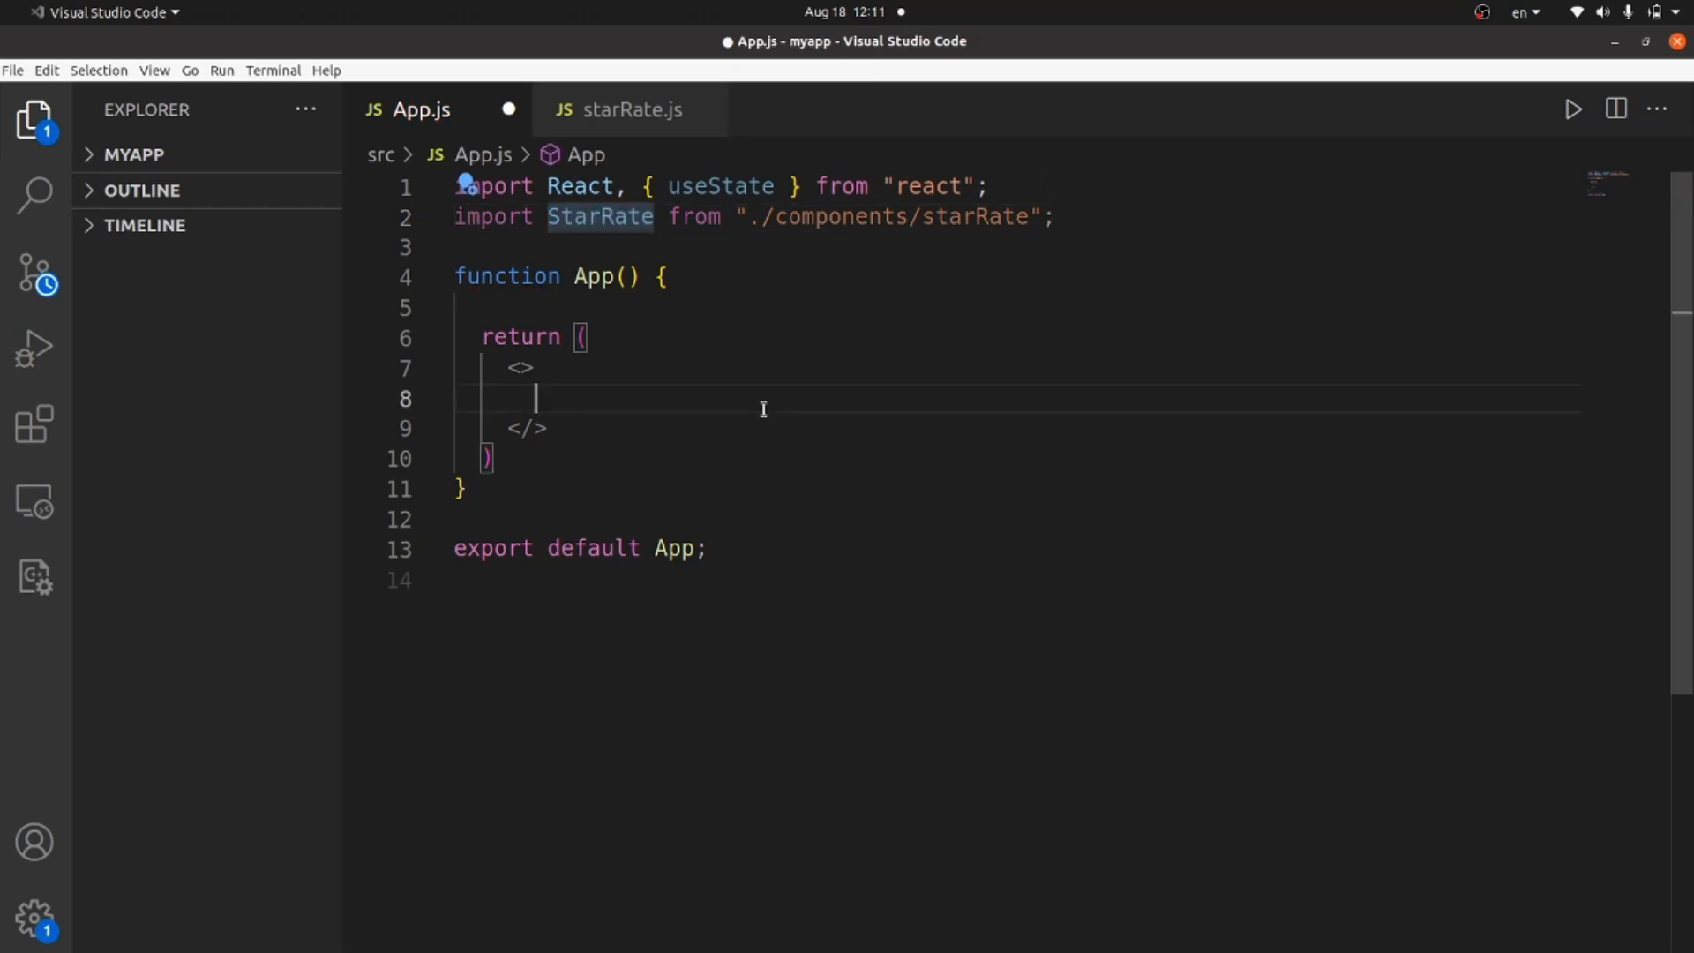
type("<StarRate")
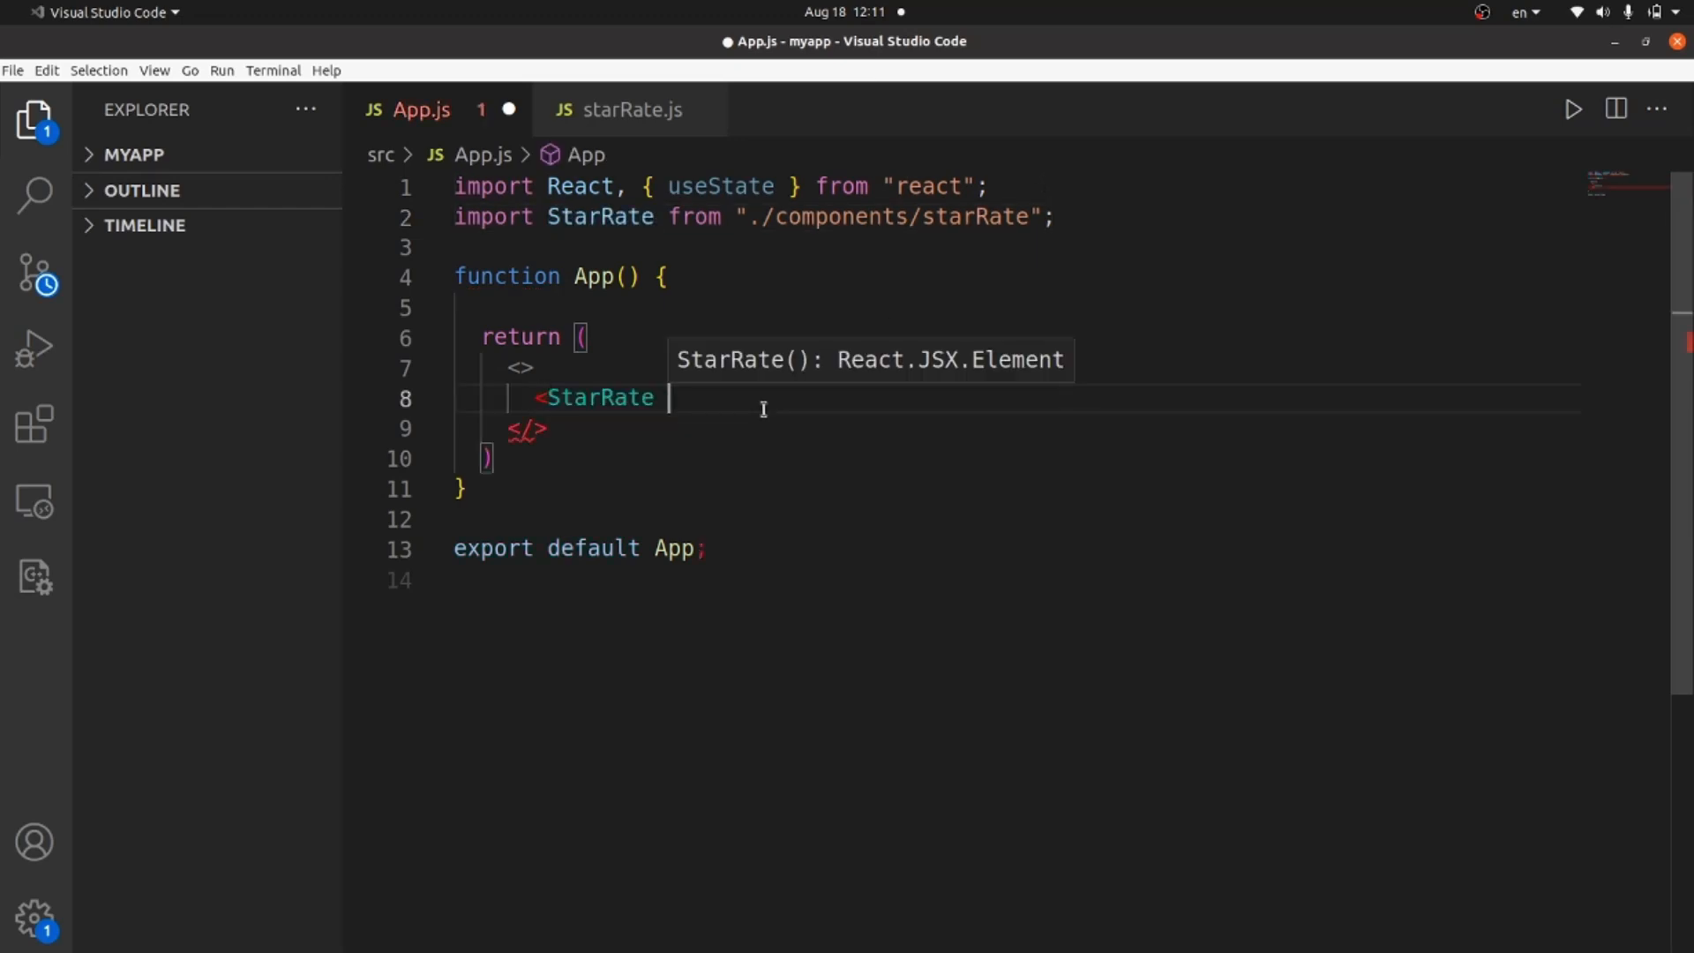
type("/>")
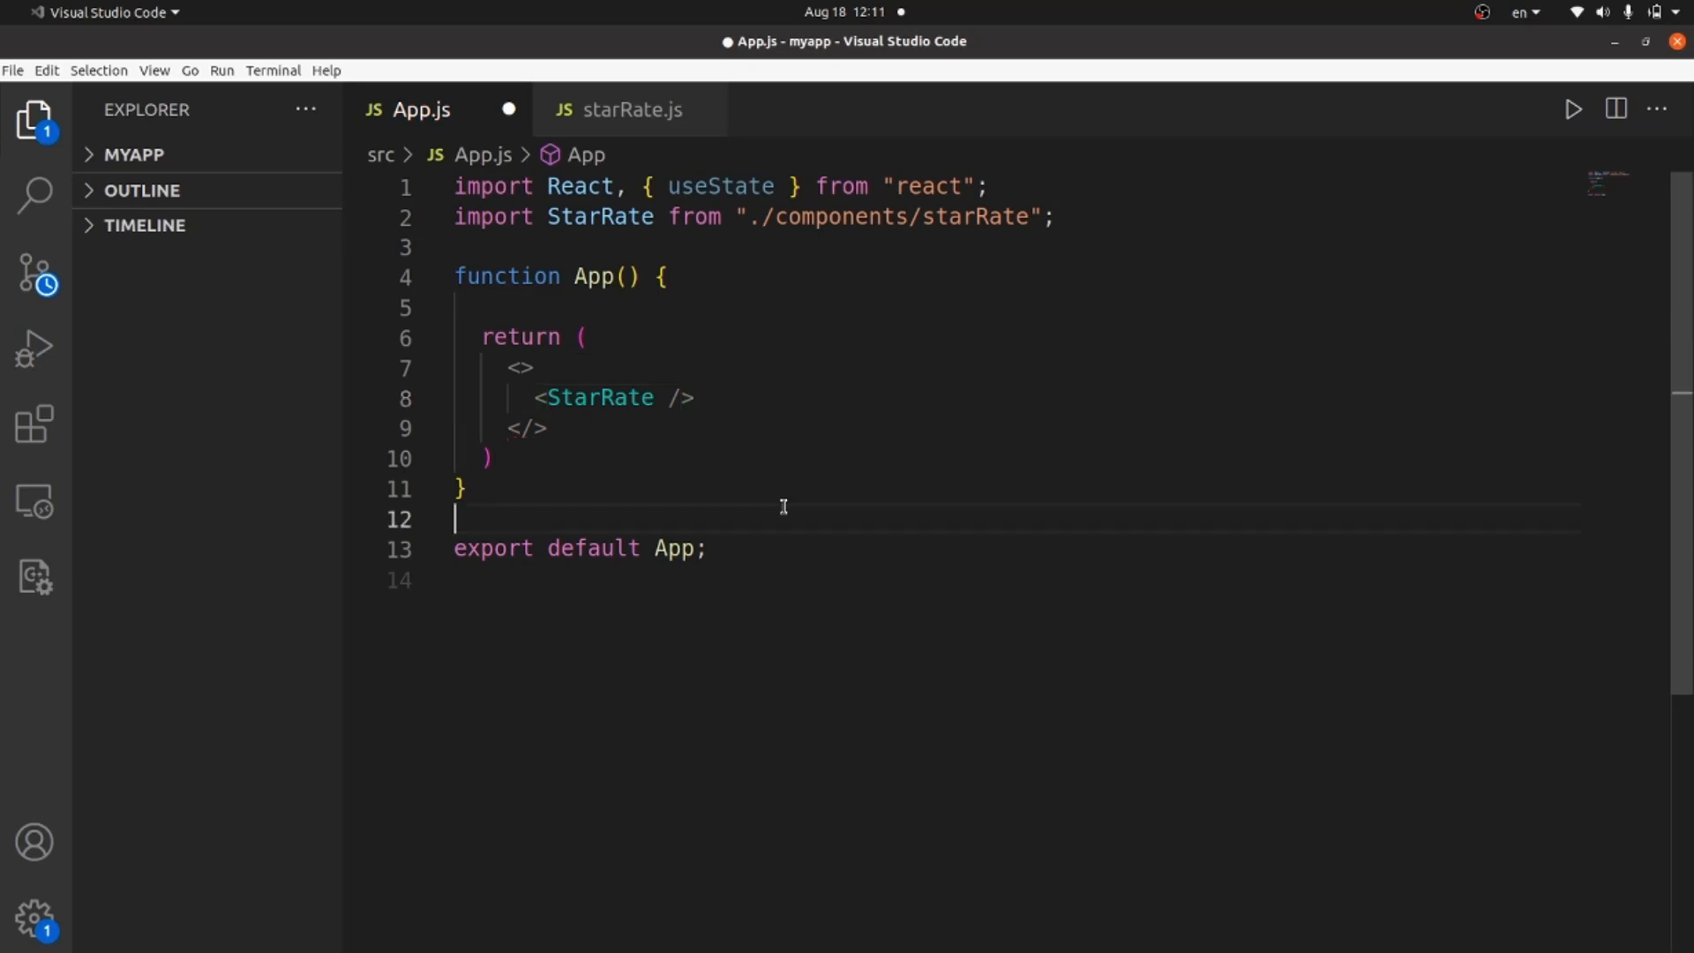
left_click(628, 109)
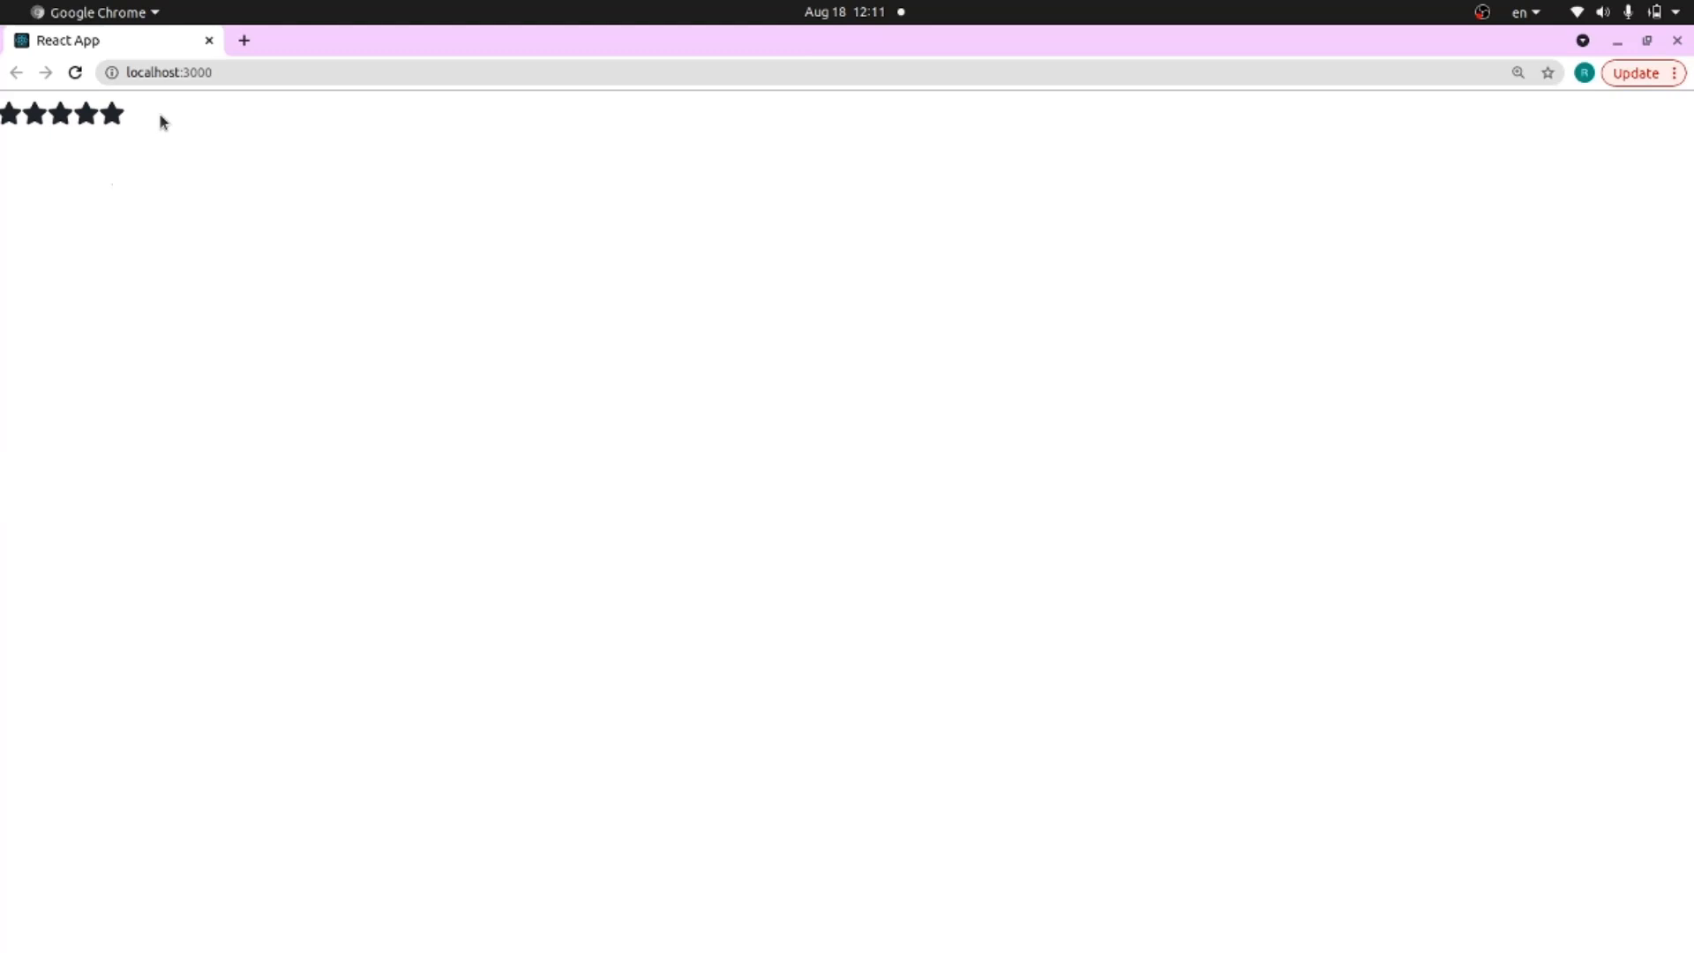
mouse_move(230, 207)
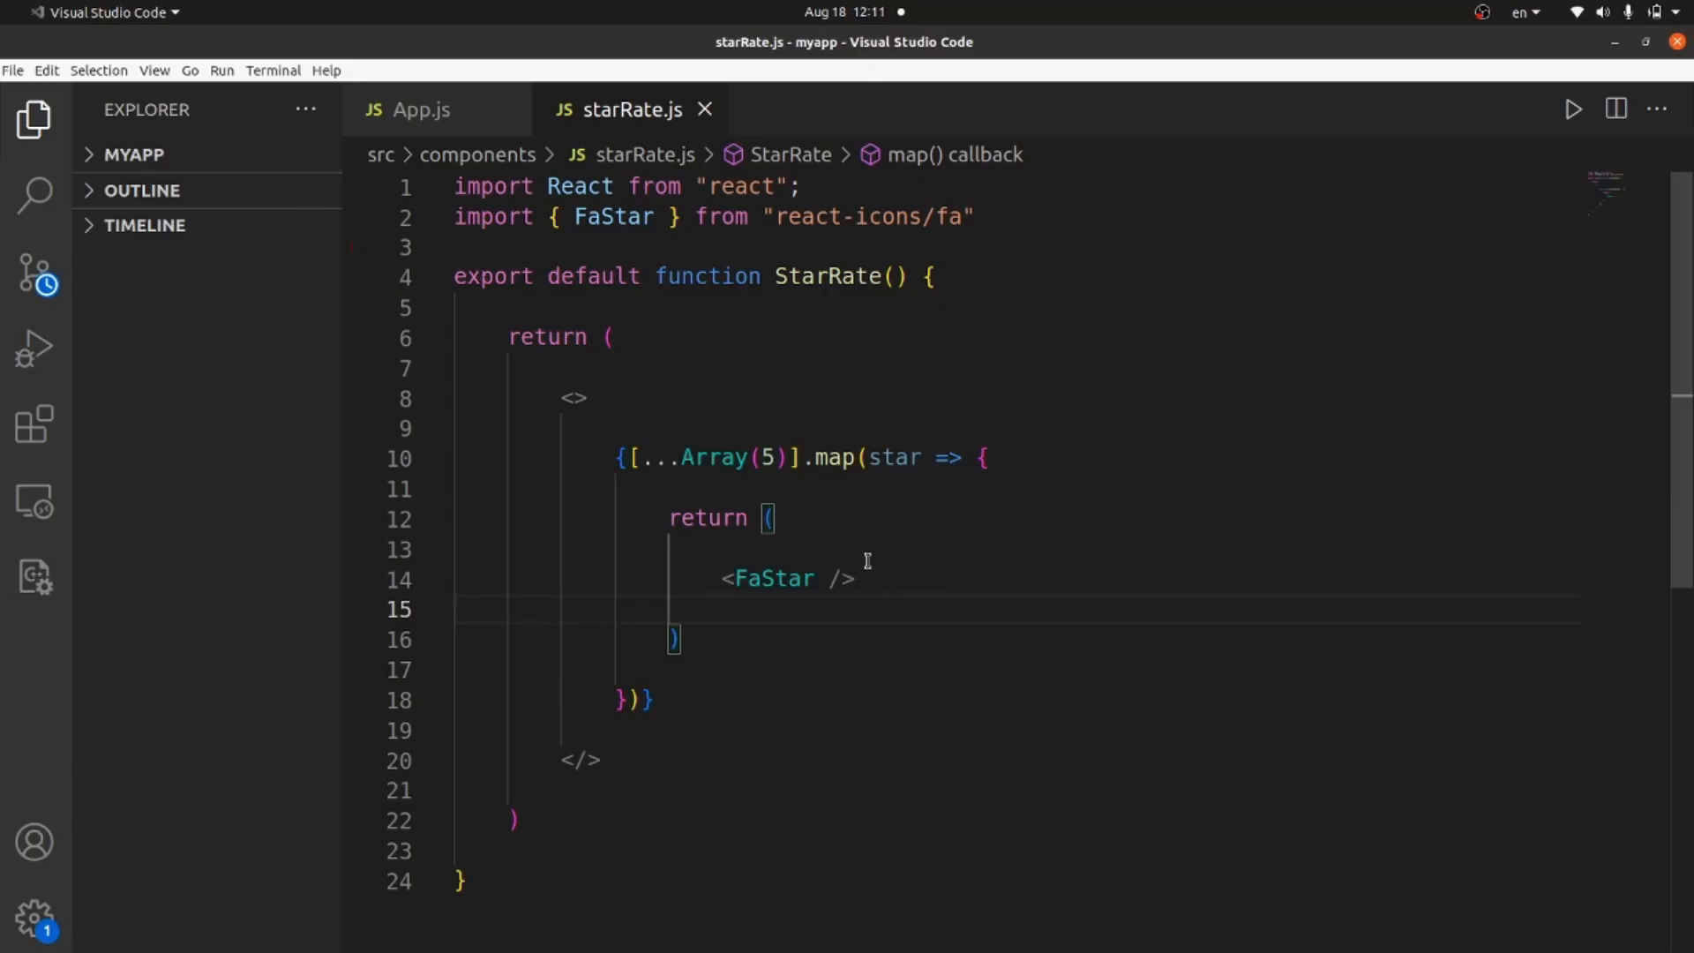
Add <input /> above <FaStar /> and cut both lines to move into a new inner fragment
type("<")
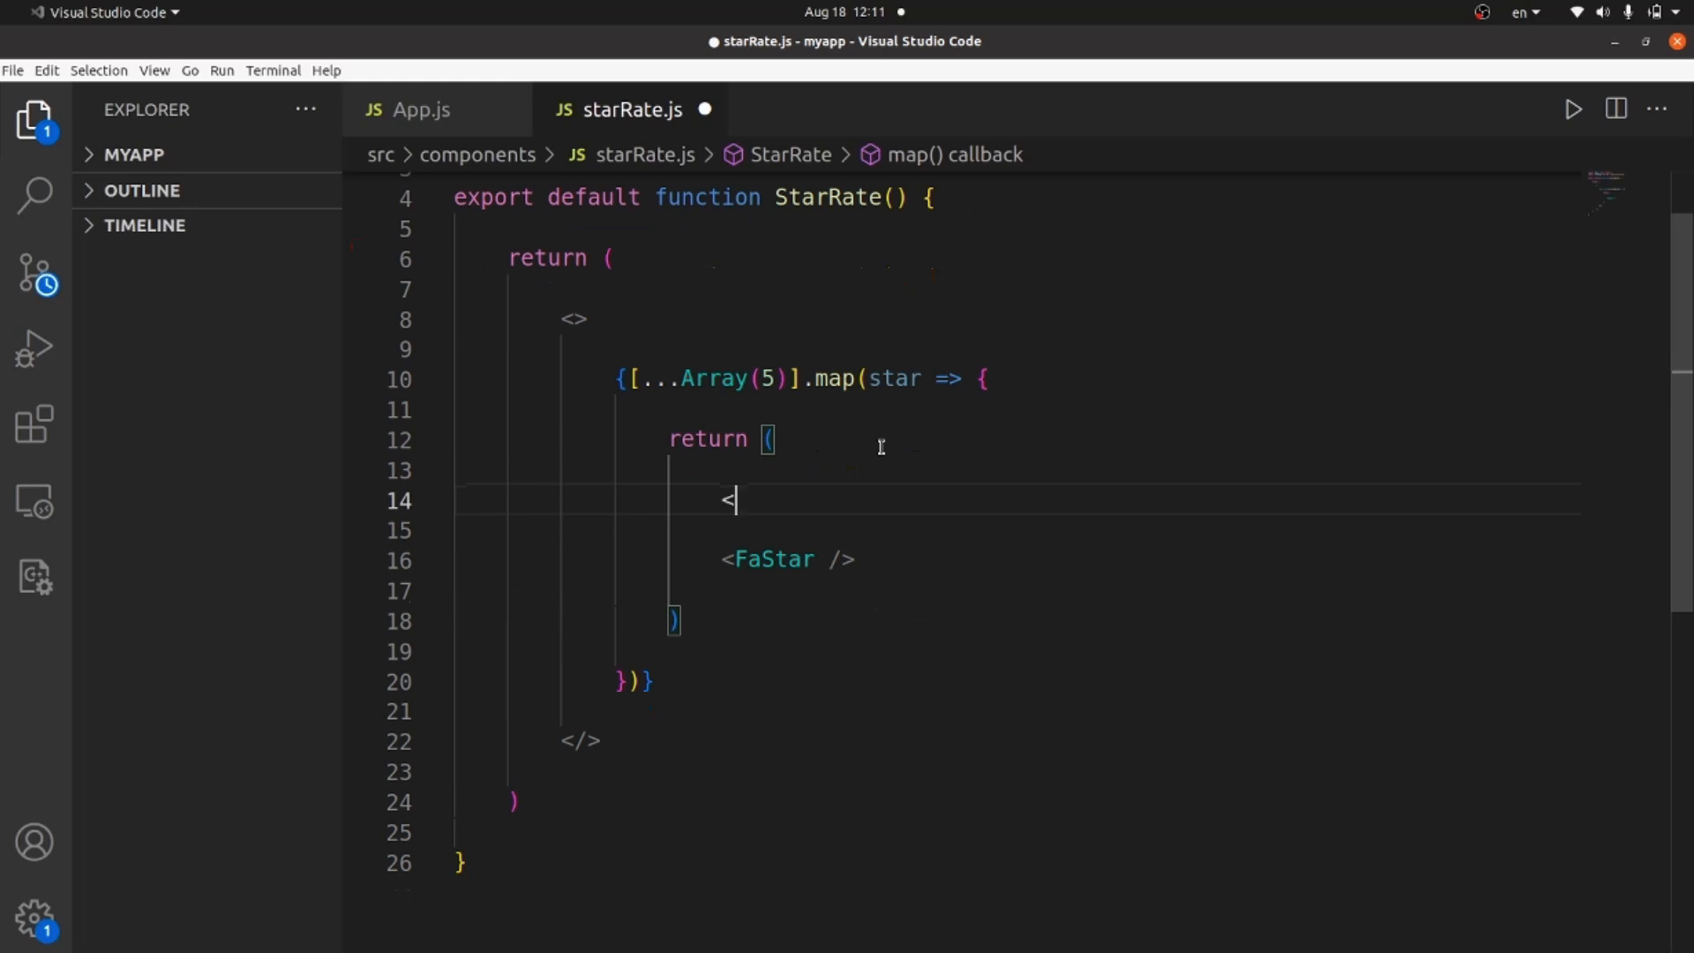
type("input")
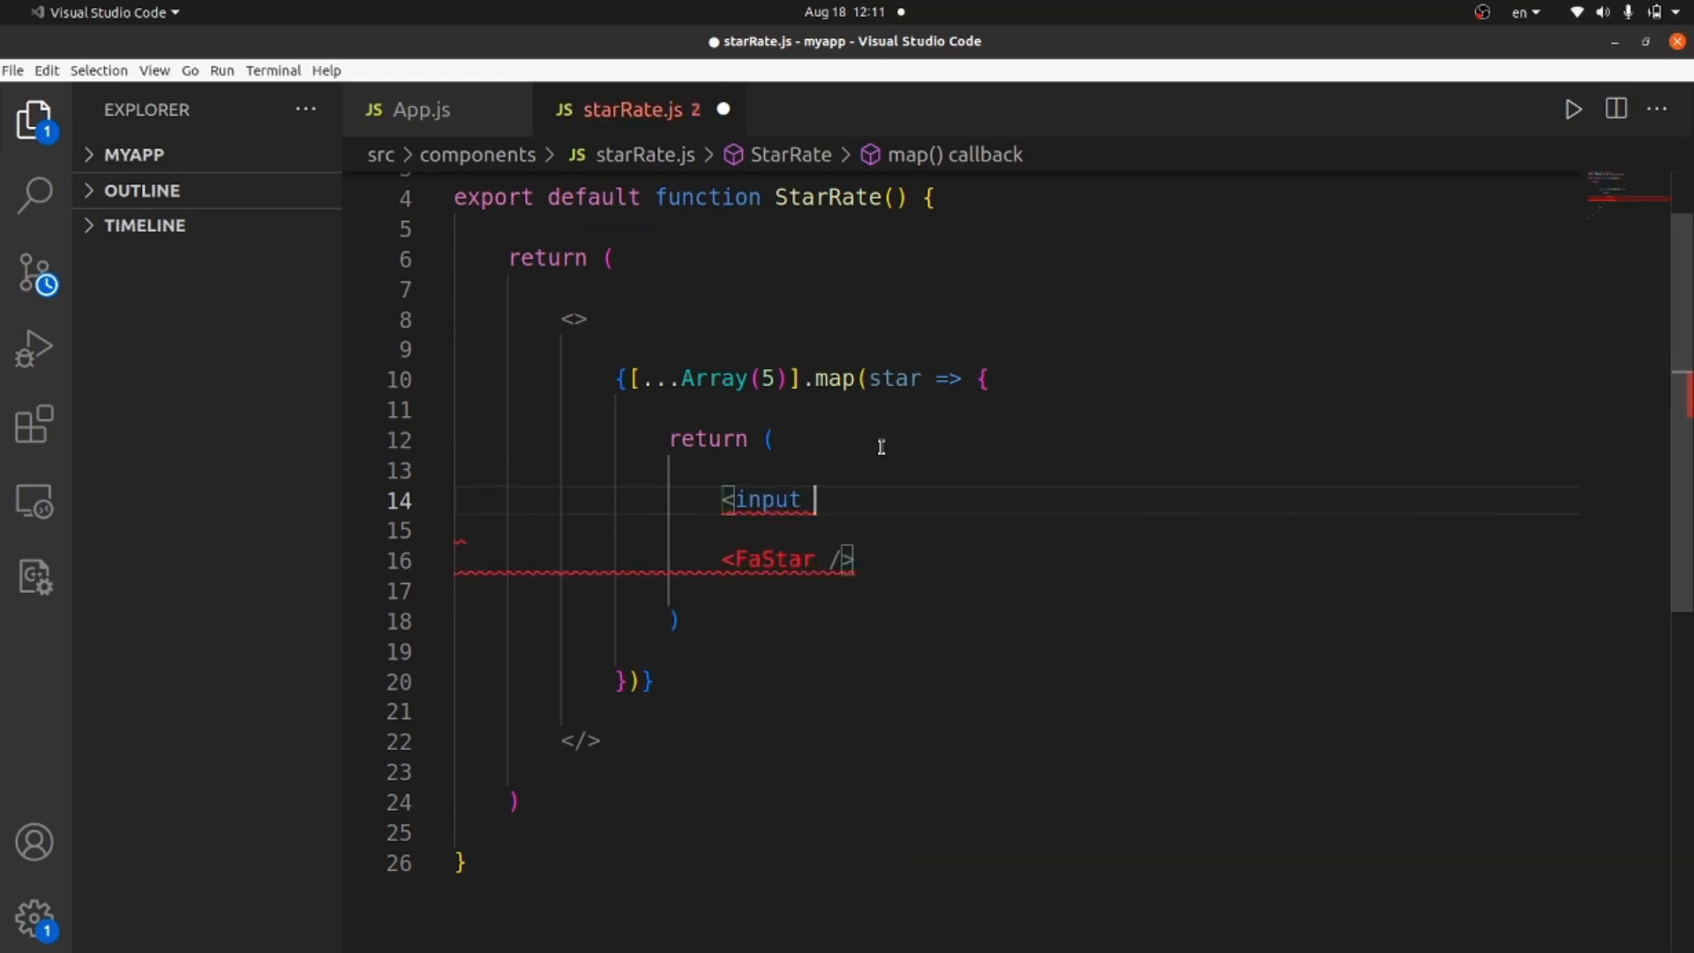
type("/>")
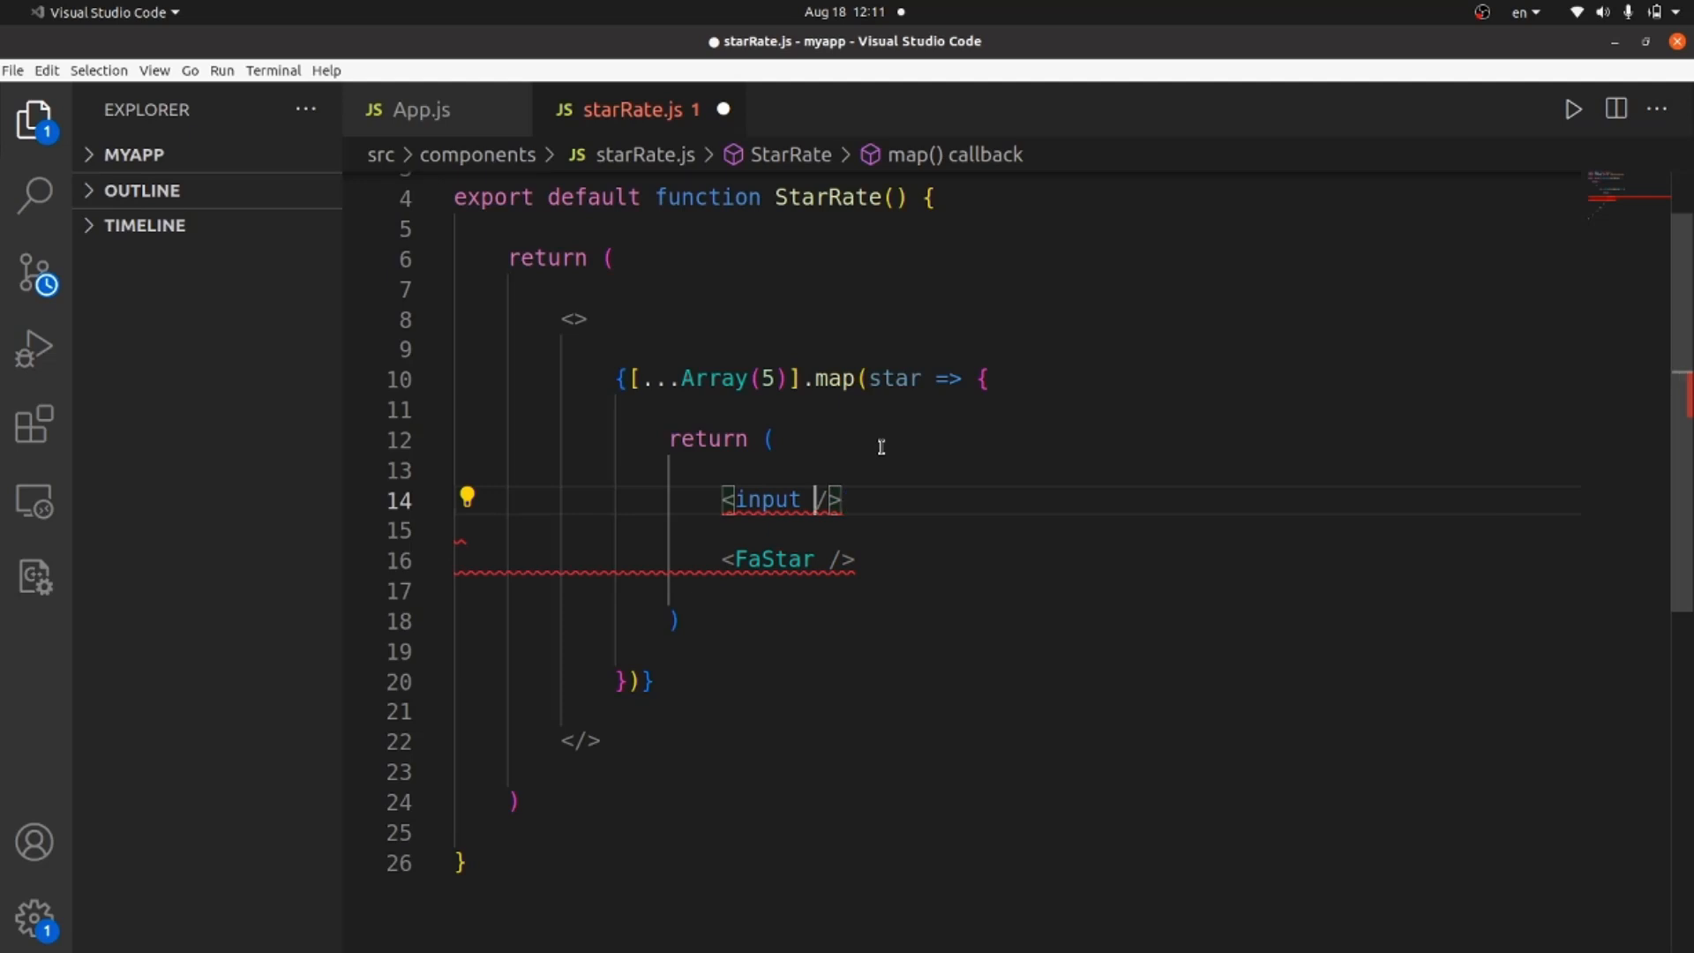
key("Enter")
type("<>")
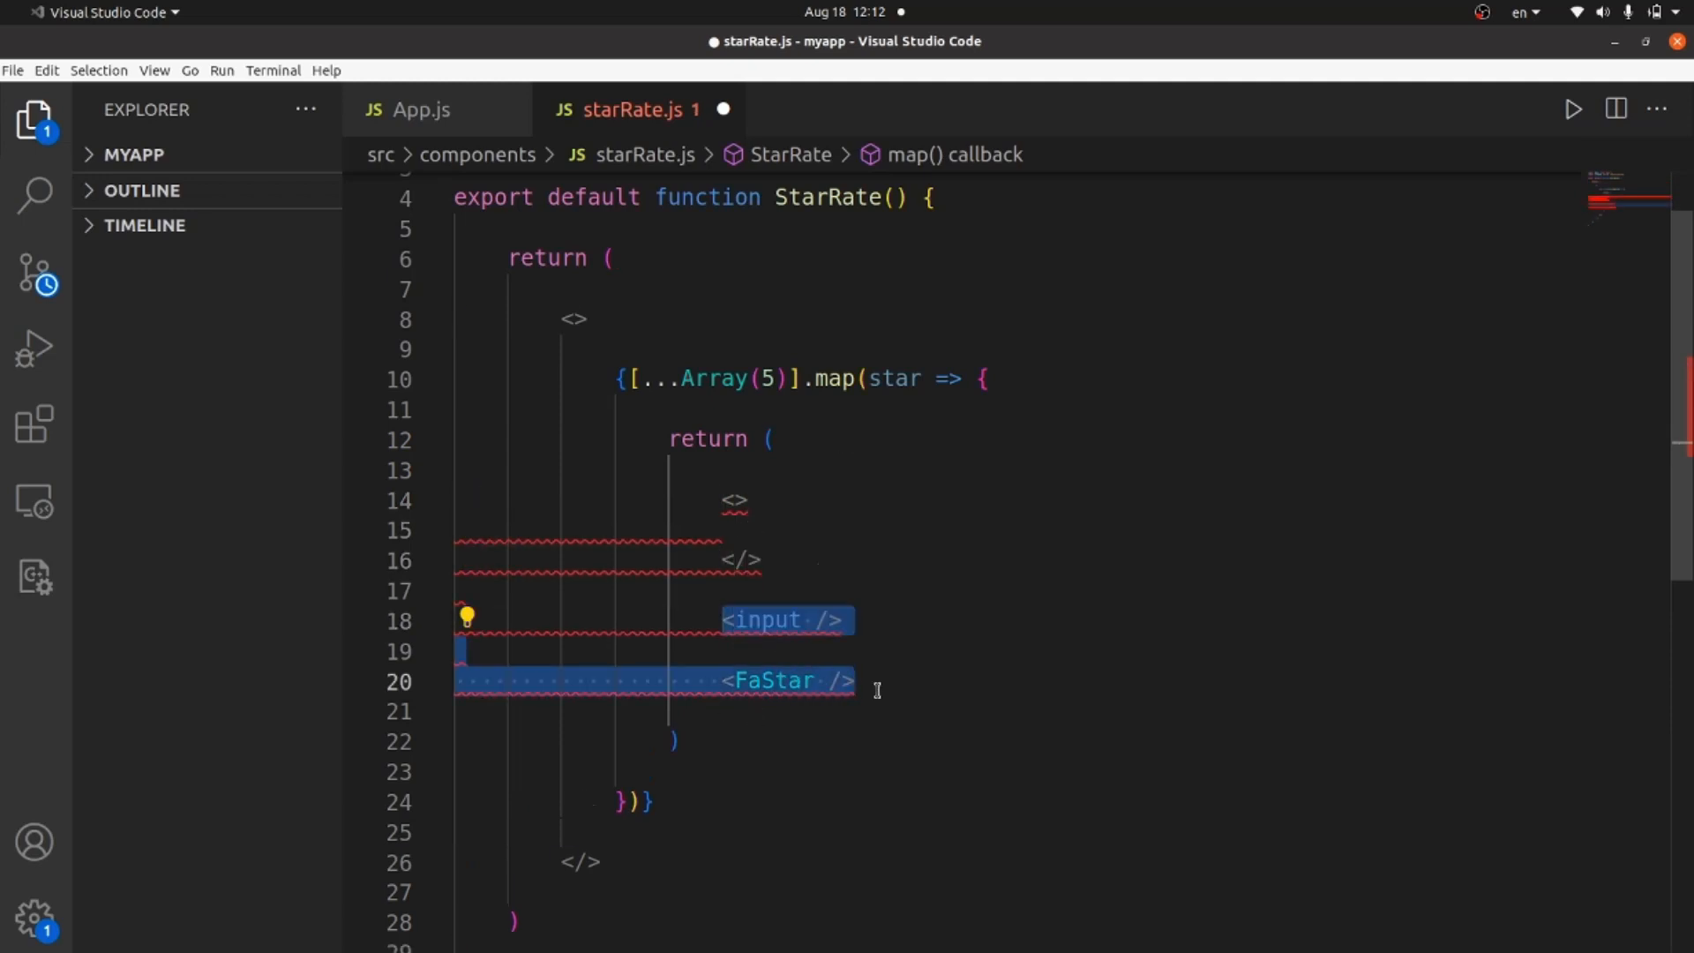
key("Delete")
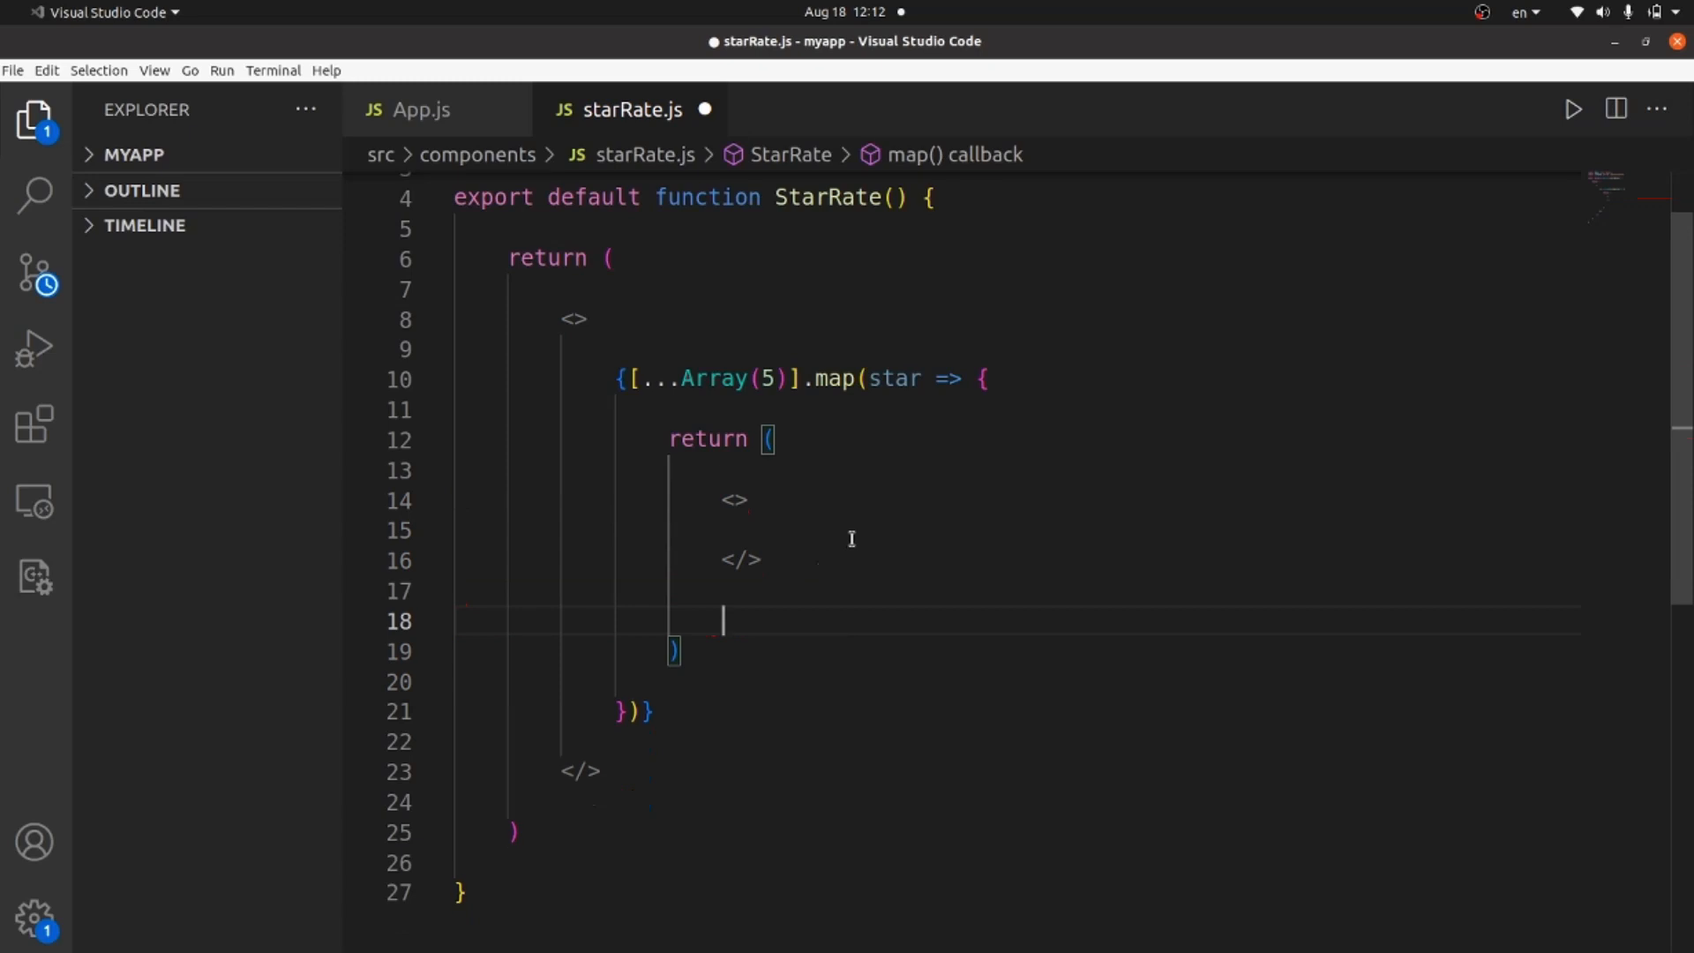
mouse_move(835, 519)
type("<input />")
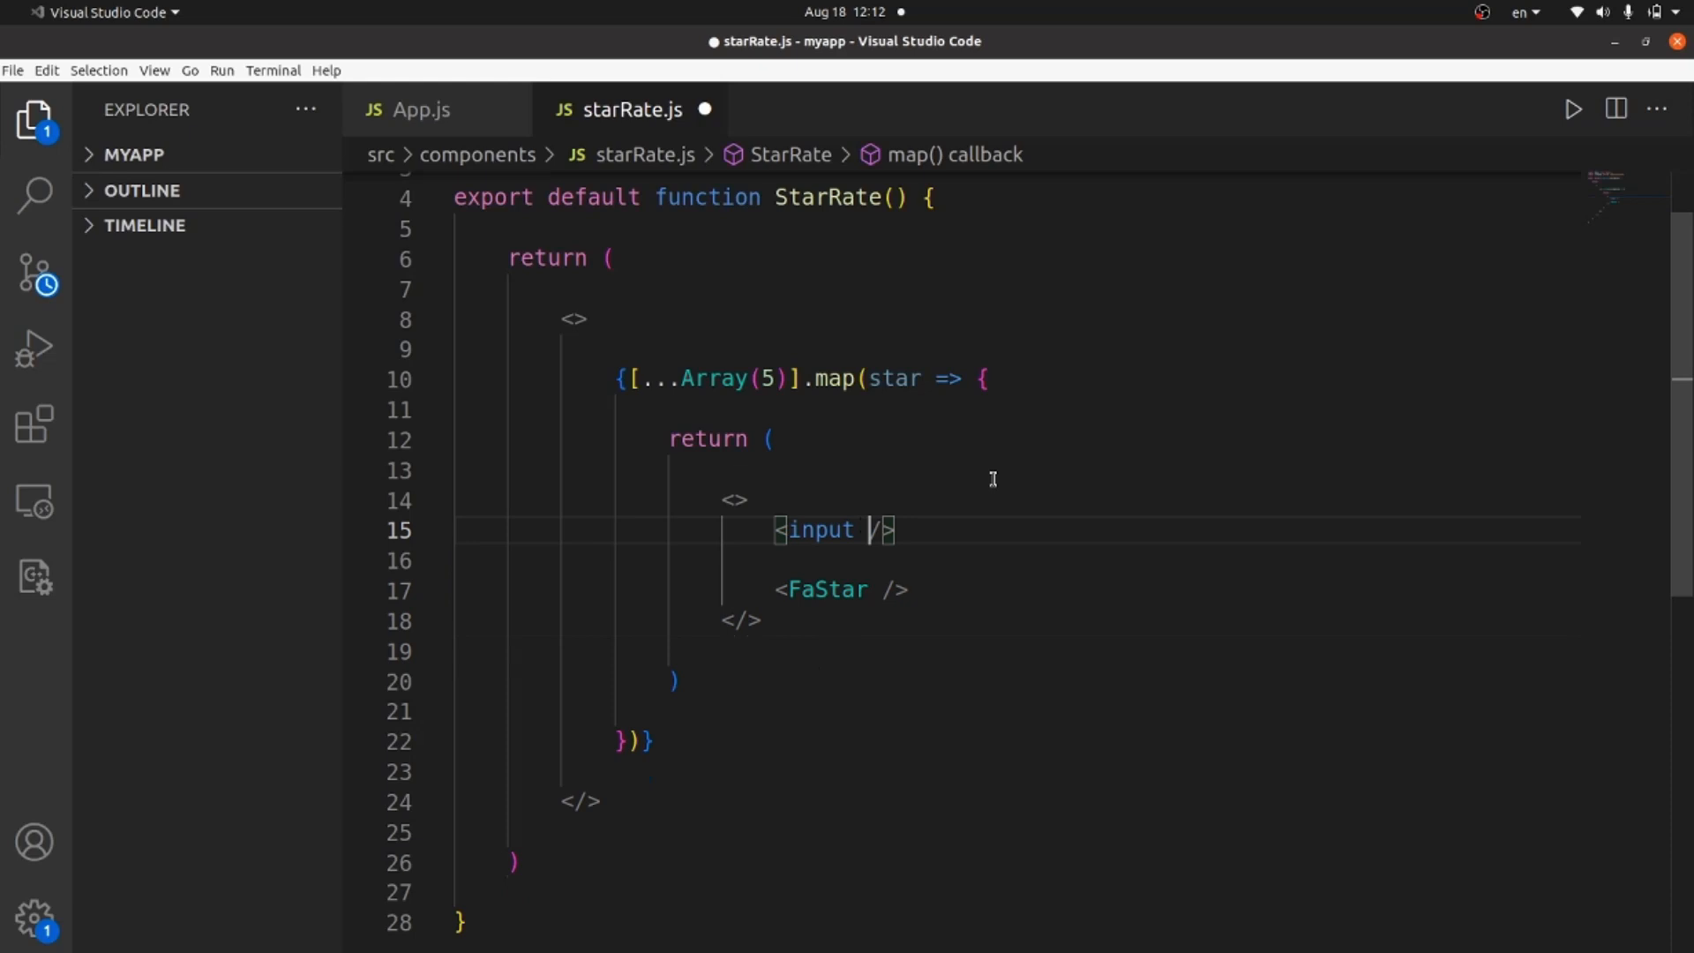
Give the input type="radio" and name="rate", leaving a new line below it
type("type=")
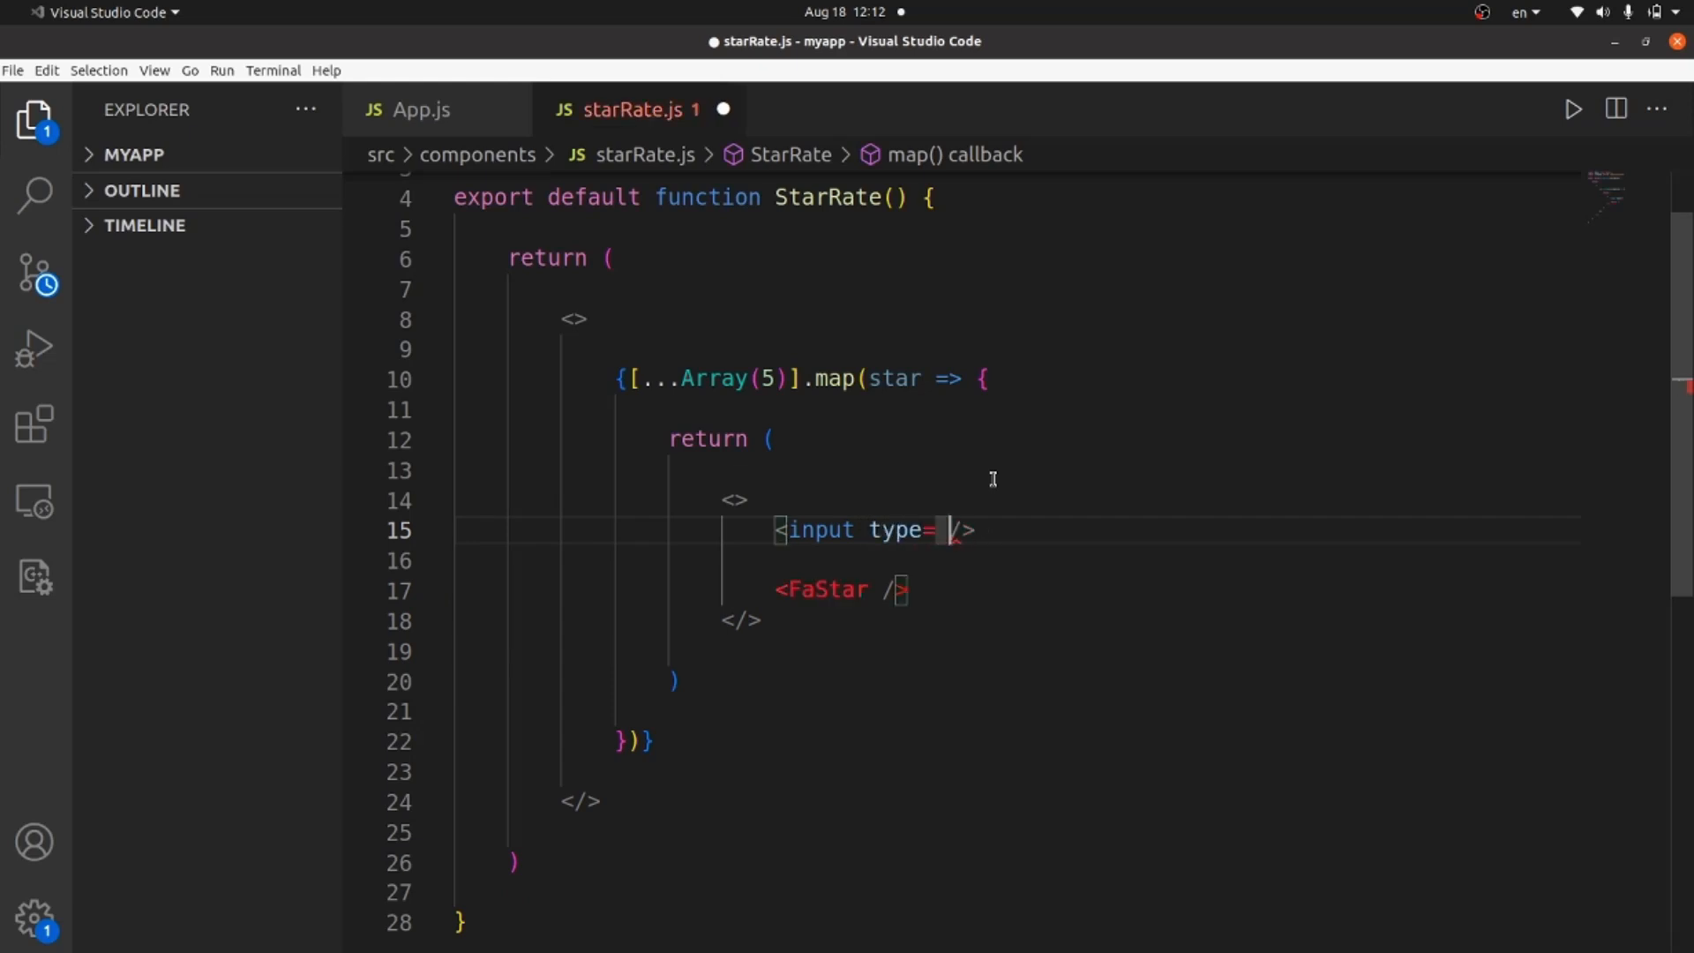
type("\"radio\" nam")
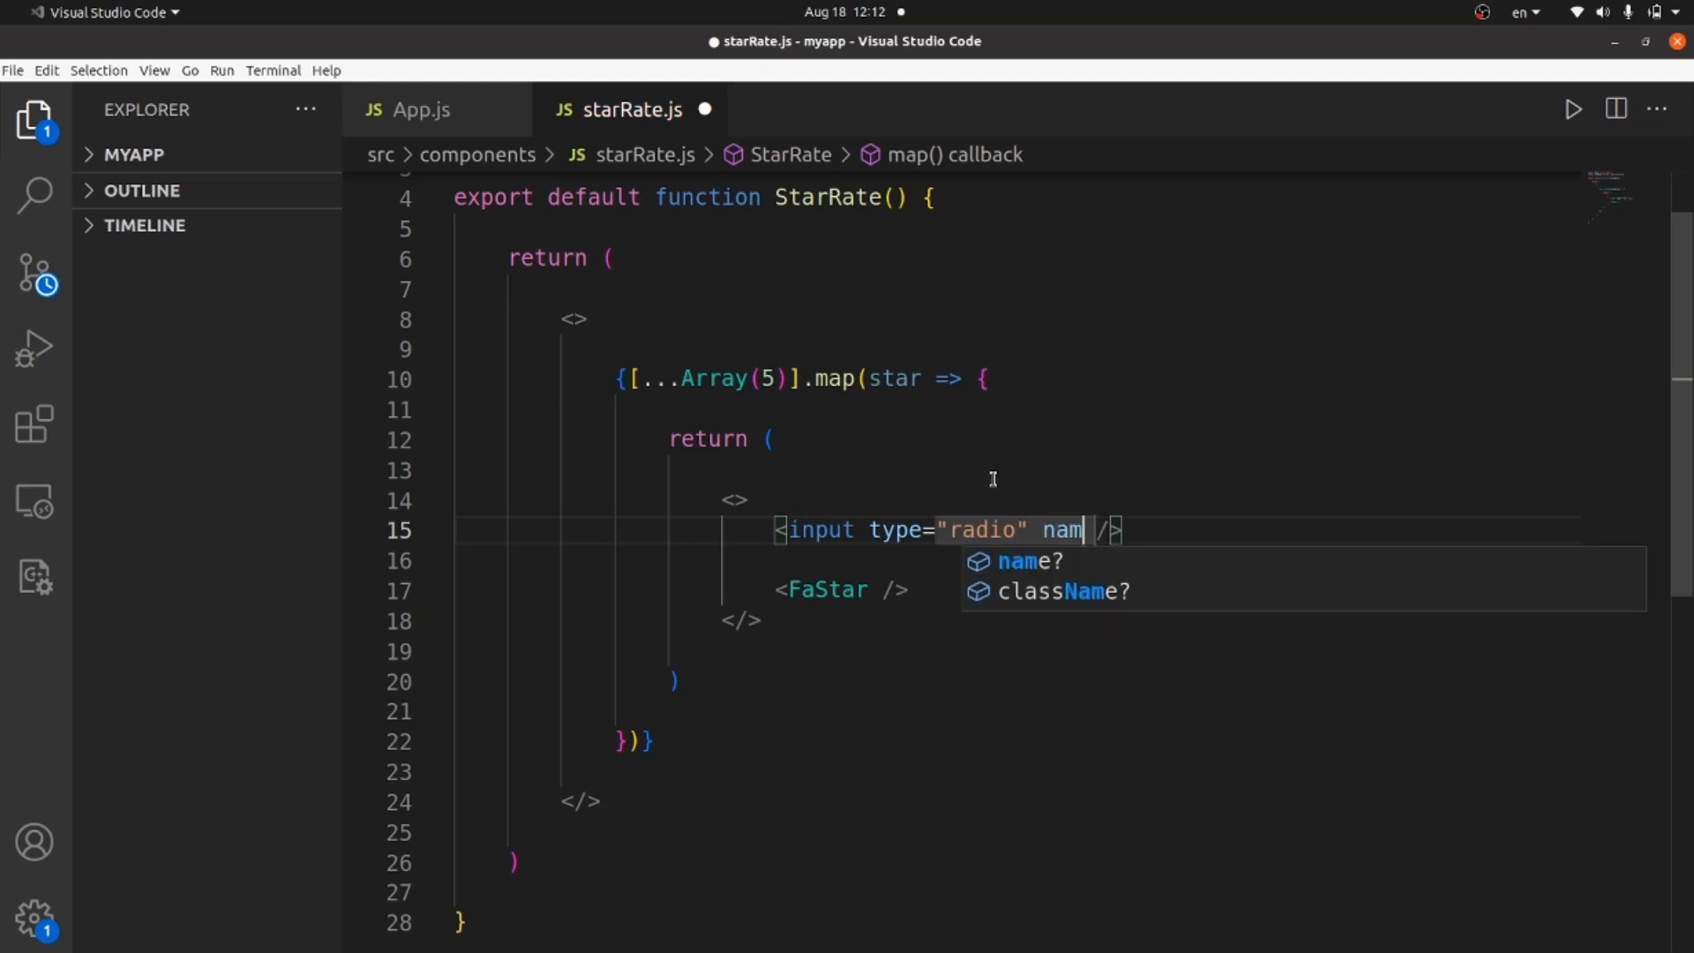
type("e")
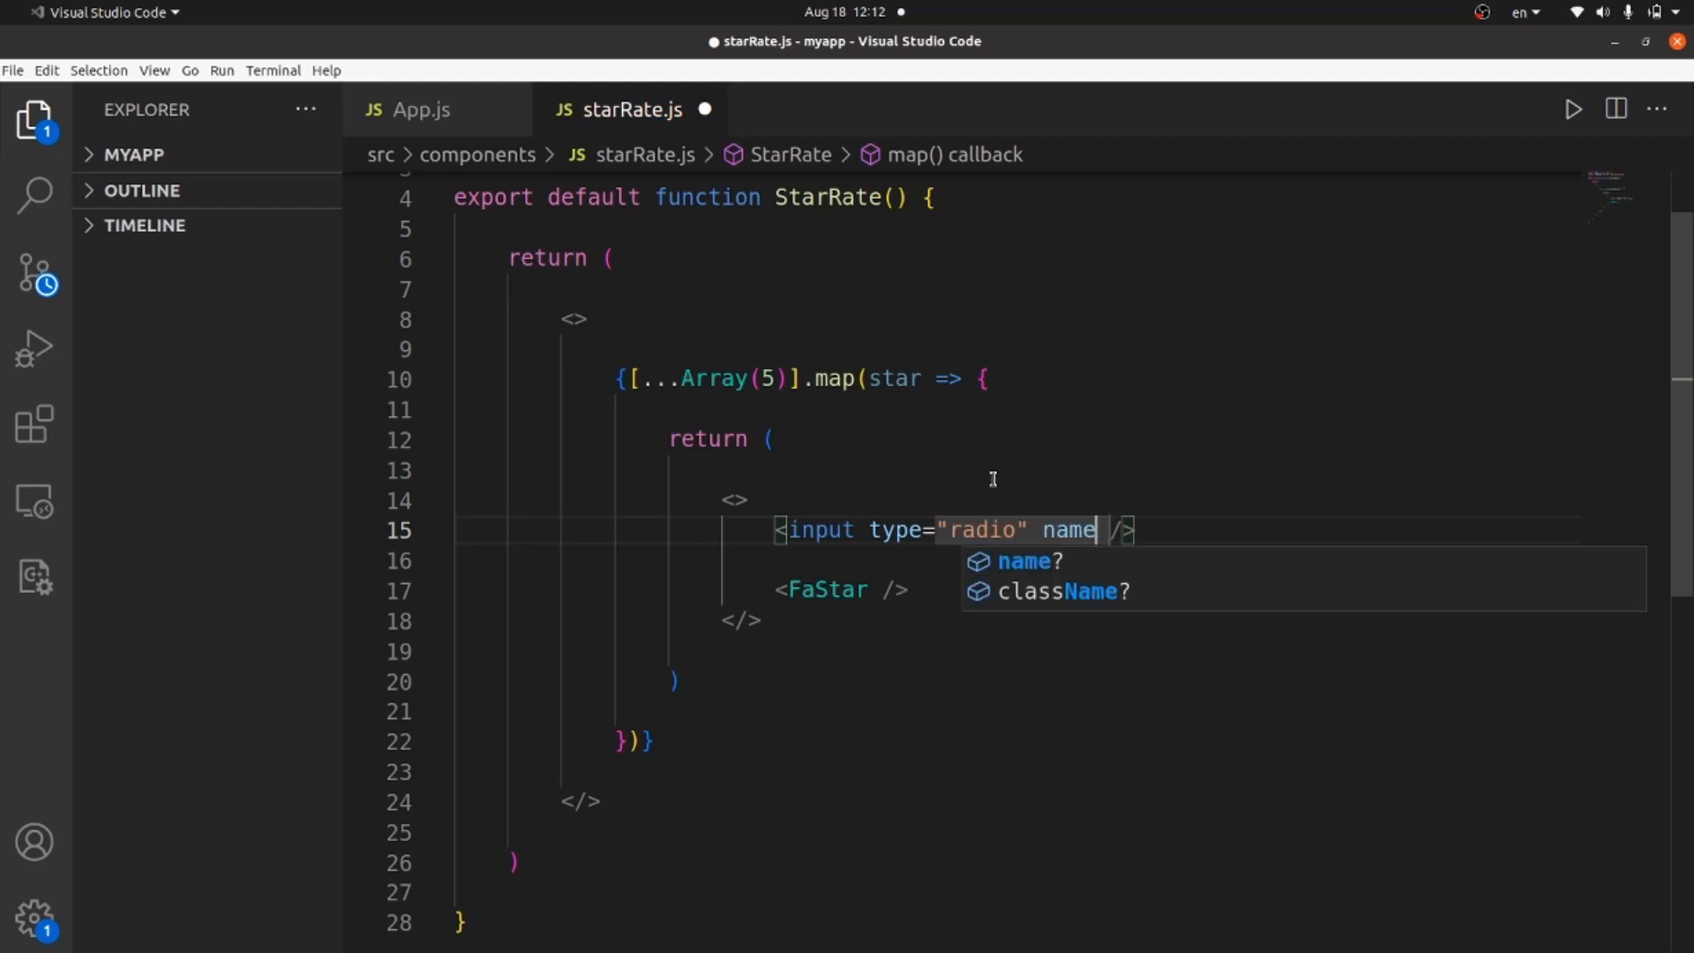
type("=\"\"")
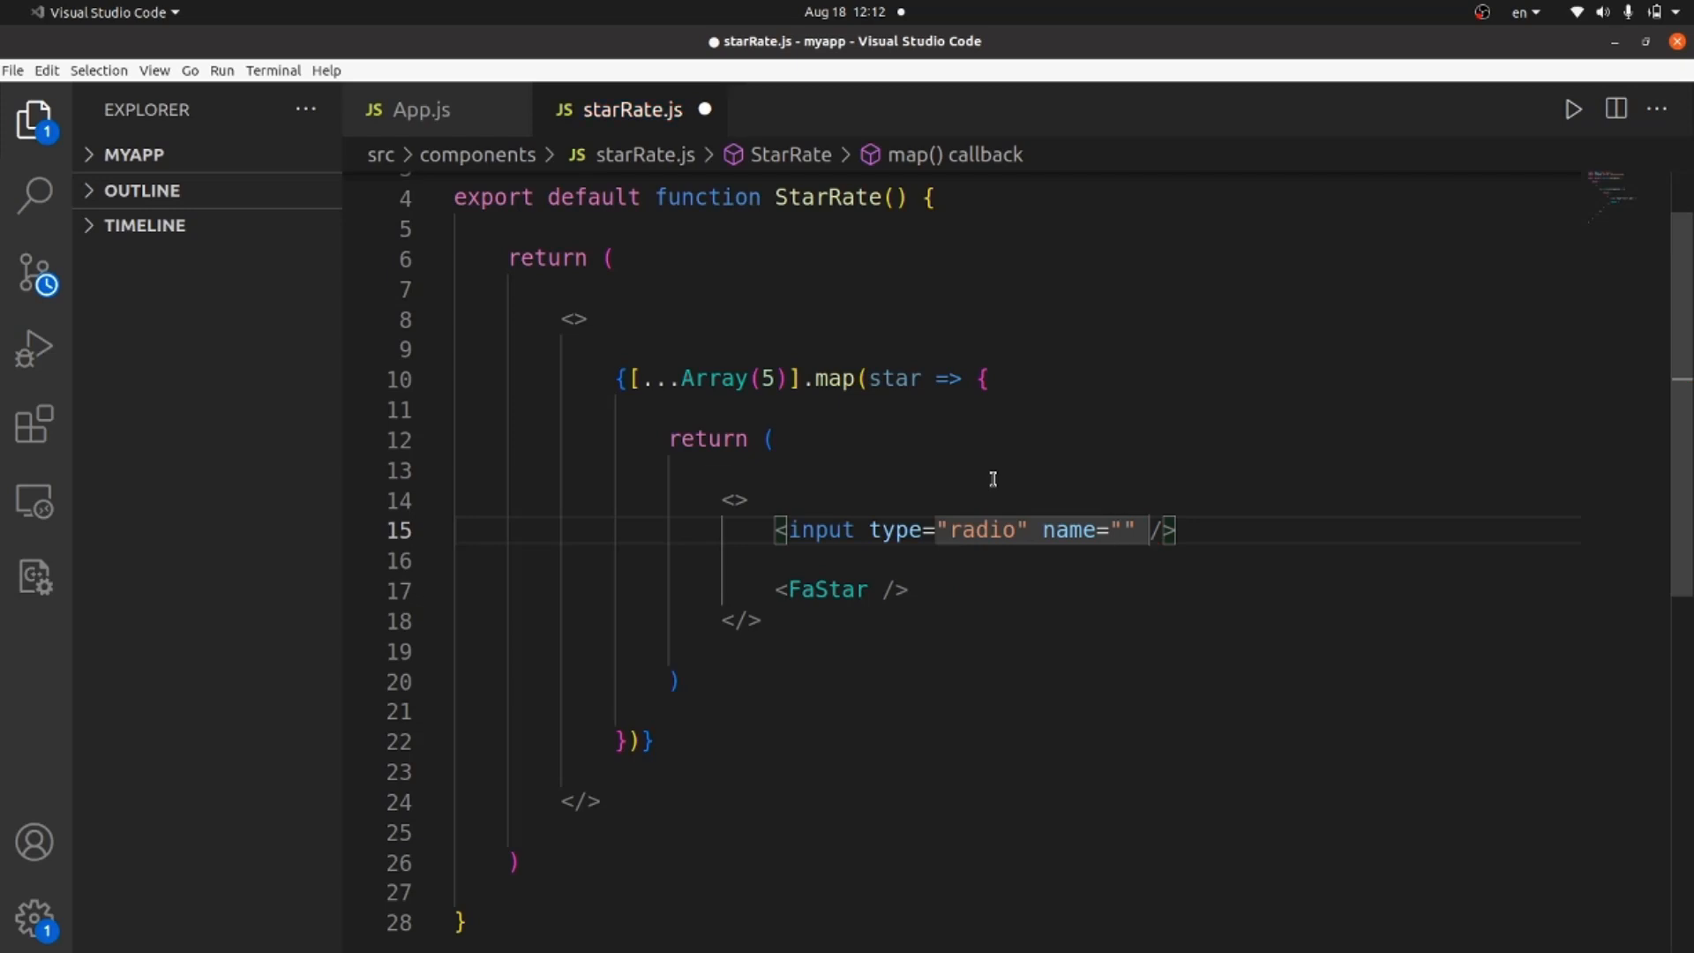
type("rate")
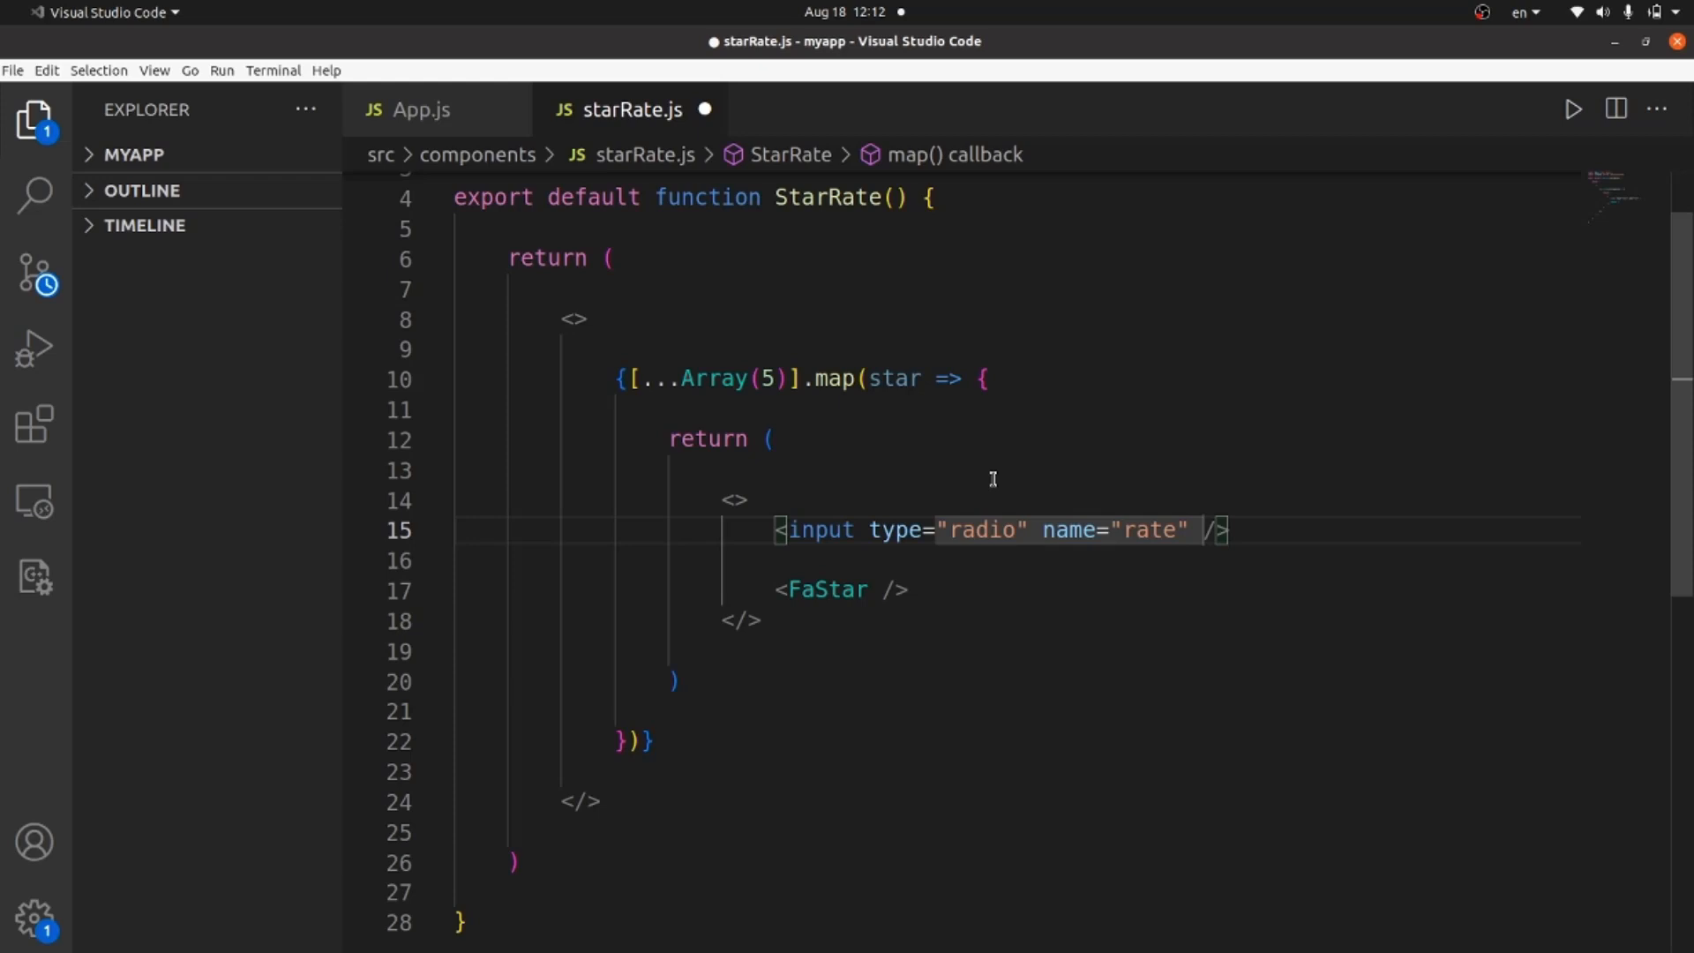
mouse_move(714, 567)
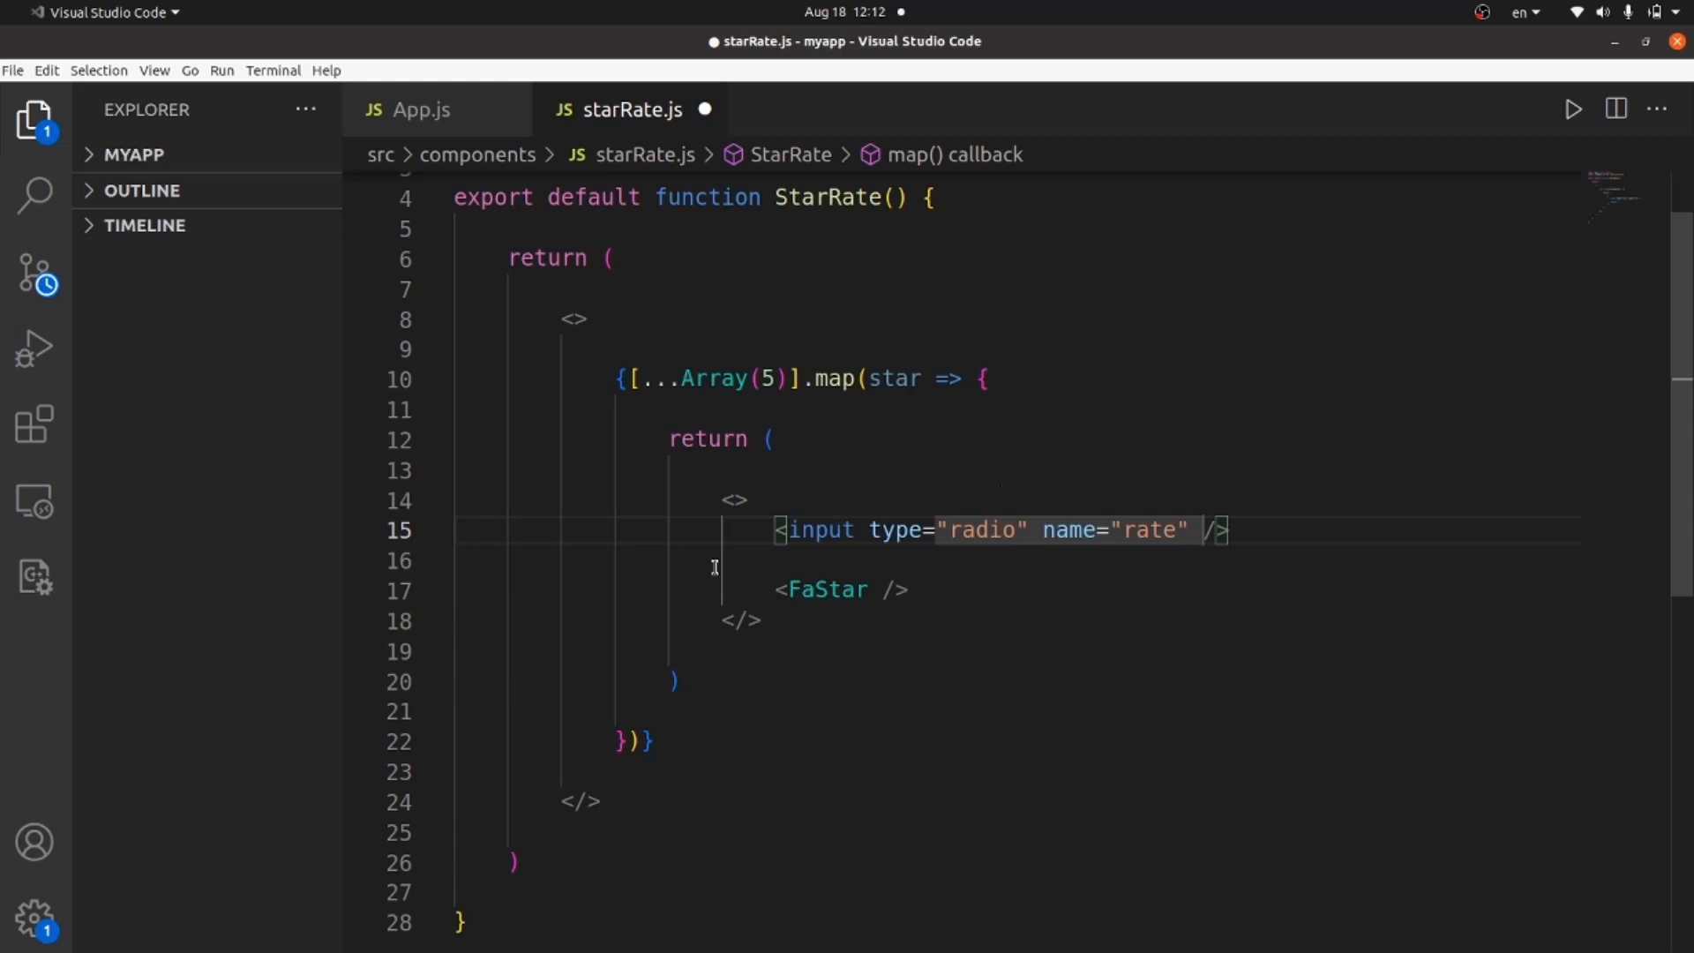
key("Enter")
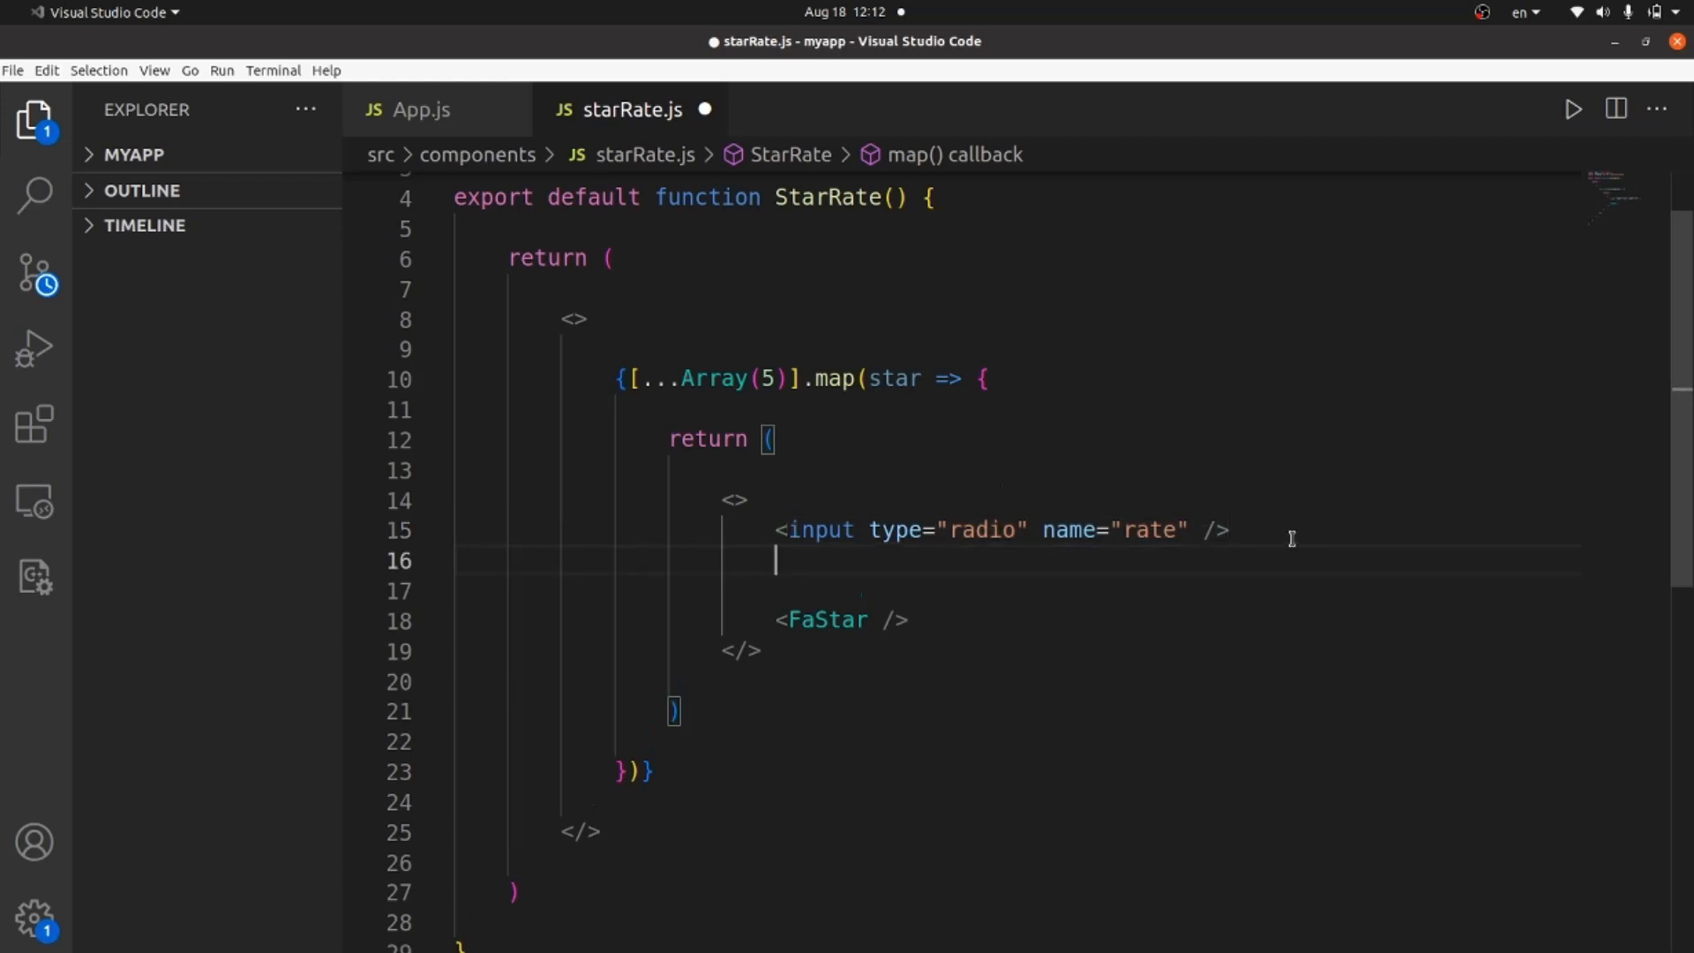
Wrap <input type="radio" name="rate" /> and <FaStar /> inside a <label> element
type("<label>")
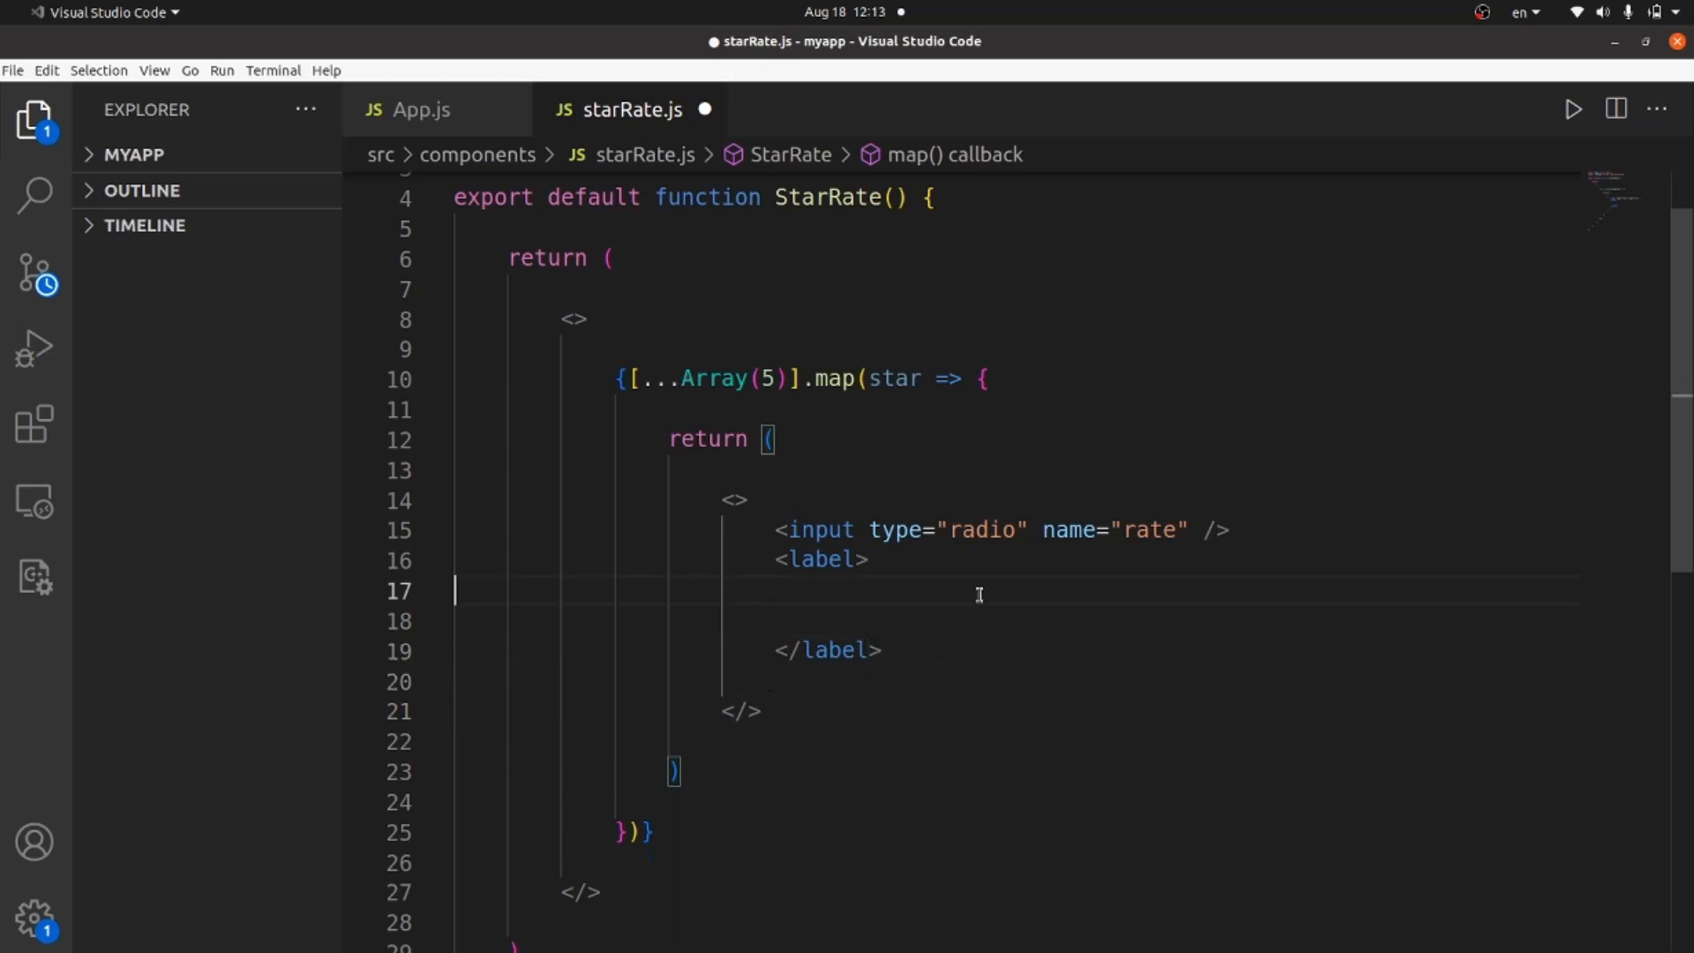
type("<FaStar />")
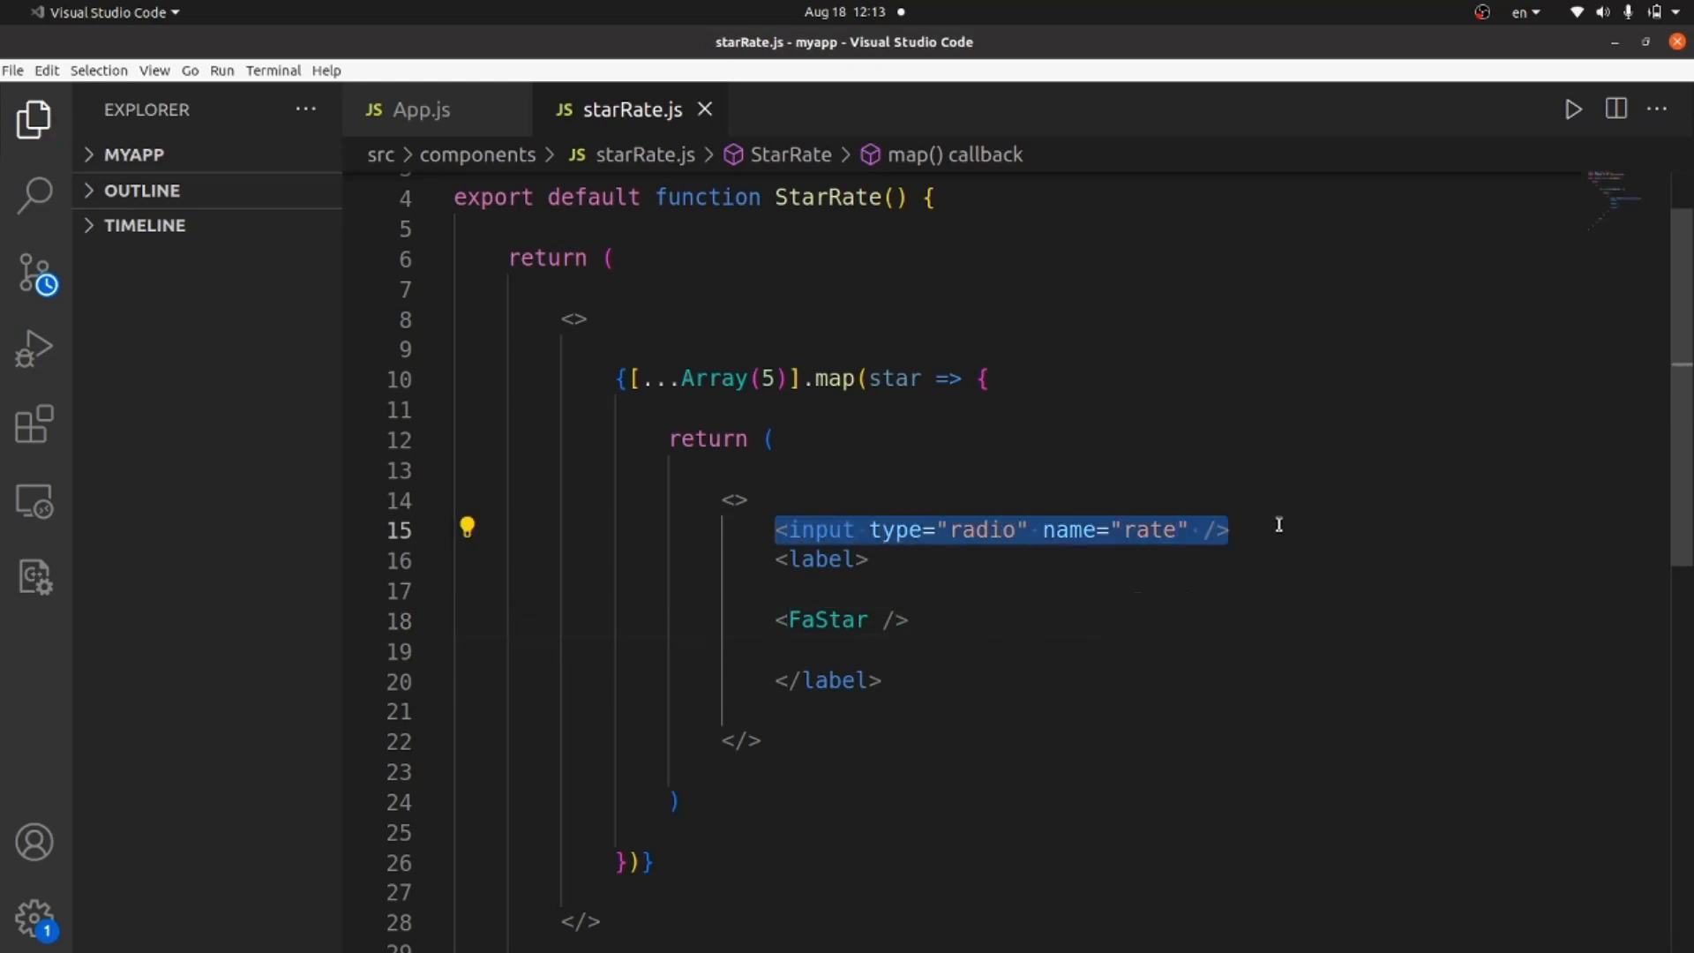
key("Delete")
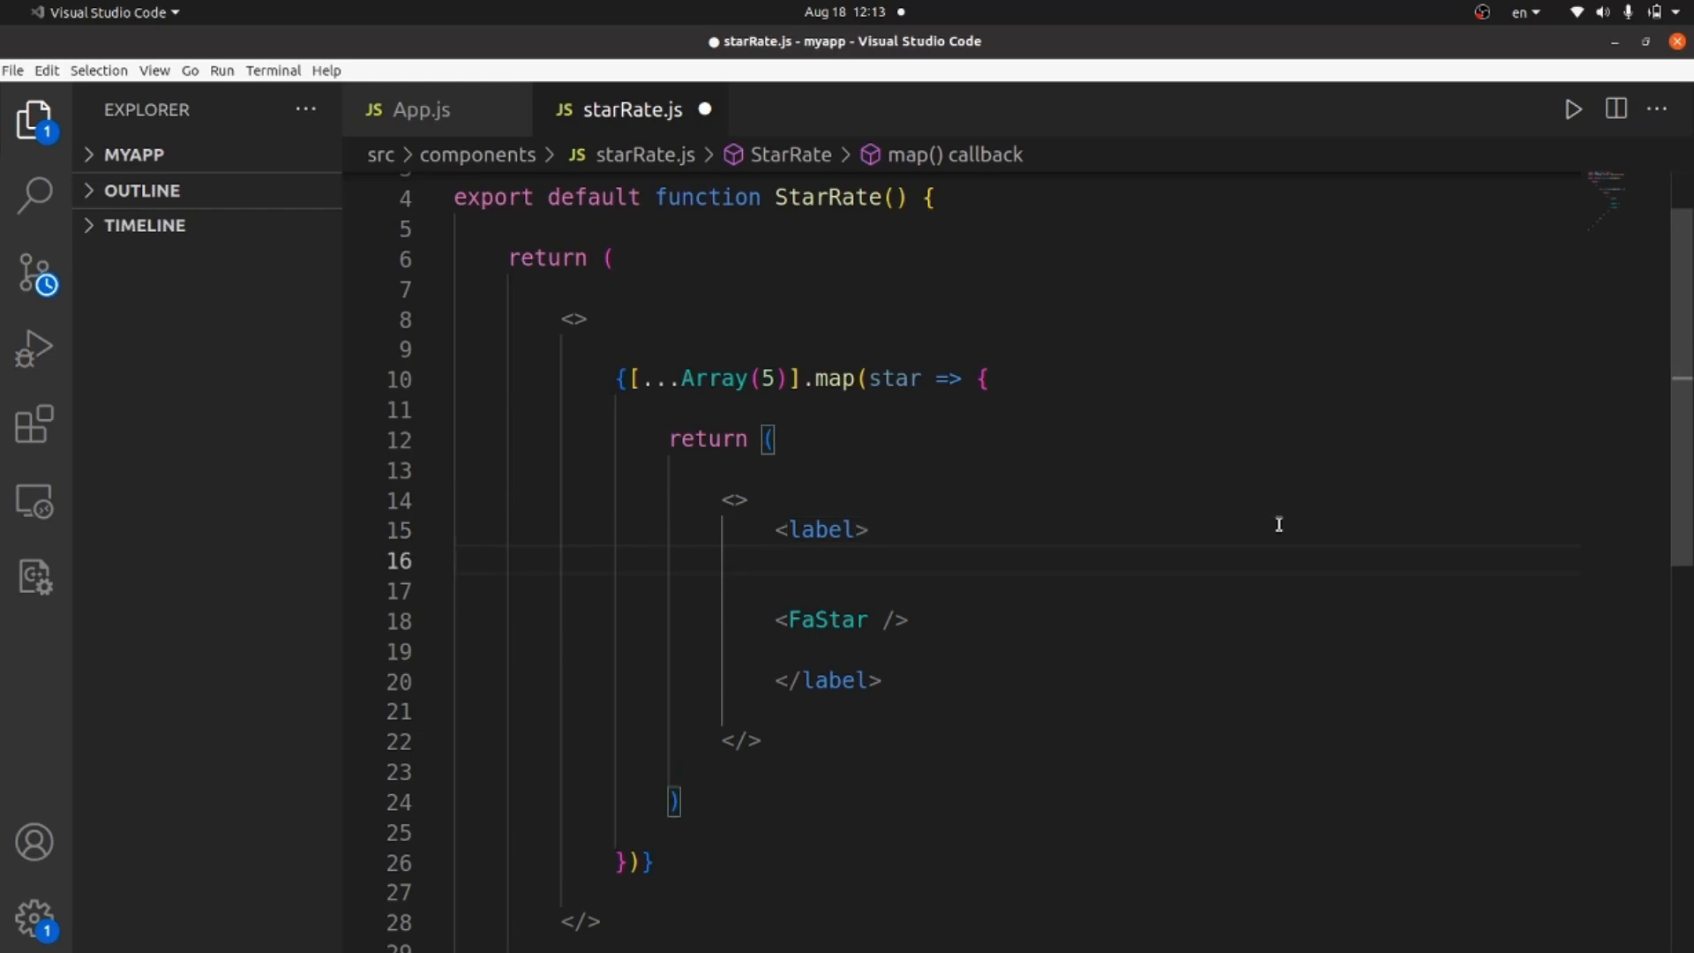
type("<input type=\"radio\" name=\"rate\" />")
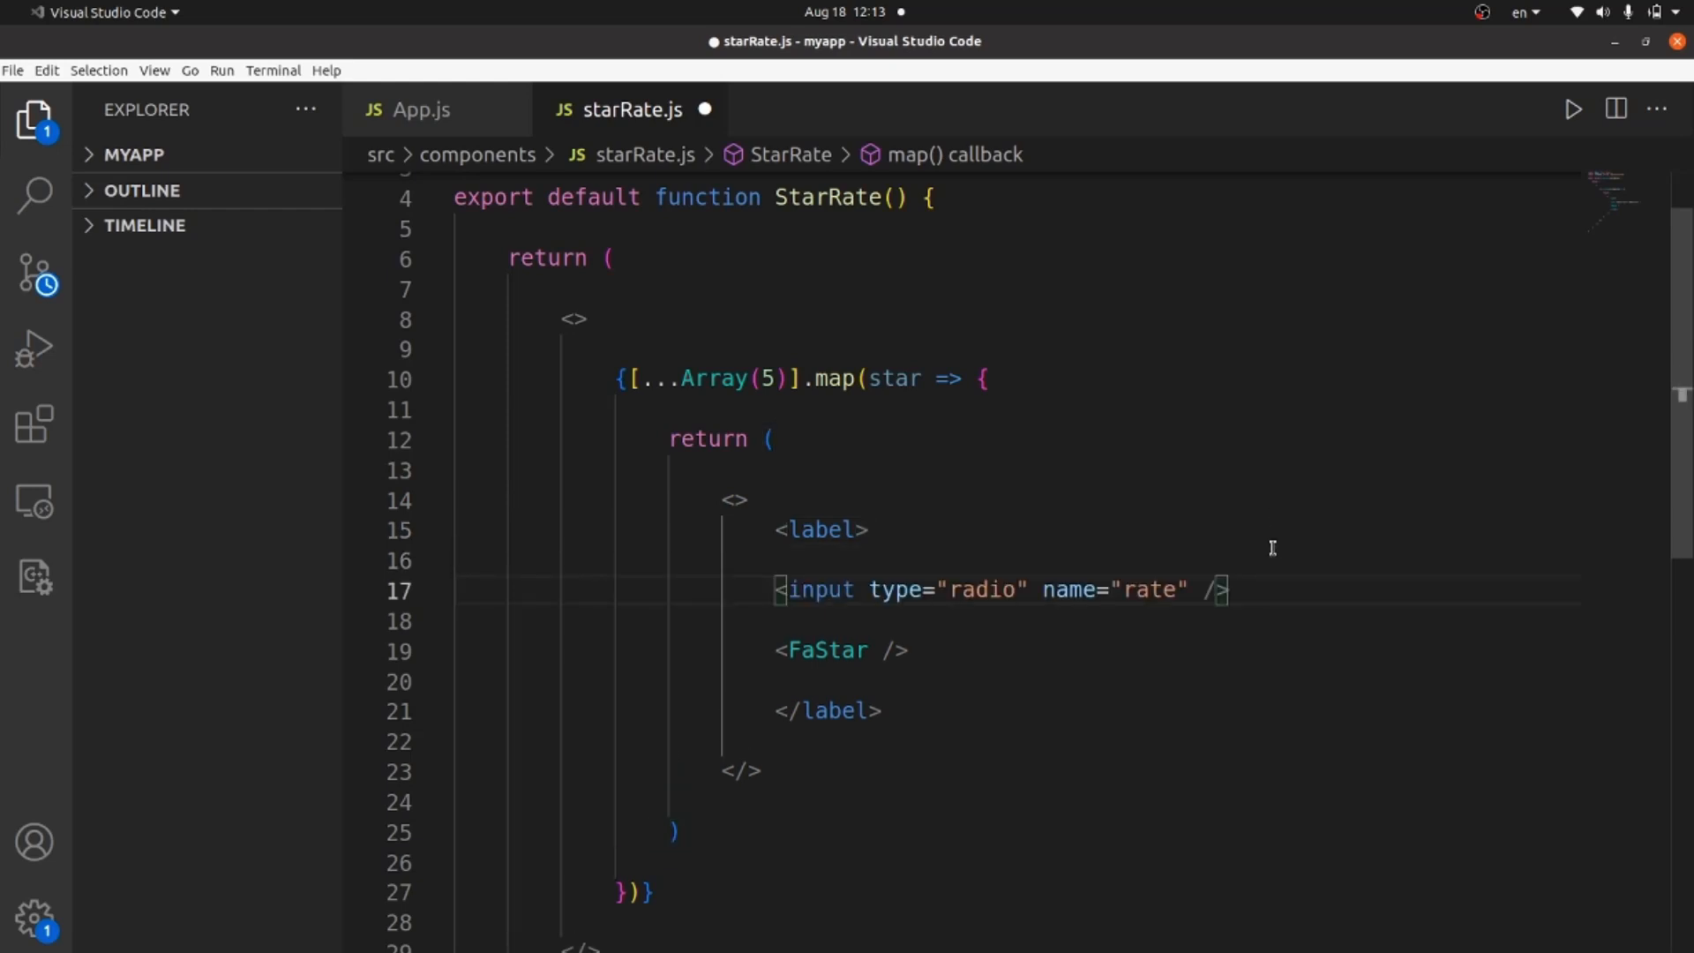
mouse_move(957, 637)
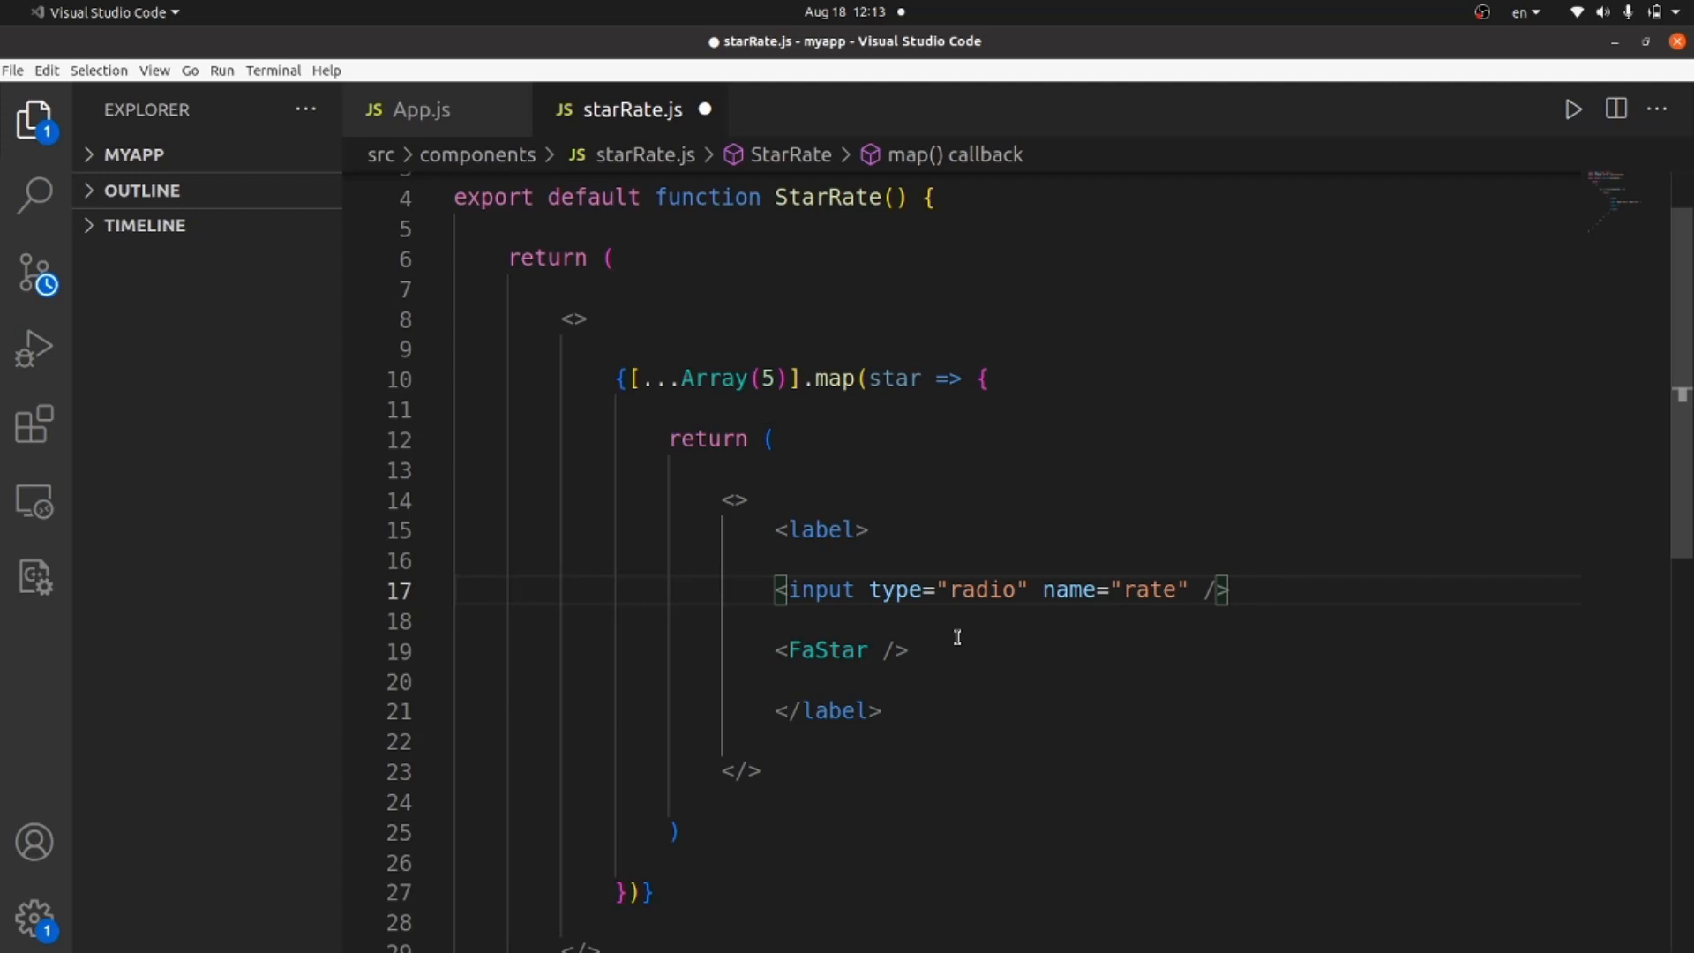
mouse_move(898, 401)
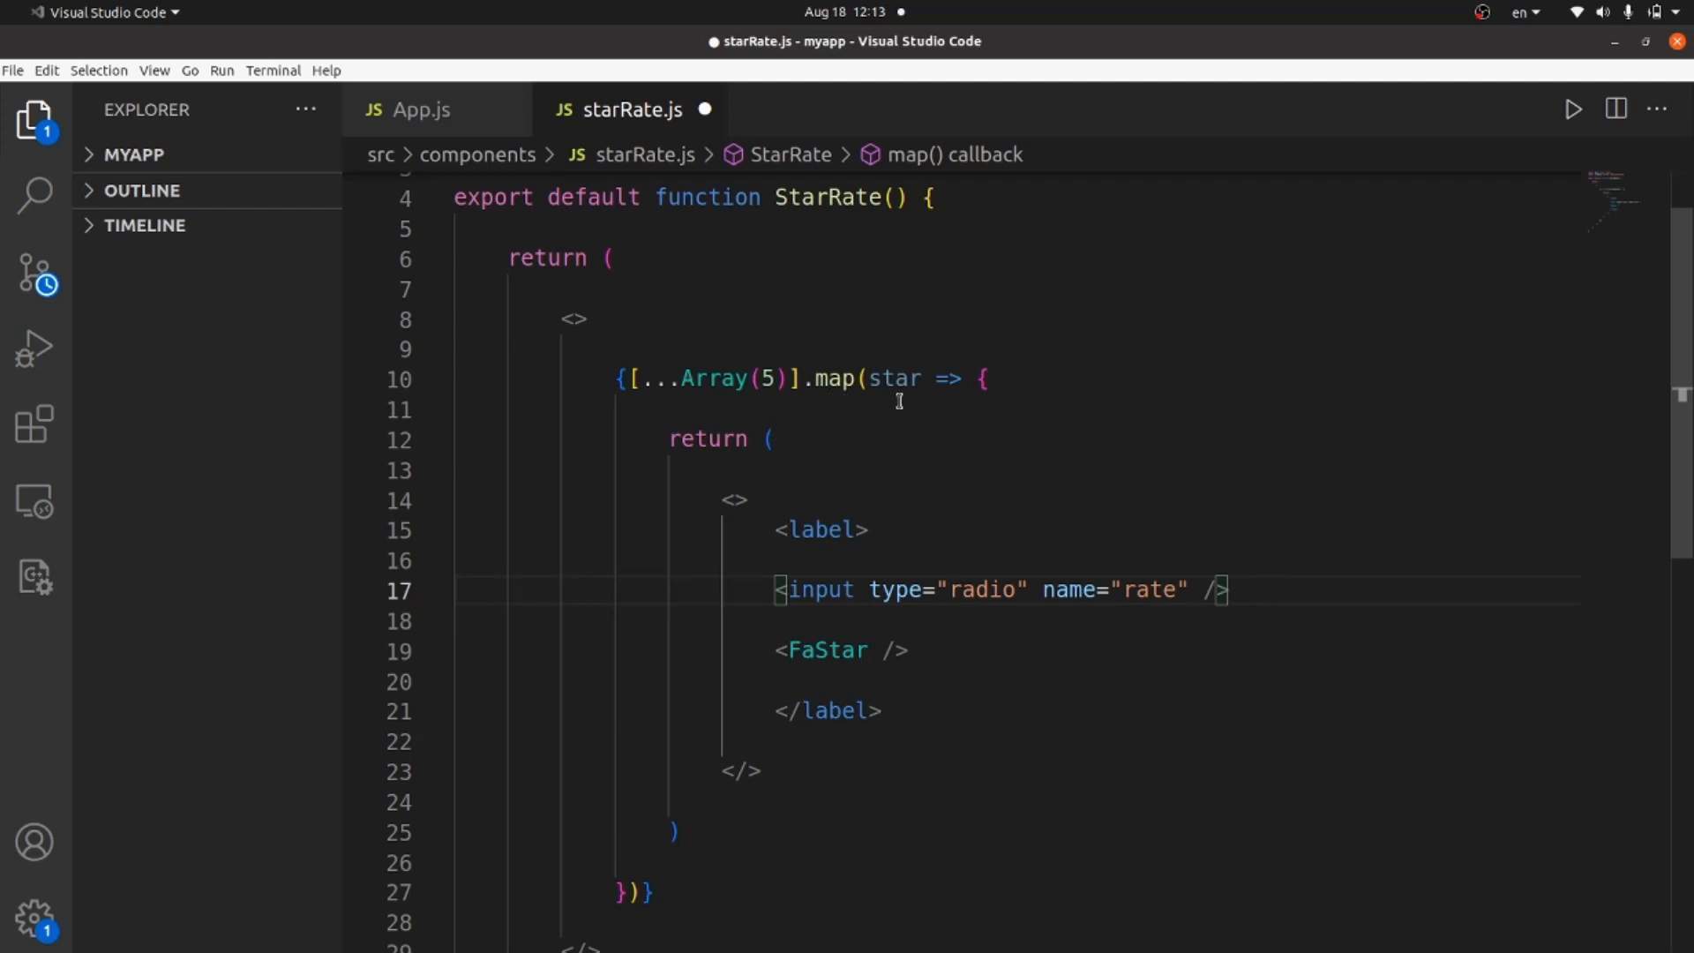
Change the map callback parameters to (star, index)
double_click(888, 379)
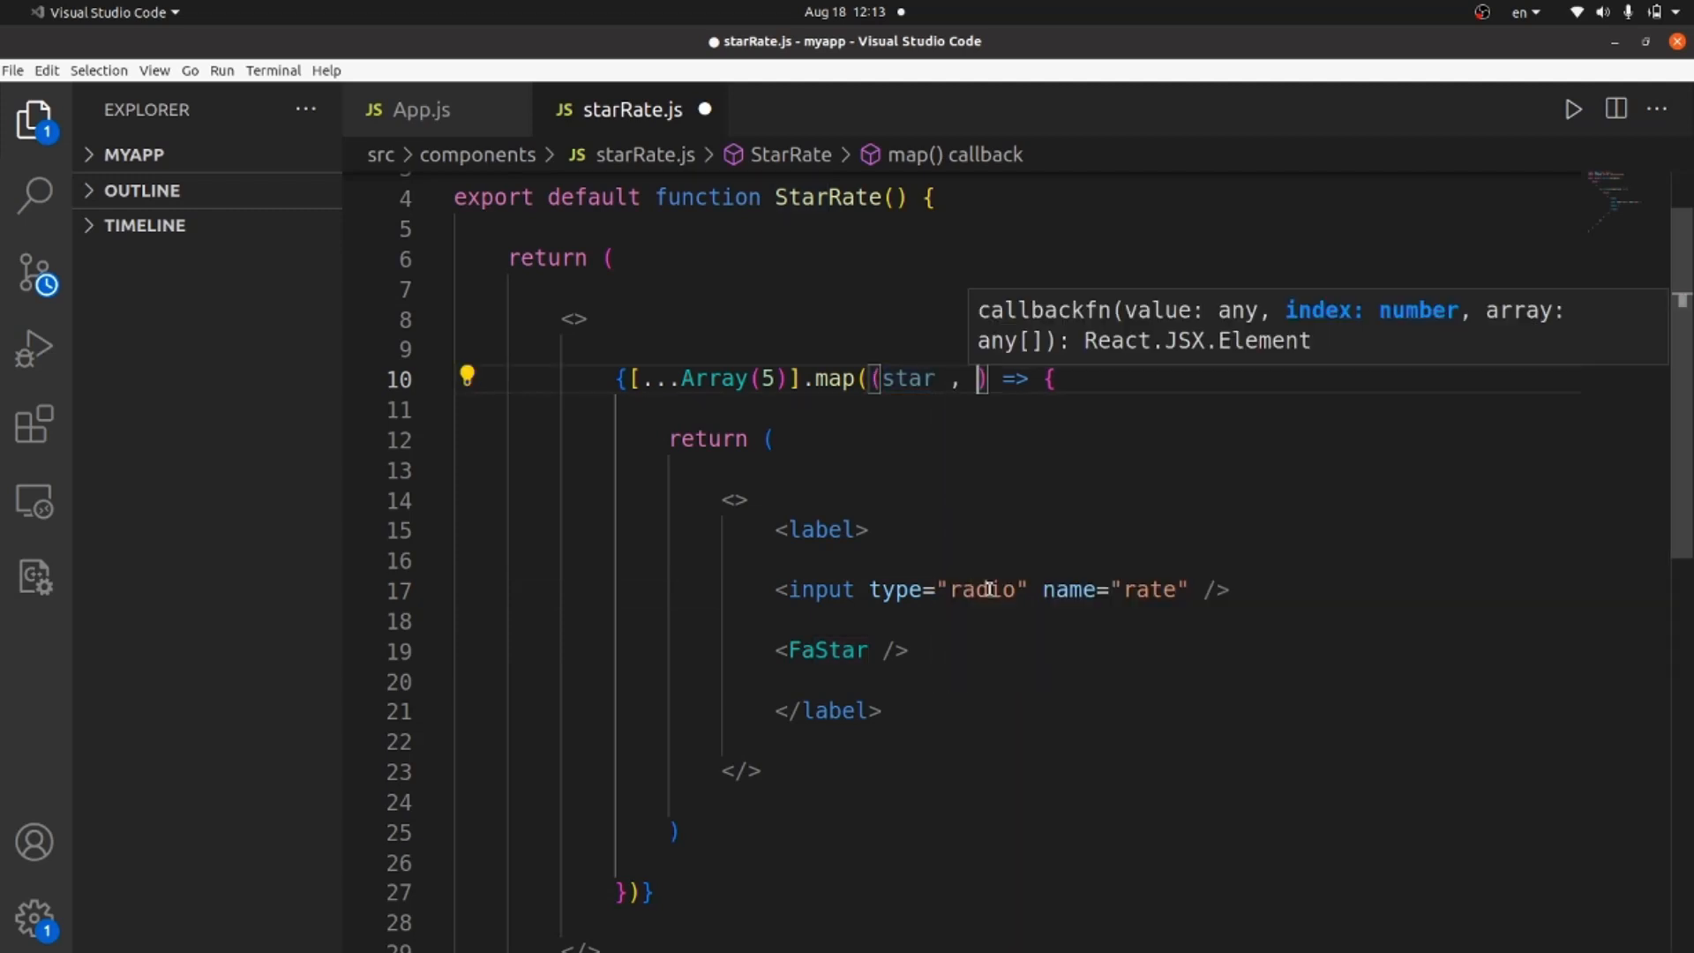
type("index")
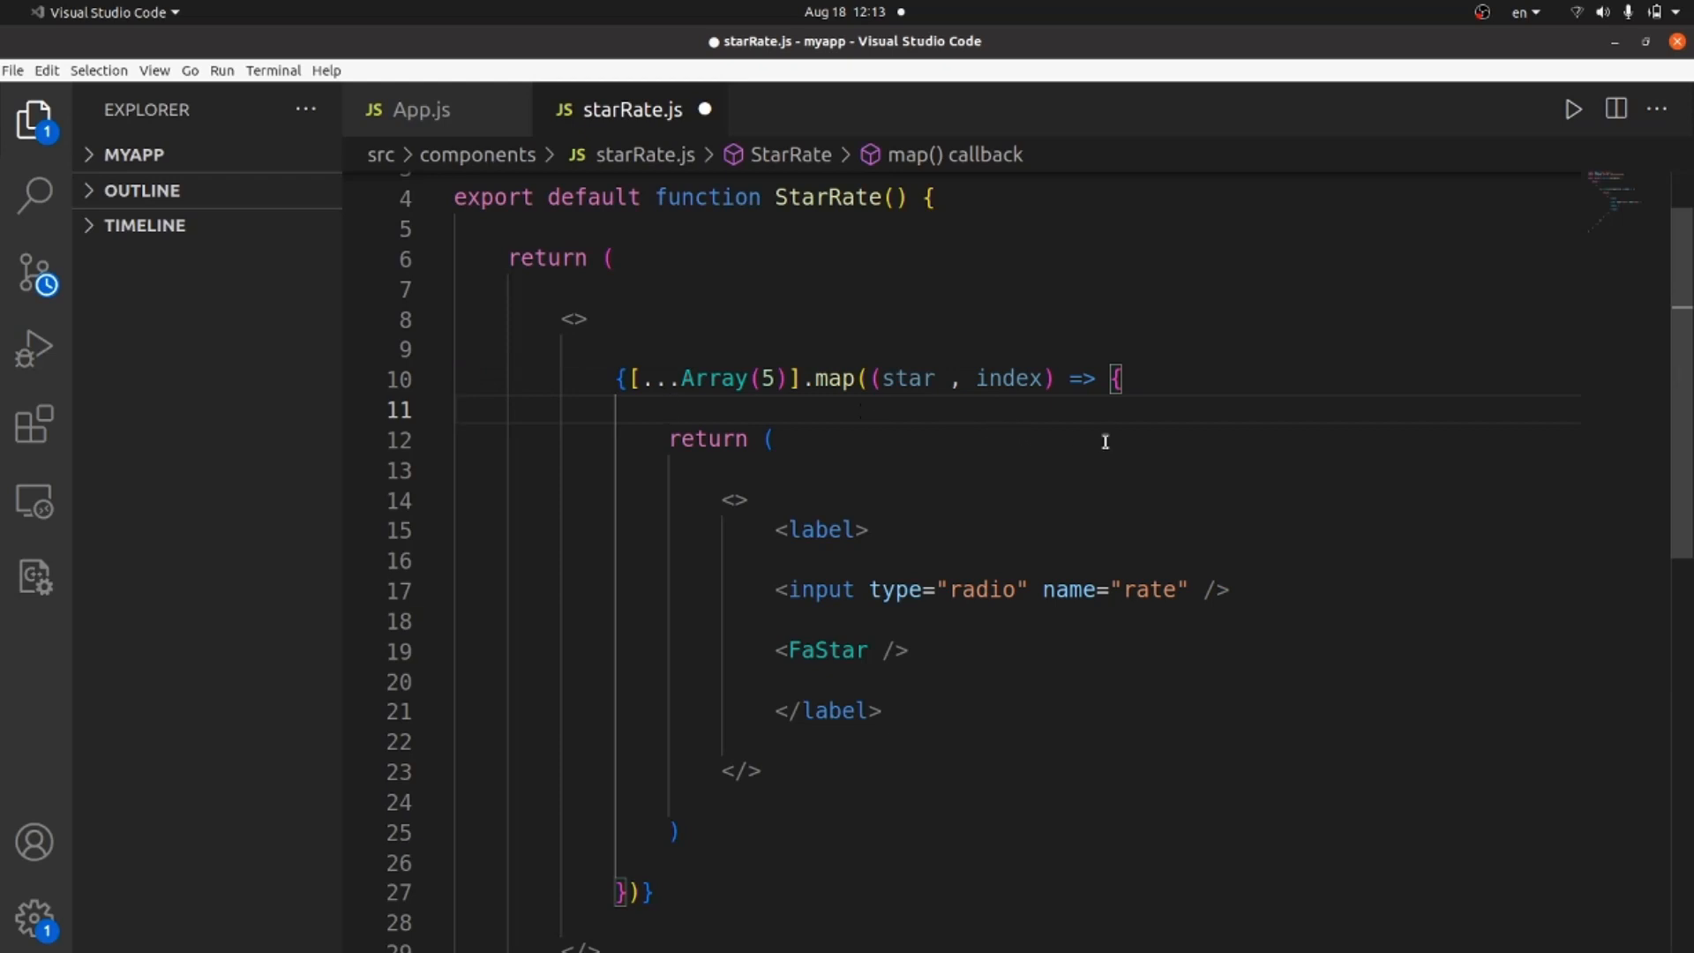
Declare const currentRate = index + 1 before the callback's return
type("con")
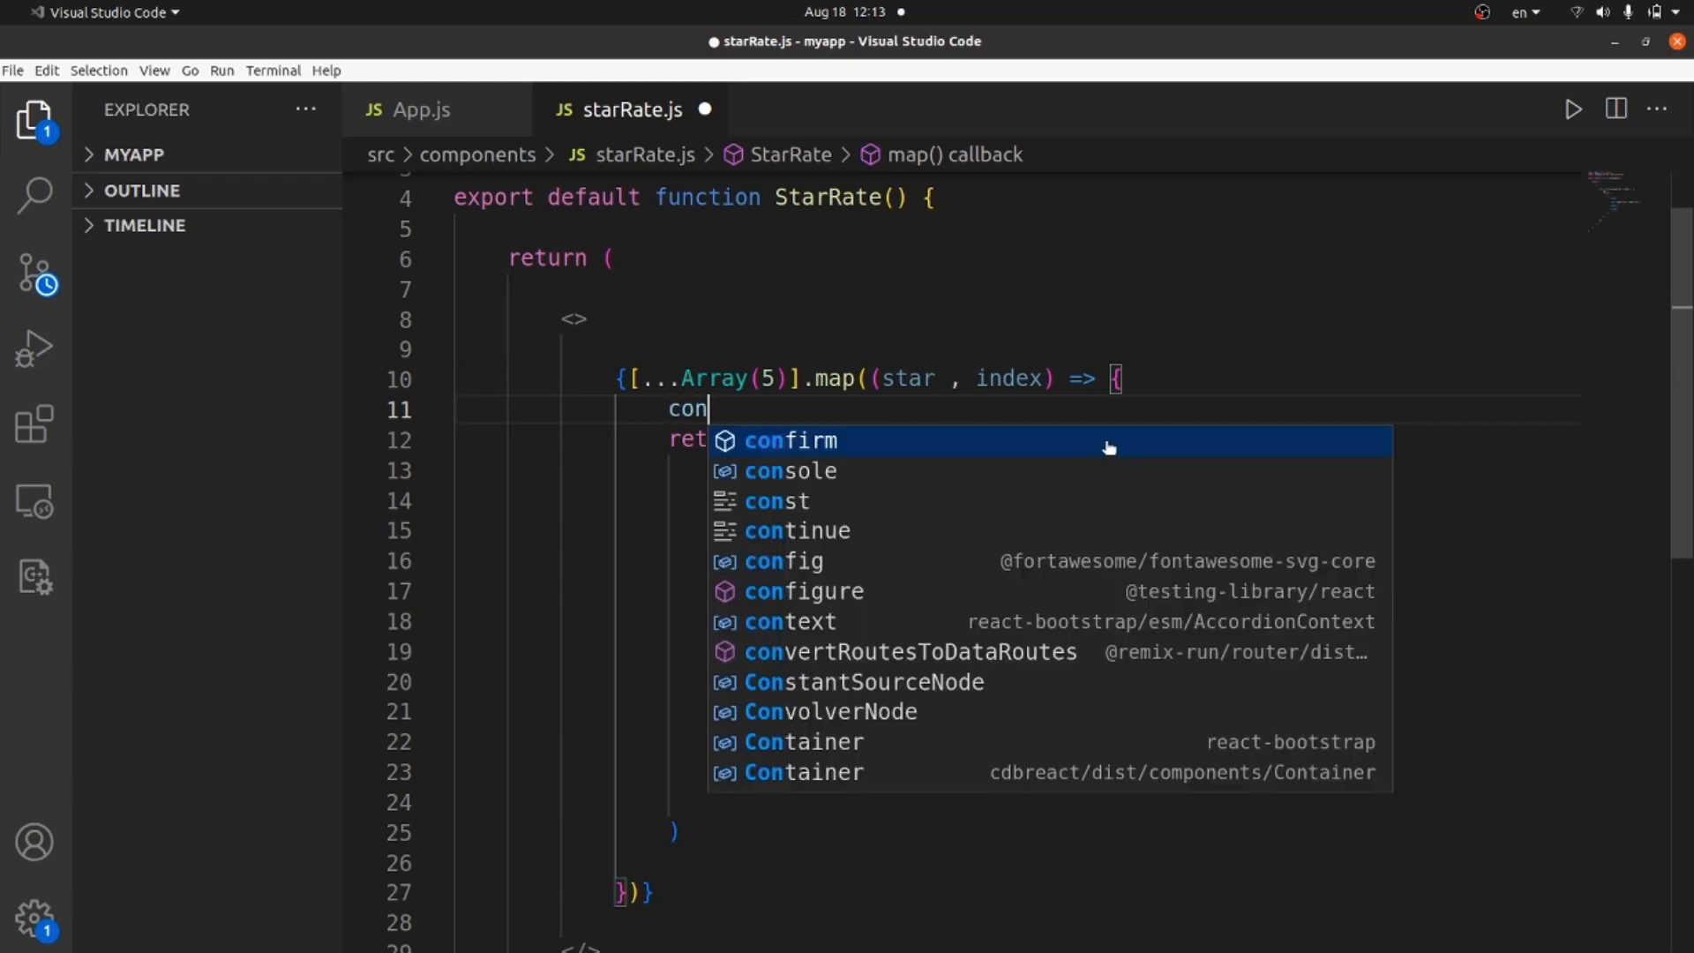
type("const")
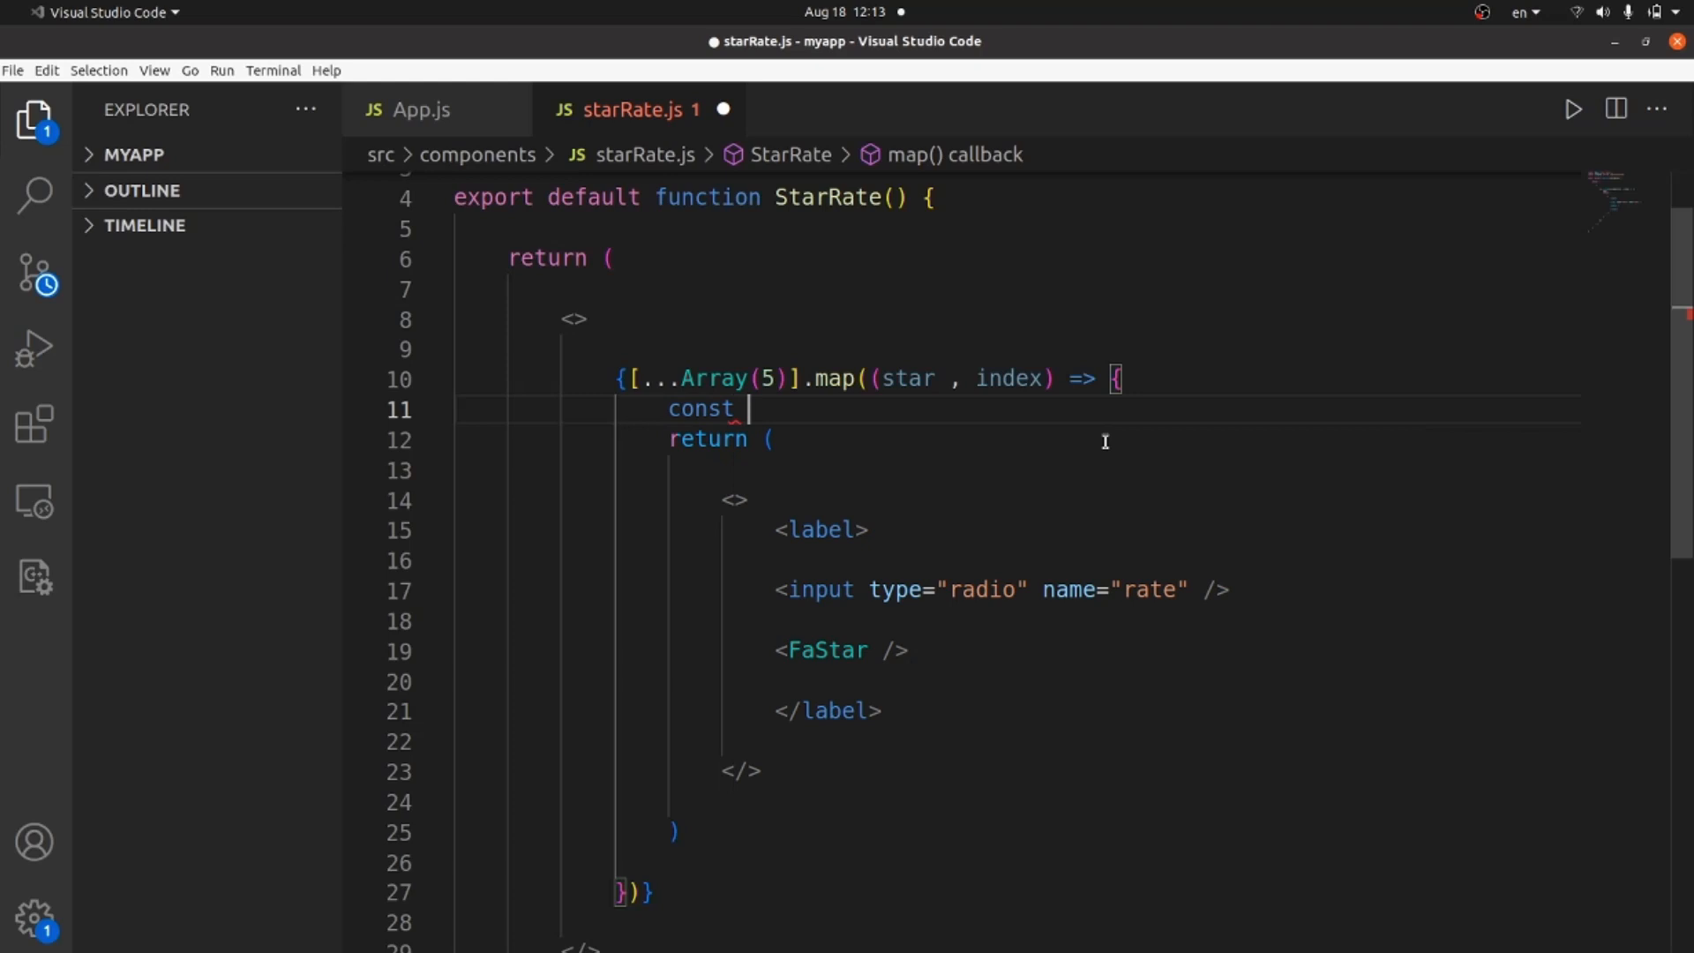
type("current")
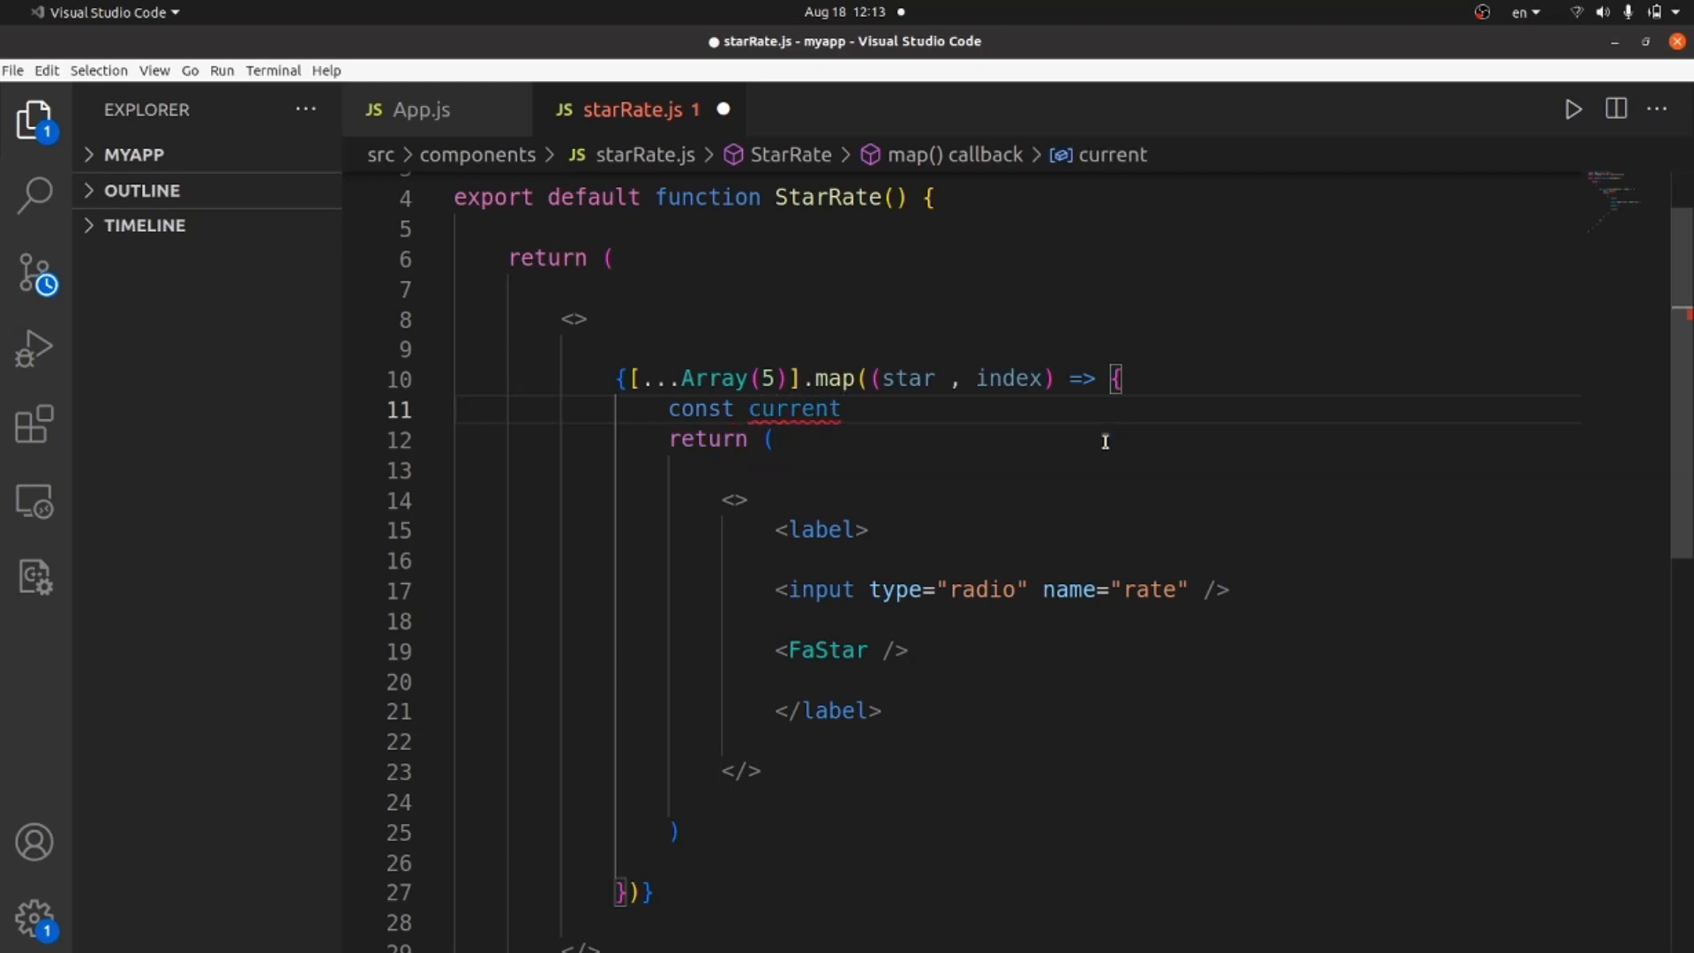
type("Rate")
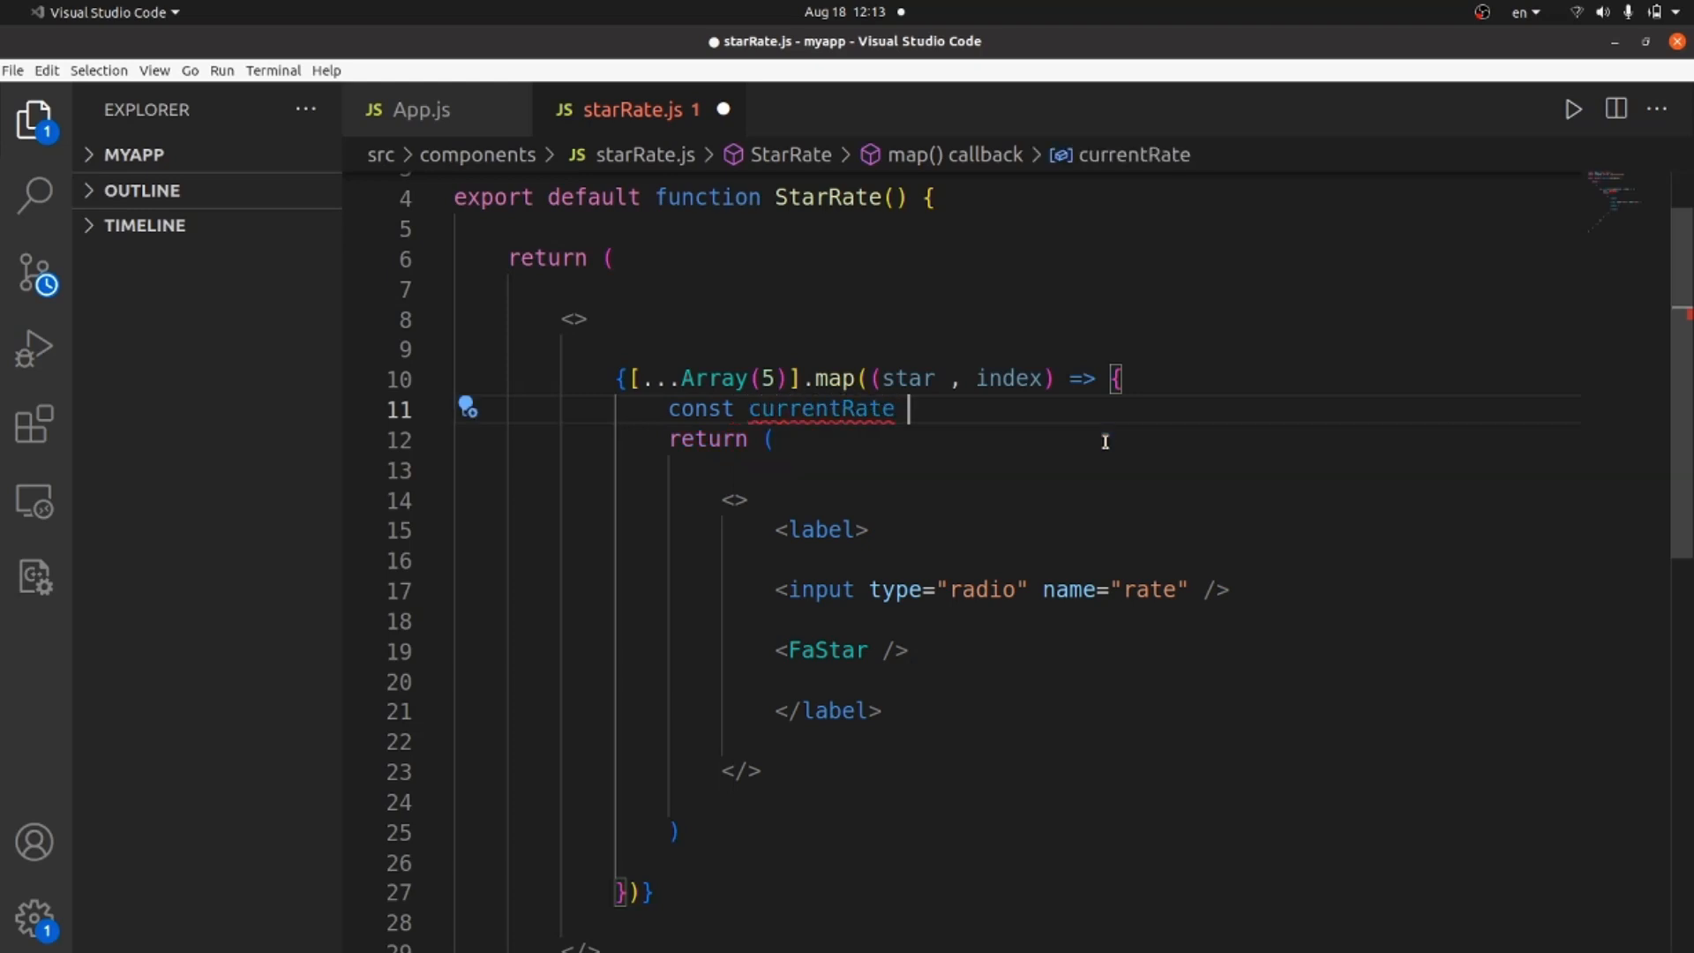
type("= index")
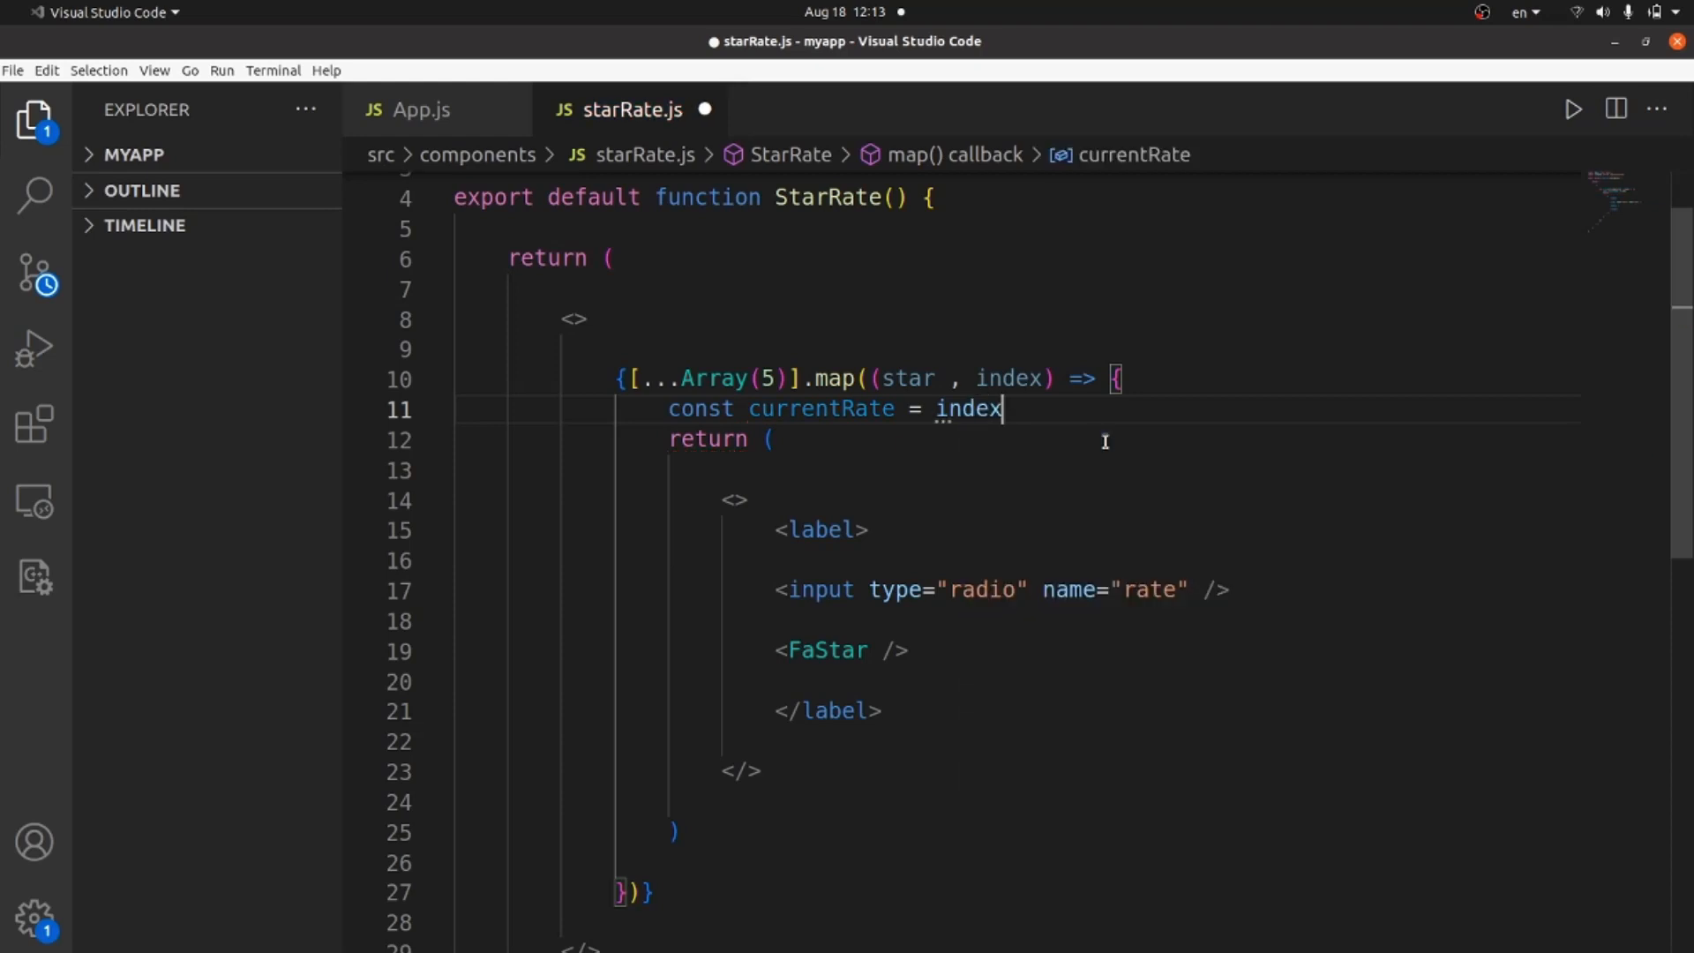
type("+ 1")
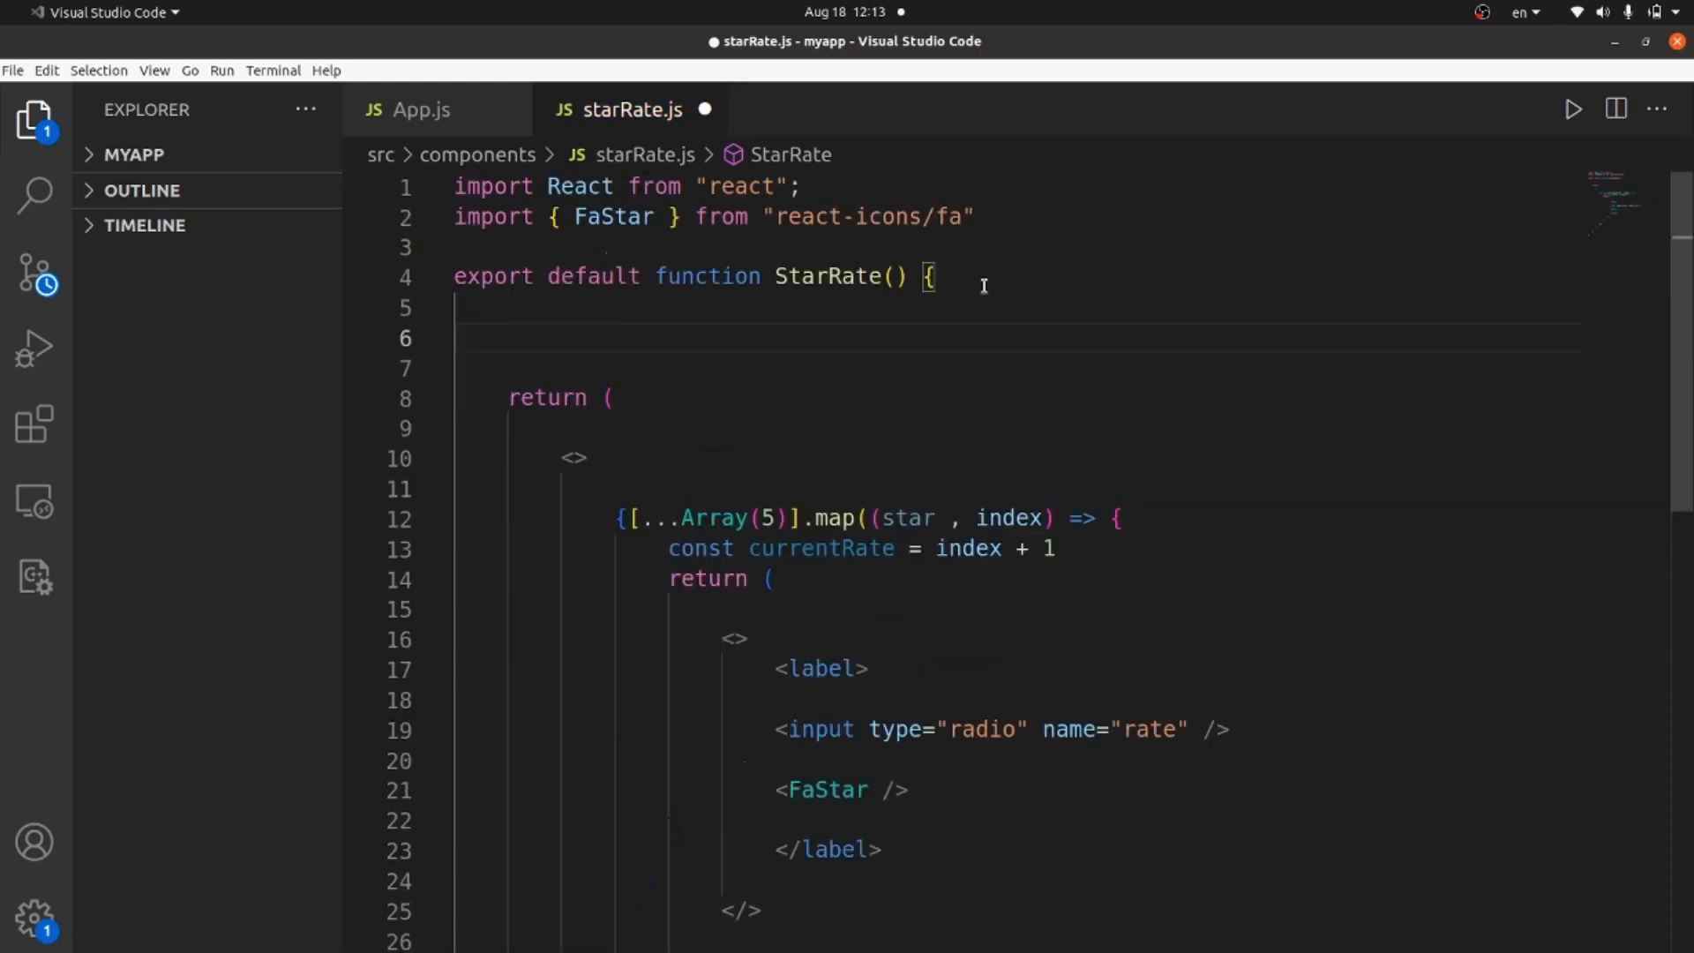
Declare const [rating, setRating] = useState(null) in StarRate, auto-importing useState from react
type("const [")
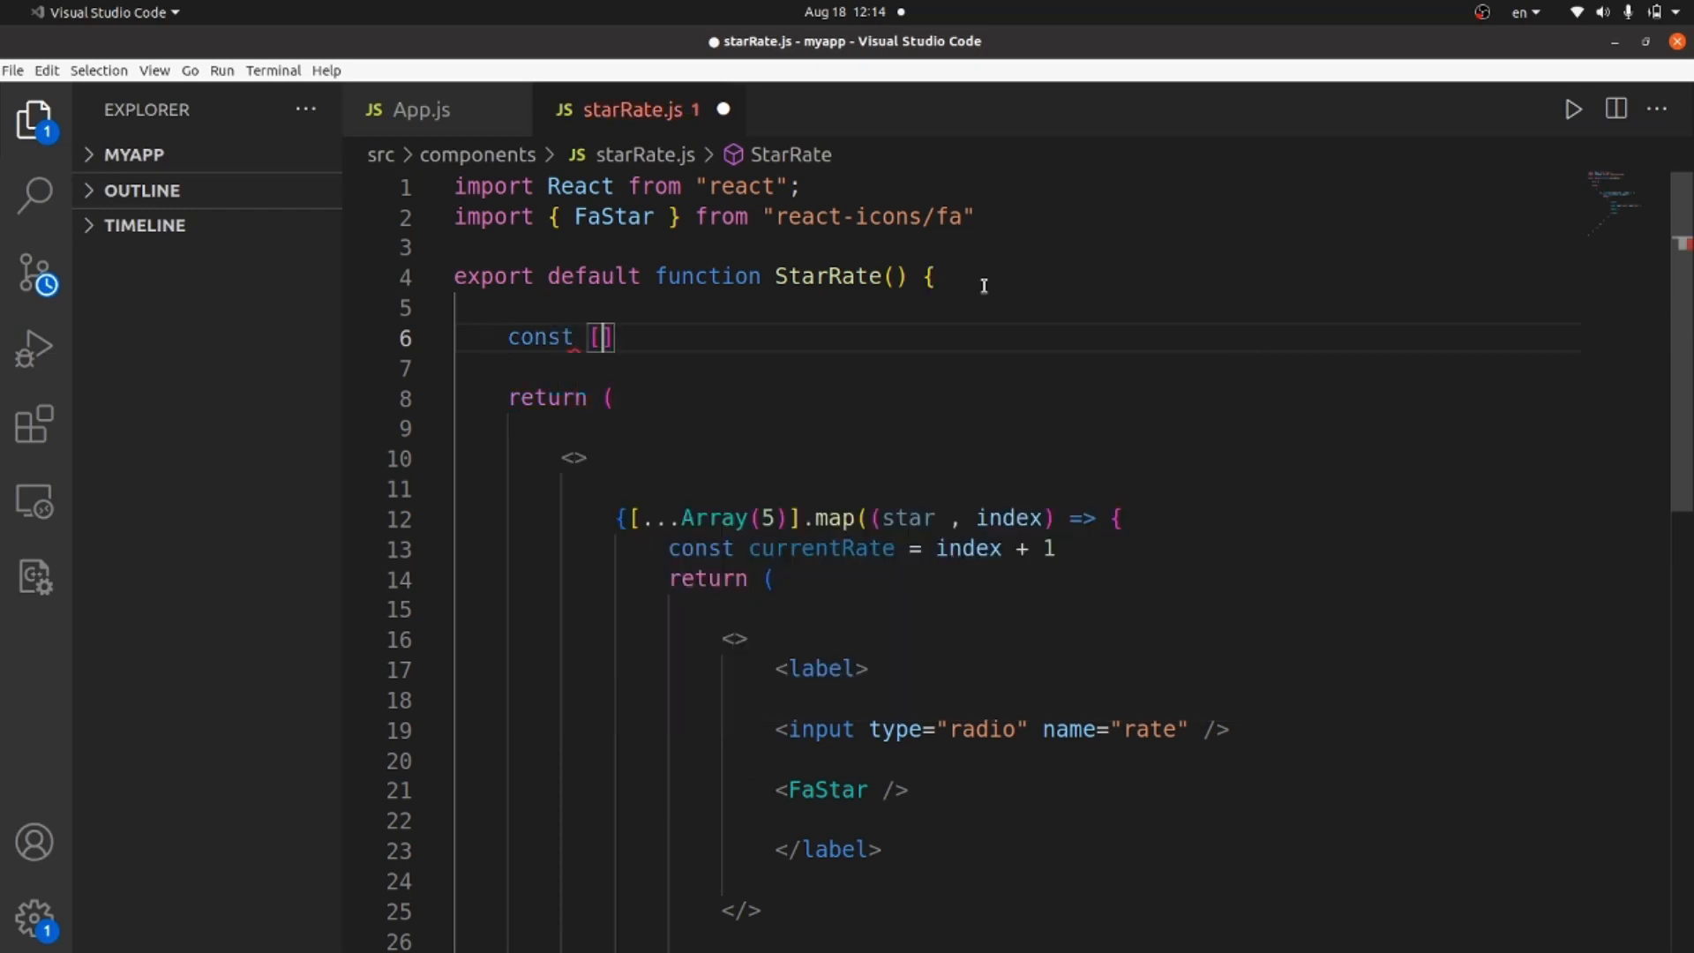
type("rating , se")
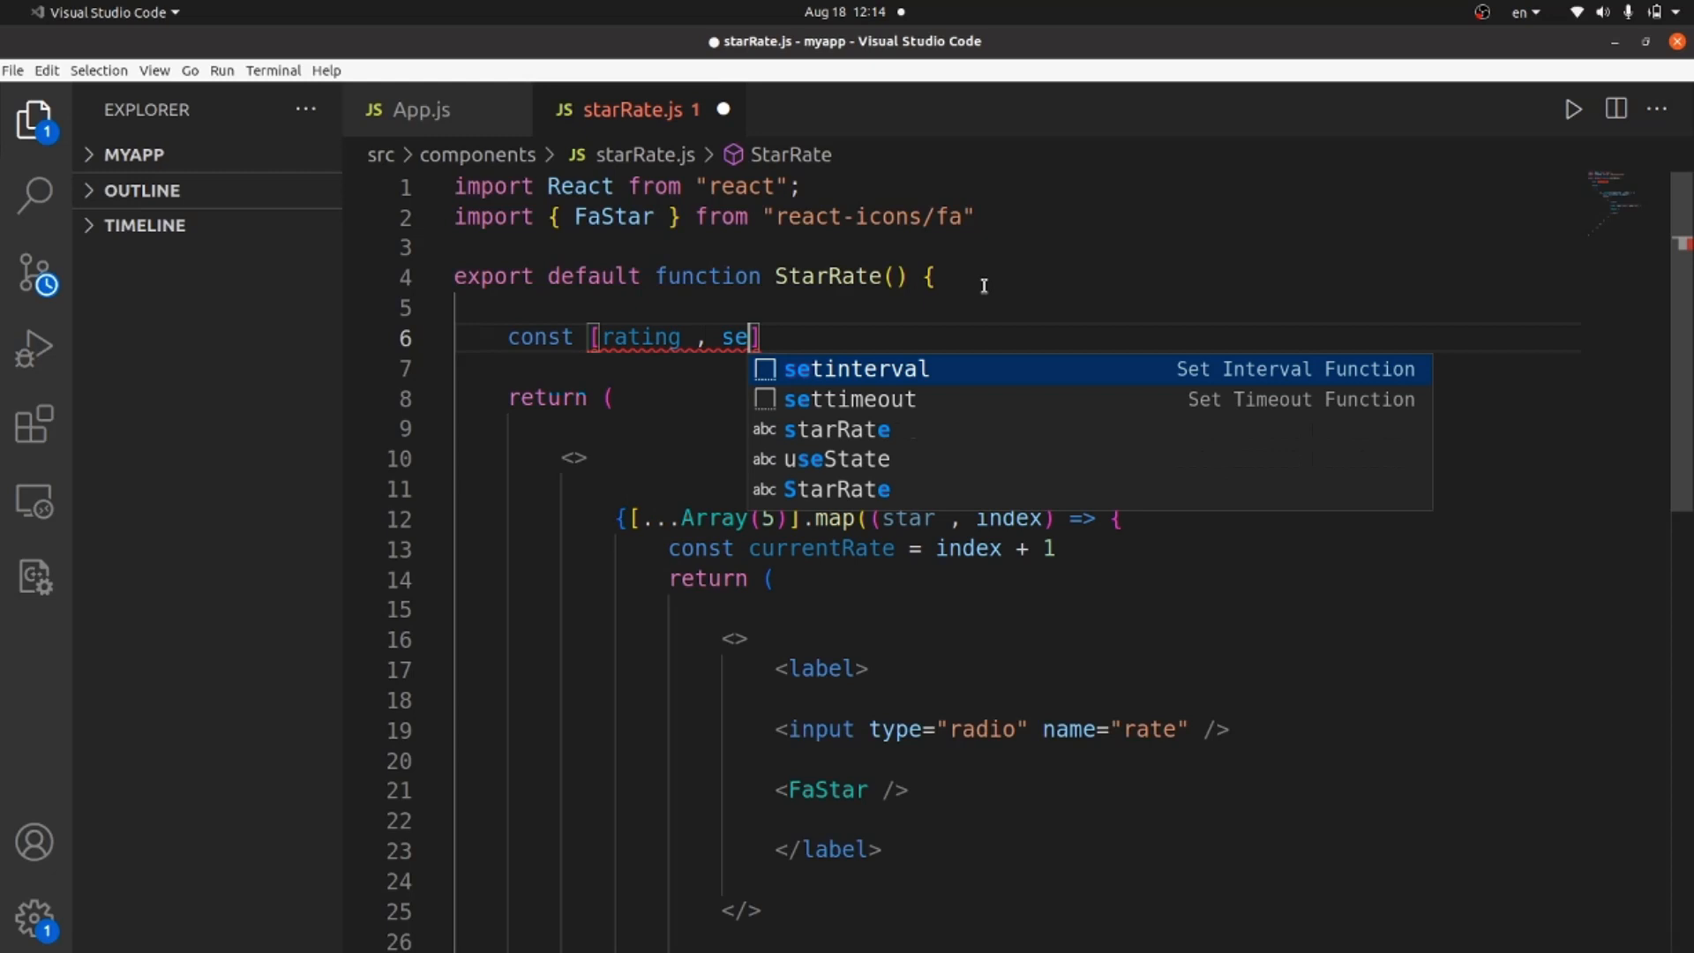
type("tRating")
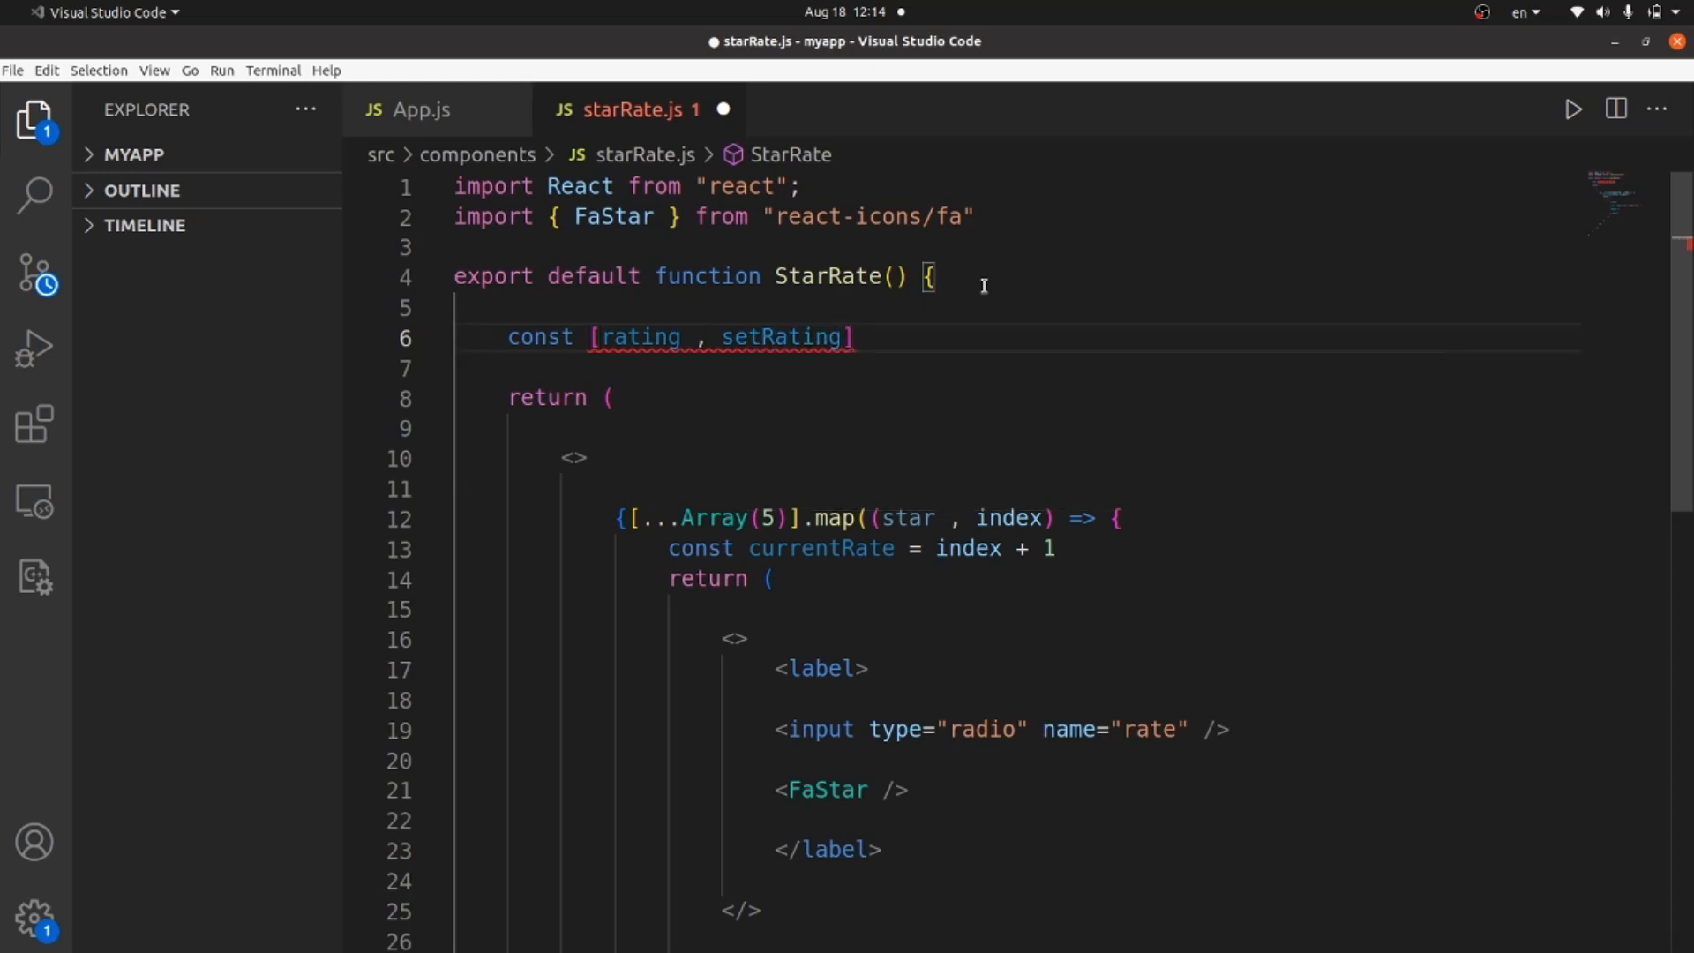
type("= use")
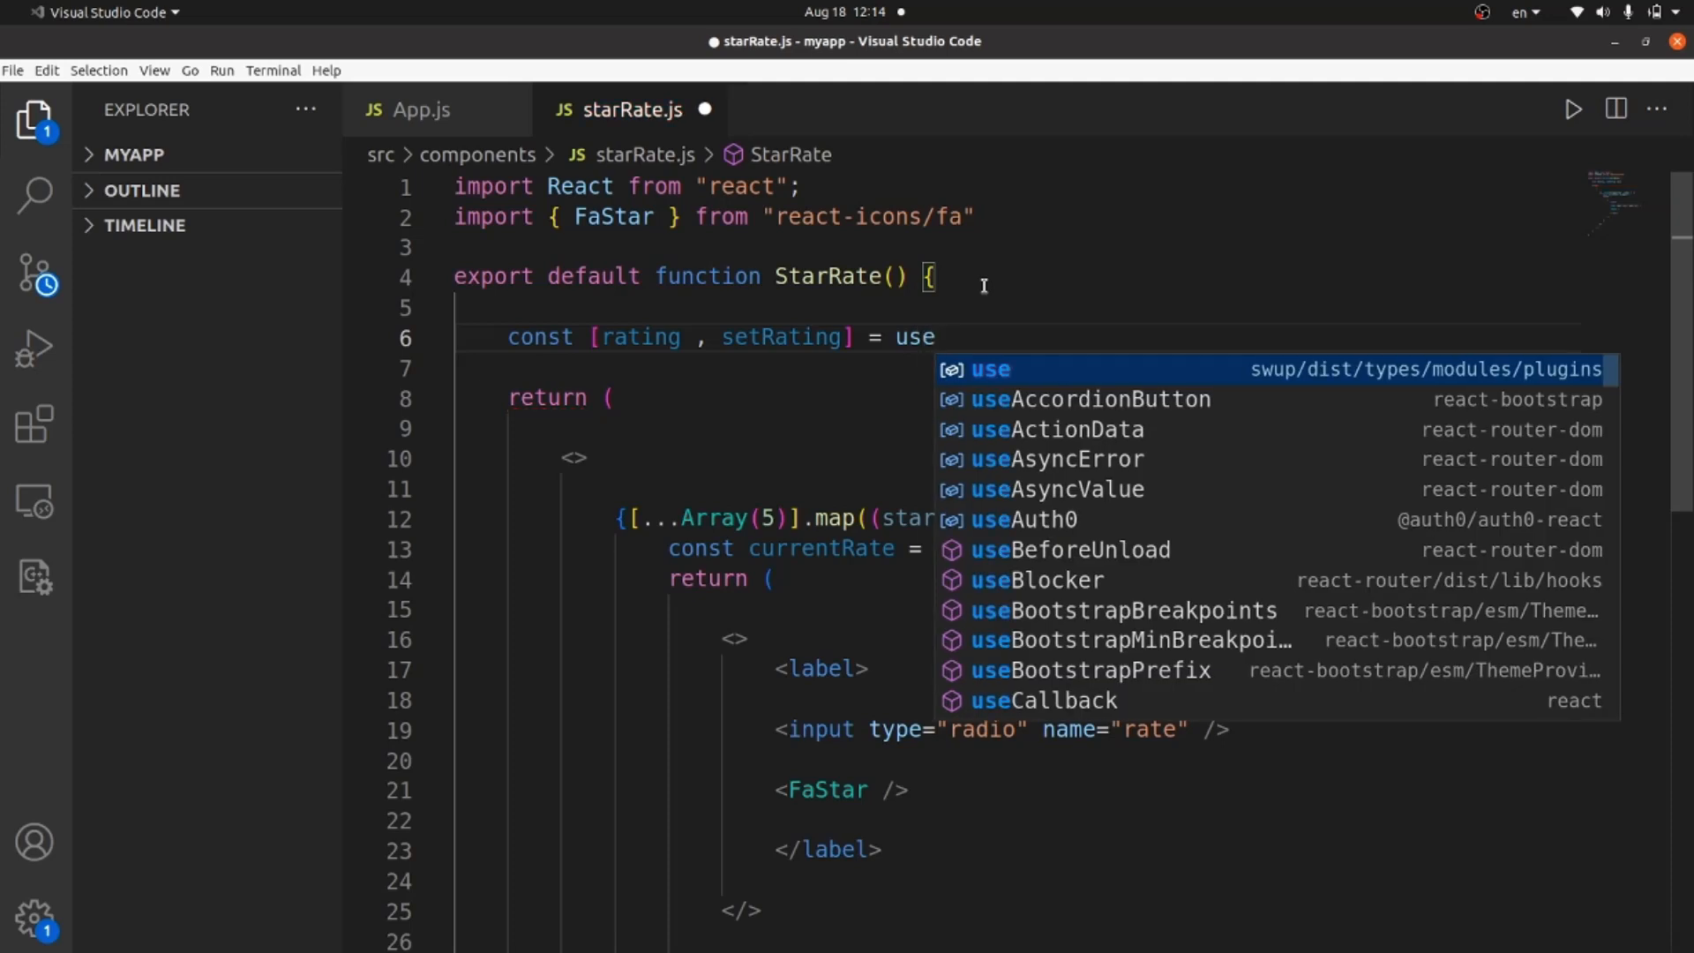
type("State")
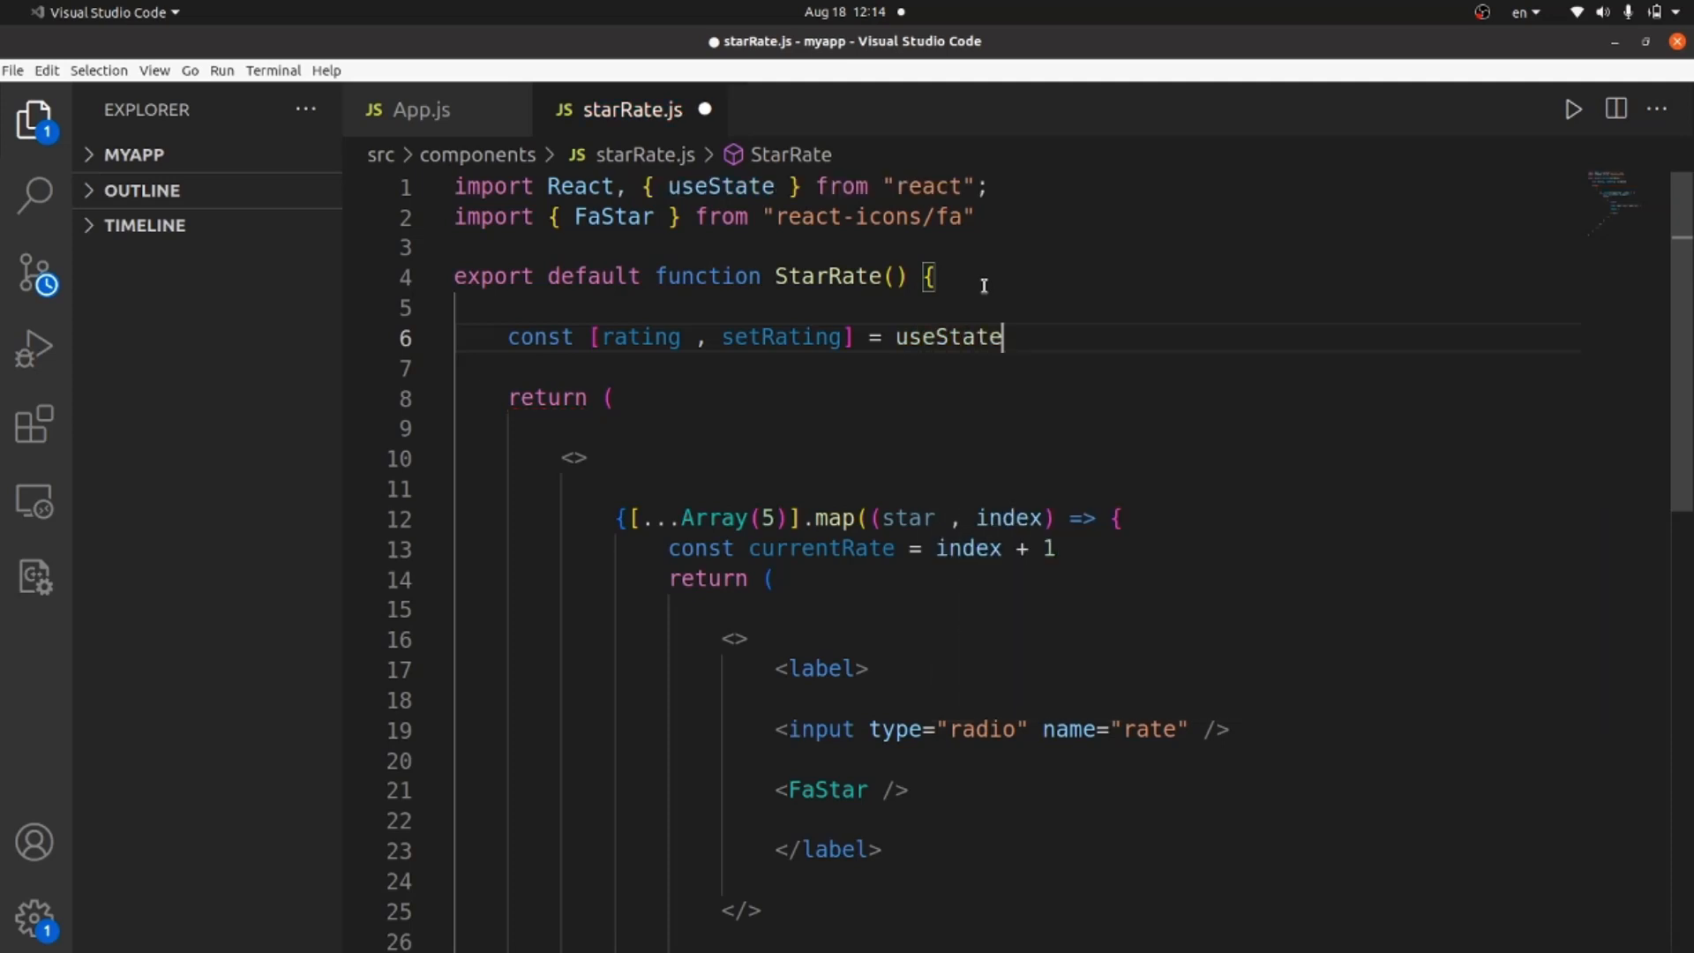
type("(null")
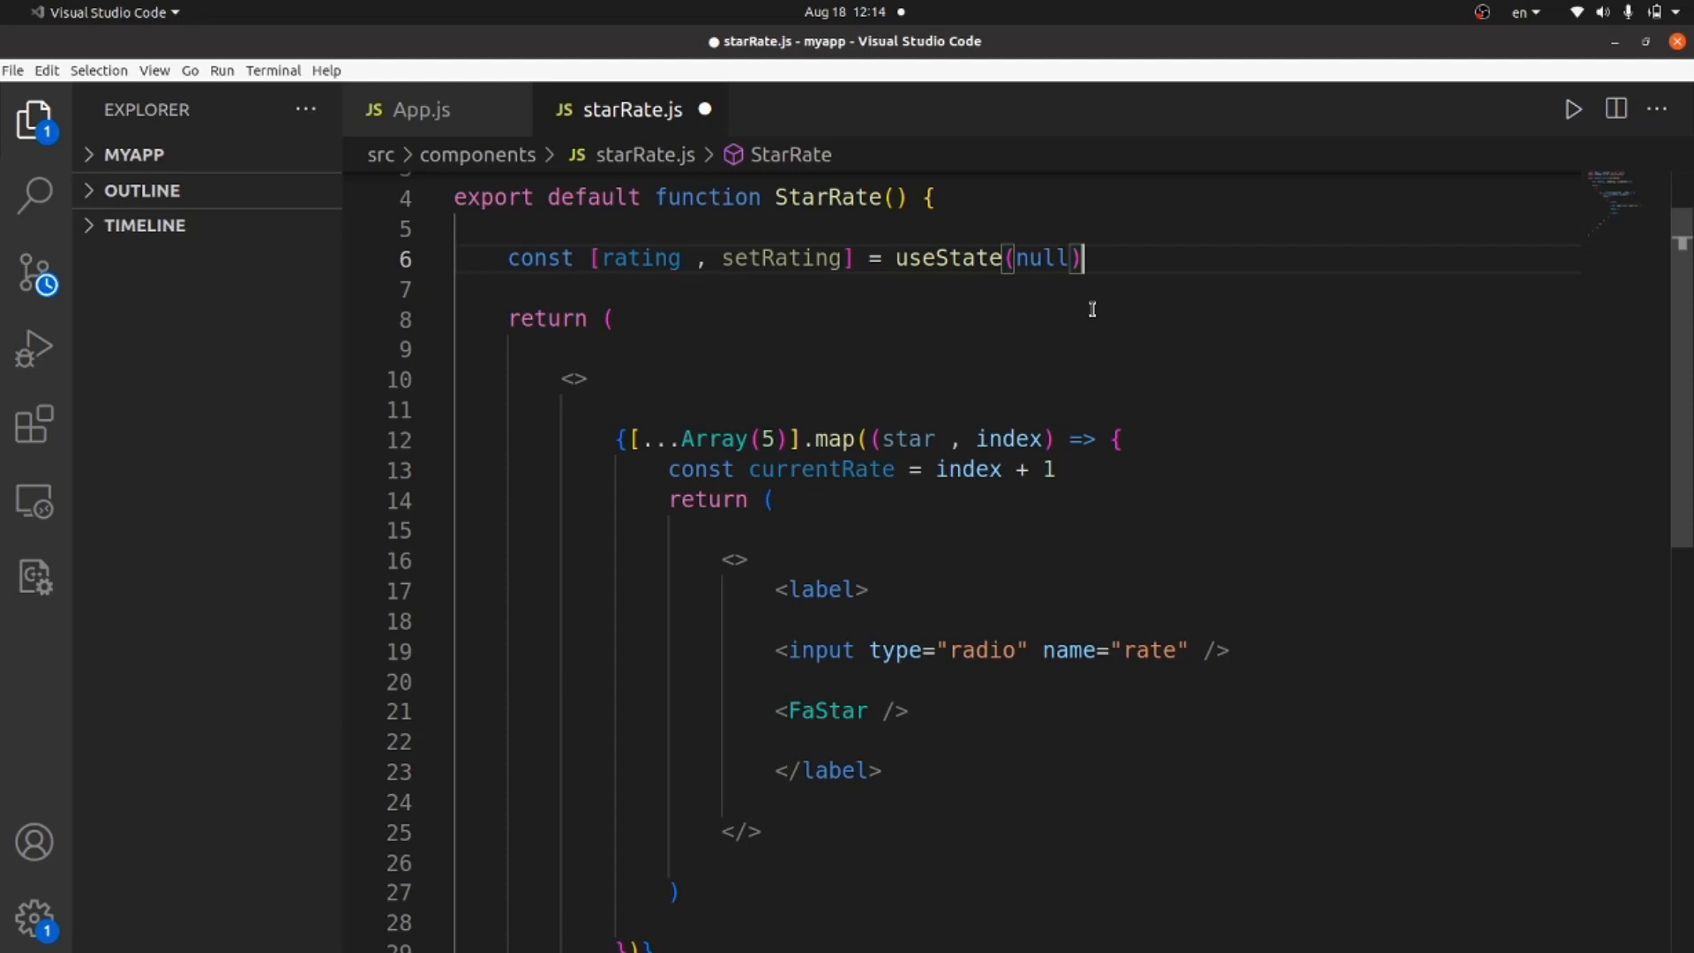
mouse_move(987, 546)
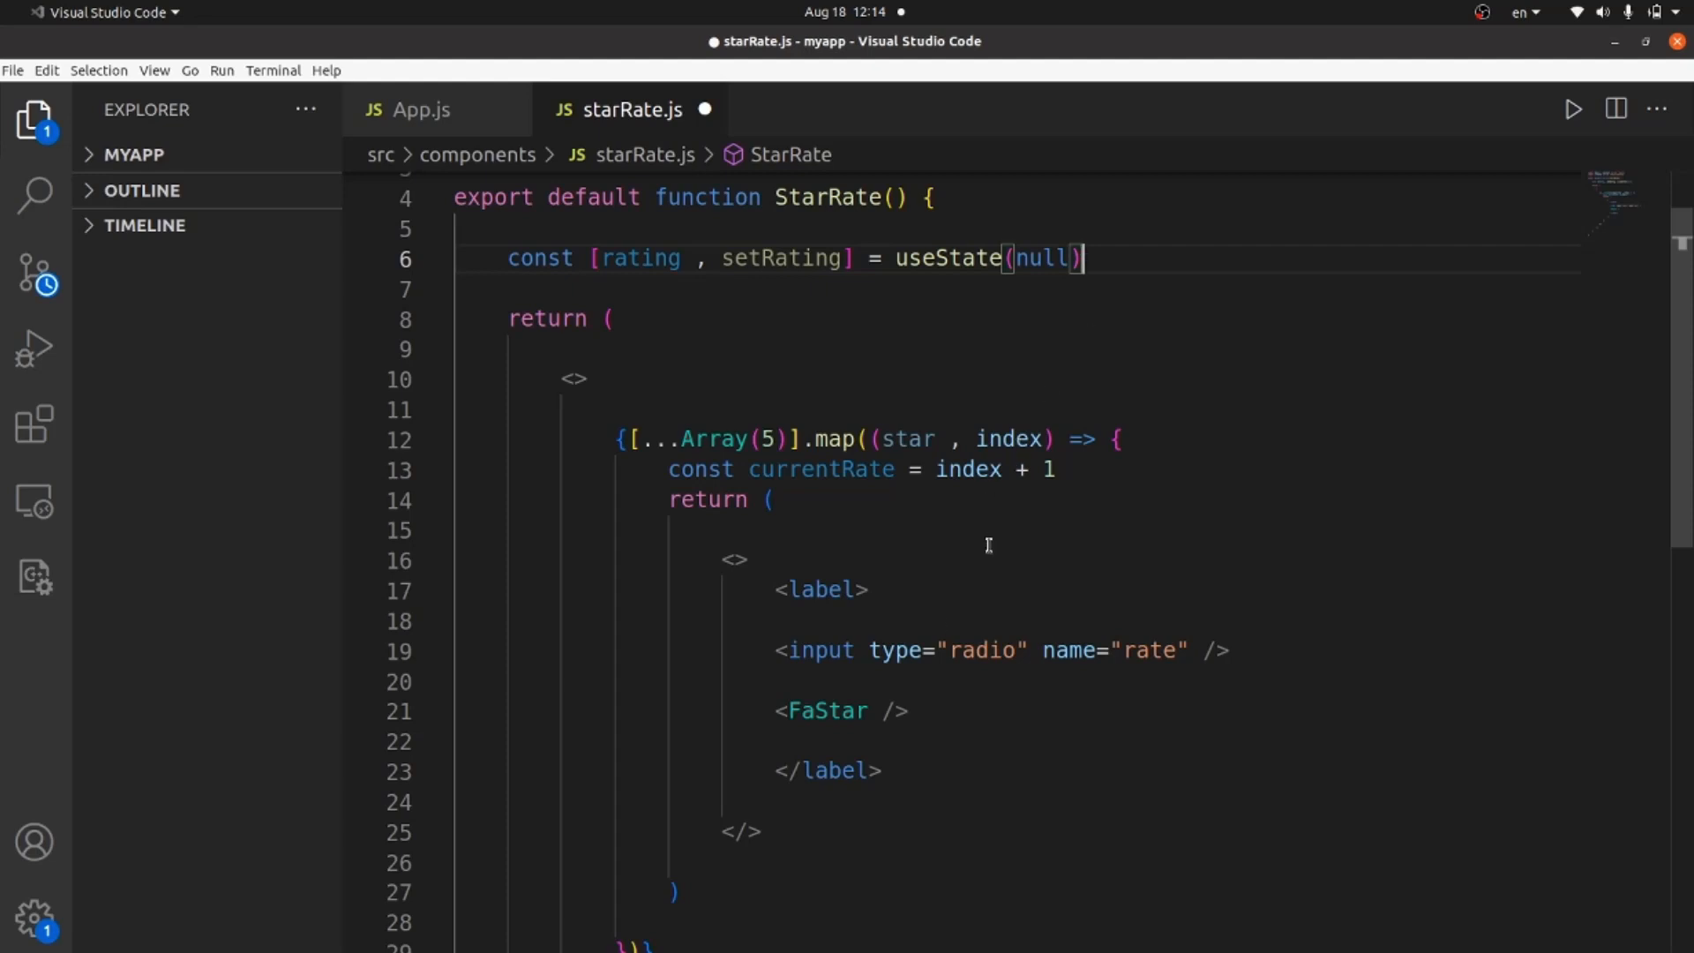
Give the radio input value={currentRate}
scroll("down", 3)
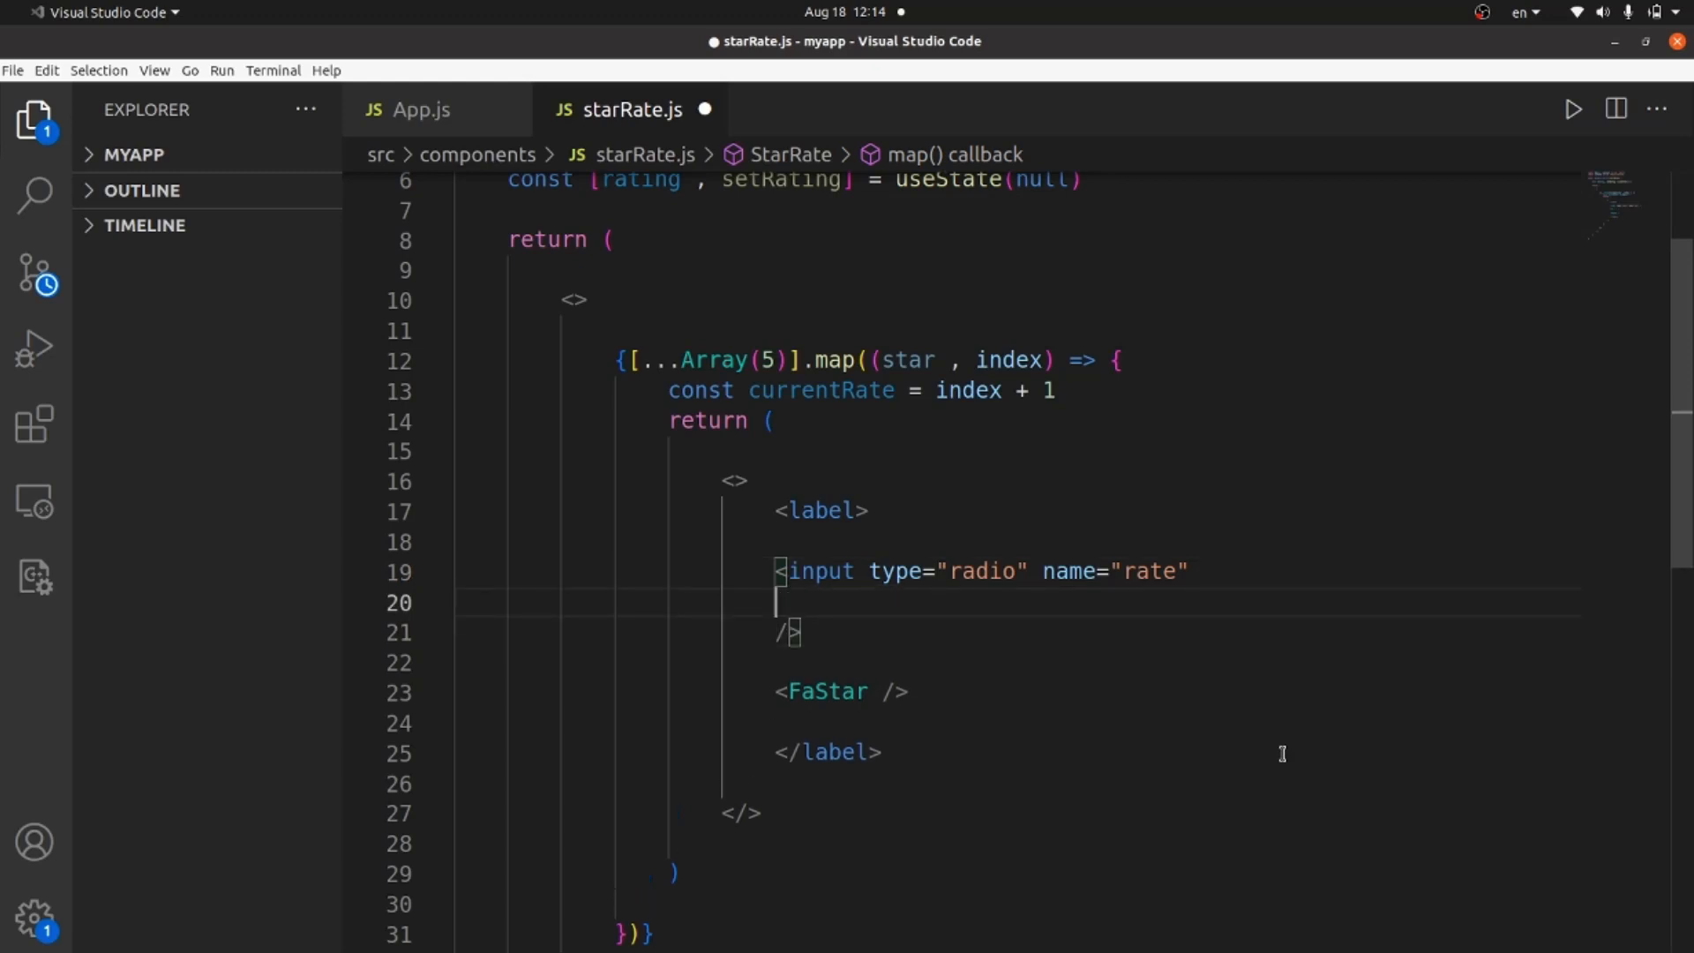
type("value={")
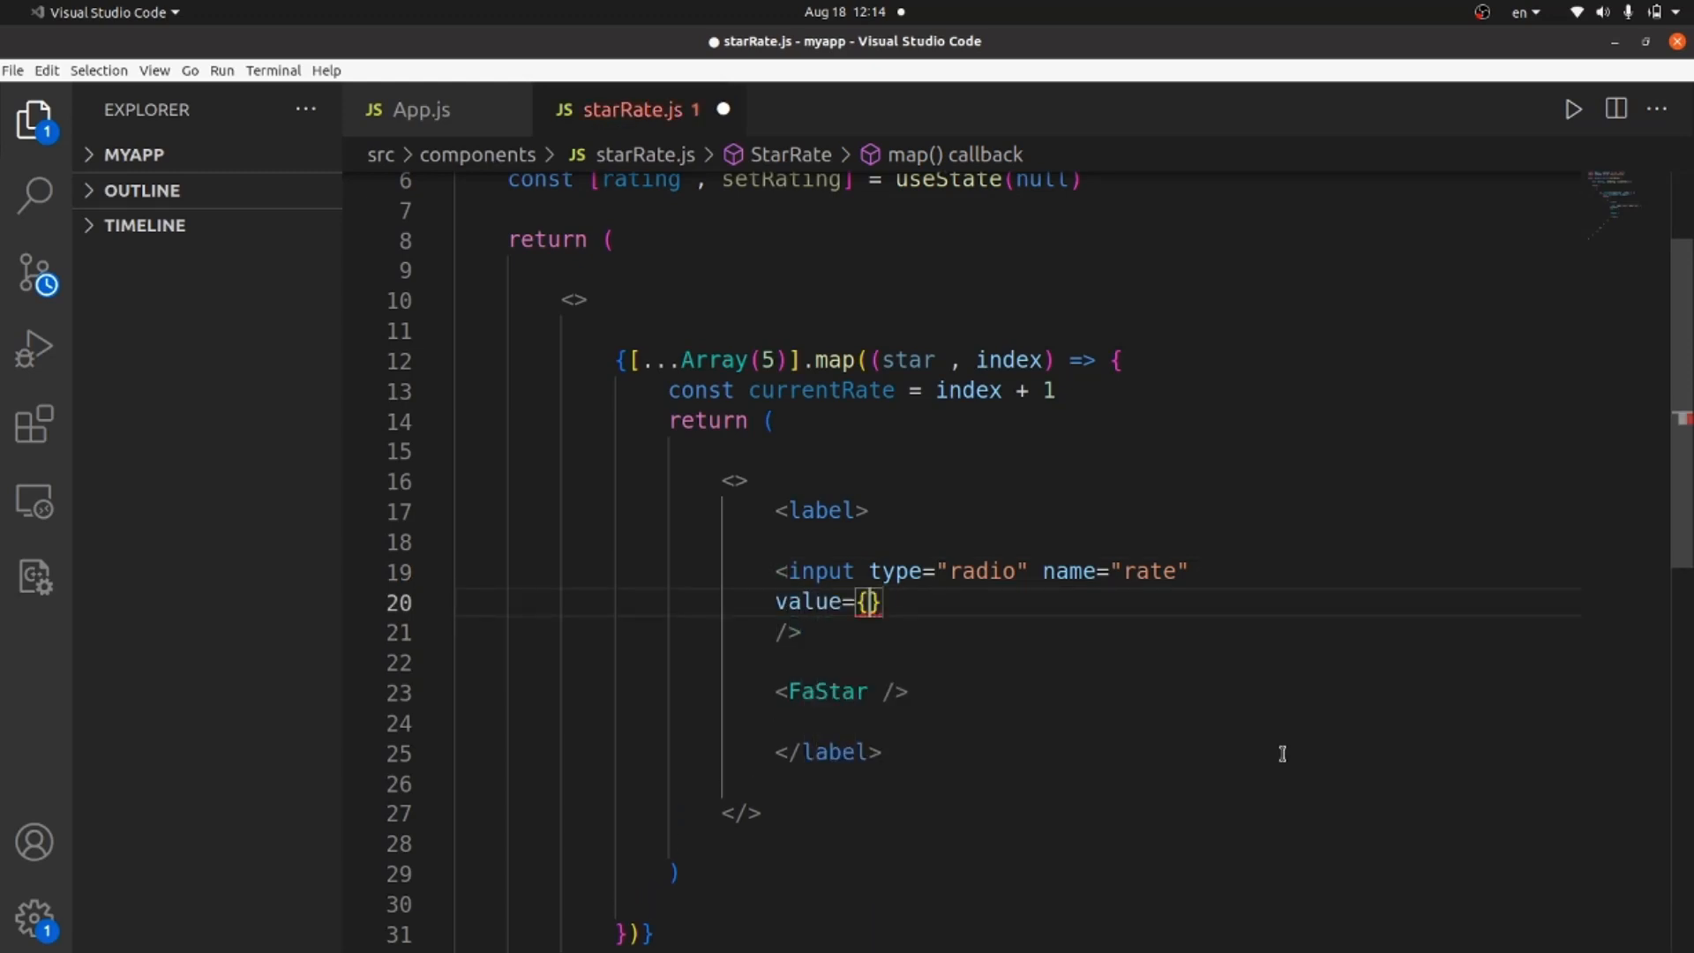
type("currentRate")
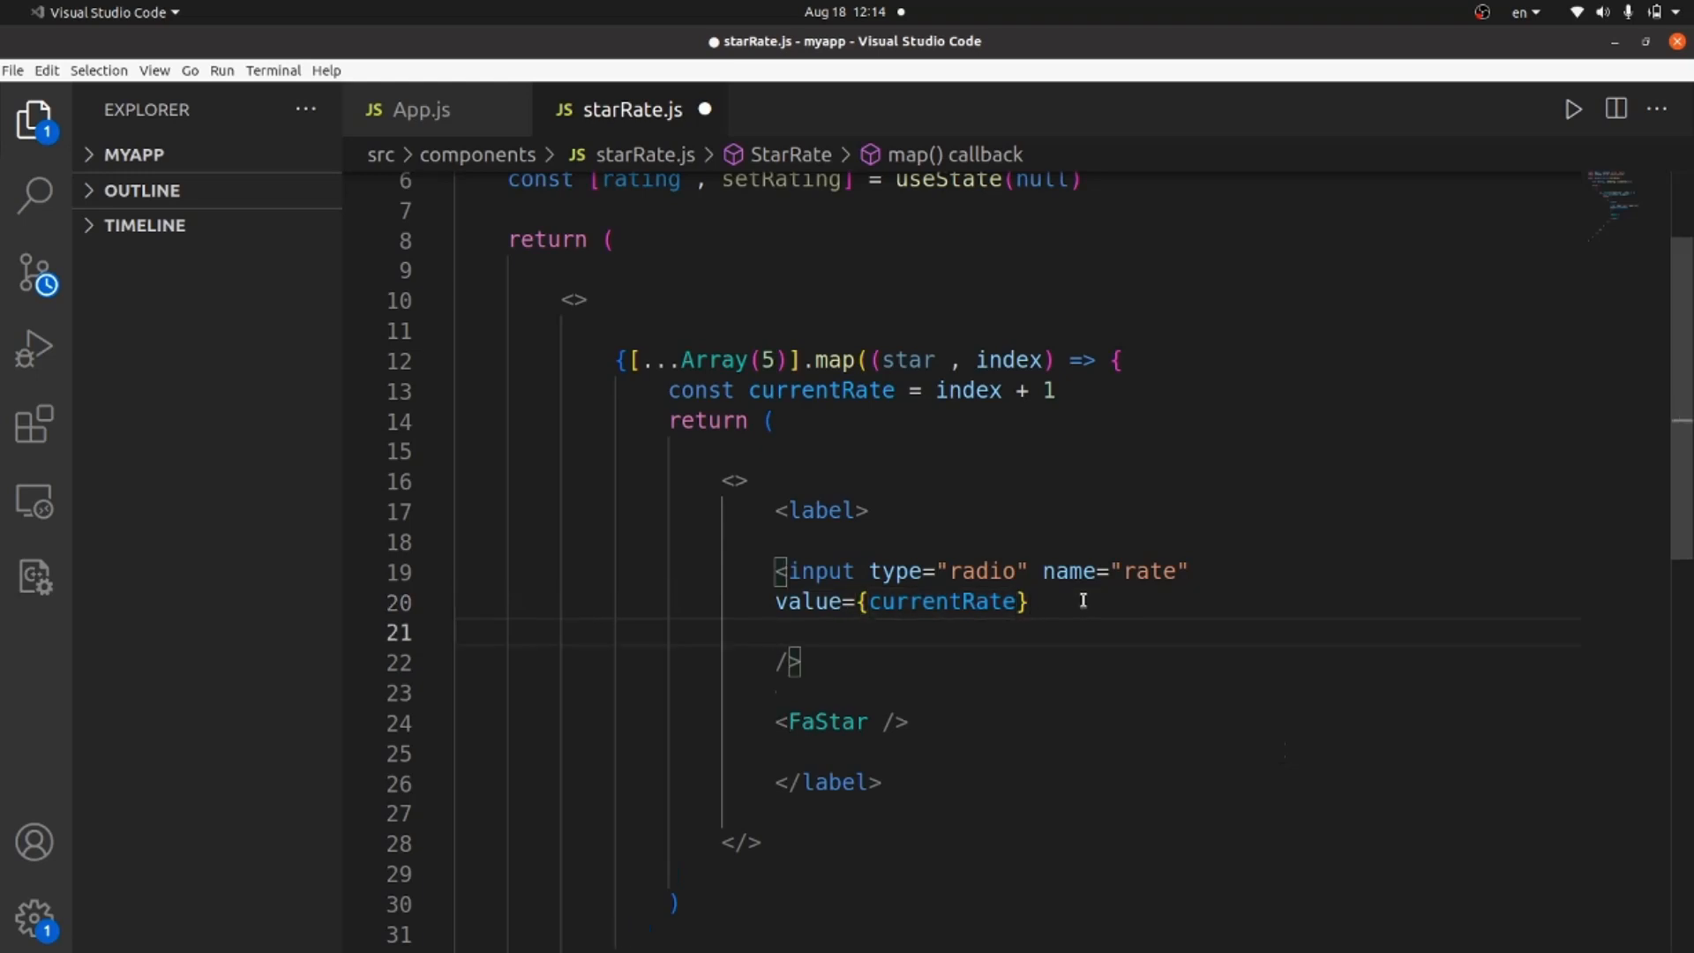
Add onClick={() => setRating(currentRate)} to the radio input
type("onC")
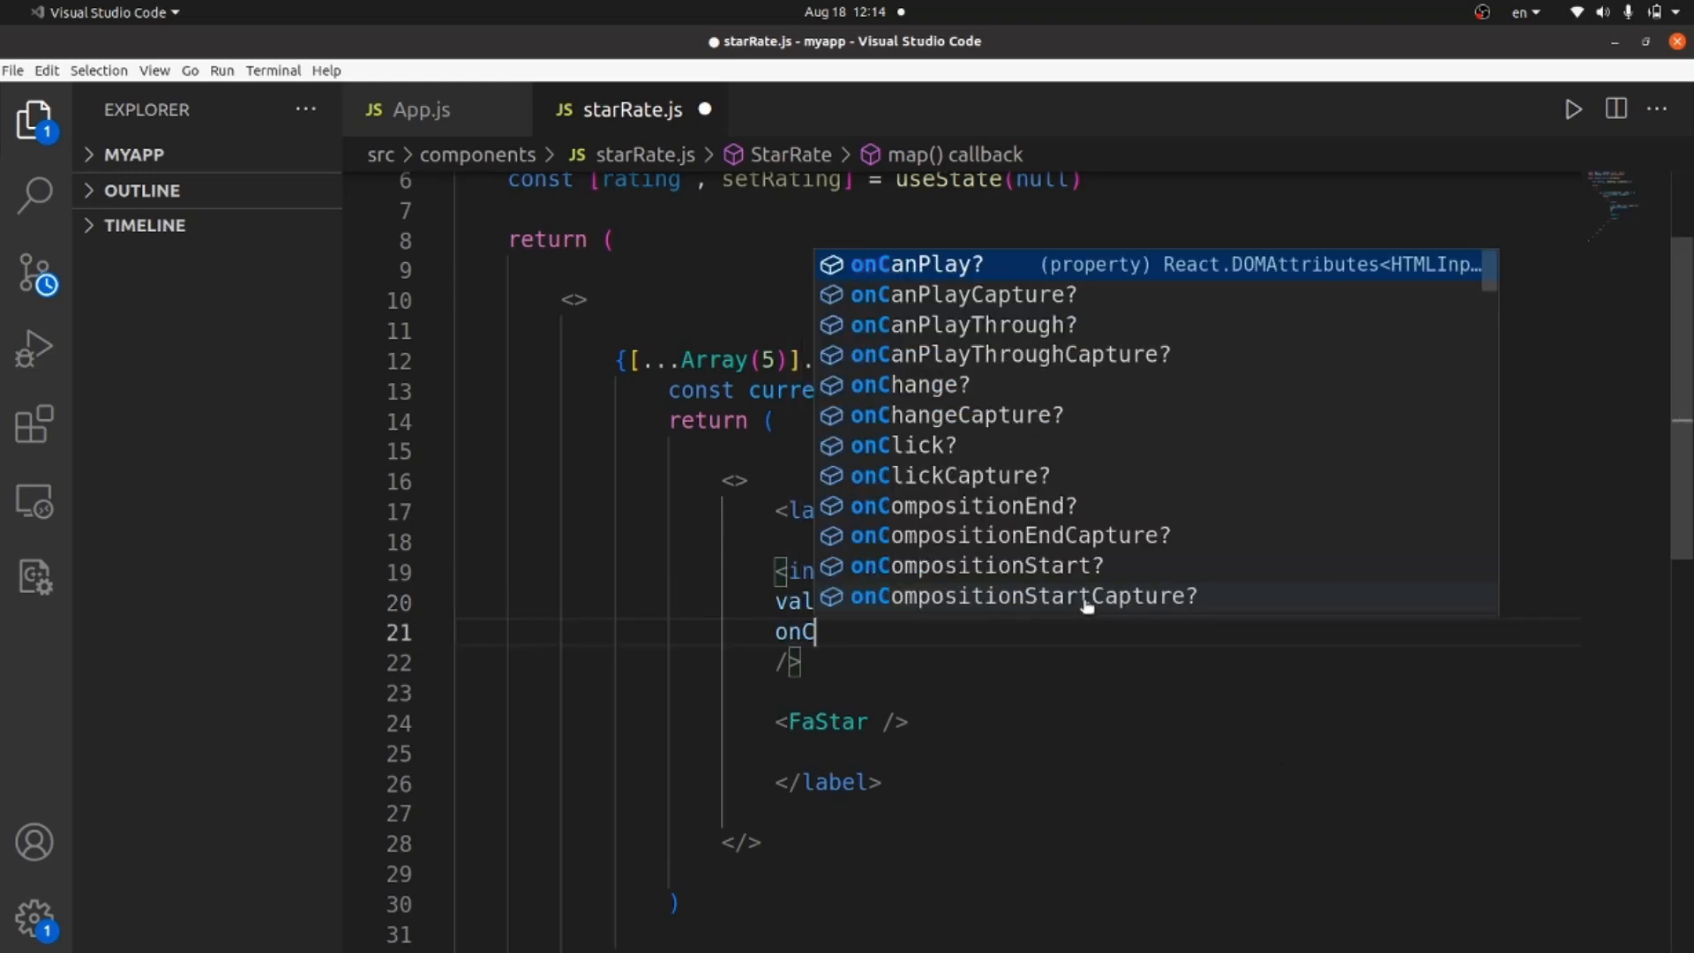
type("lick")
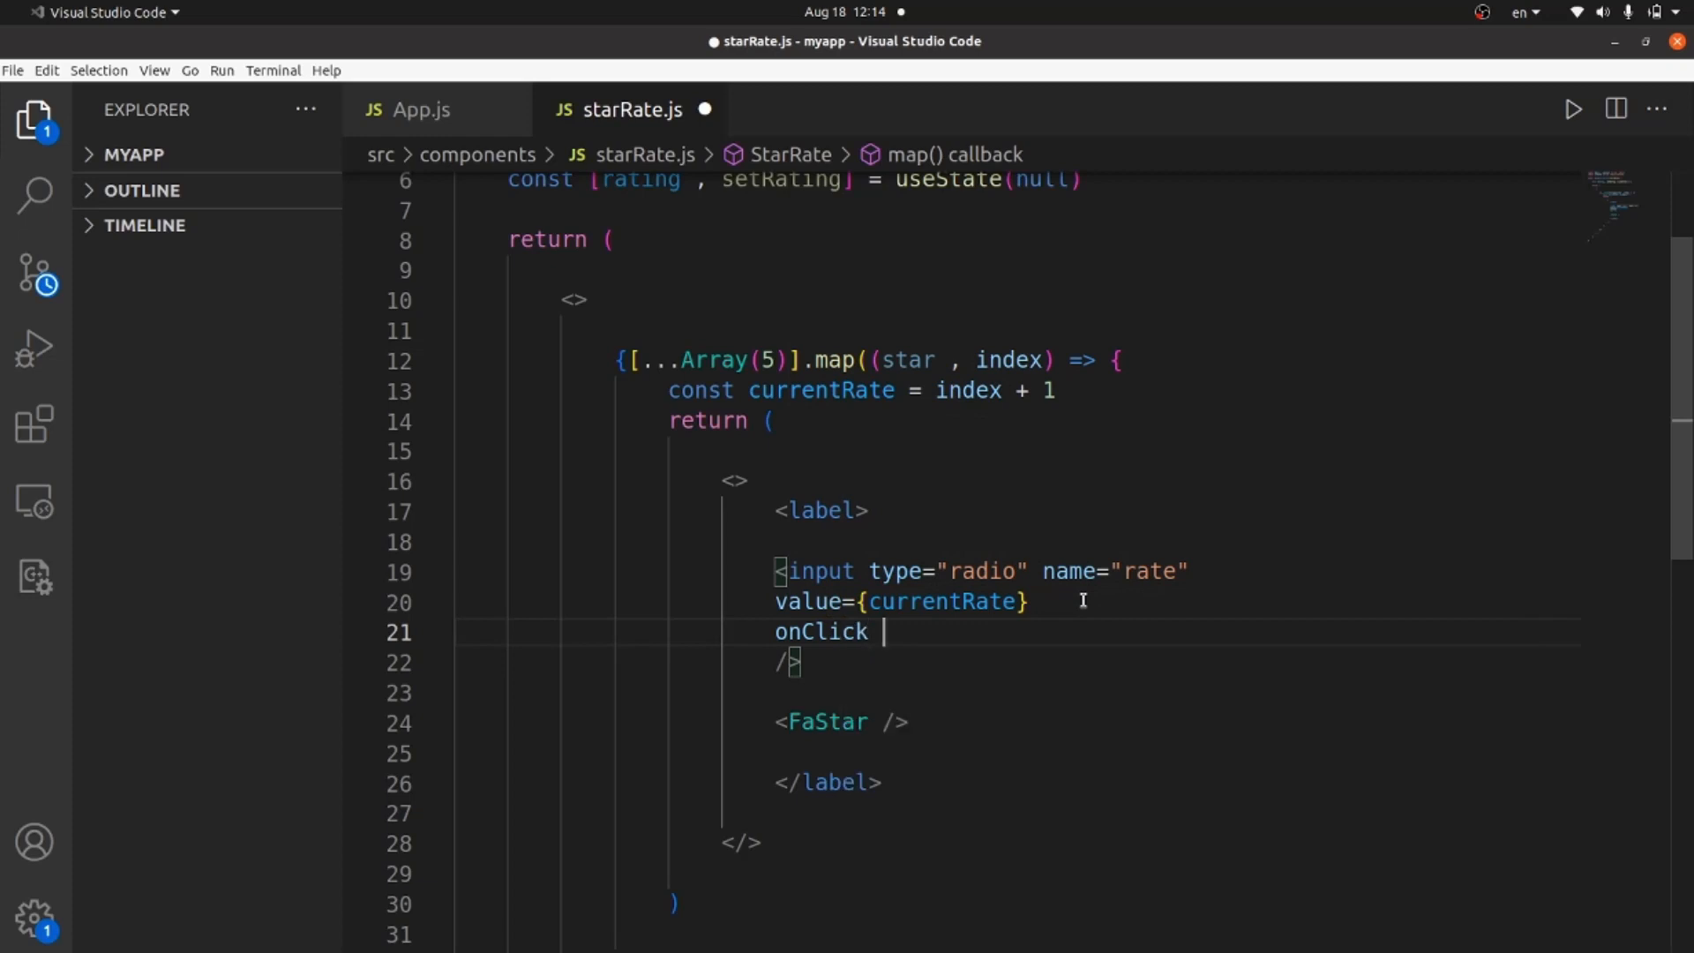
type("= {}")
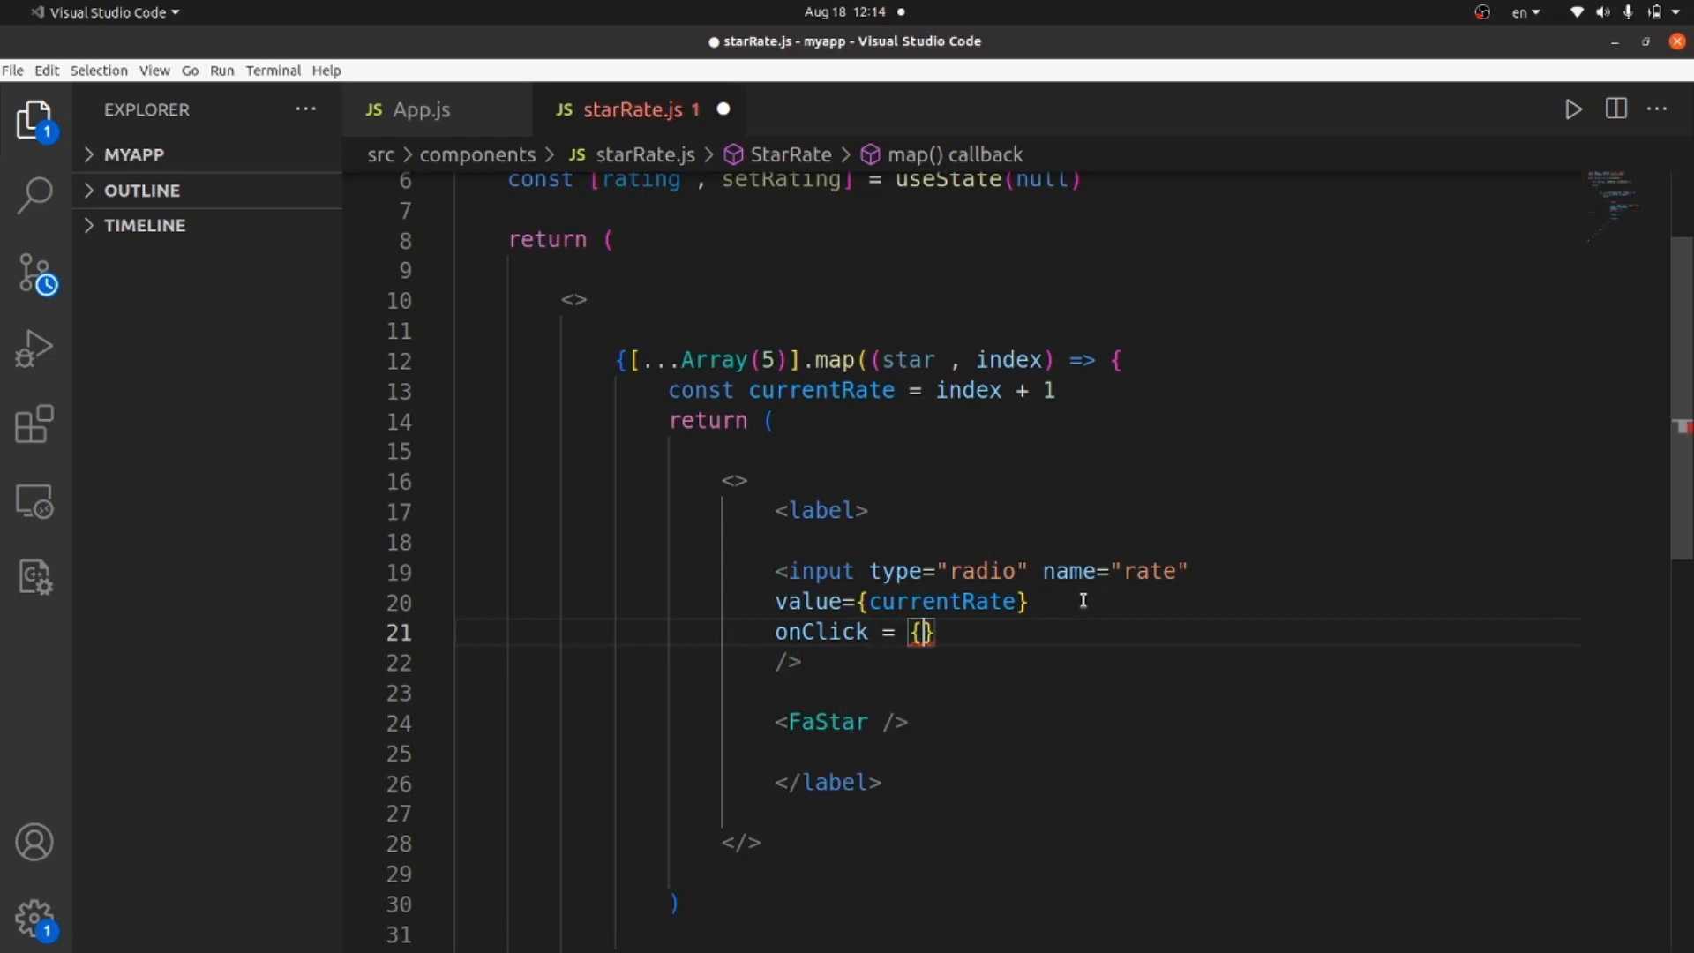
type("() =>")
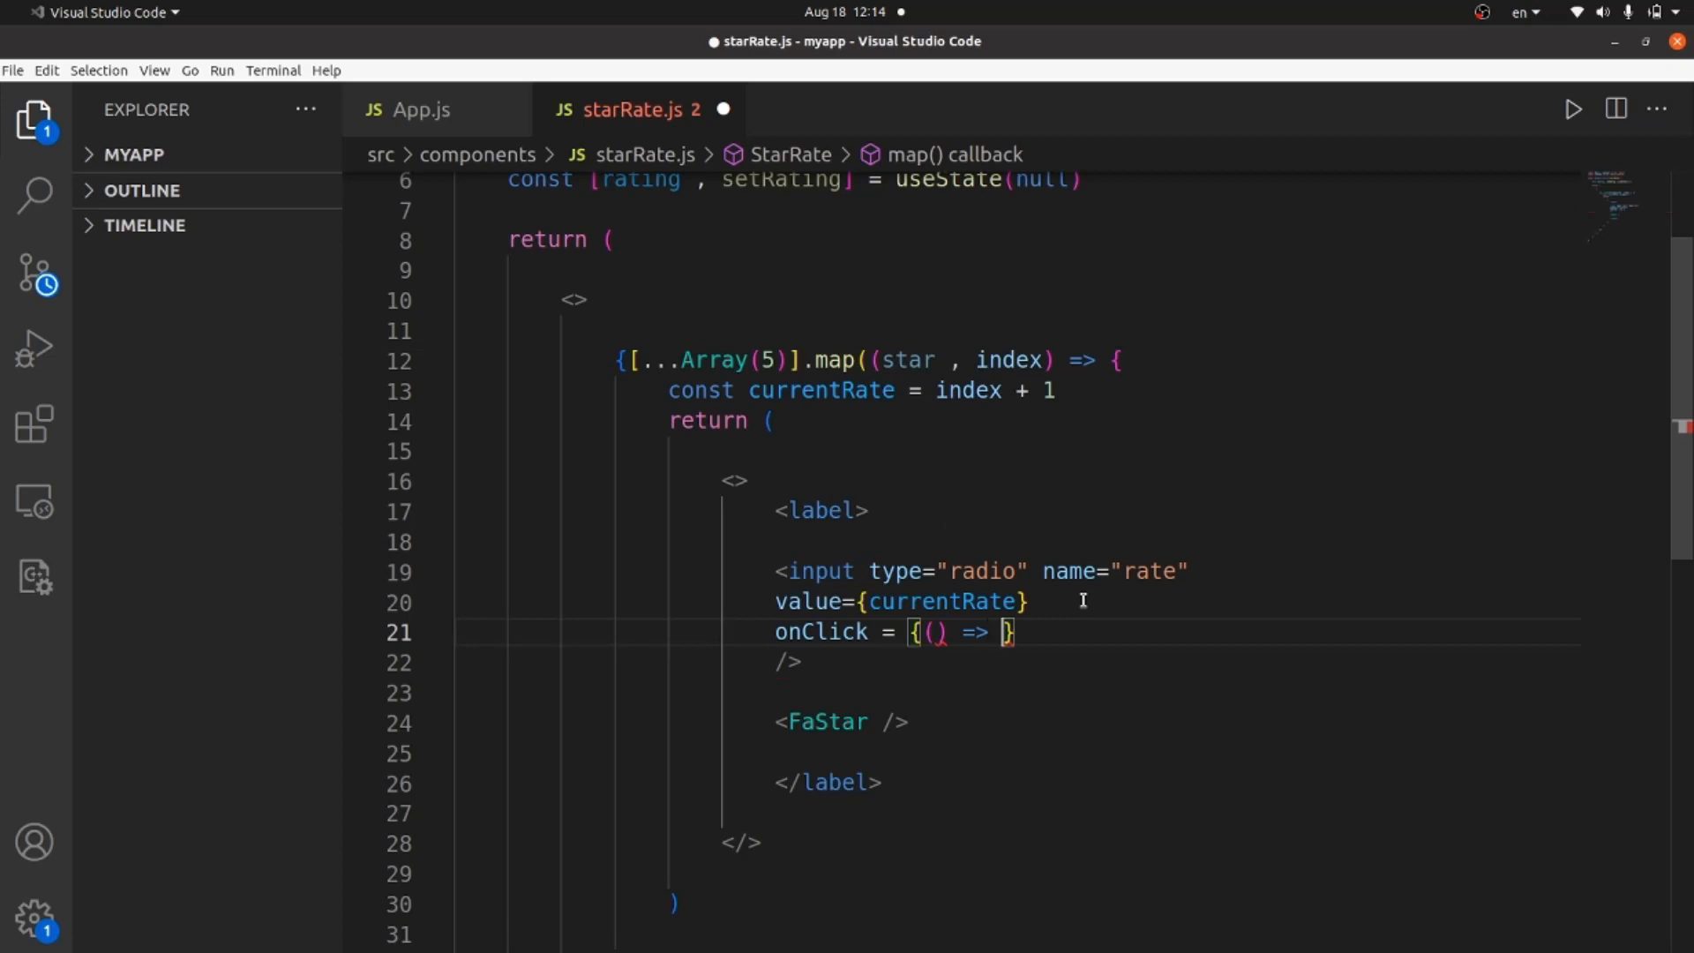
type("setRating")
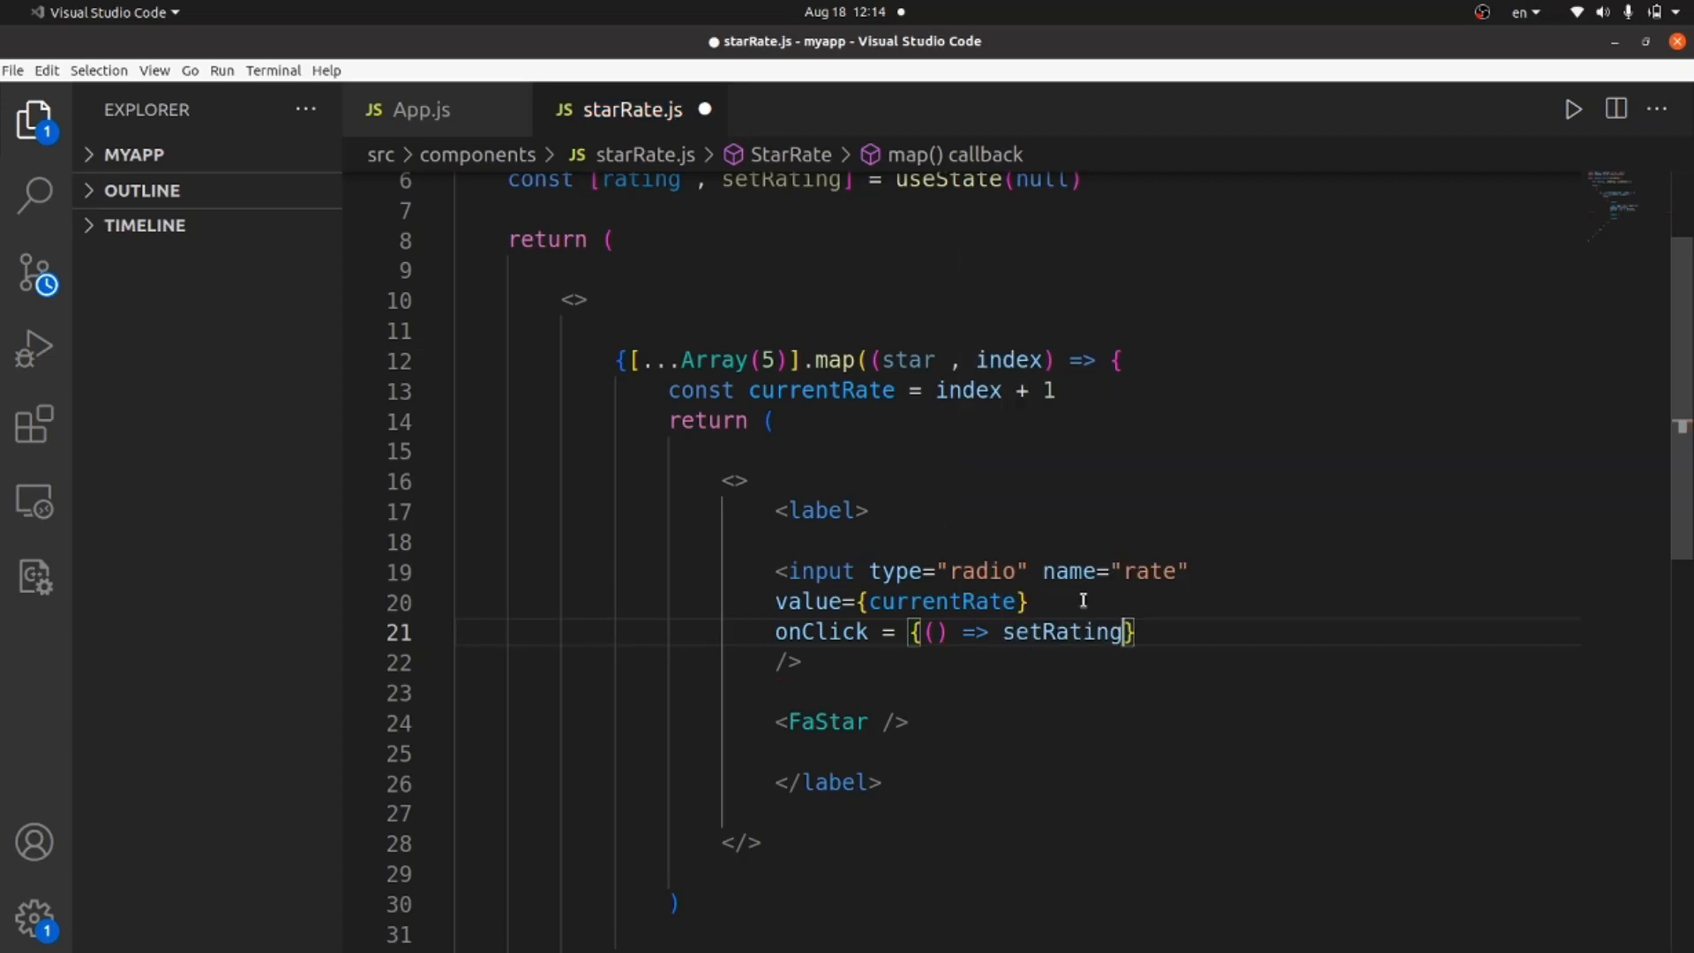
type("(")
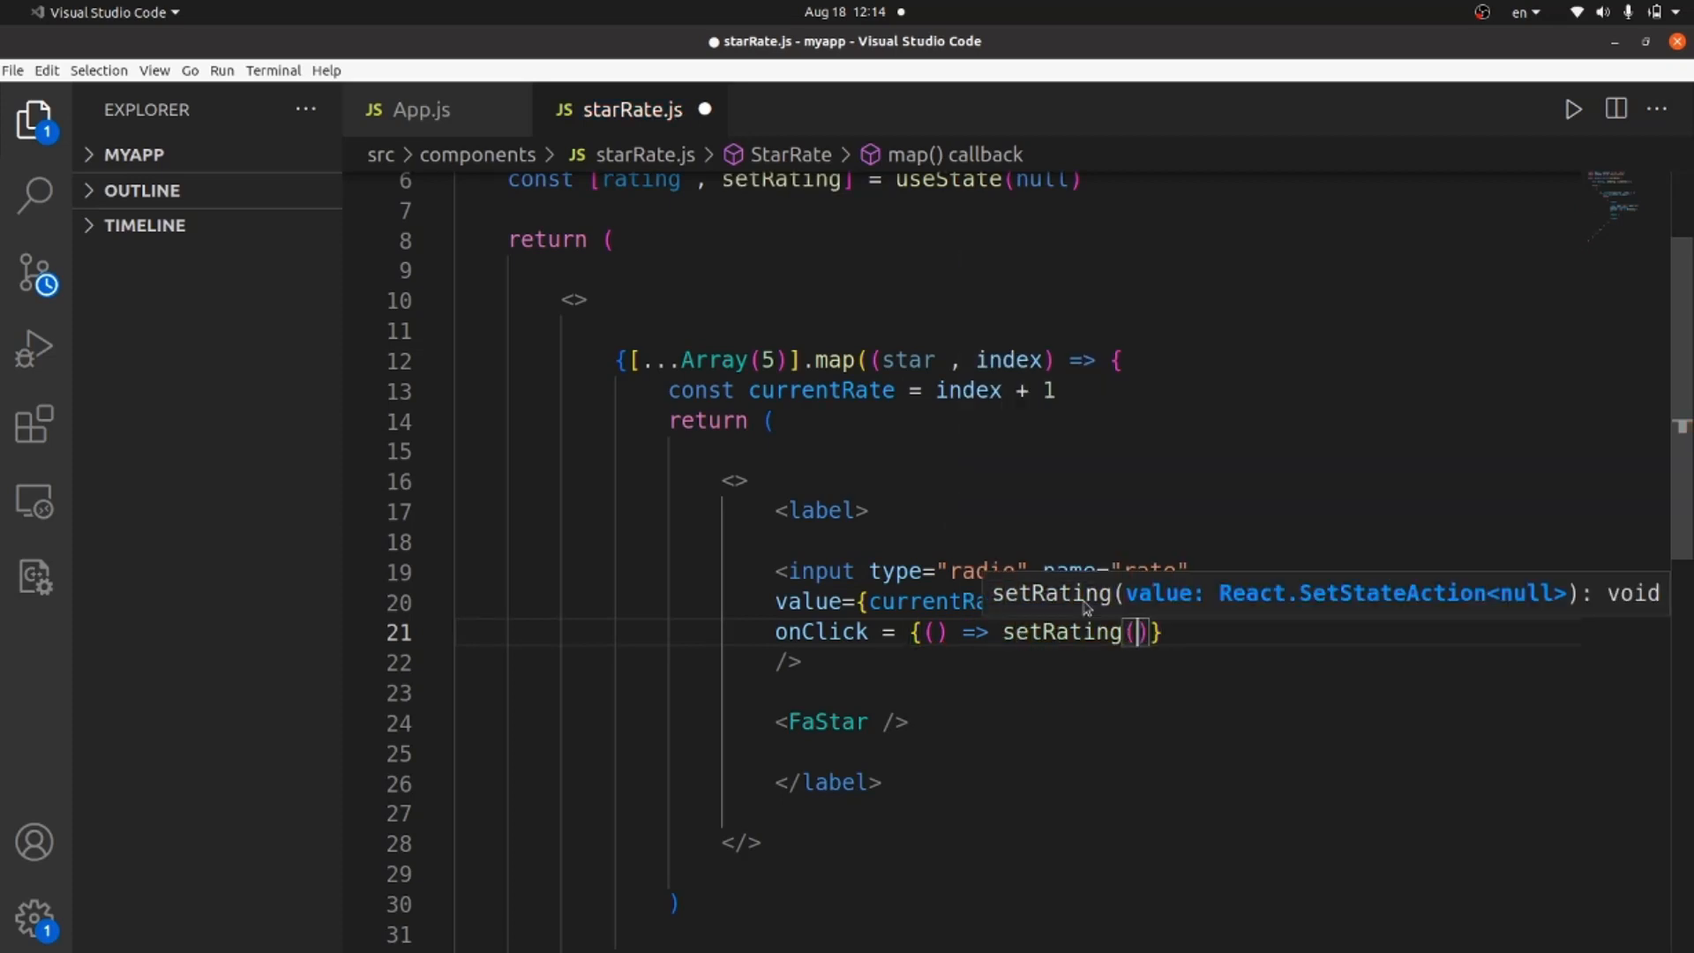
type("currentRate")
left_click(1170, 722)
type("size={50}")
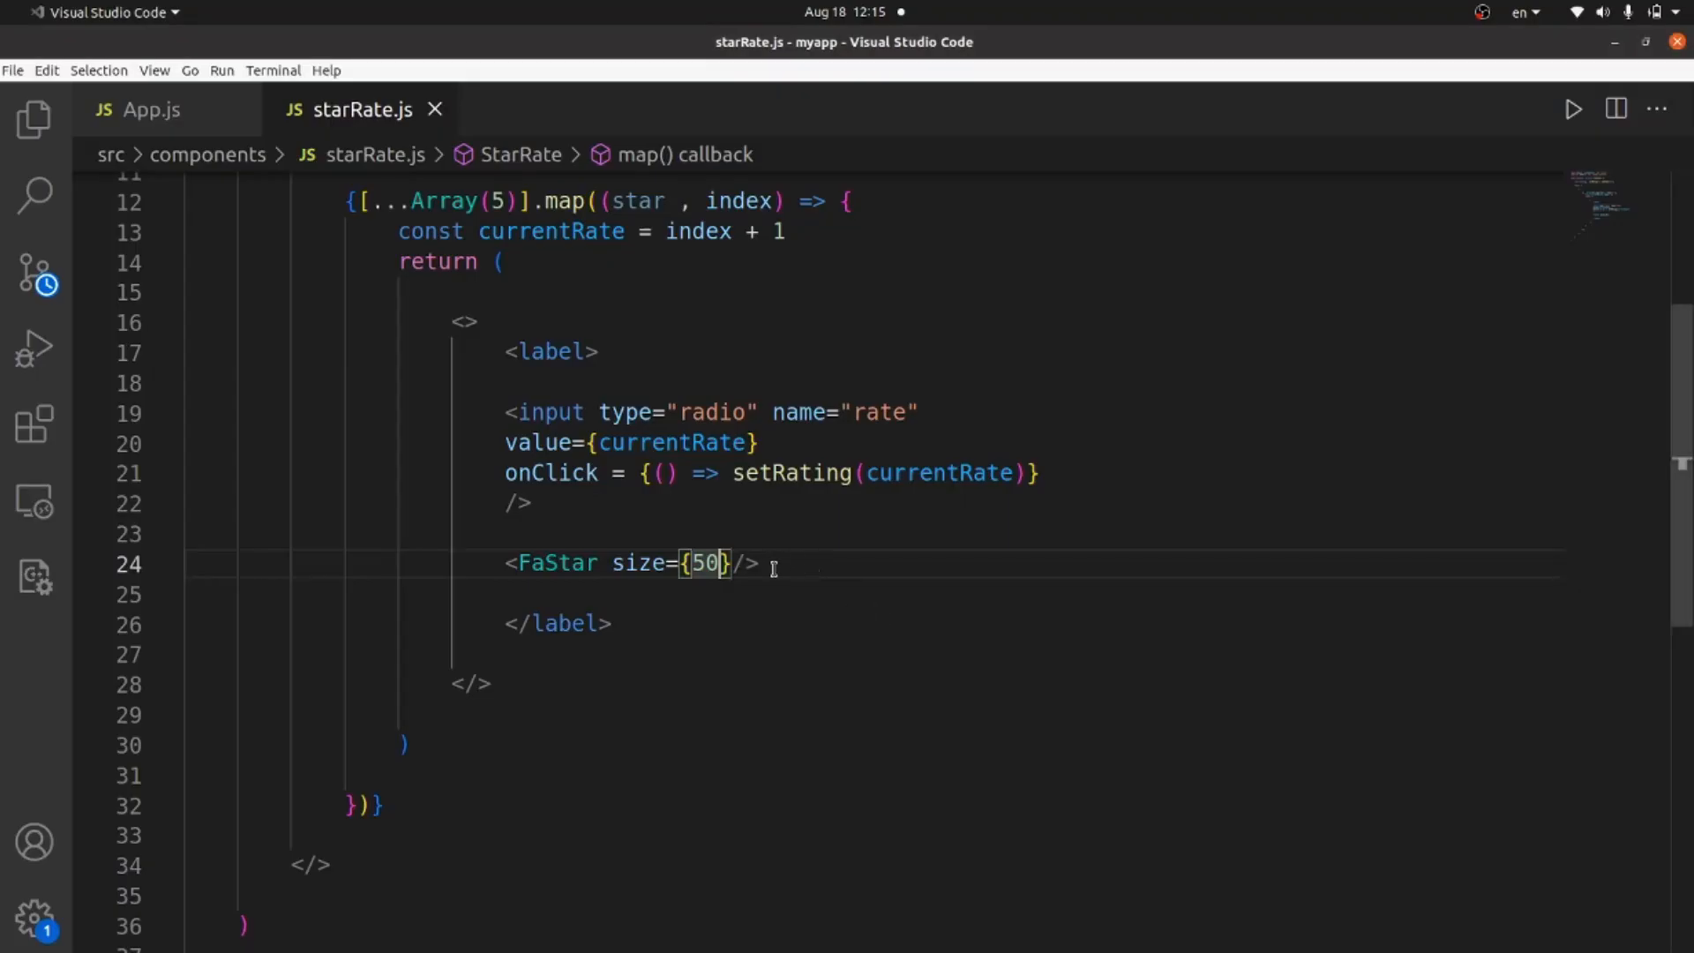
Start a color prop on FaStar reading currentRate <= with the comparison target still empty
key("Enter")
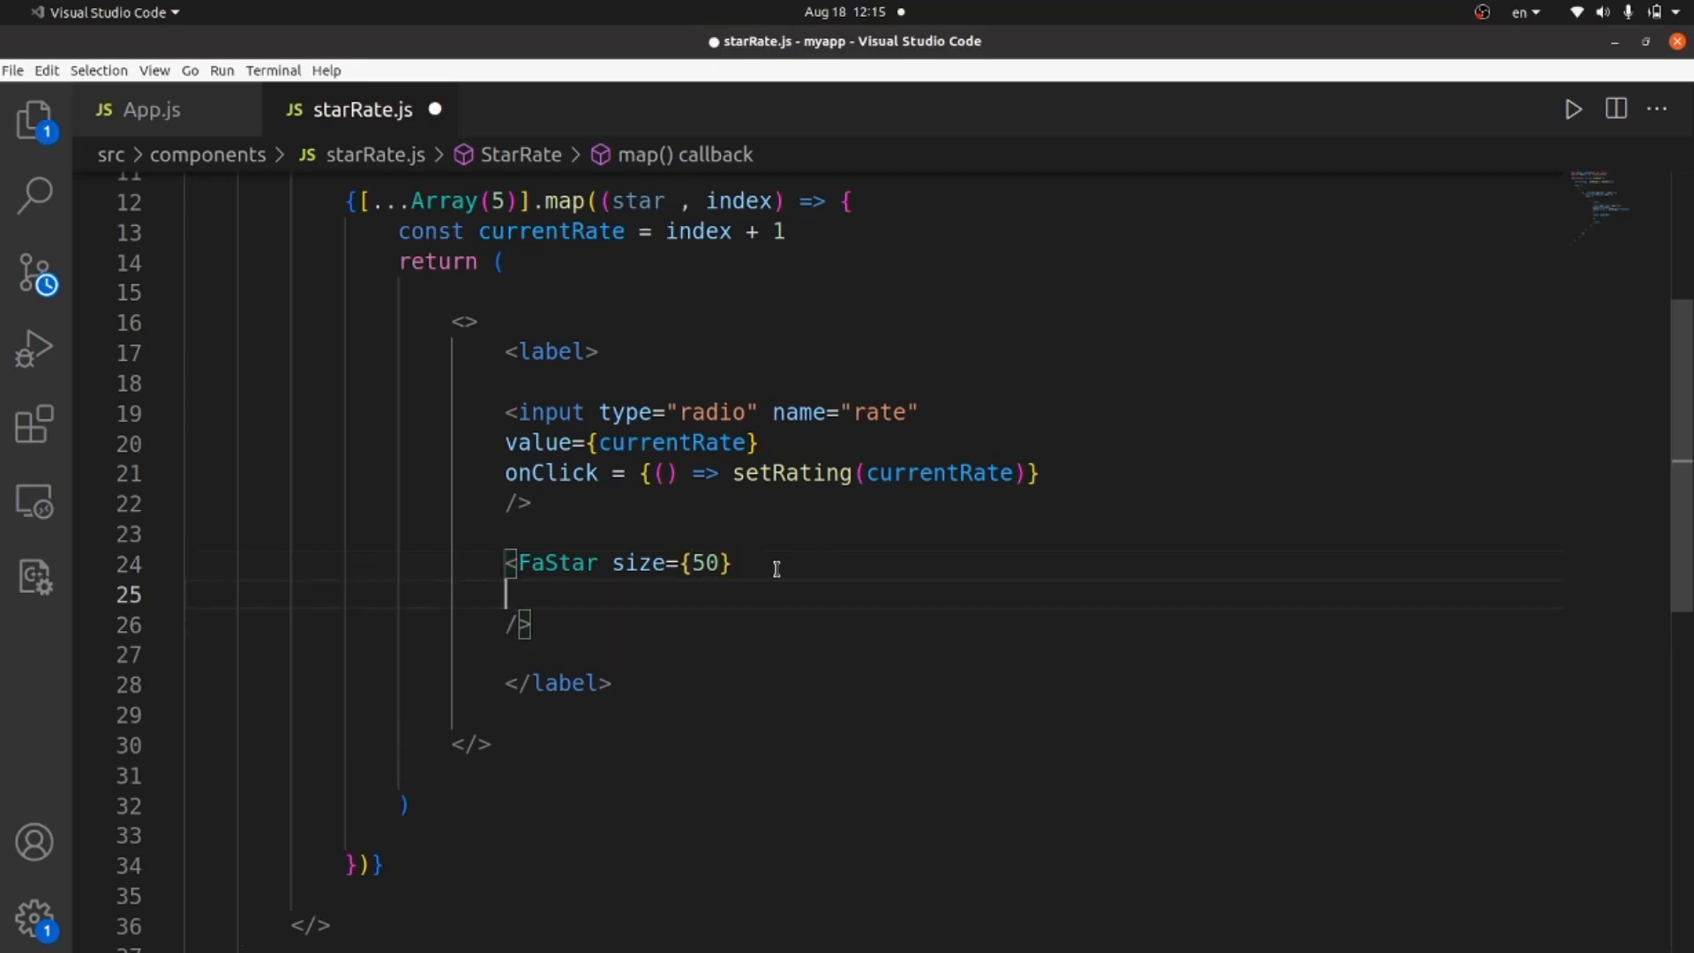
mouse_move(1040, 482)
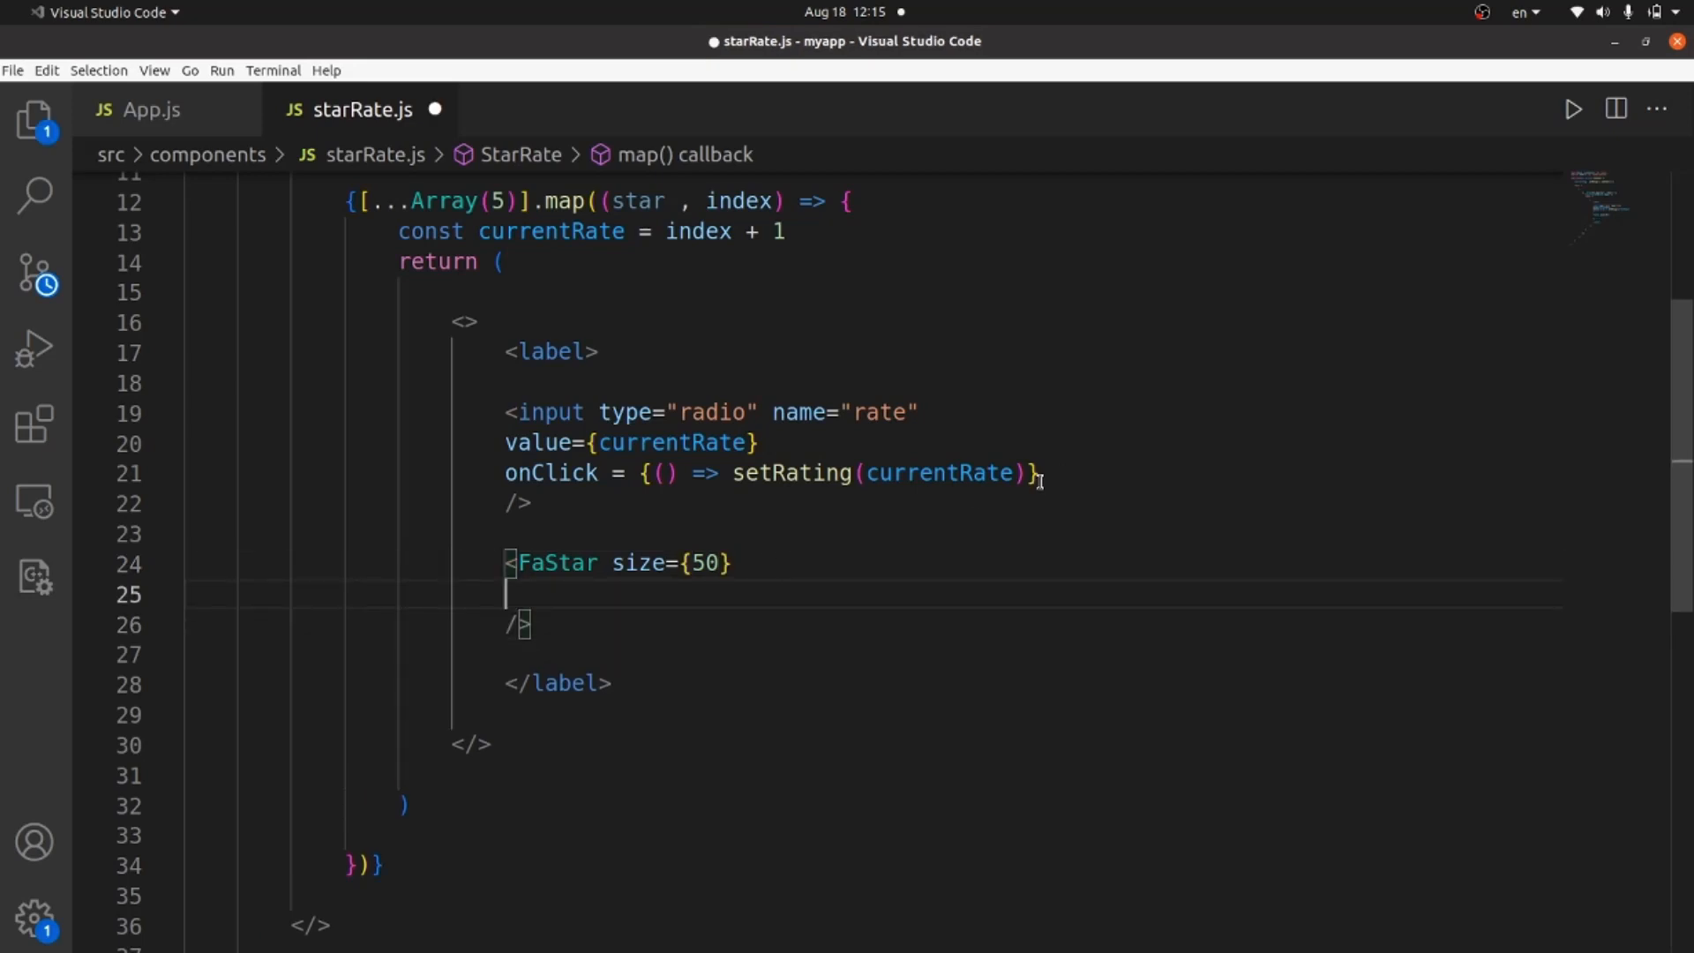
type("color={}")
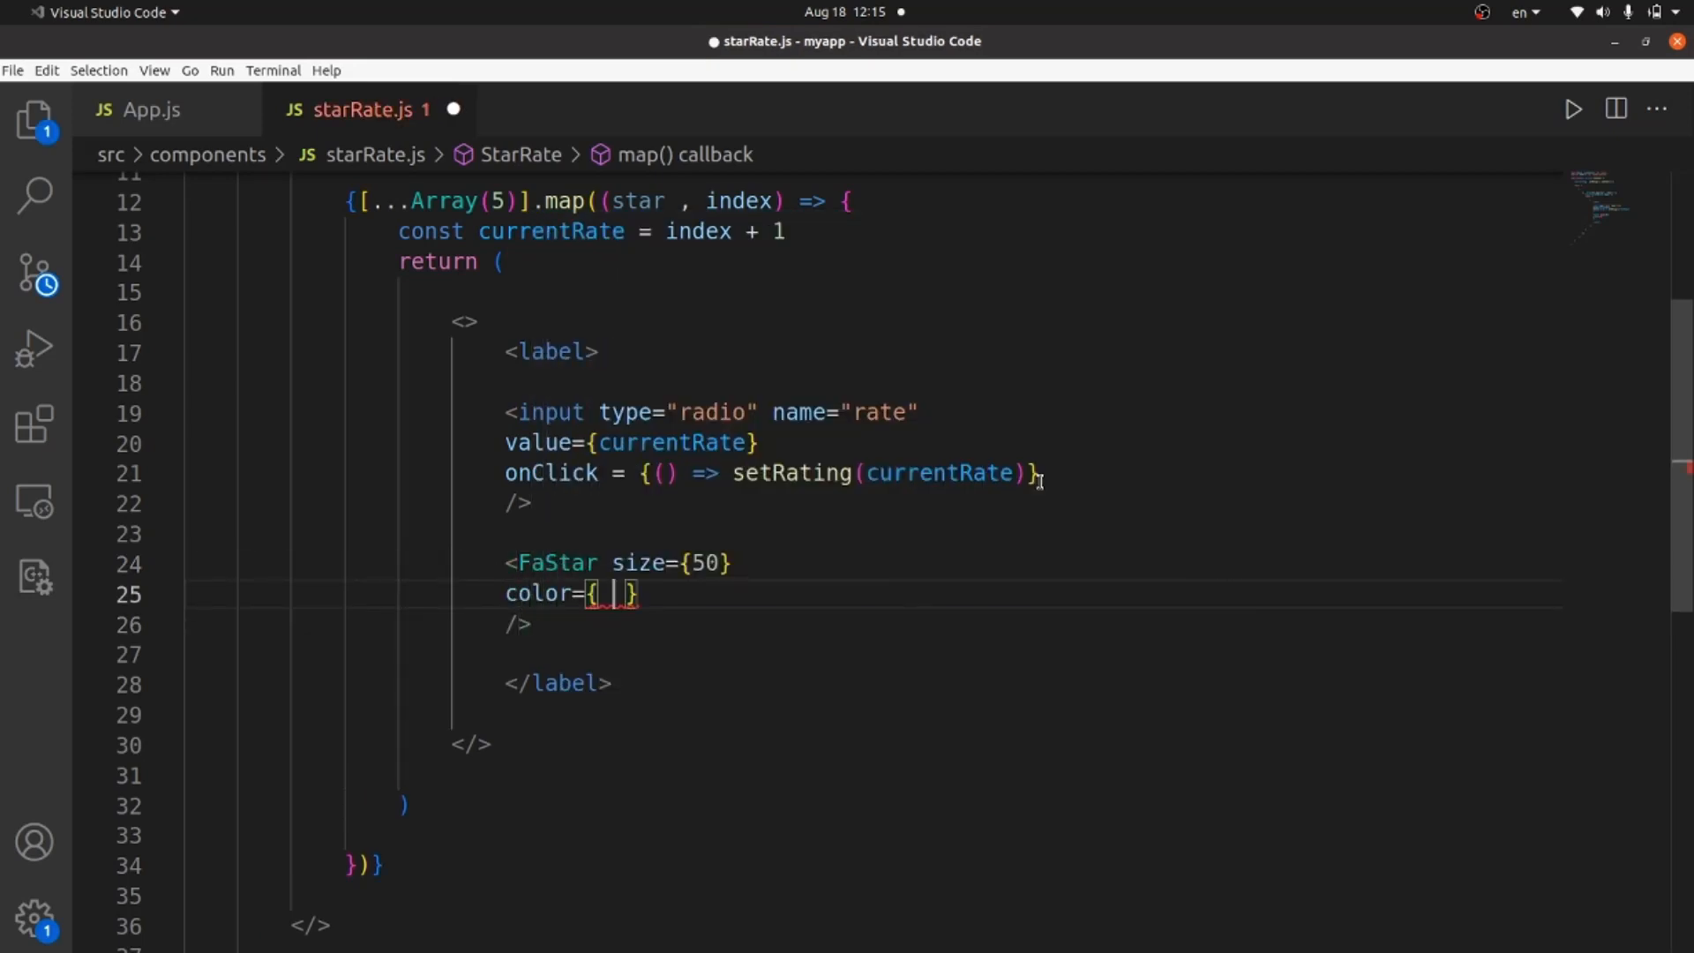
type("curr")
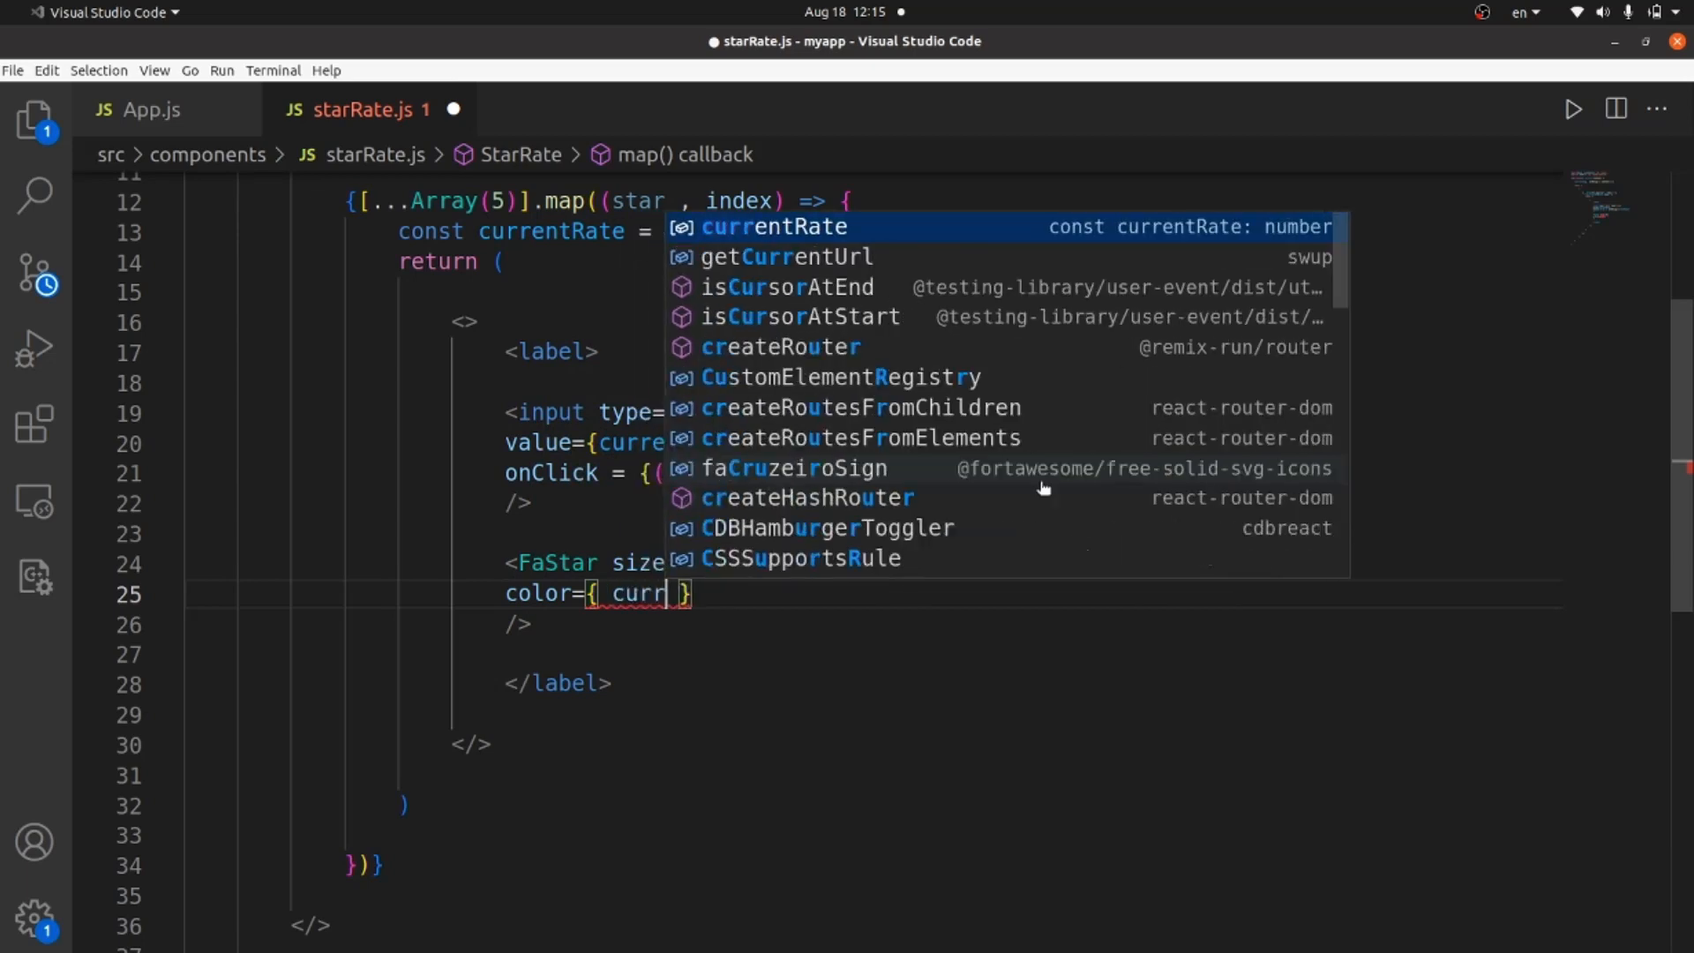
key("Tab")
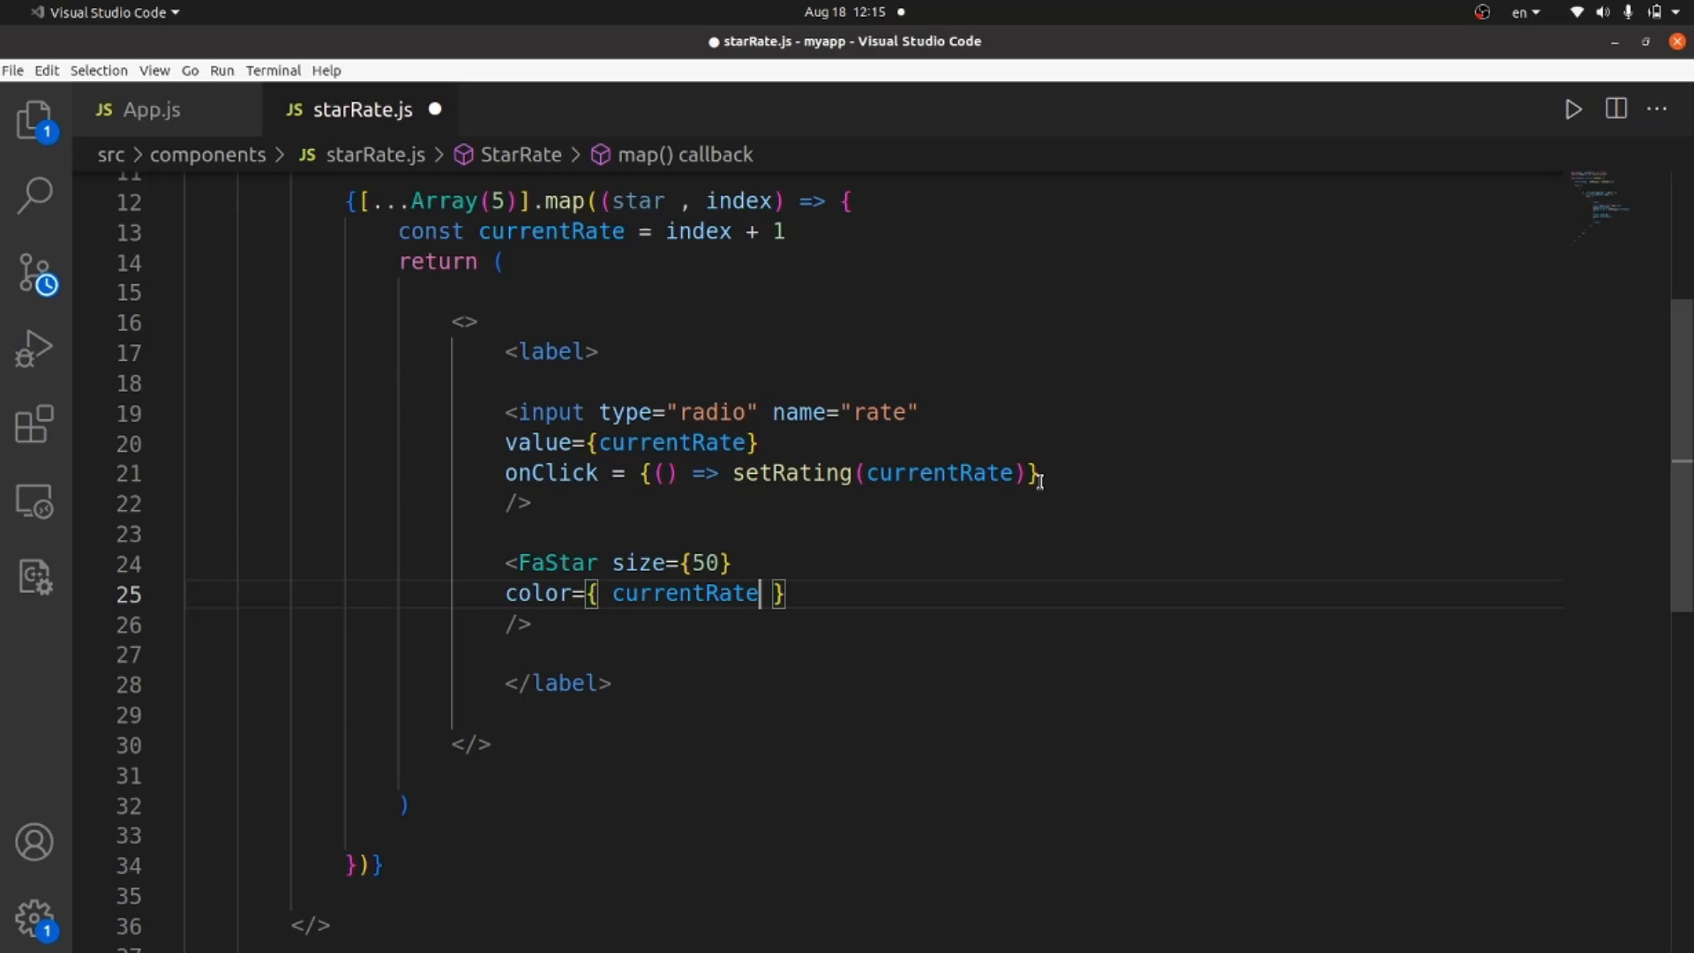
type("<= (")
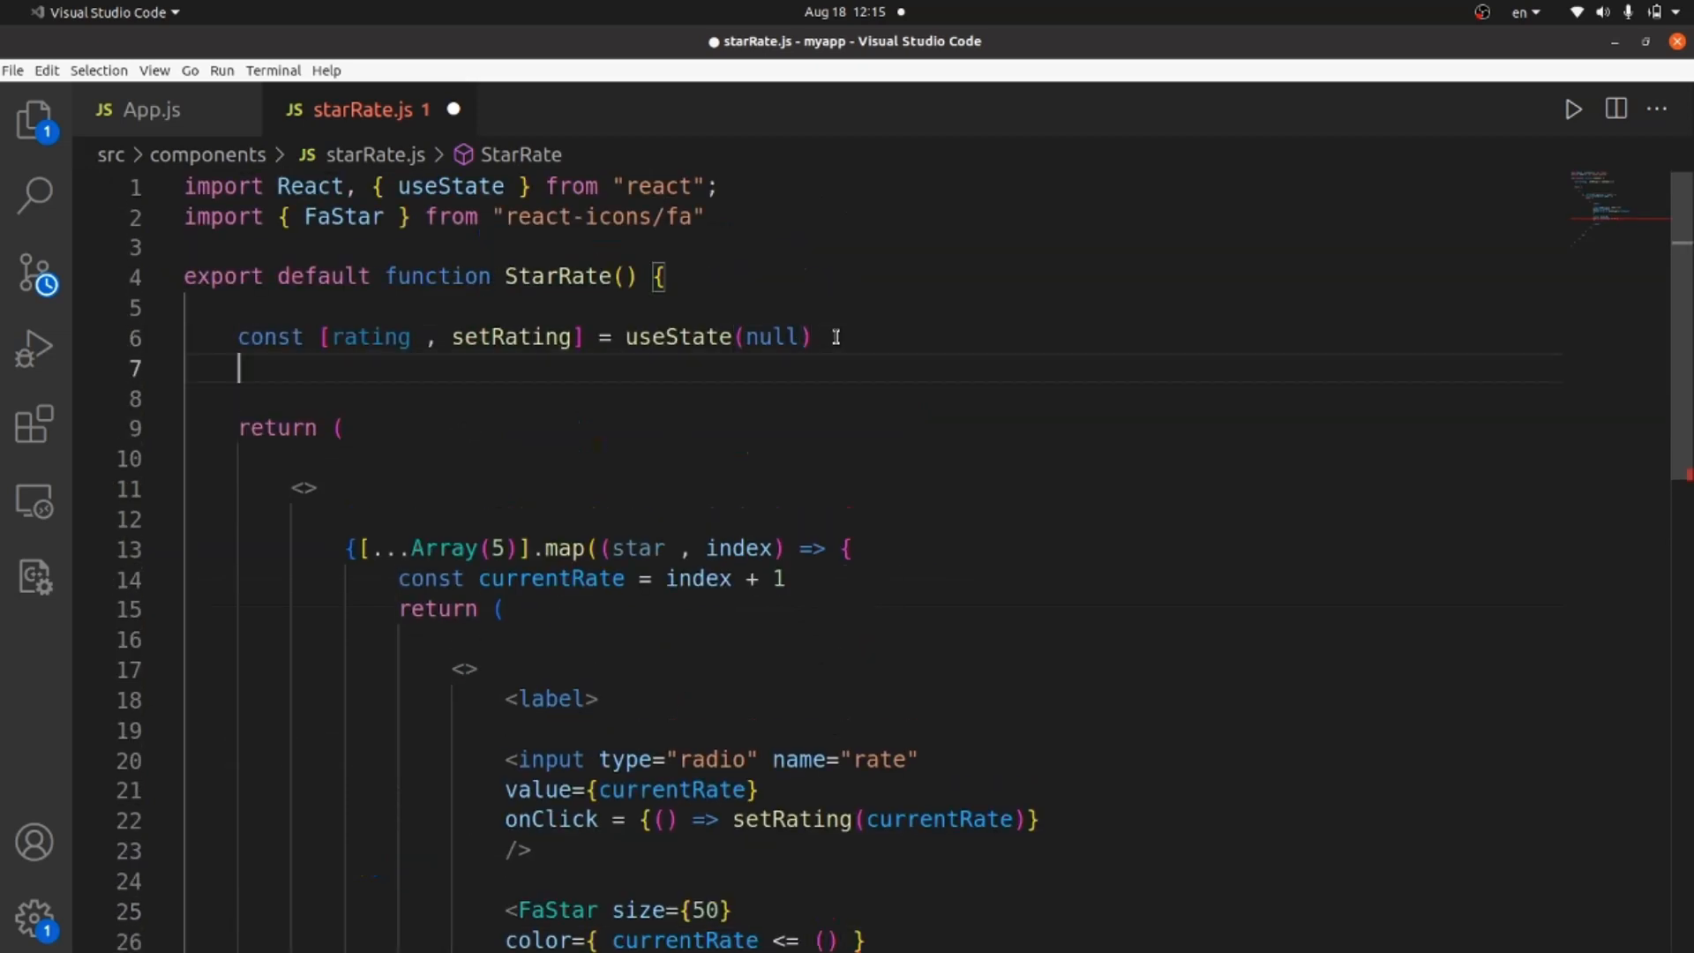
Declare const [rateColor, setColor] = useState(null) below the rating state
type("const")
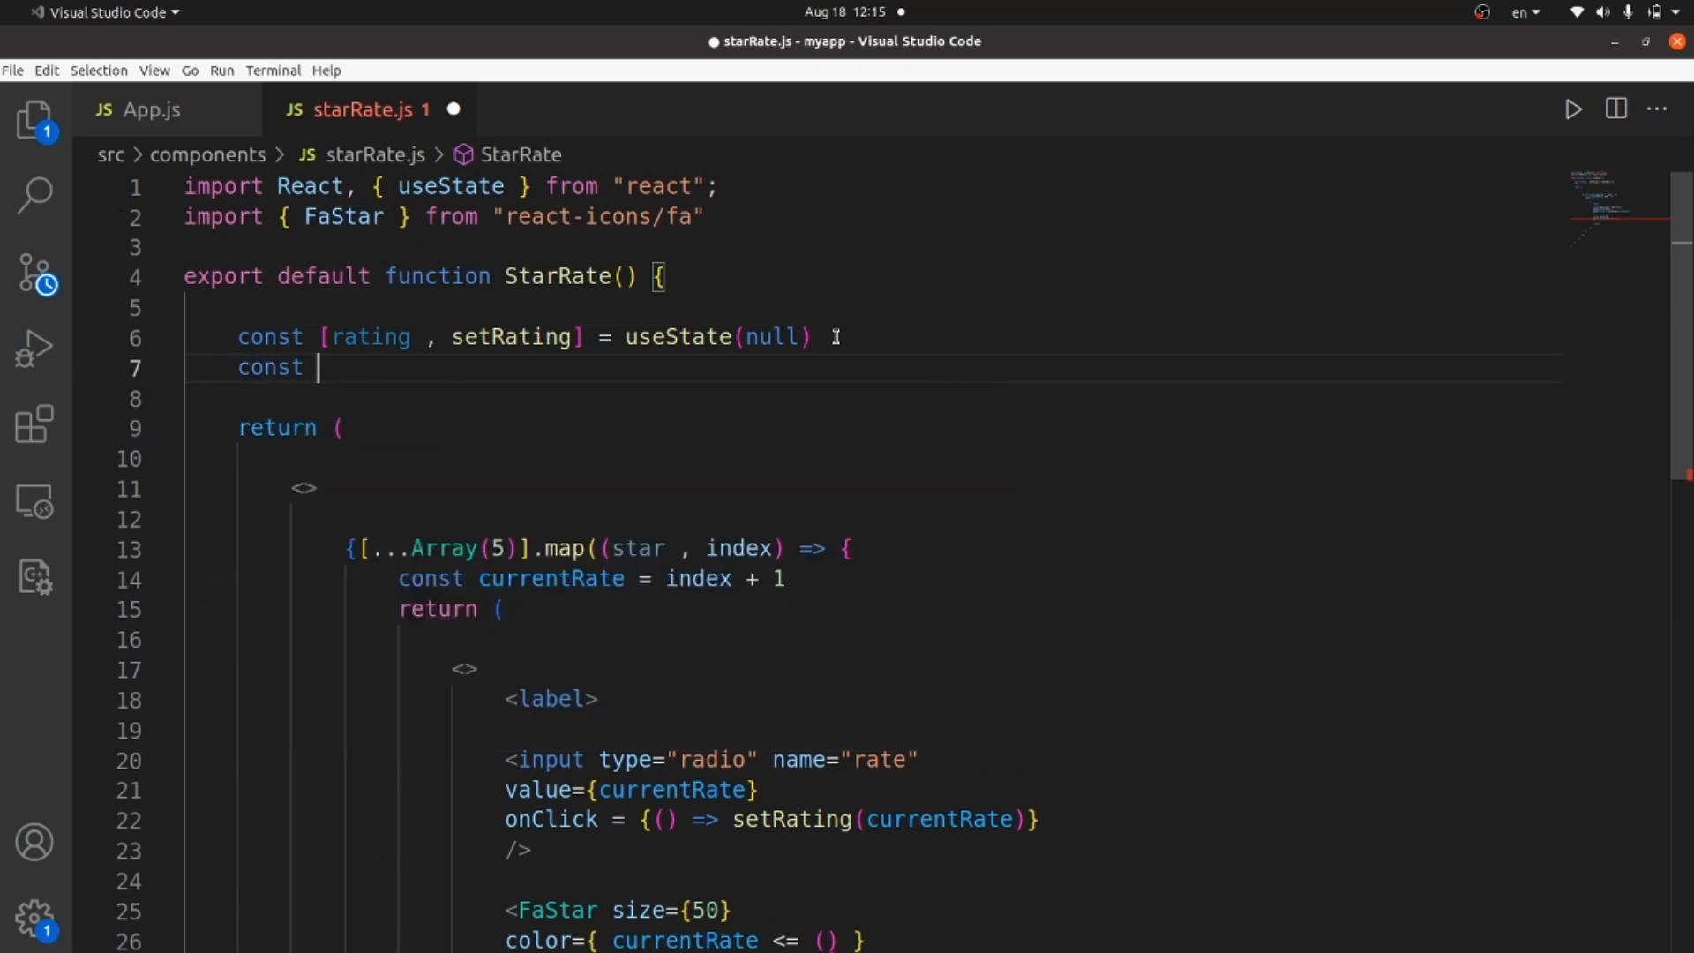
type("[rate")
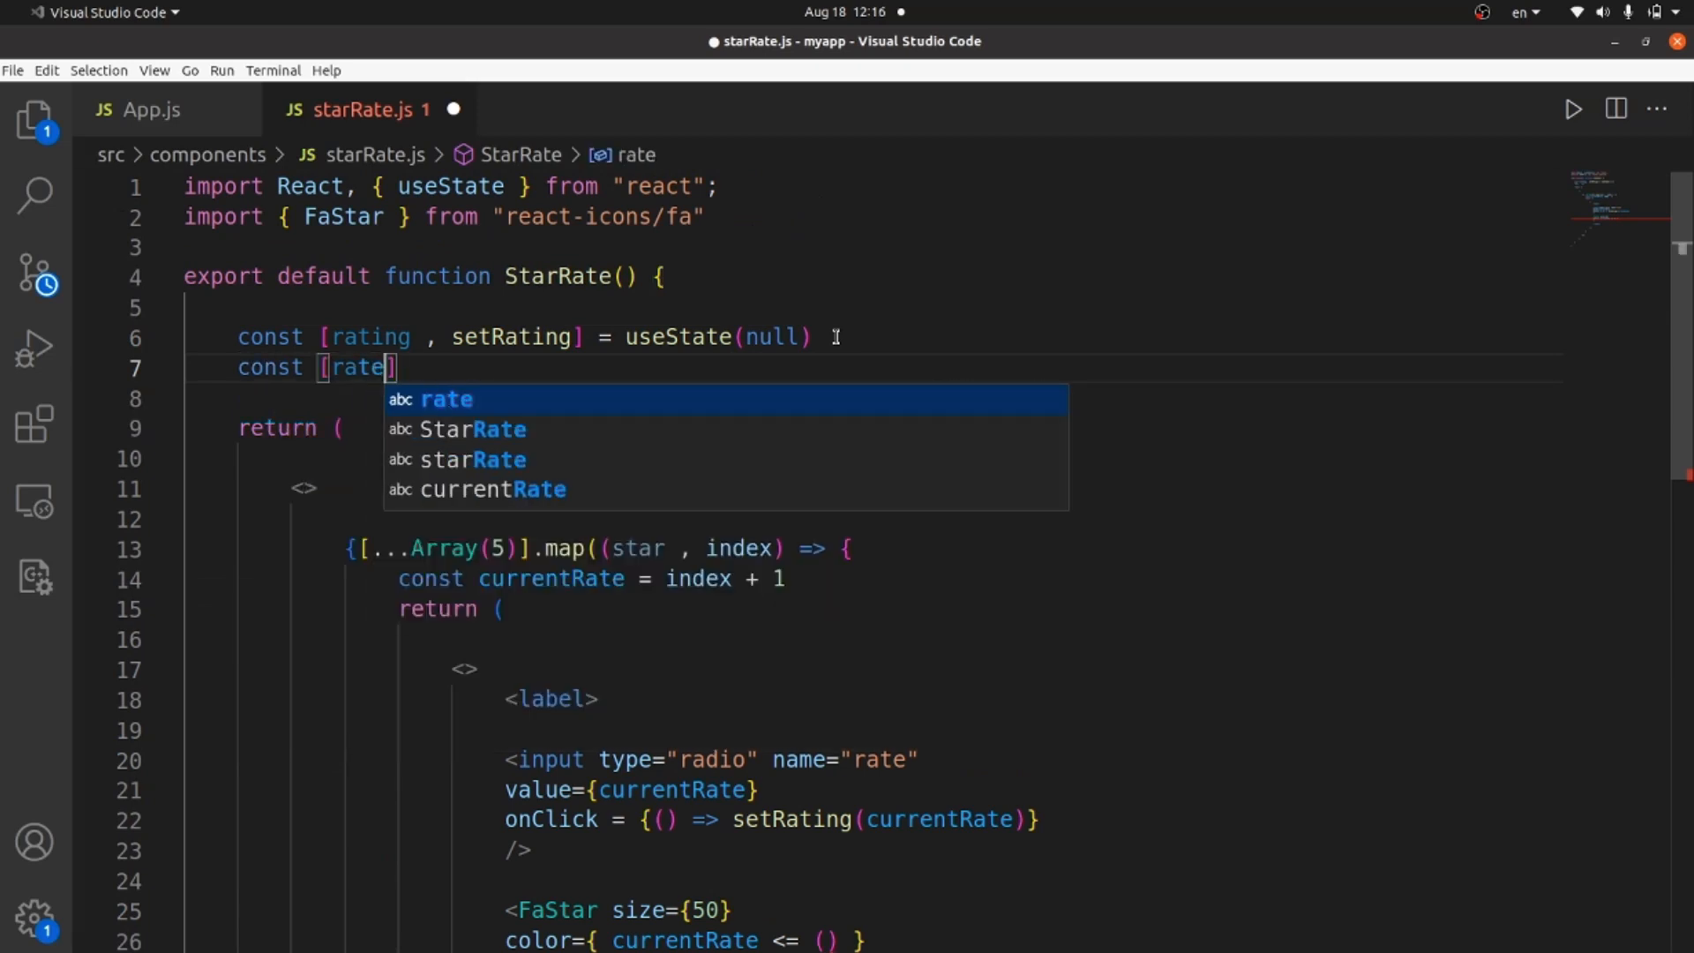
type("Color")
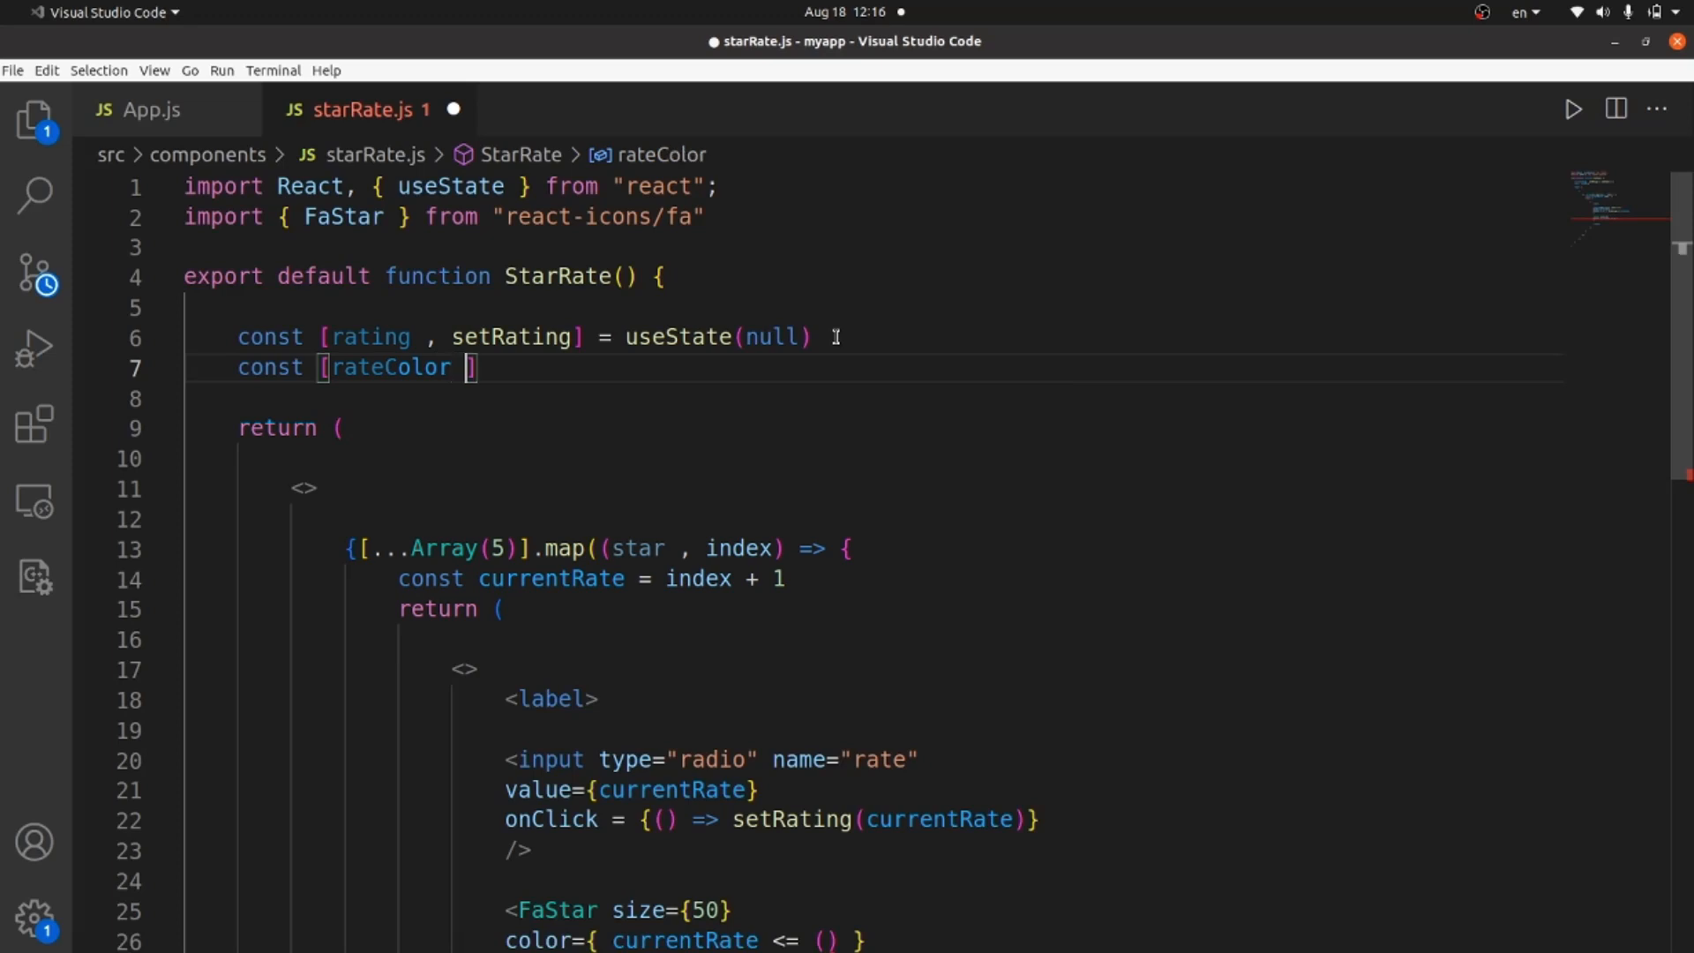
type(", set")
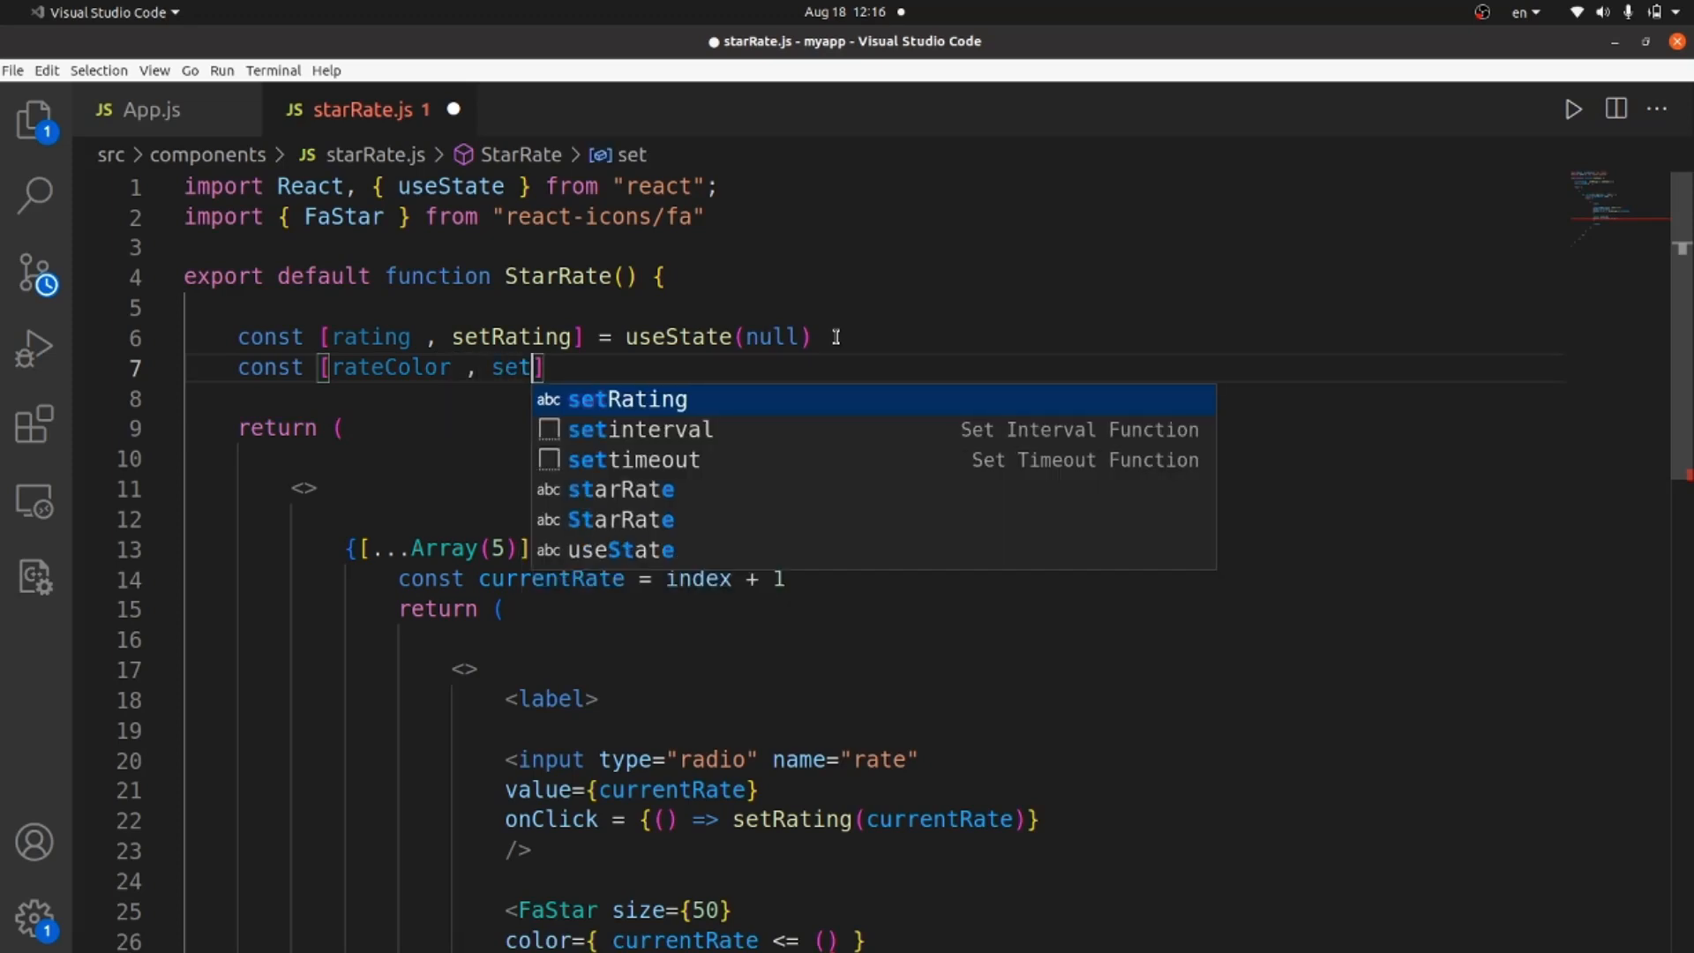
type("Col")
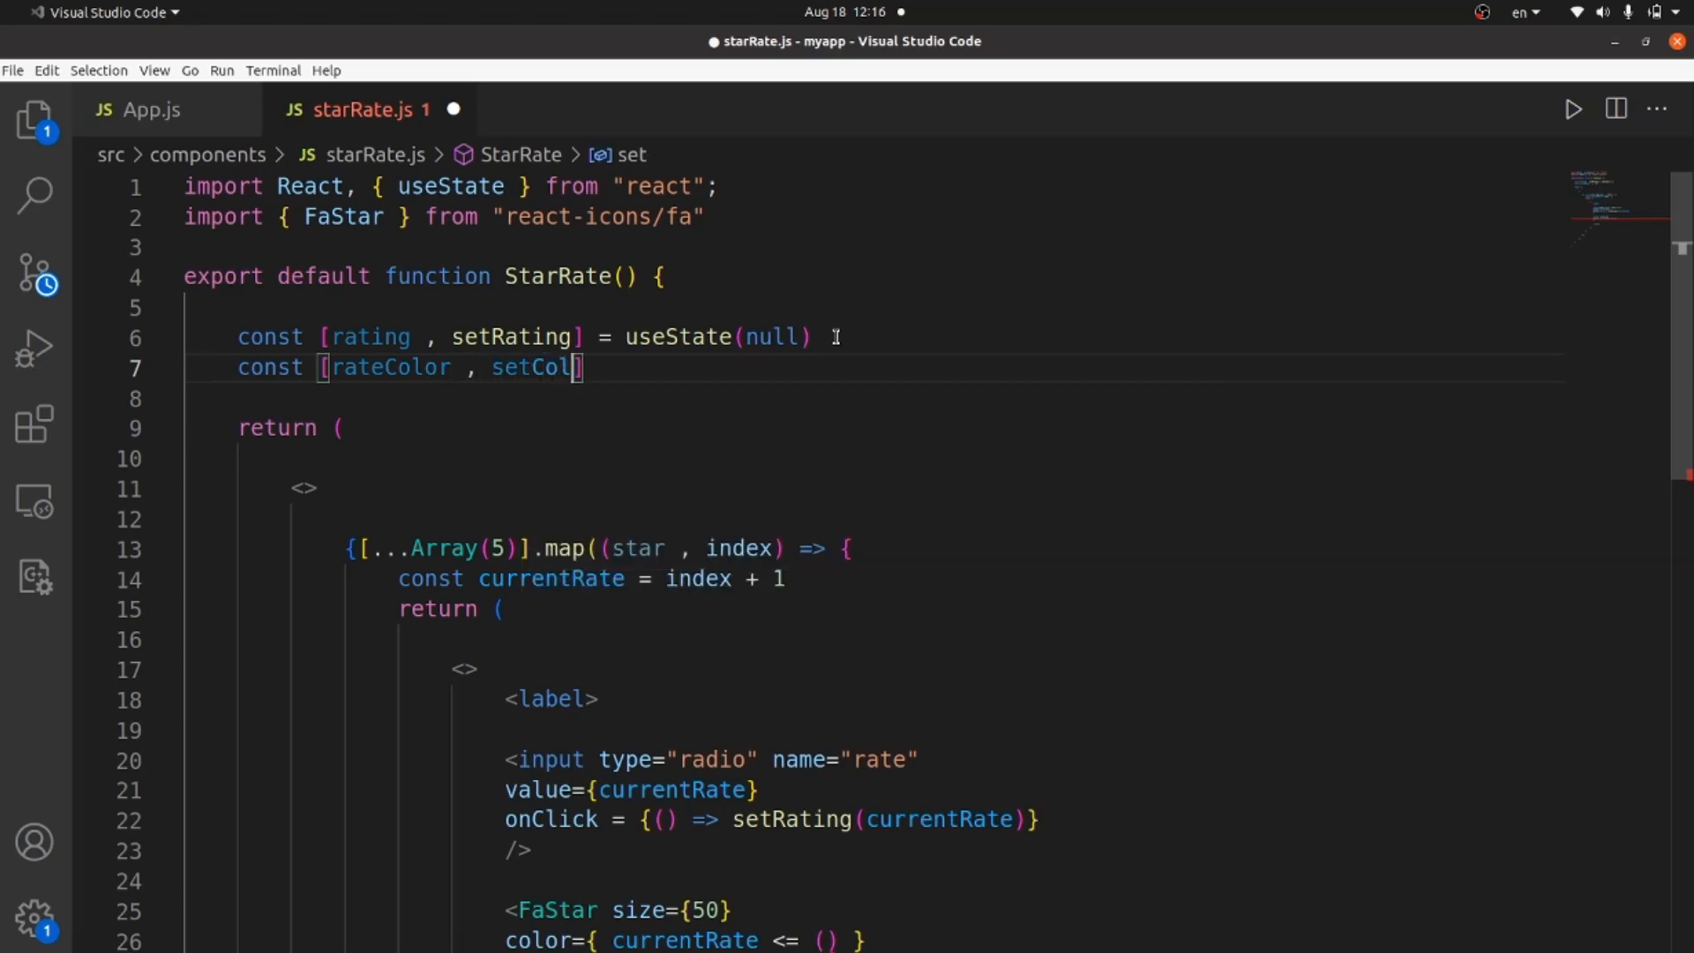
type("or")
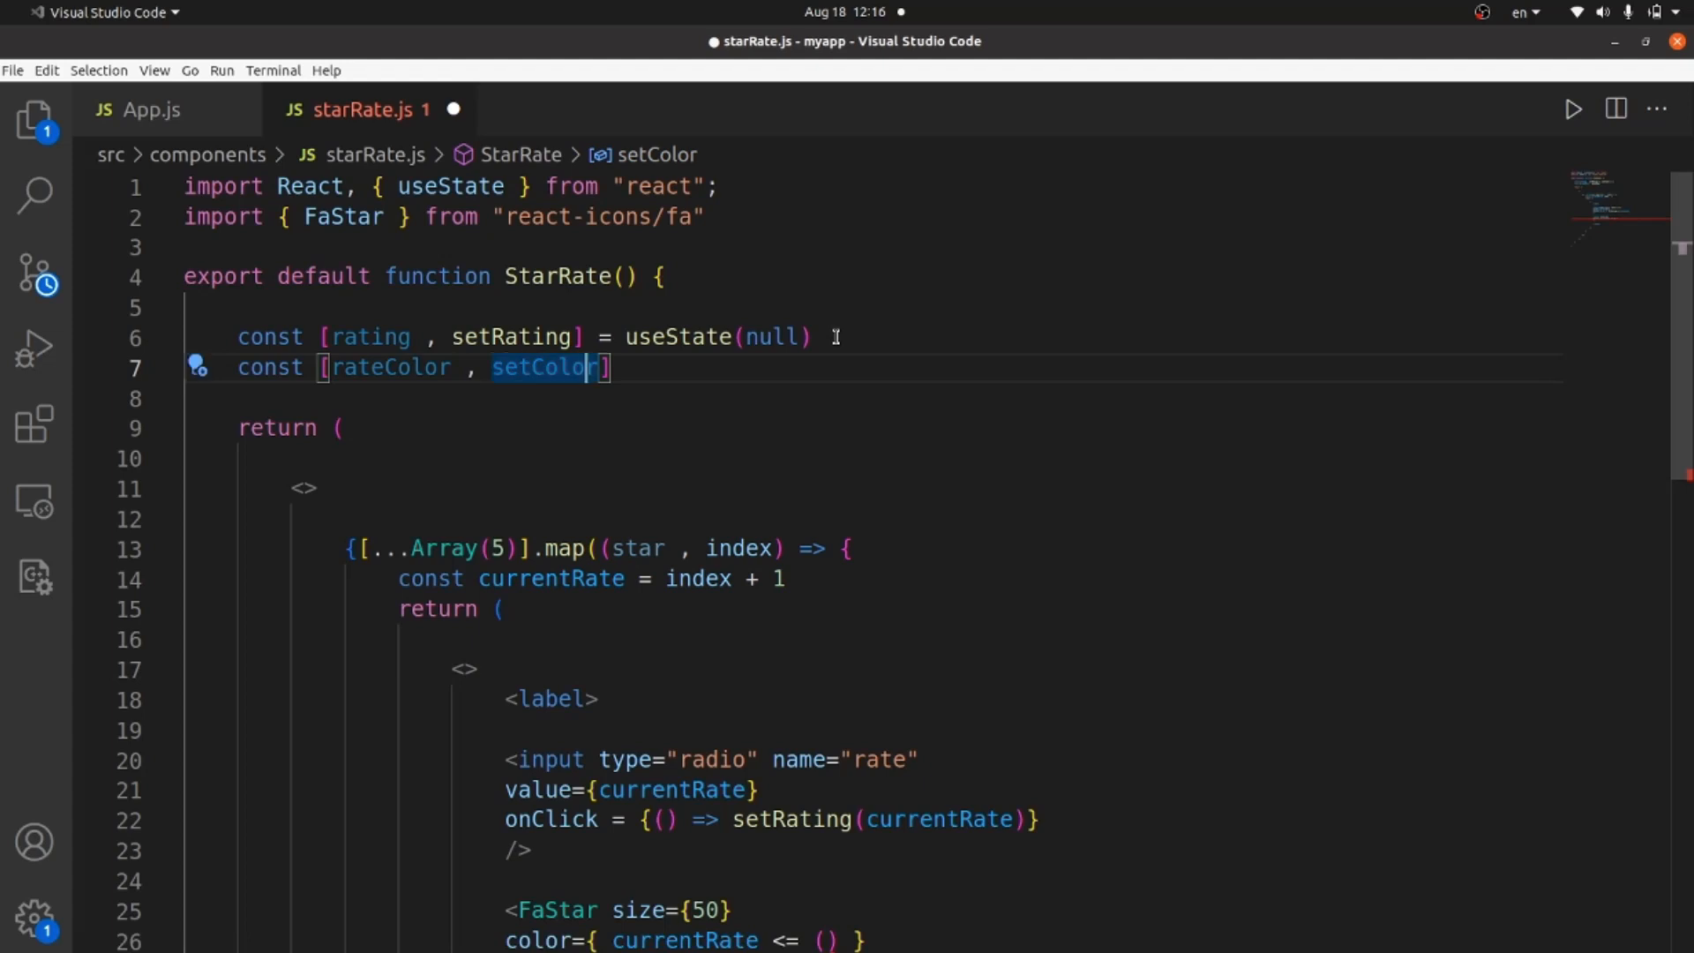
type("=")
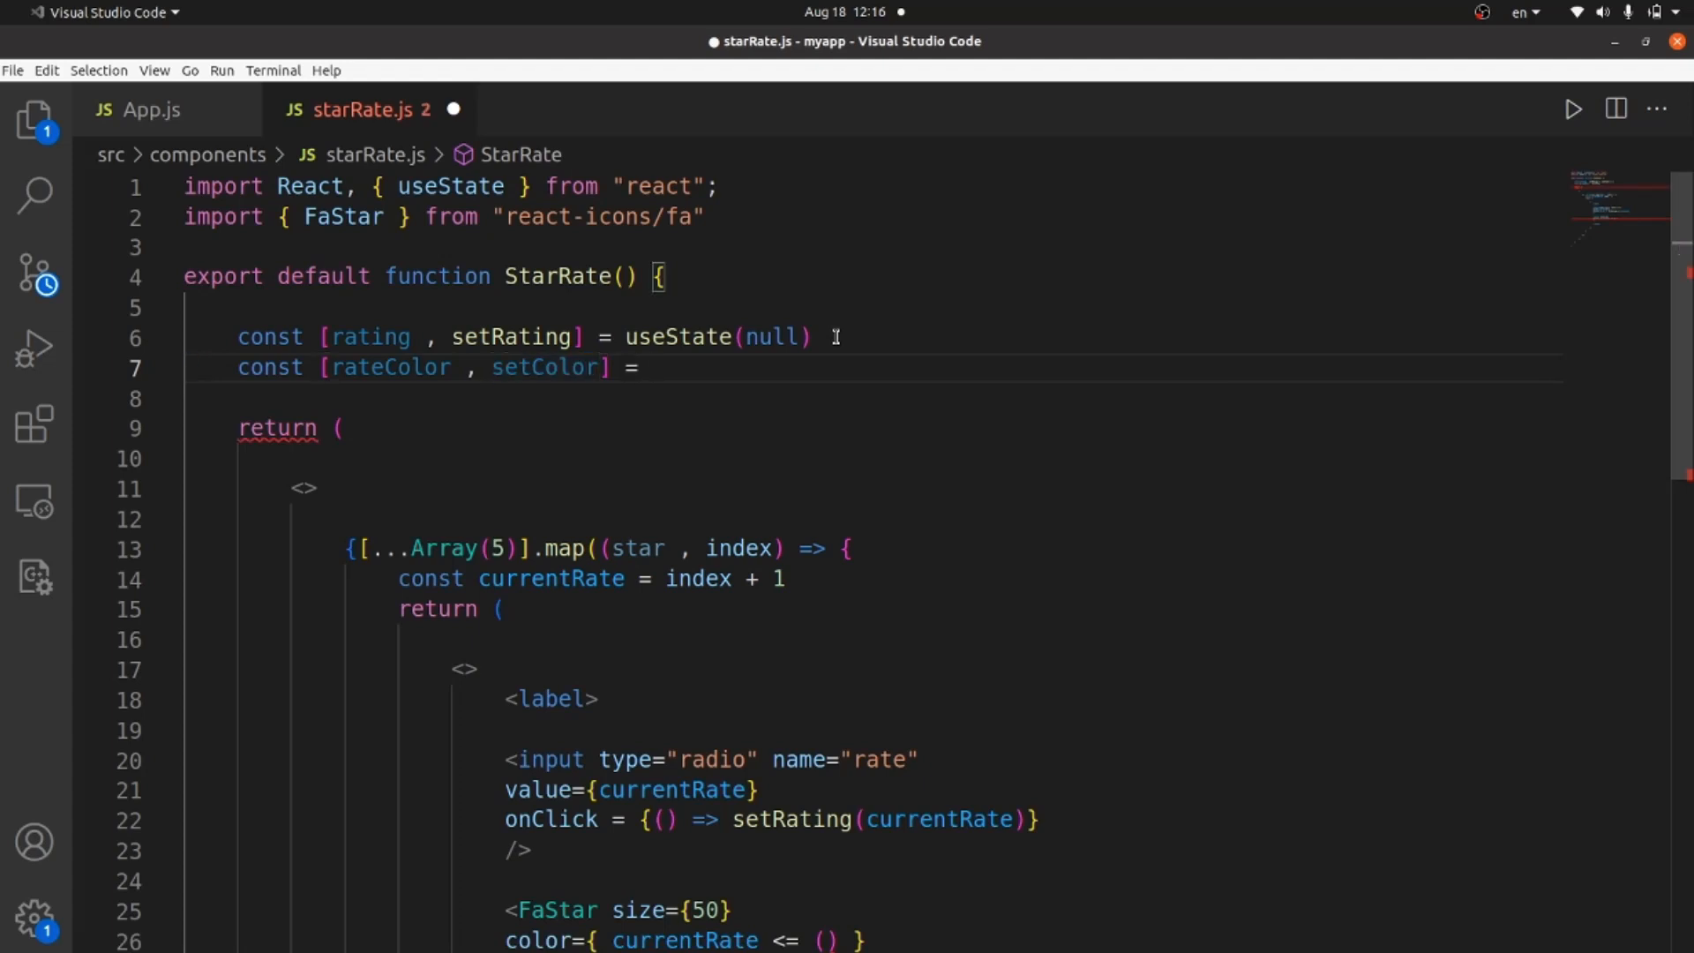
type("useState")
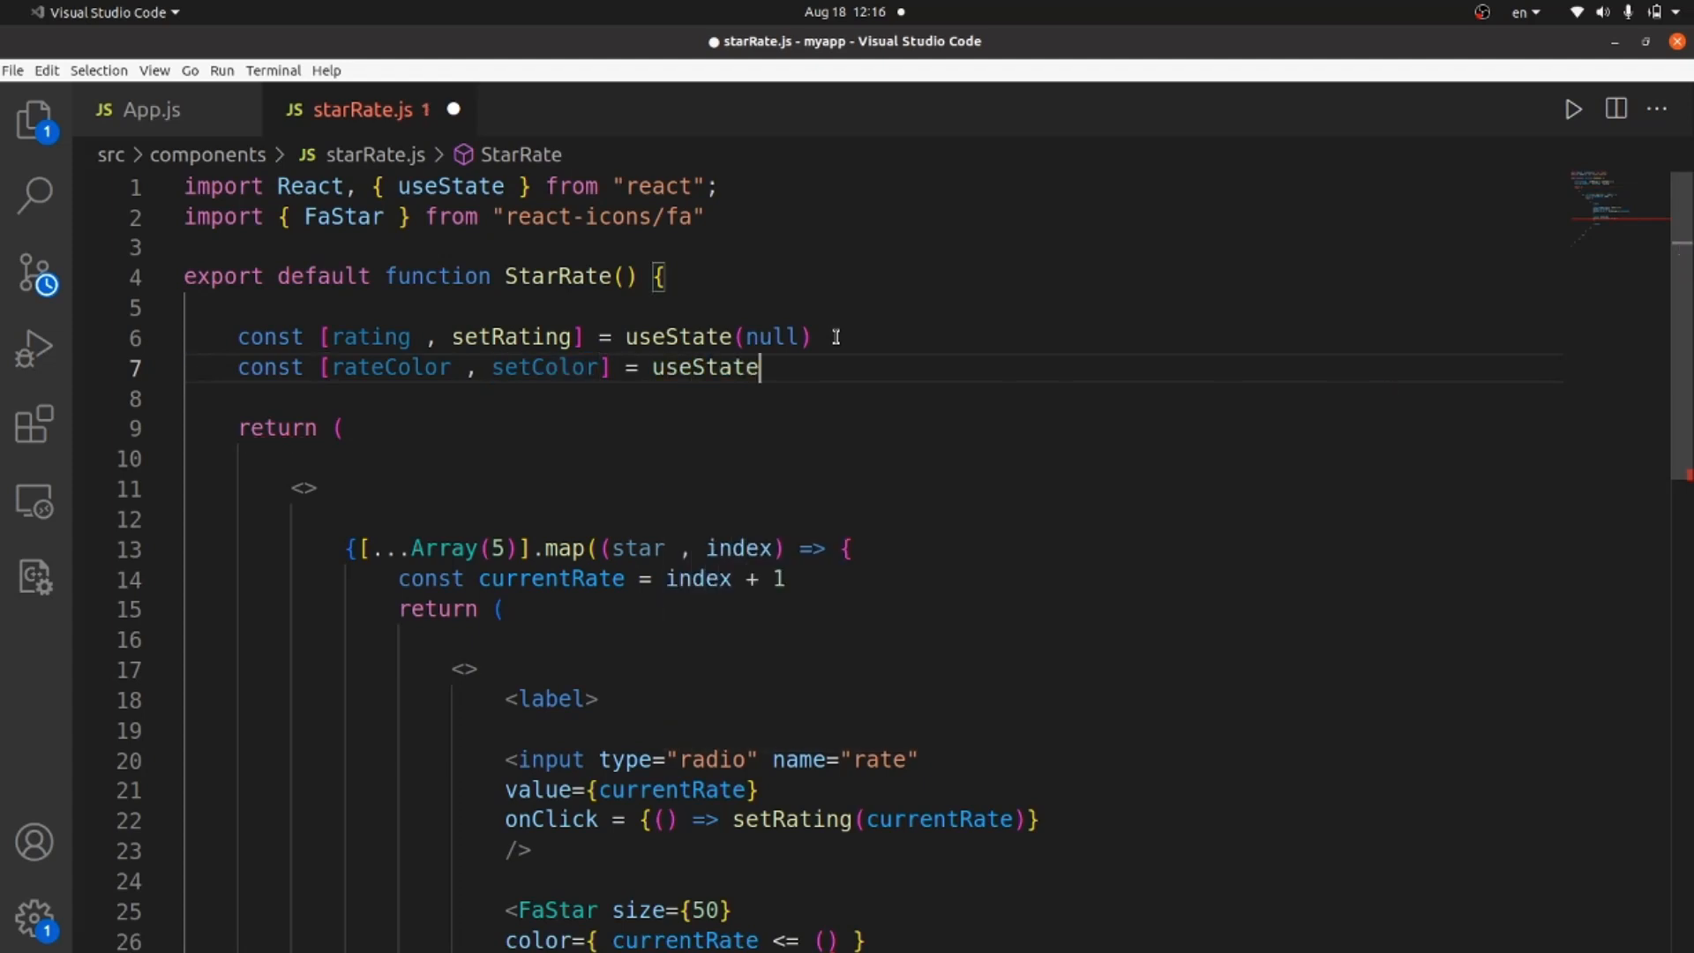
type("(nu")
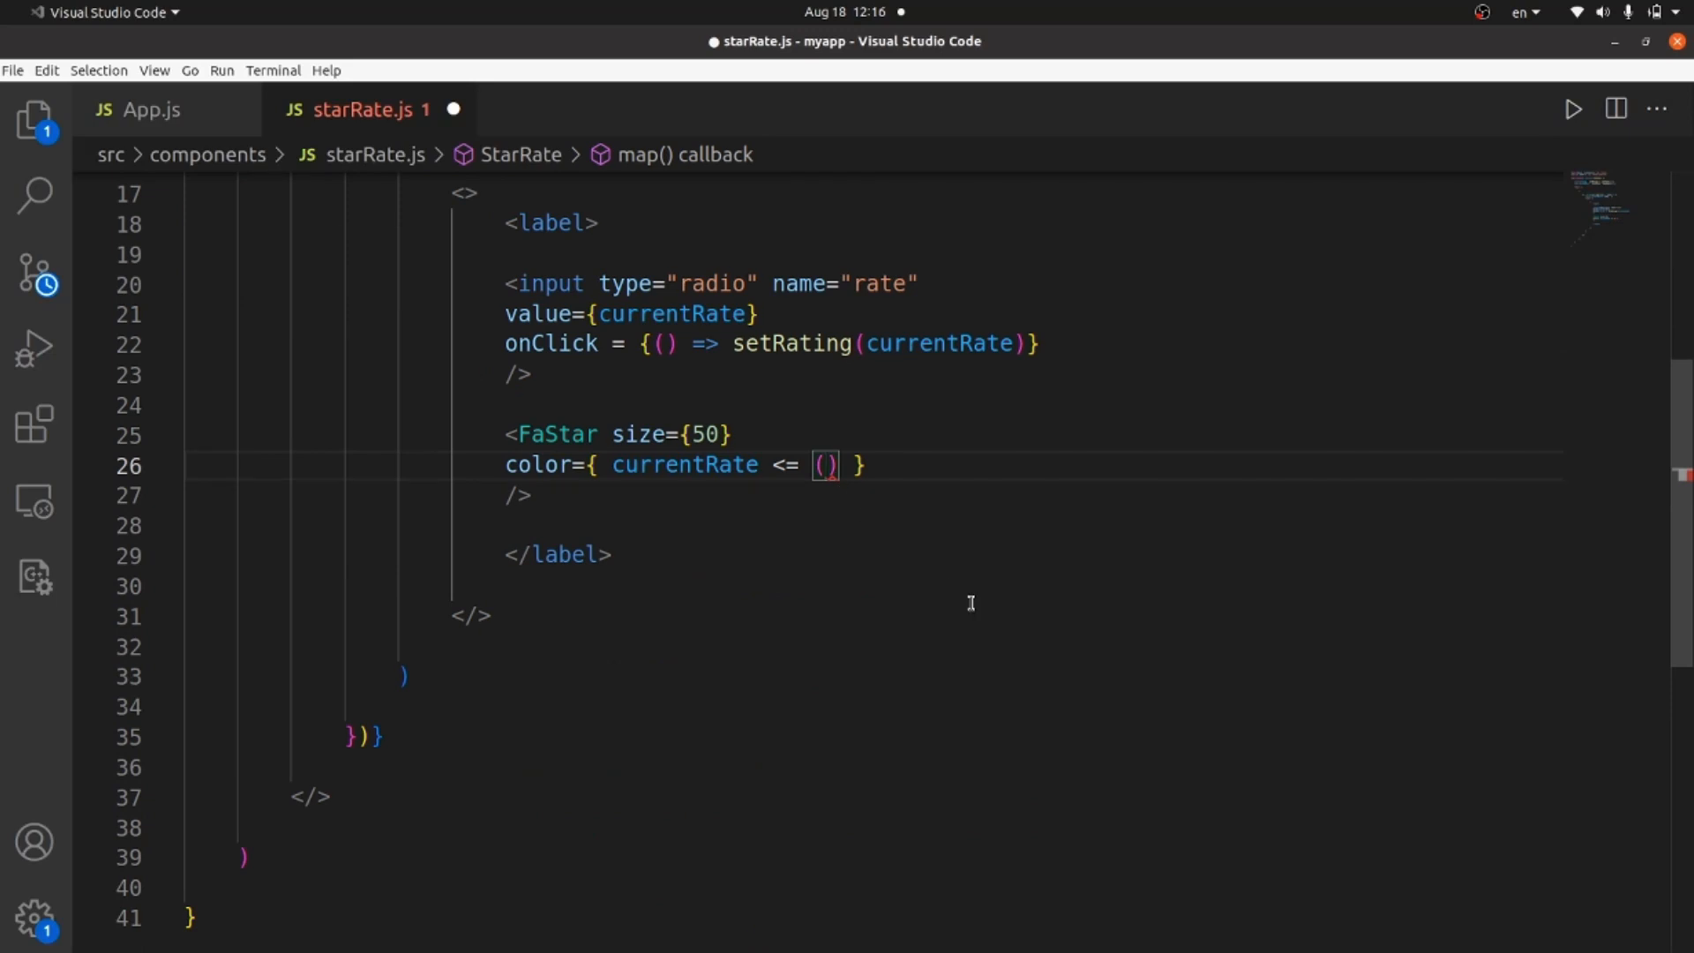
Complete the comparison as currentRate <= (hover || rating) ? with an opening string
type("hover ||")
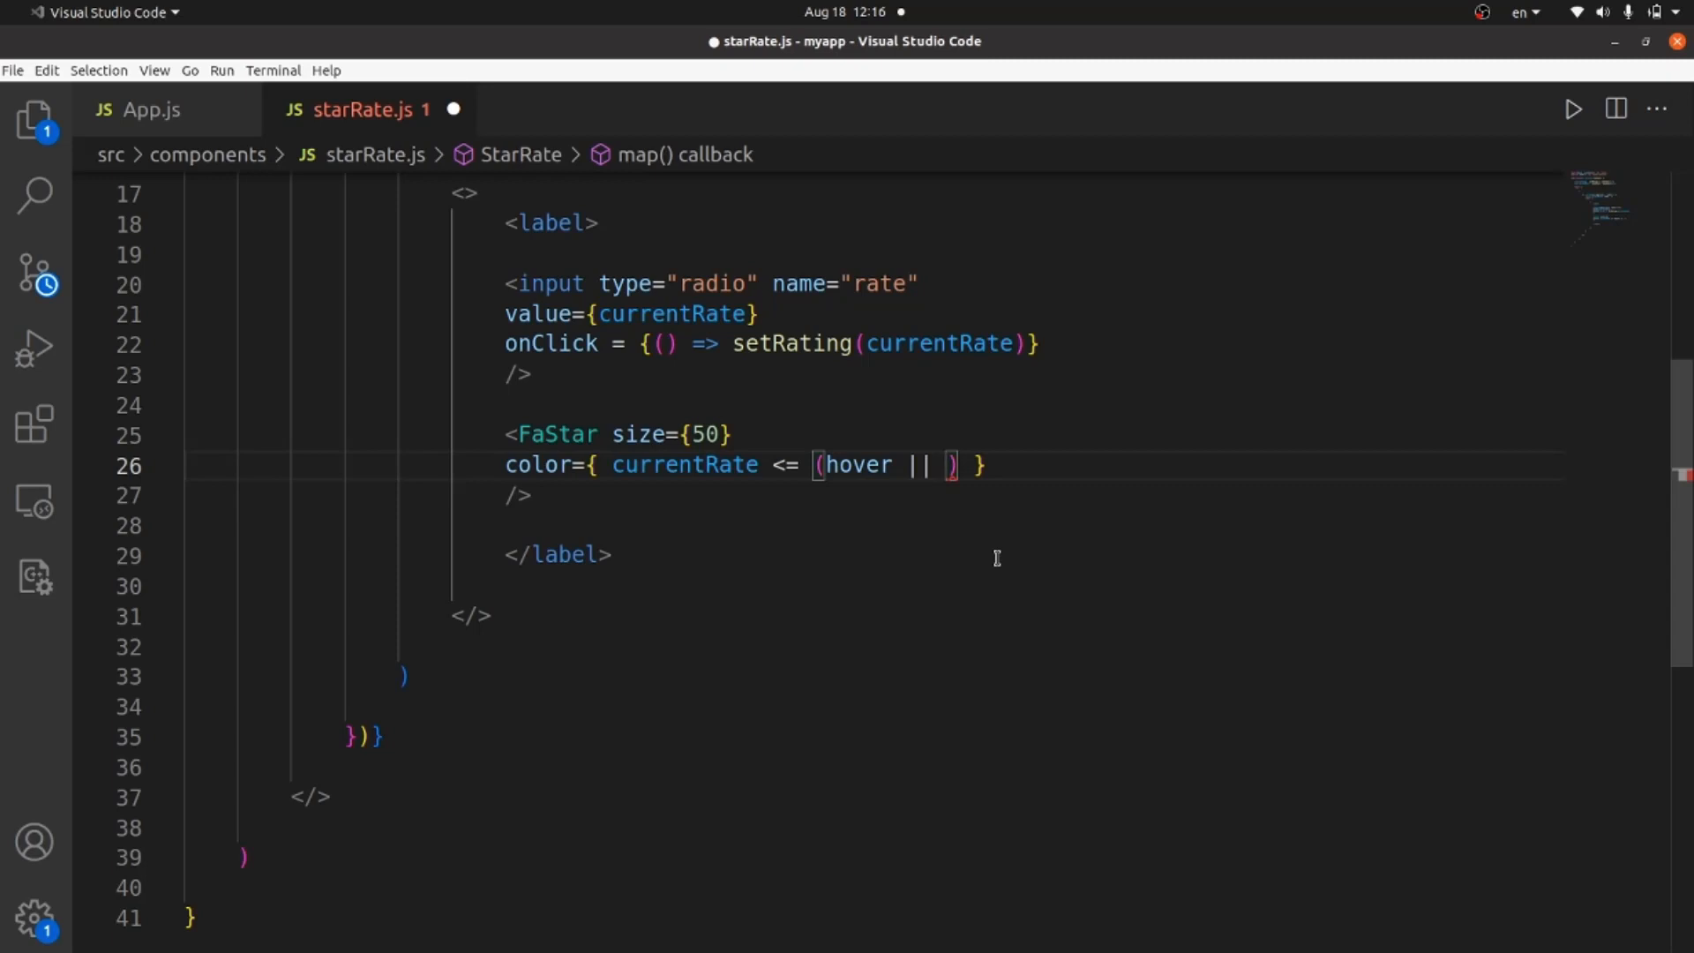
type("rating")
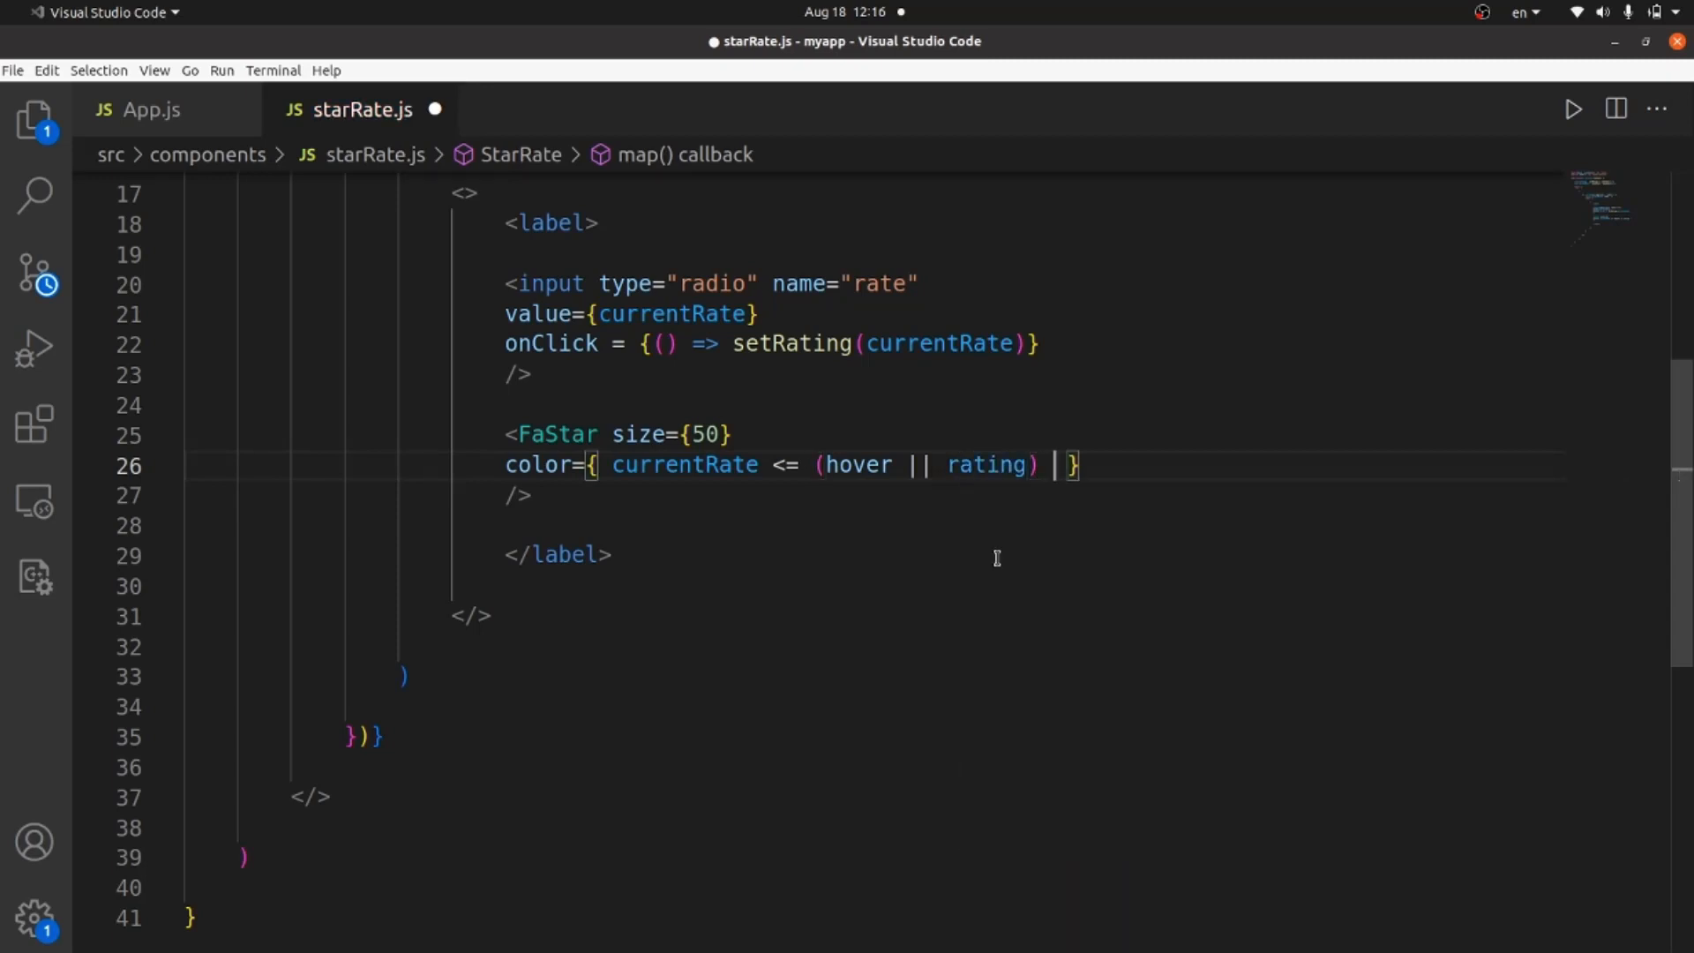
type("?")
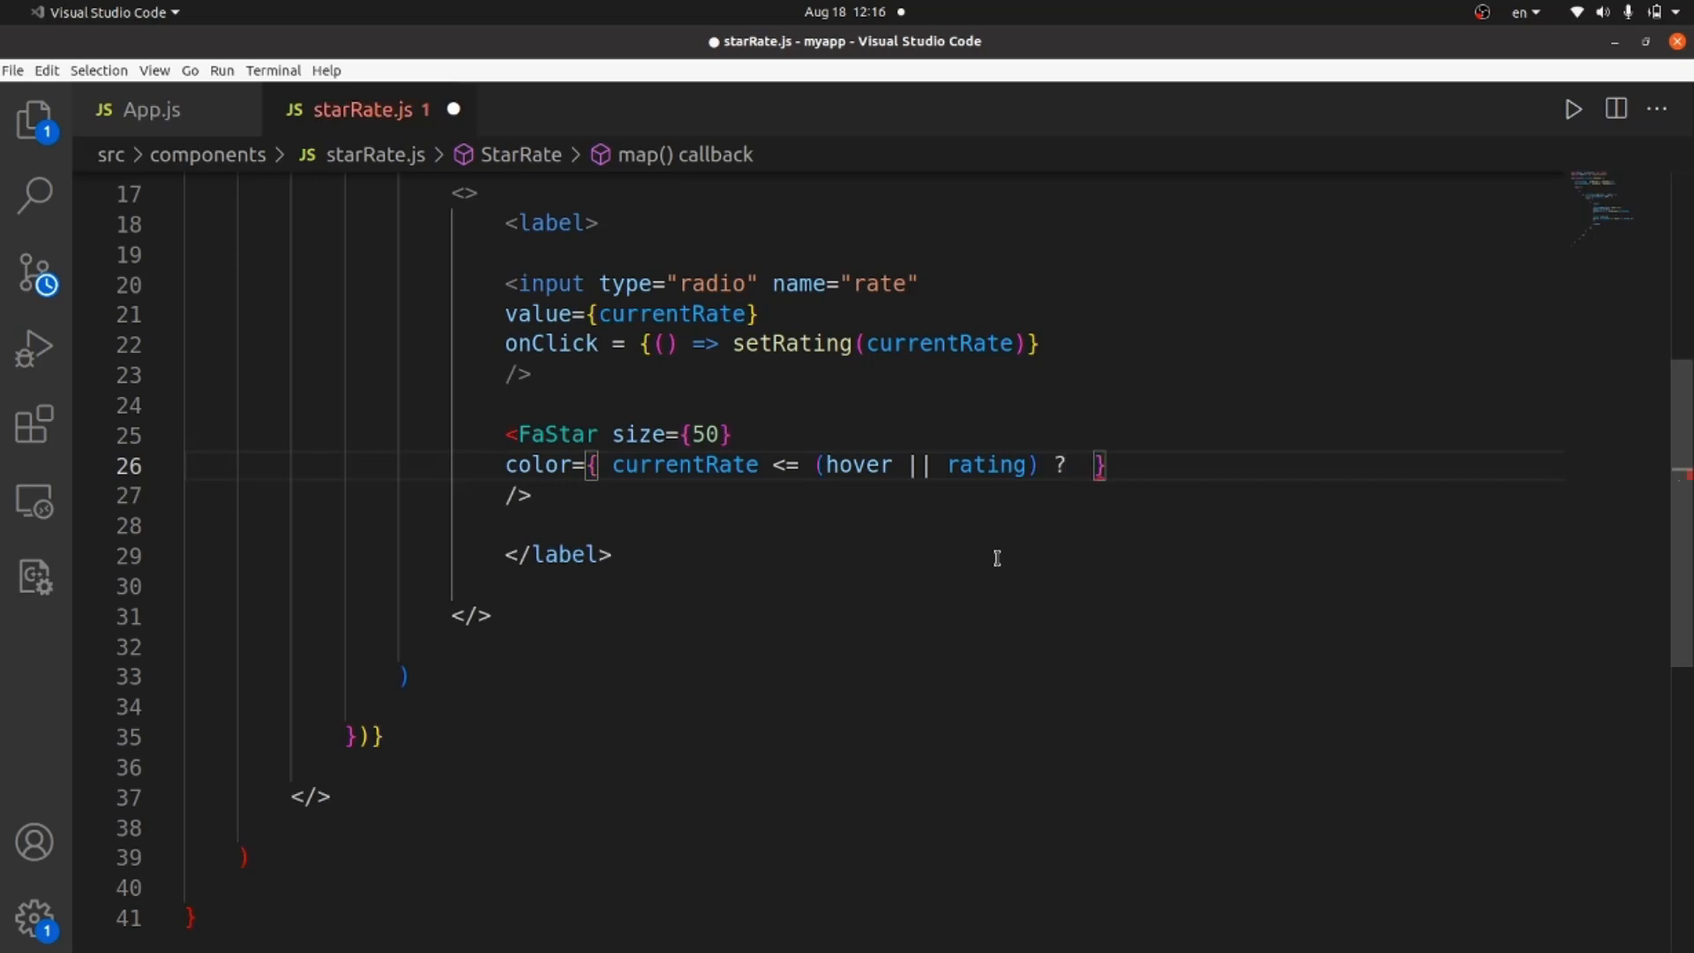
type("\"\"")
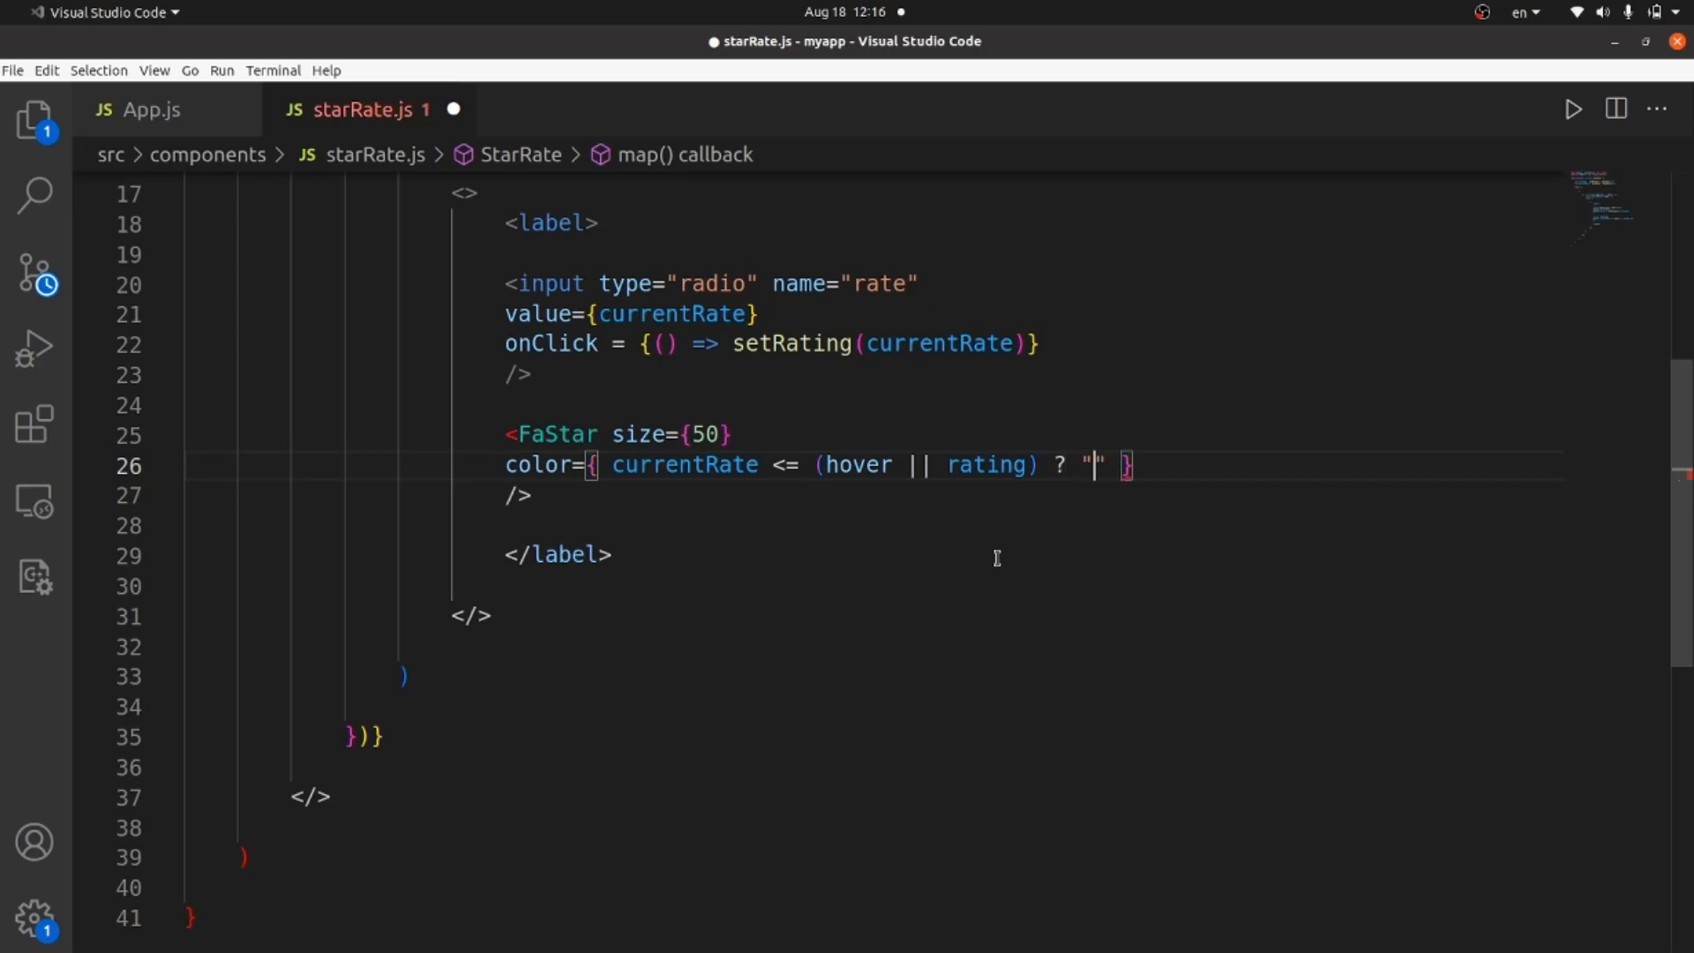
mouse_move(1049, 586)
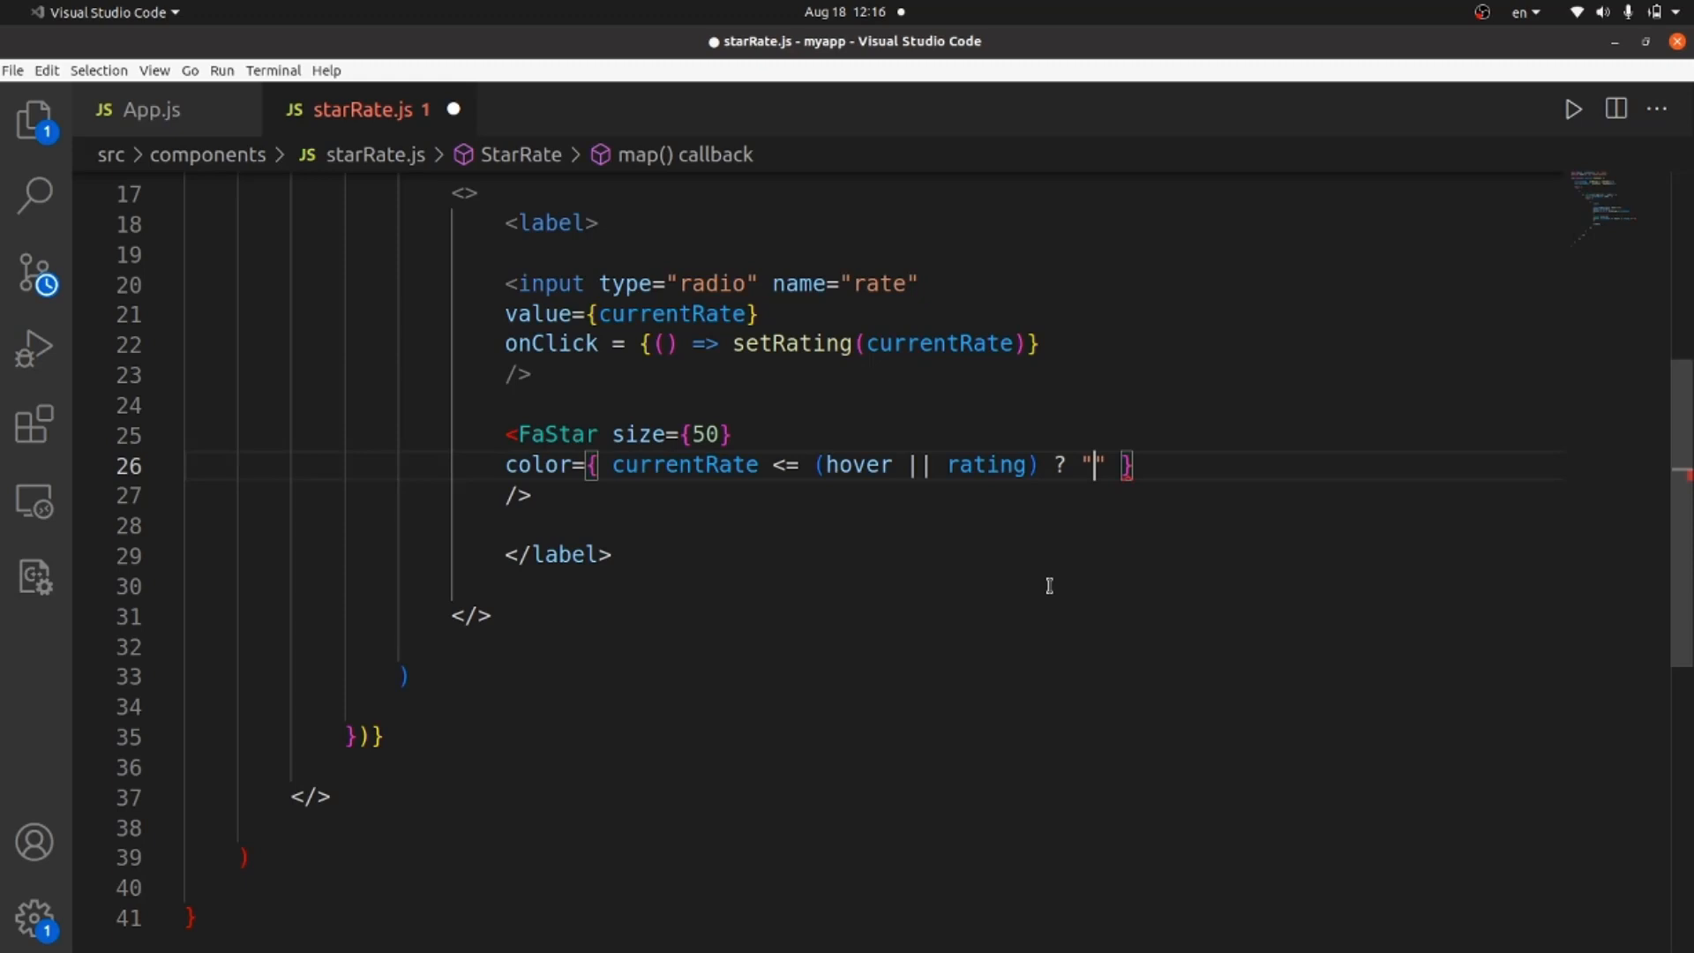
Finish the ternary yielding "yellow" else "grey", reference rateColor, and save
type("yell")
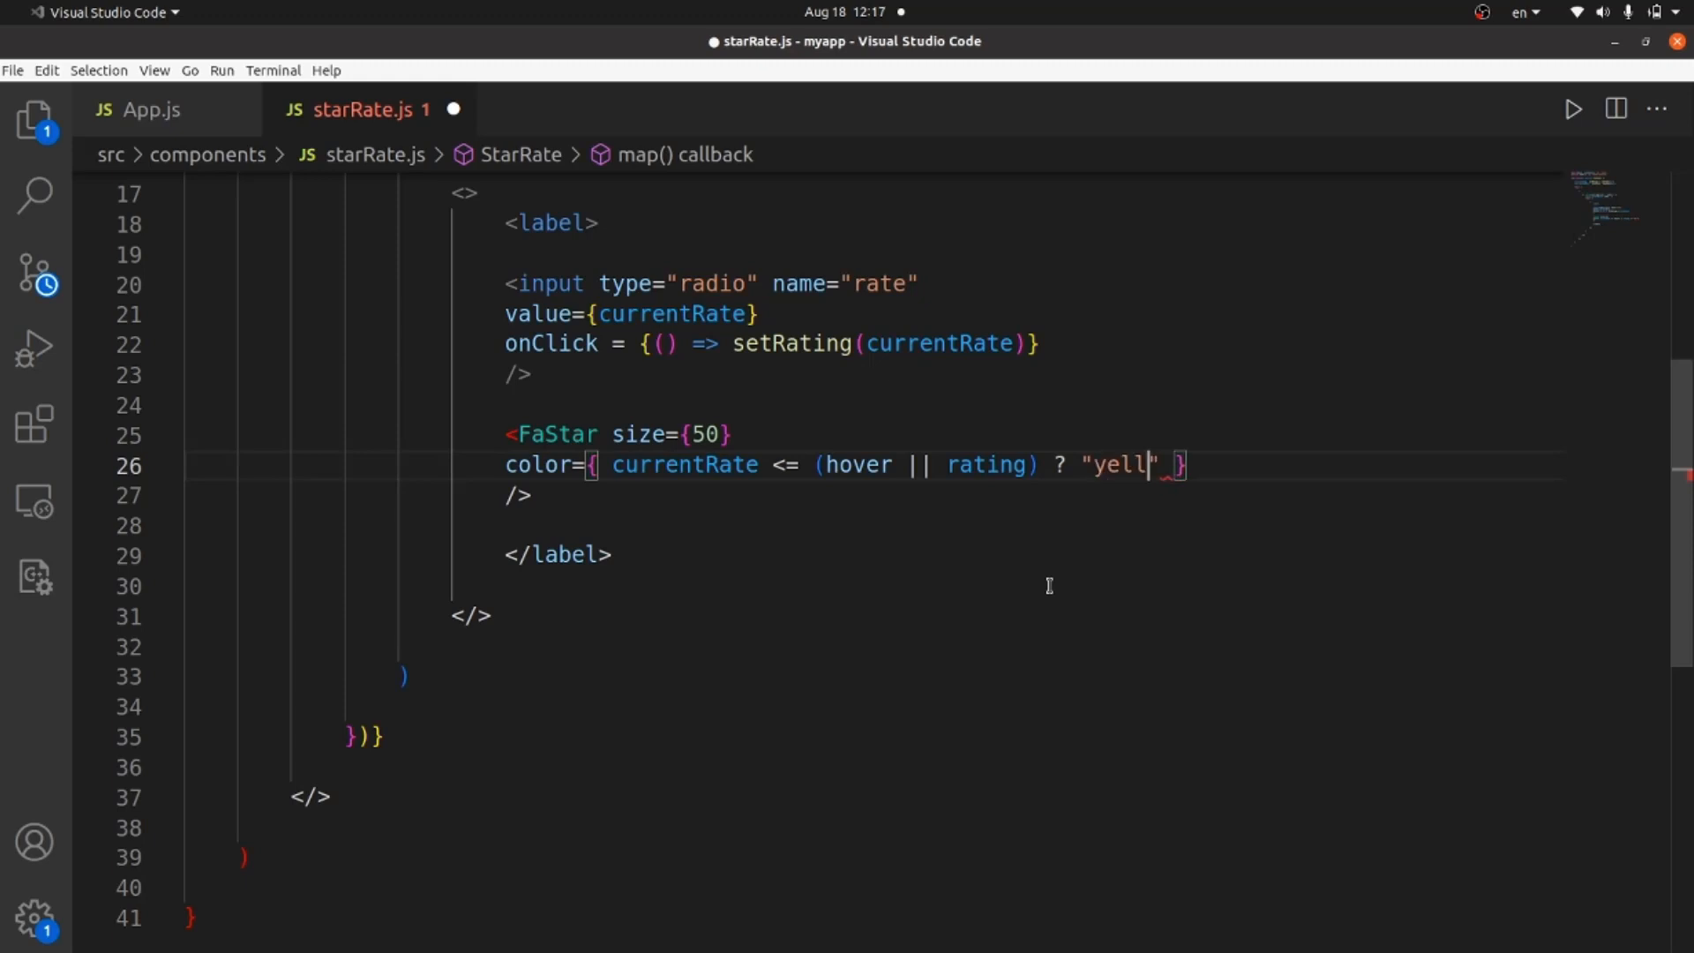
type("ow\" :")
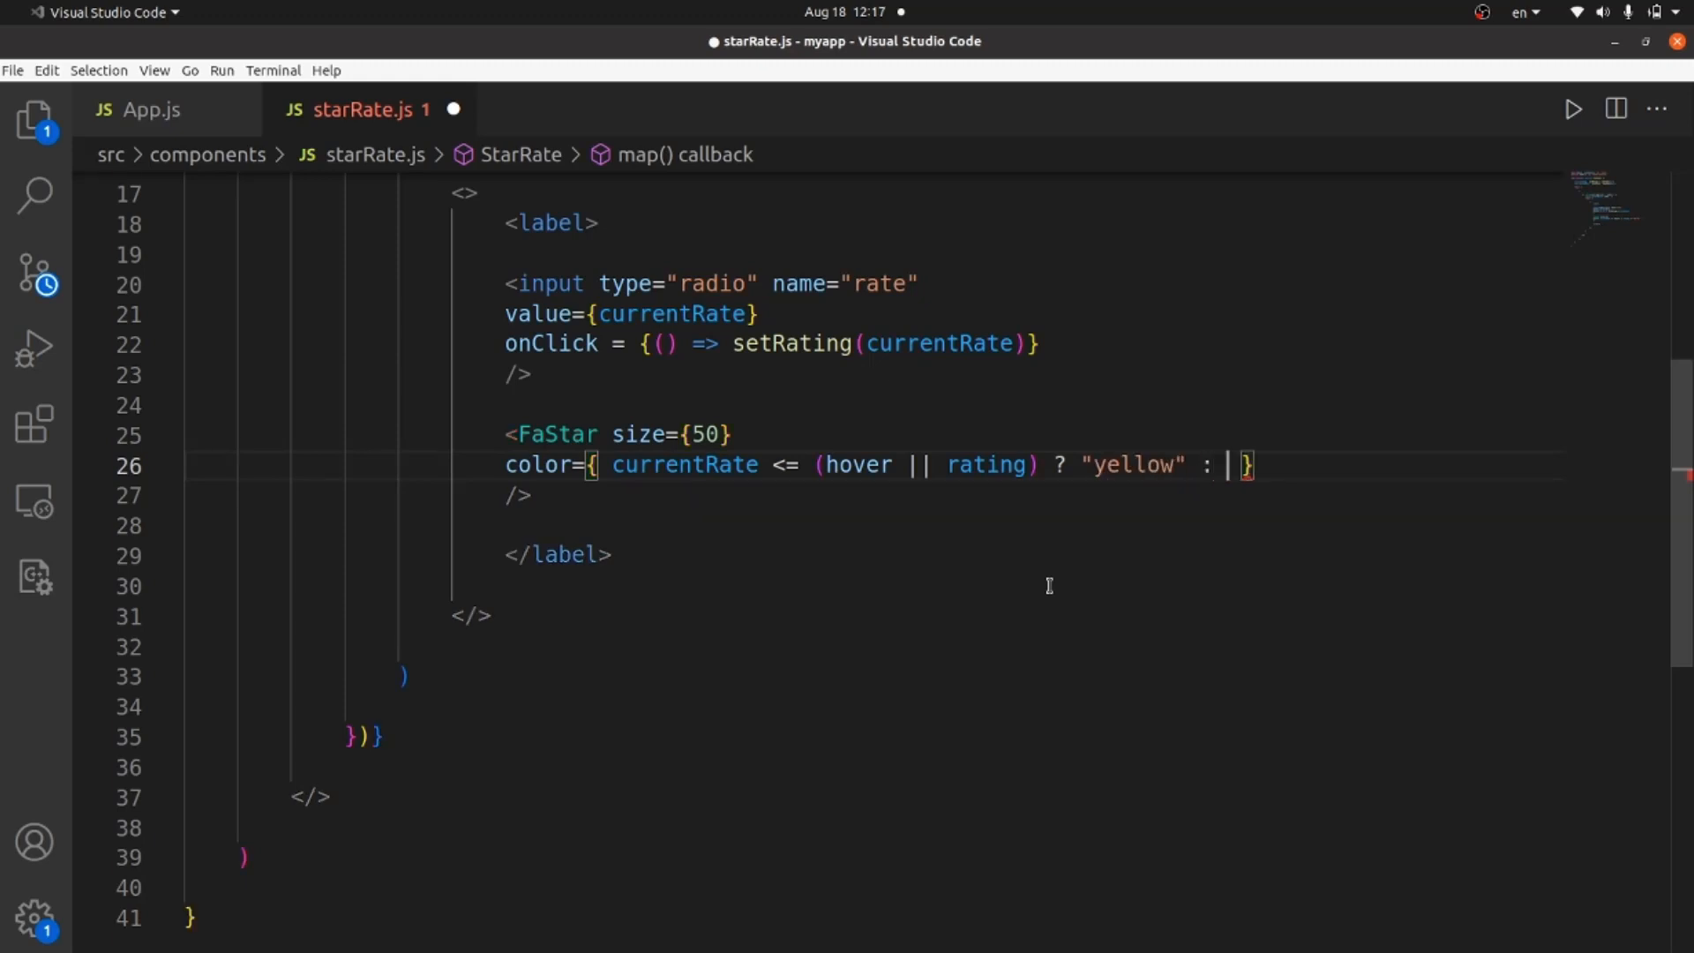
type("\"\"")
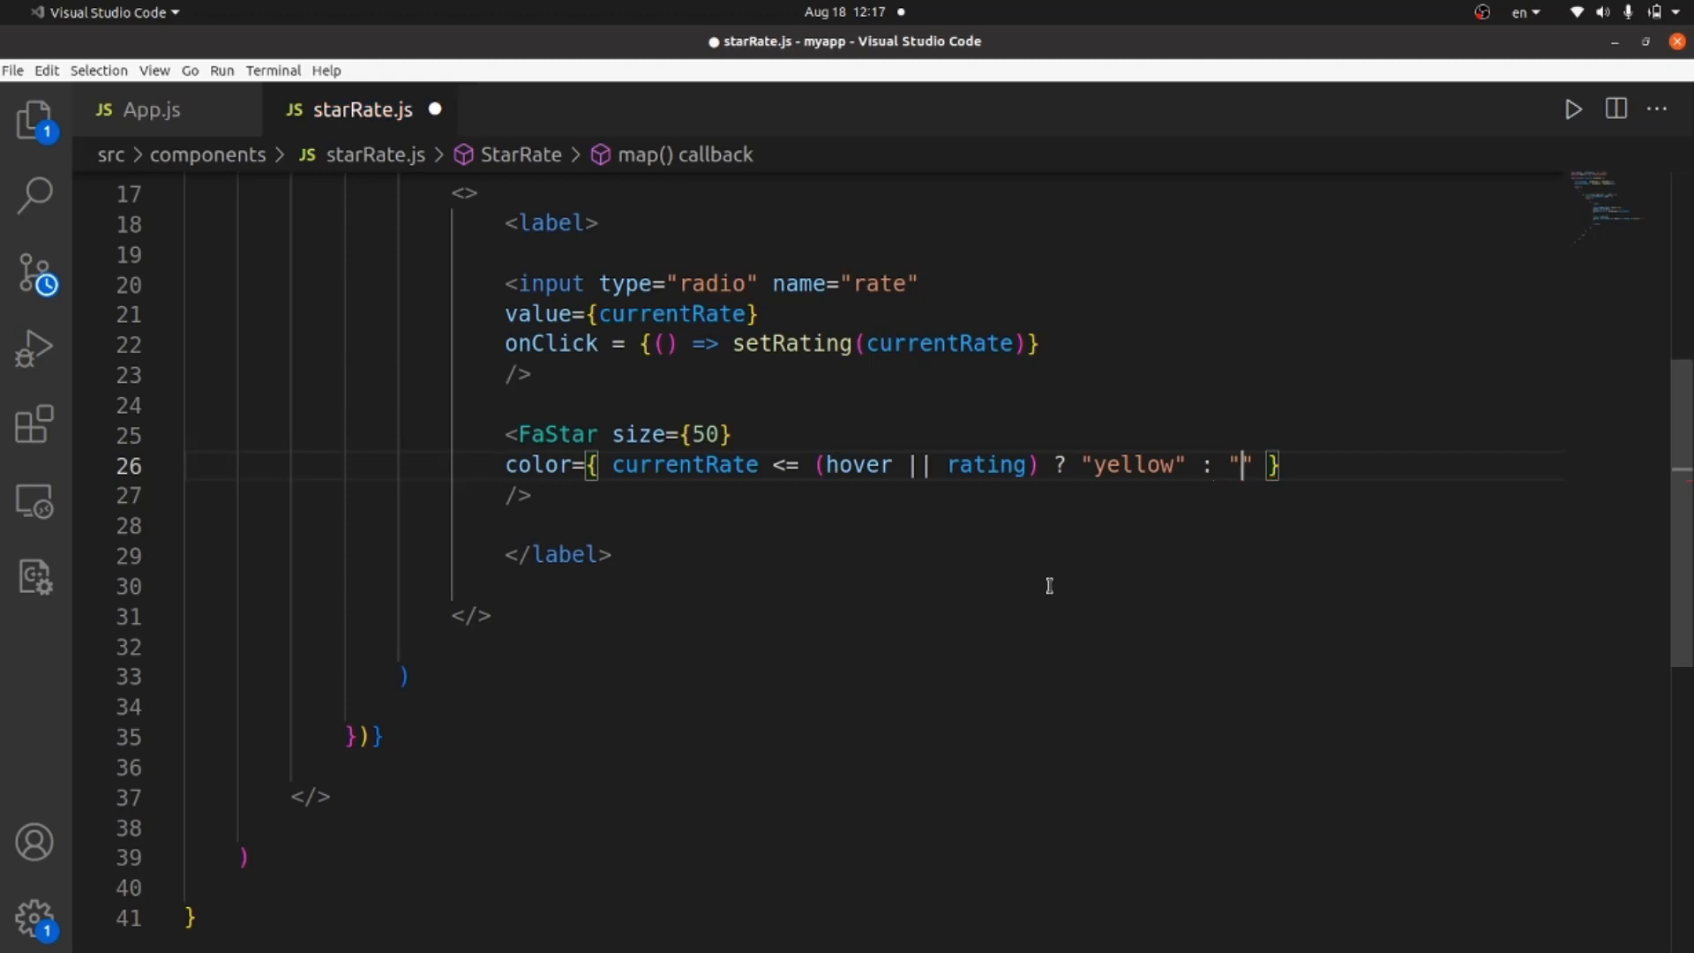
type("grey")
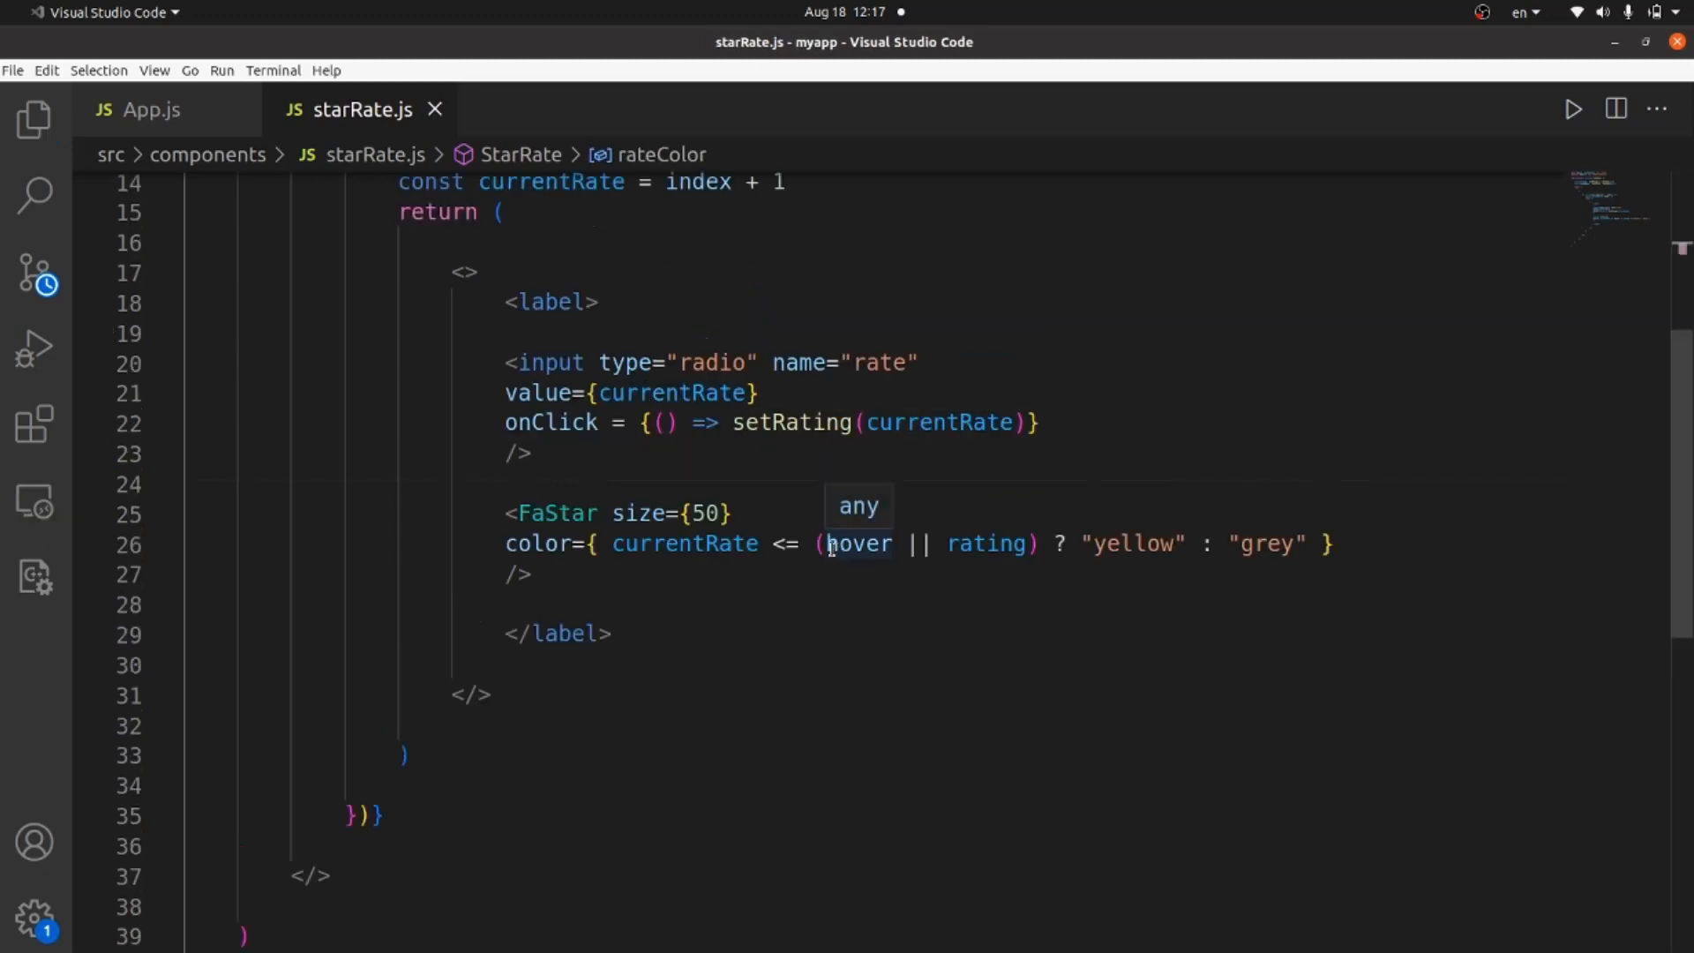
type("rateColor")
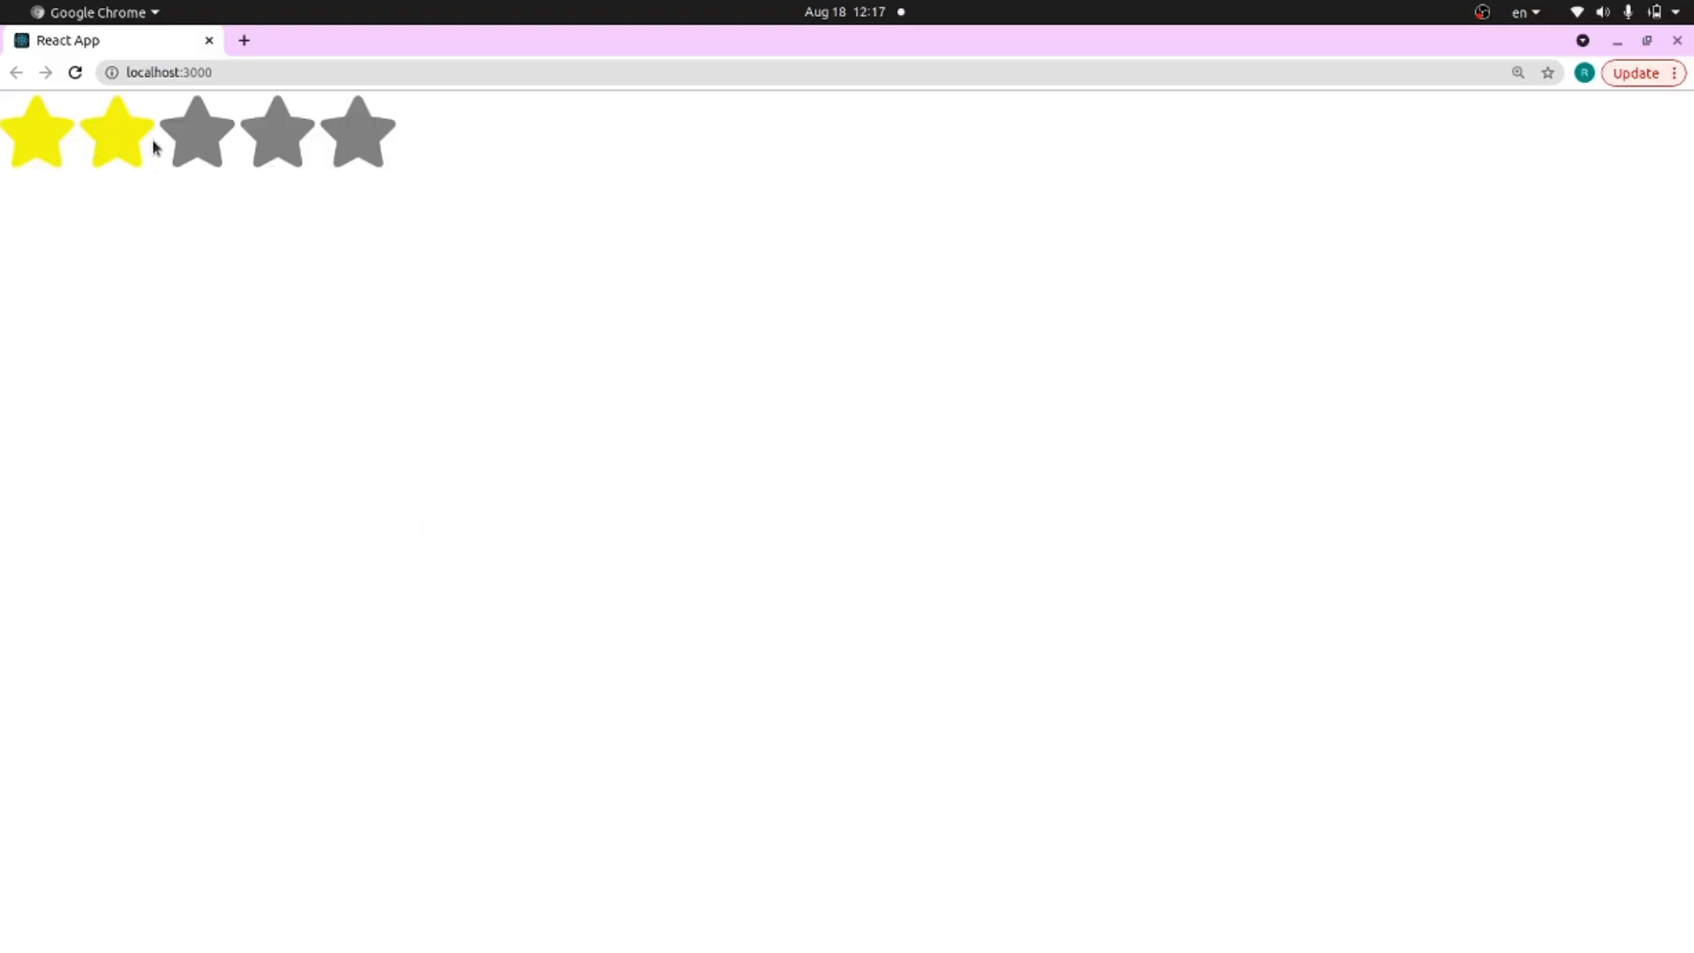
Test the rating in Chrome: five stars yellow, then back to one yellow star and four grey
left_click(357, 133)
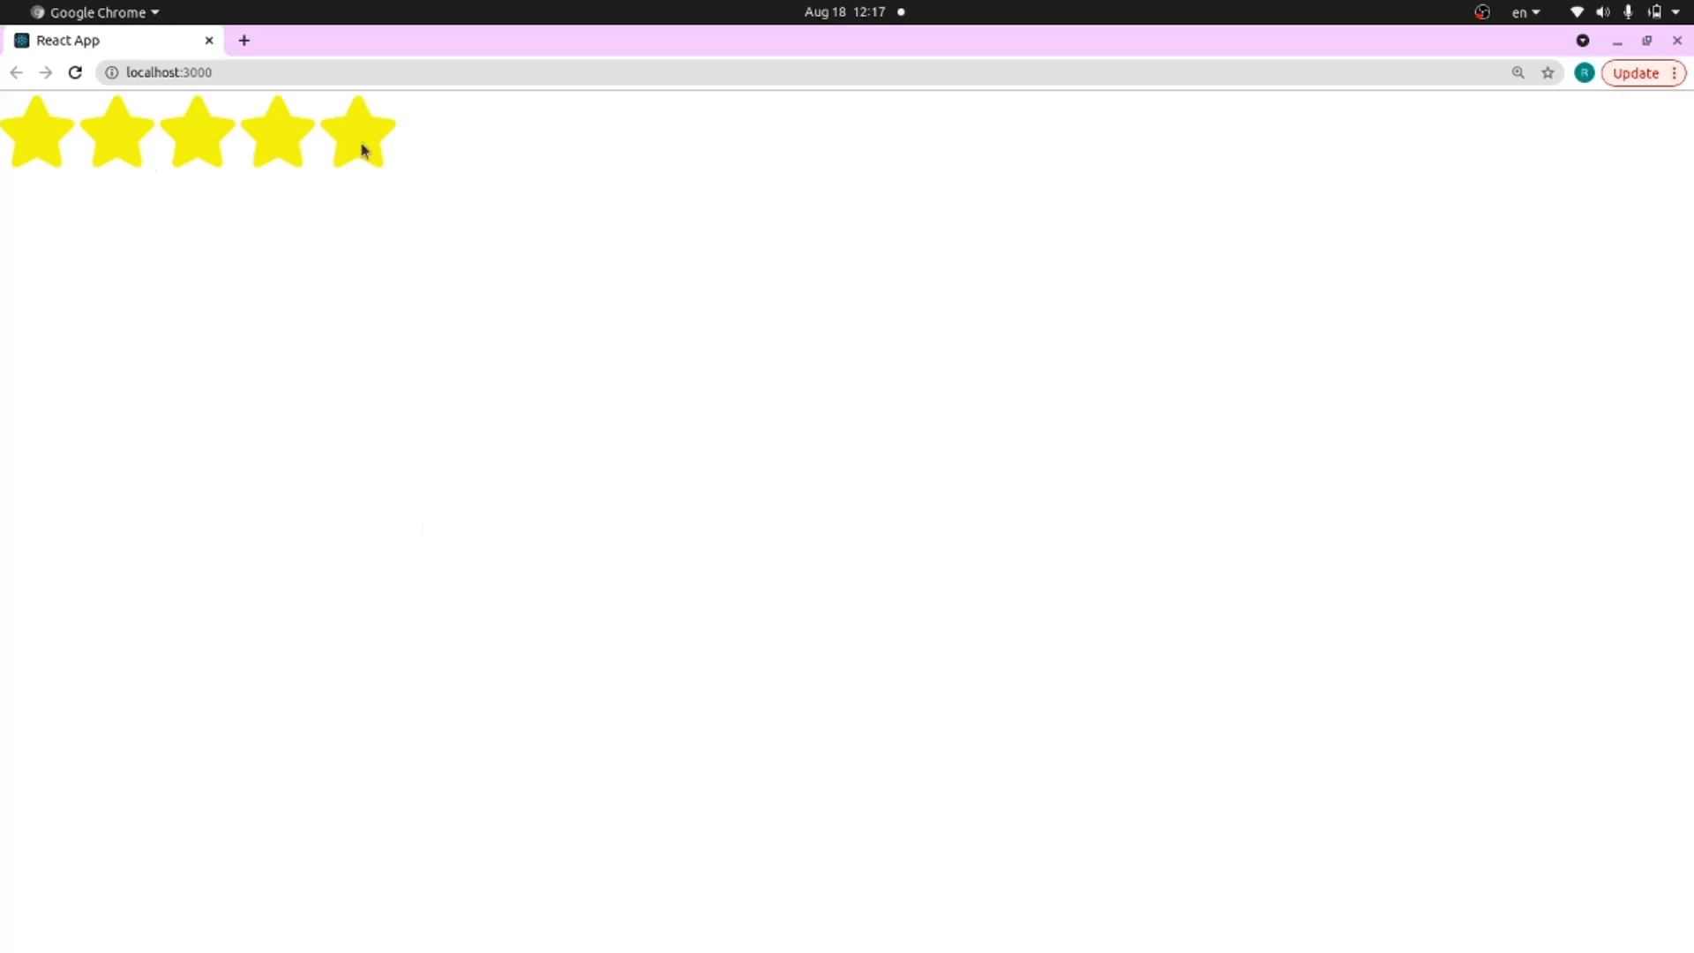
left_click(117, 129)
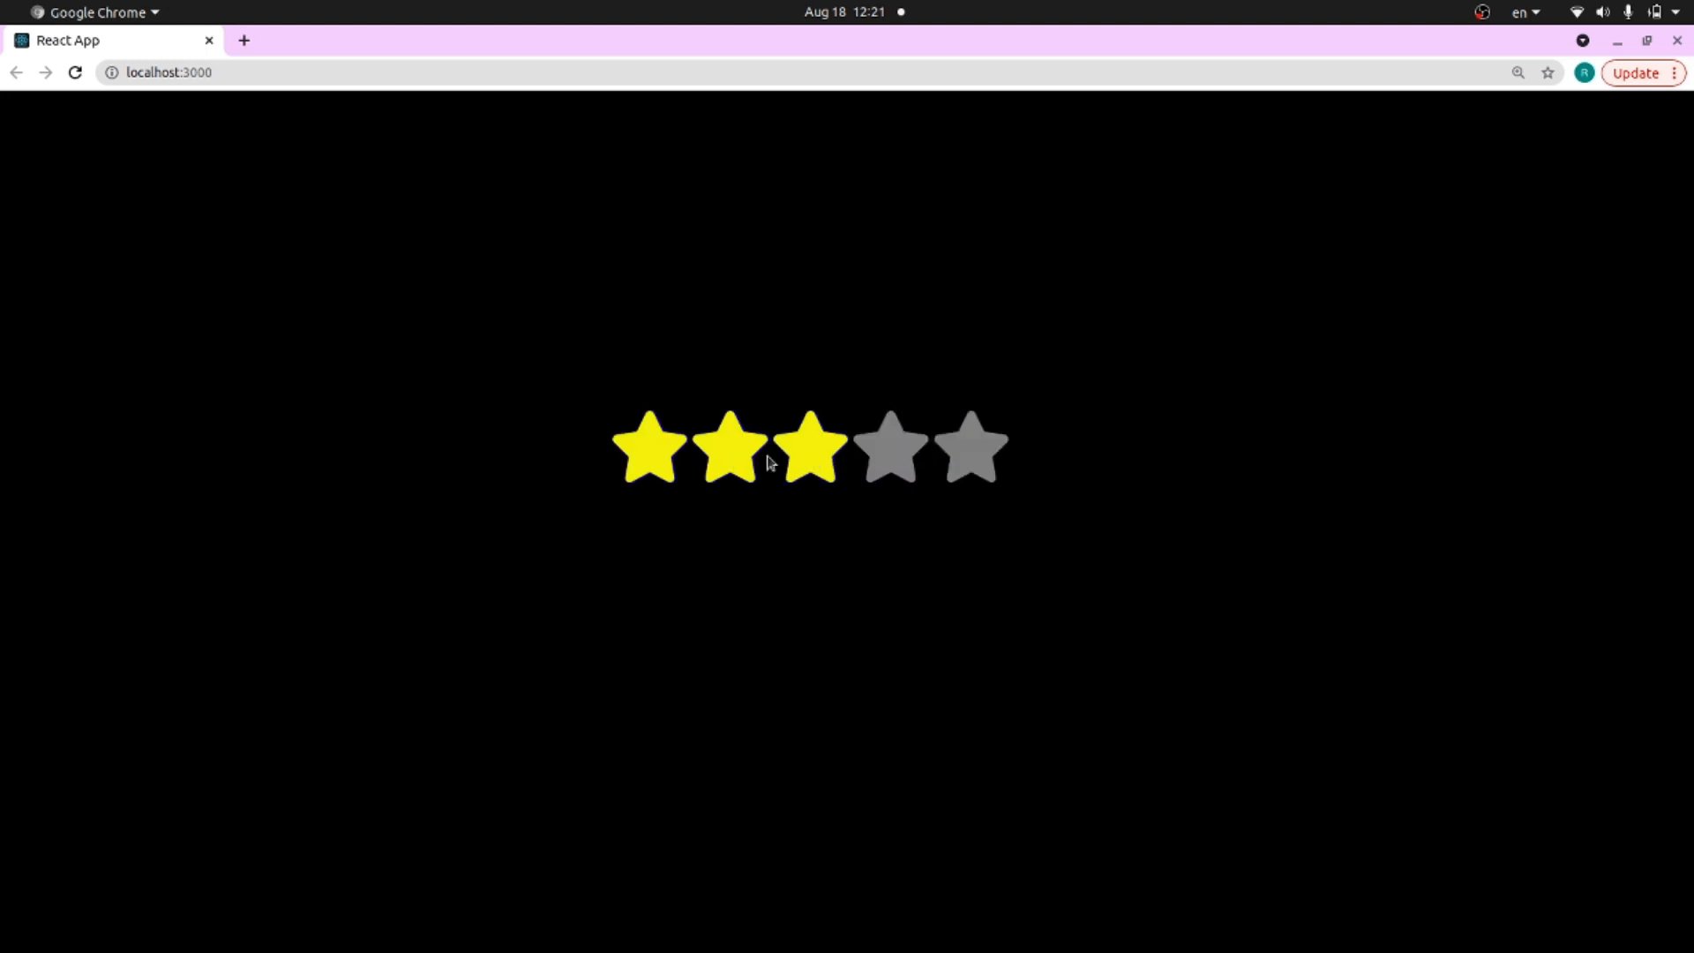
left_click(648, 447)
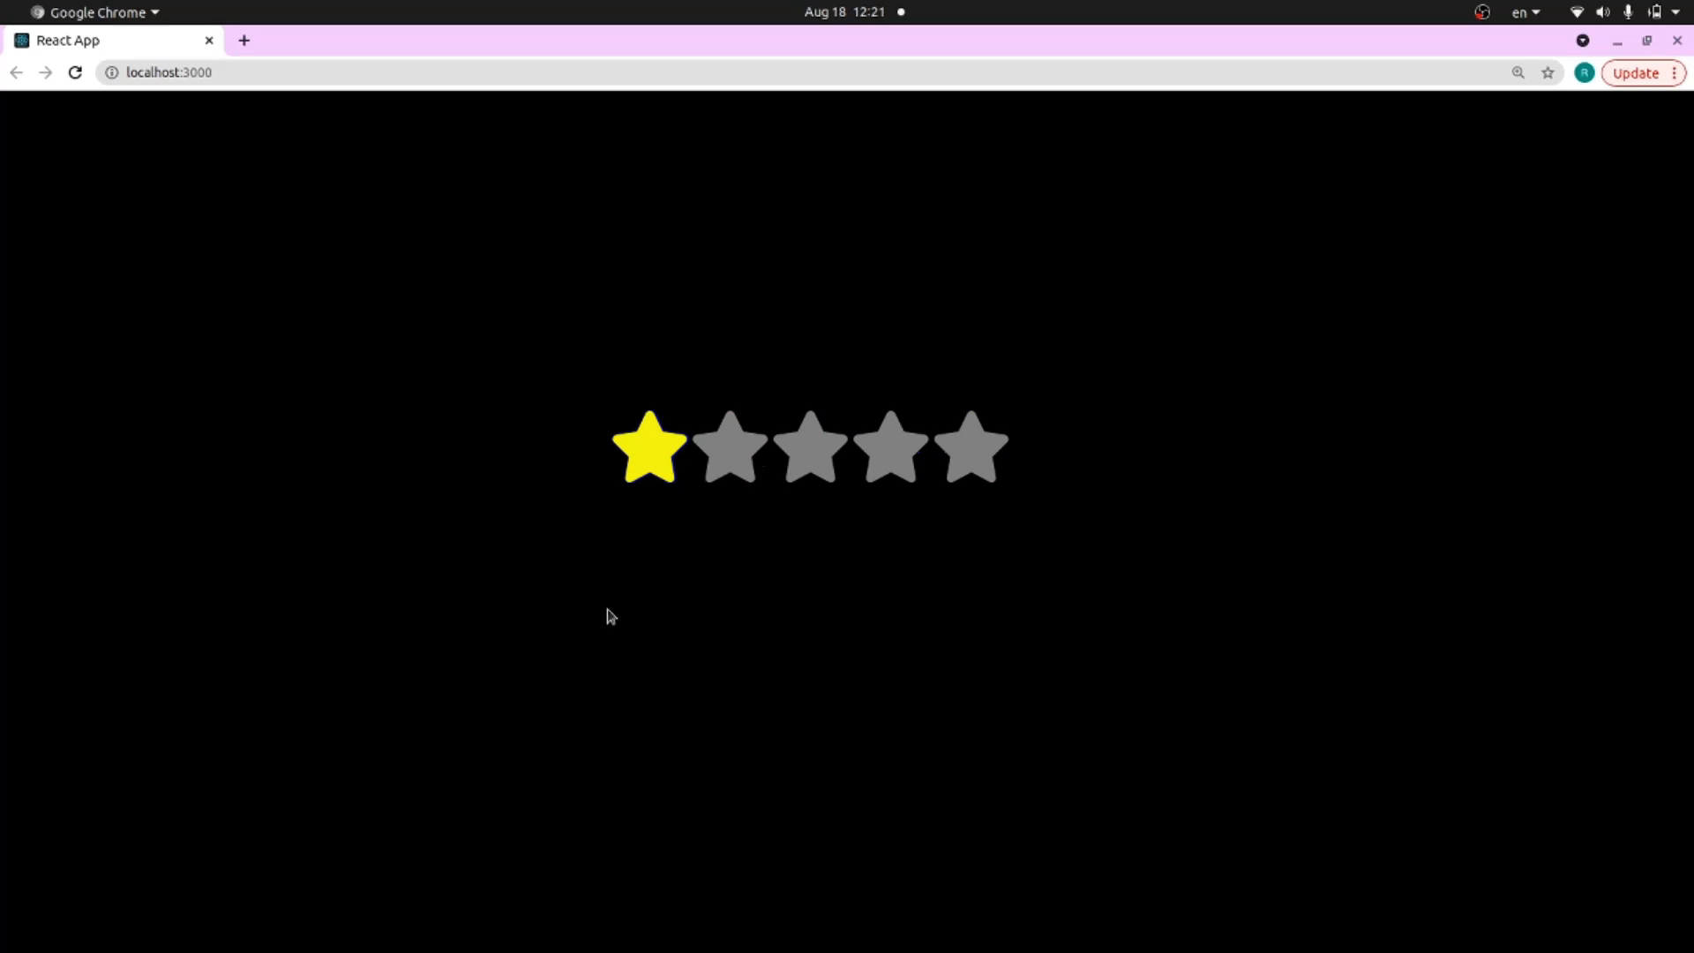